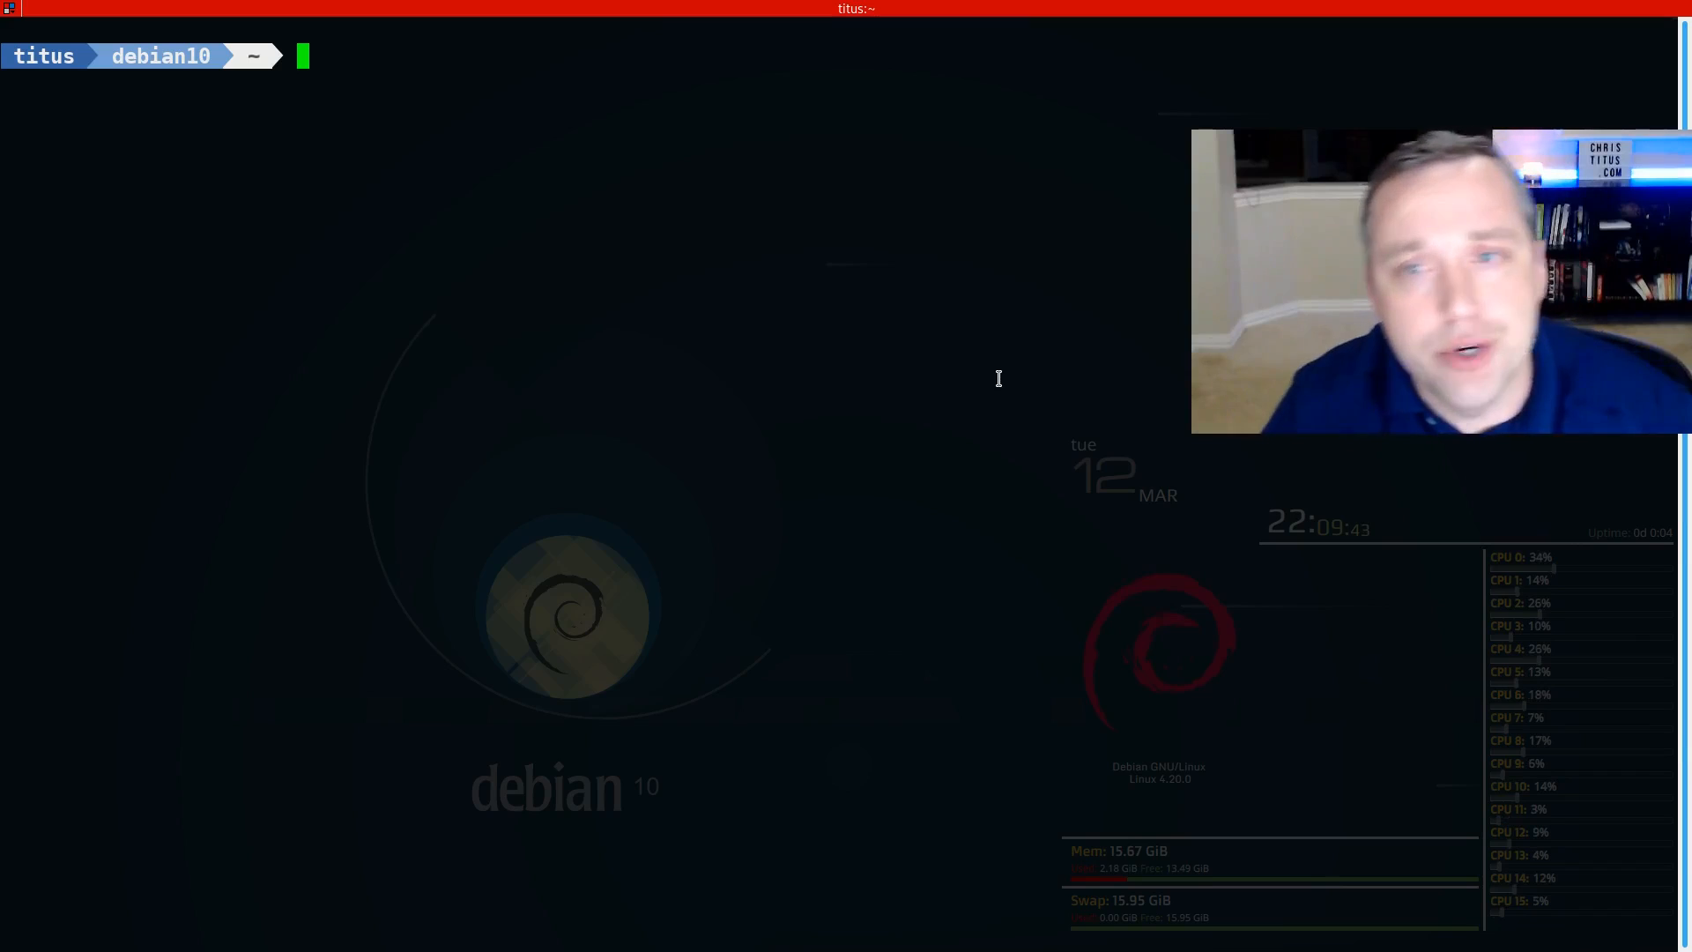
Step: Confirm aptitude and tasksel are already newest via apt install, then launch aptitude
{"action": "type", "text": "sudo apt install aptitude tasksel"}
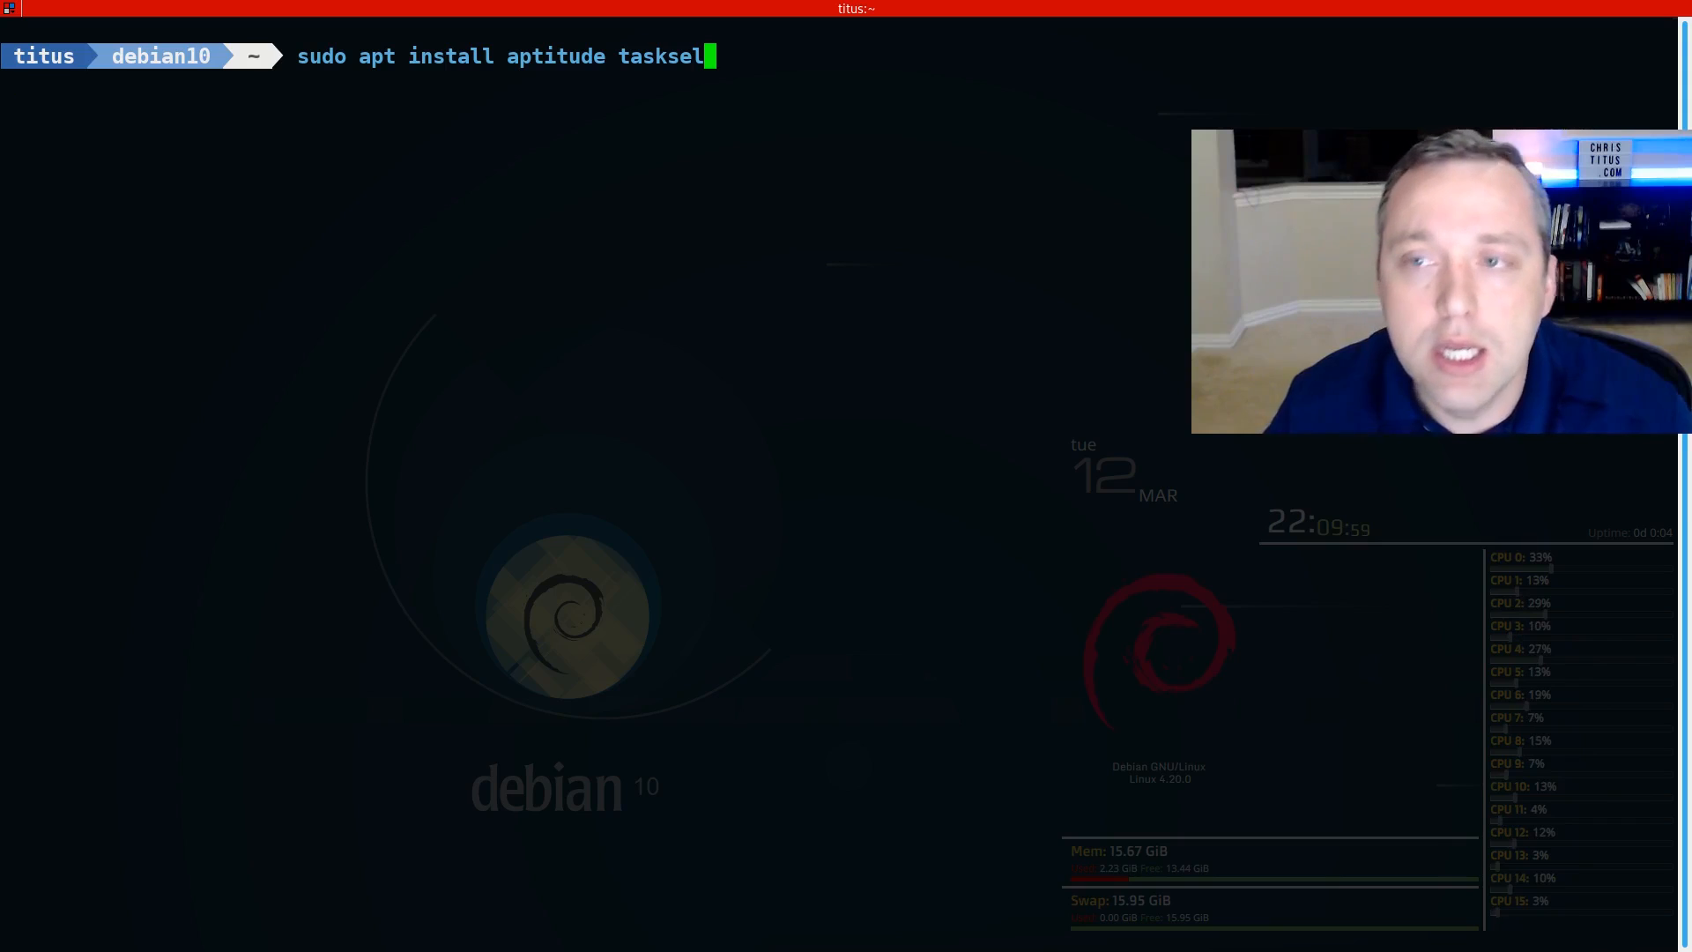
{"action": "key", "text": "Return"}
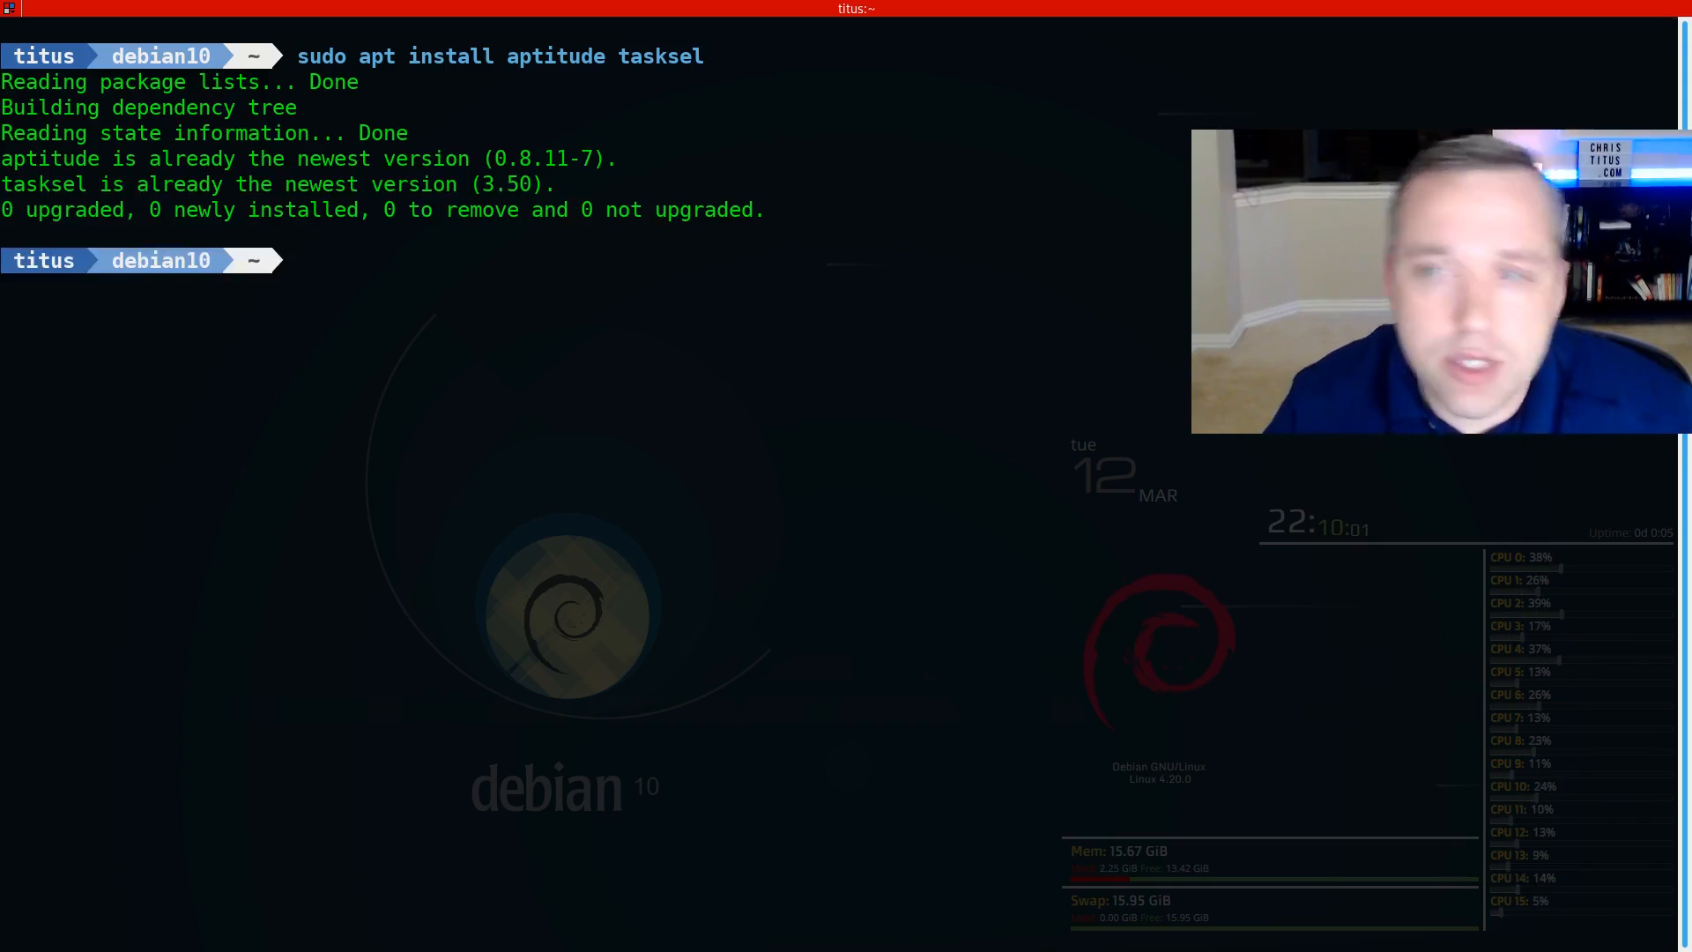
{"action": "type", "text": "aptitude"}
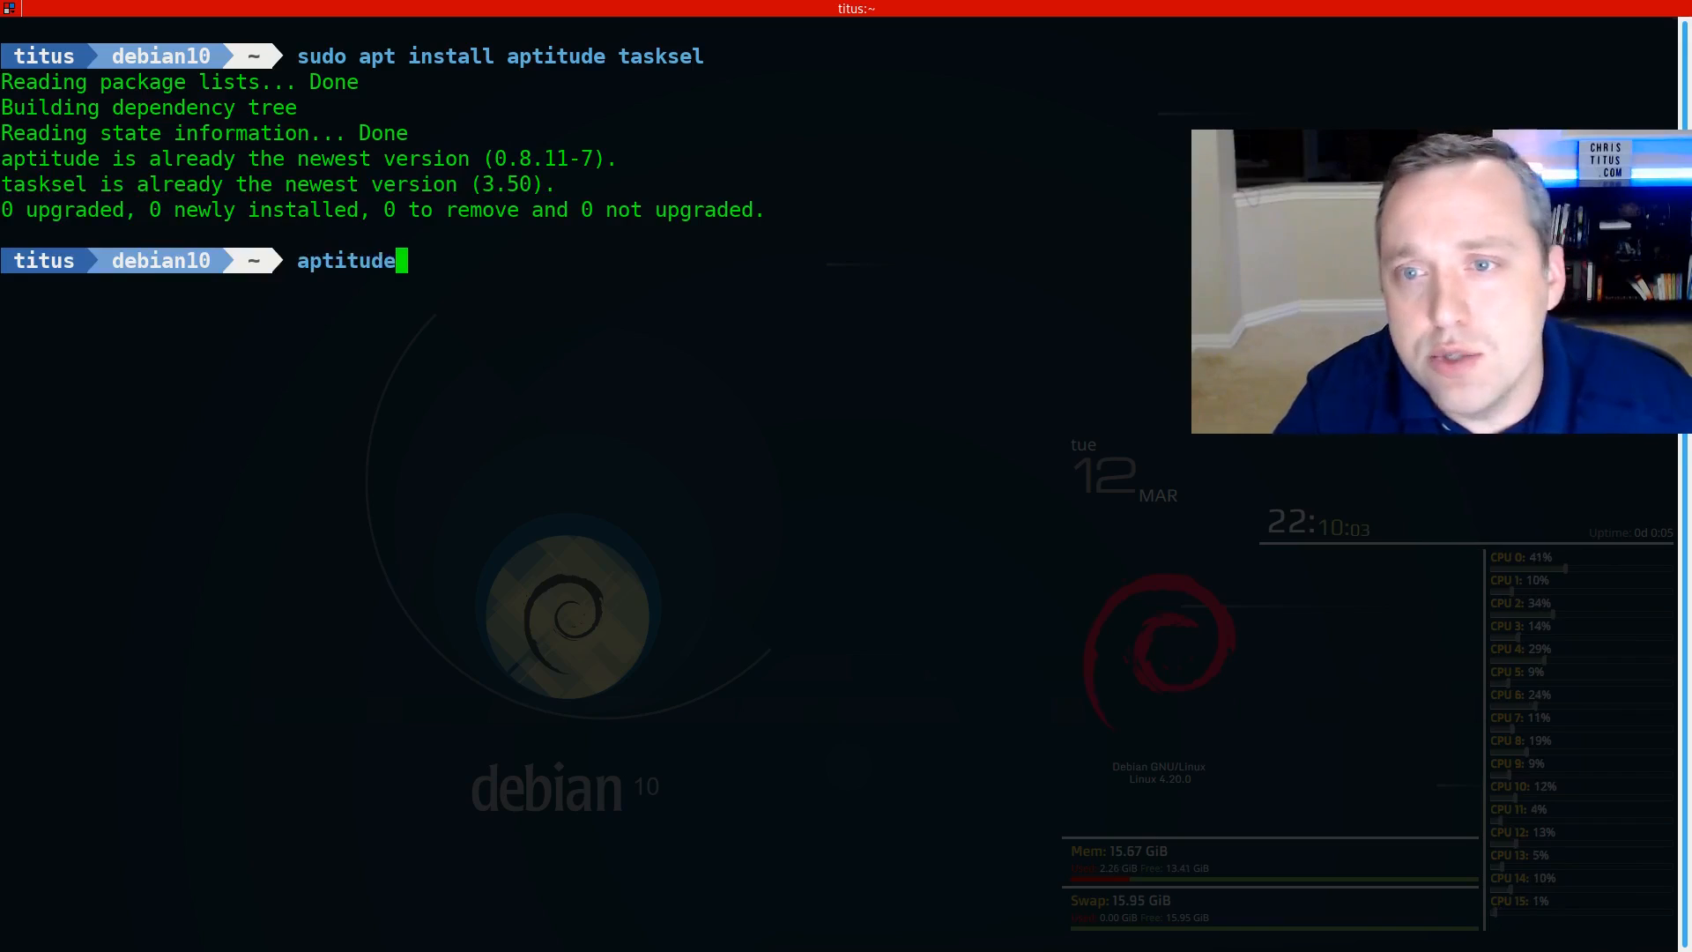
{"action": "key", "text": "Return"}
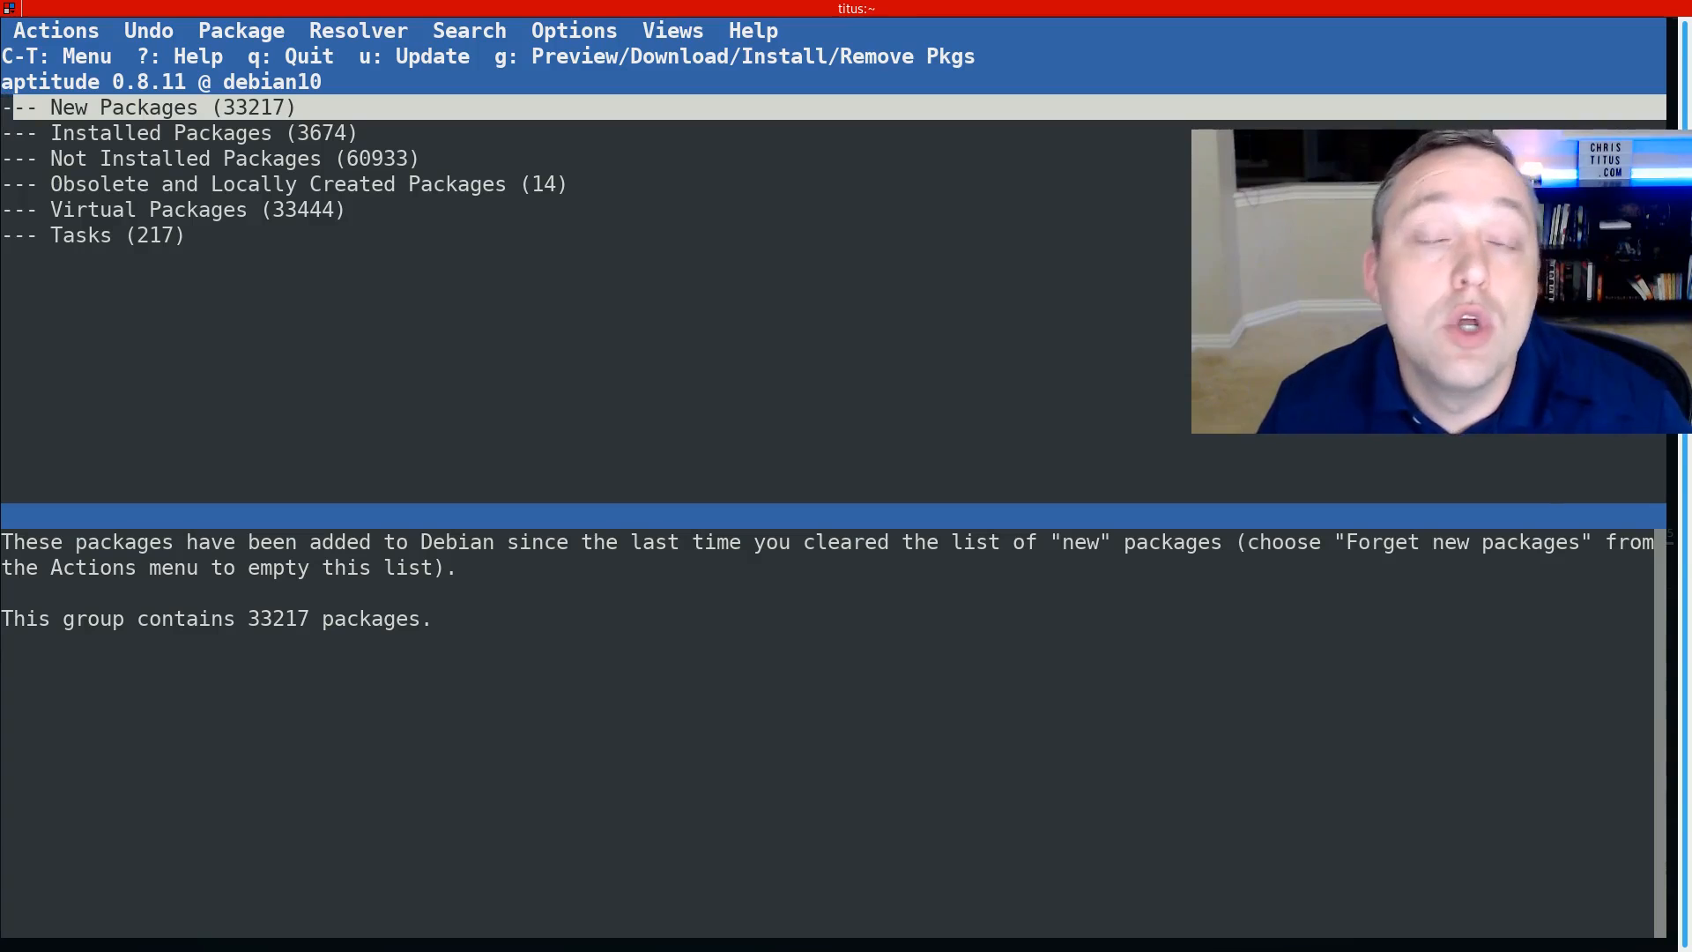
Step: Expand Tasks > End-user > Xfce and inspect task-xfce-desktop's info before quitting
{"action": "key", "text": "Down"}
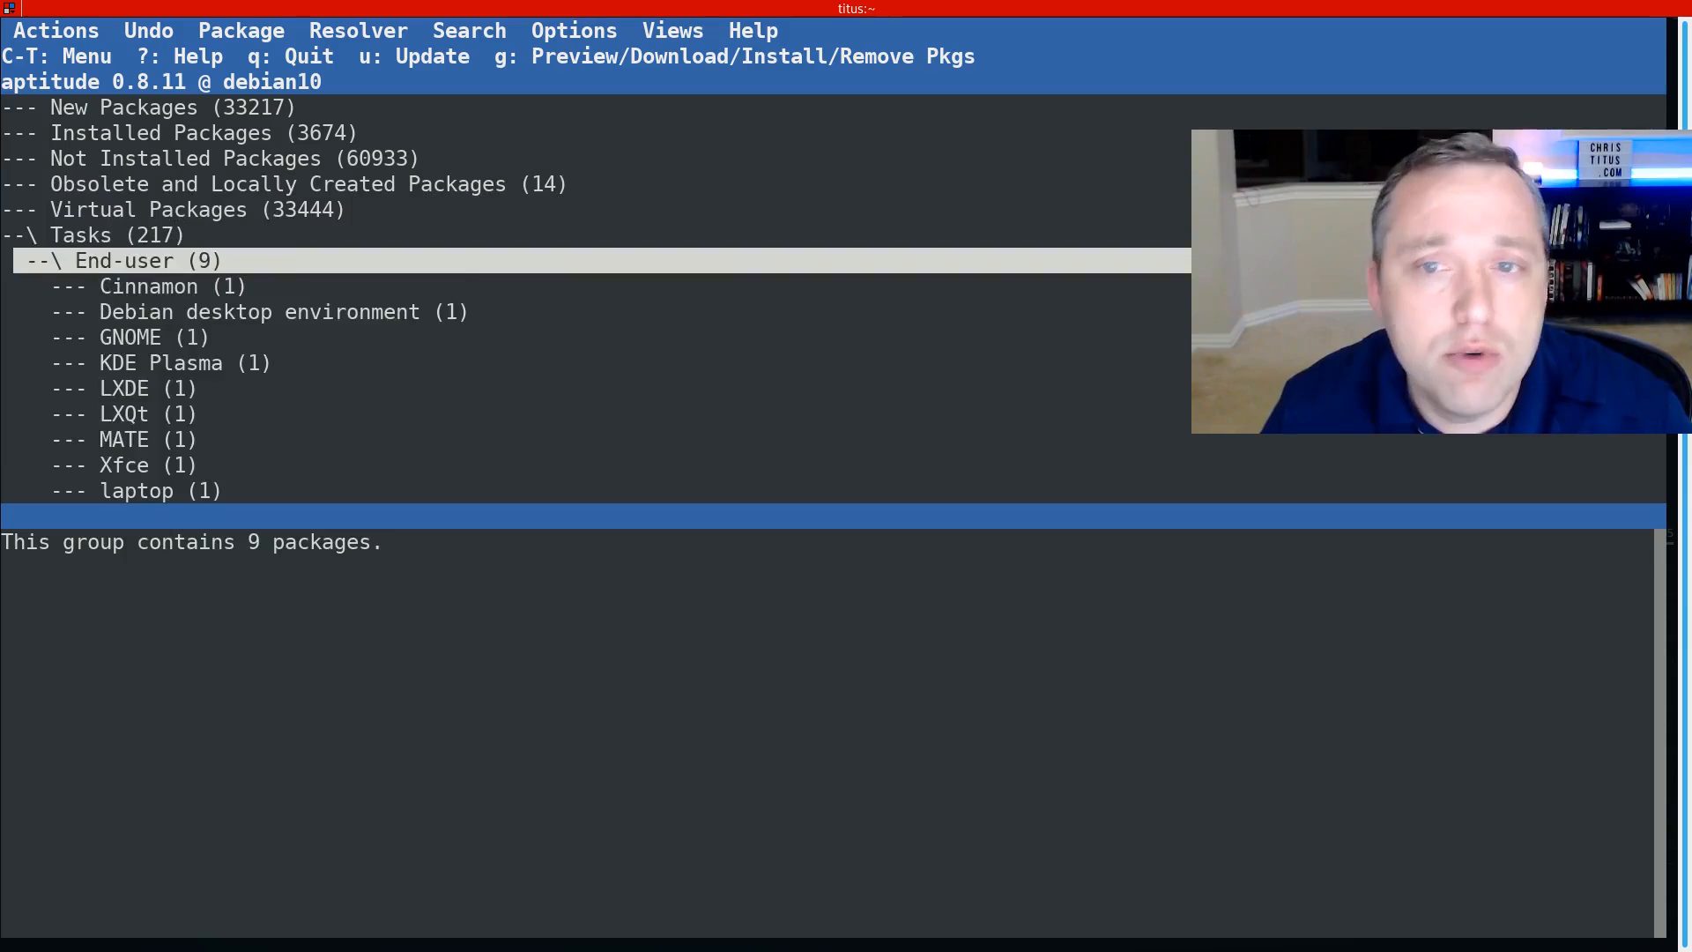
{"action": "key", "text": "Down"}
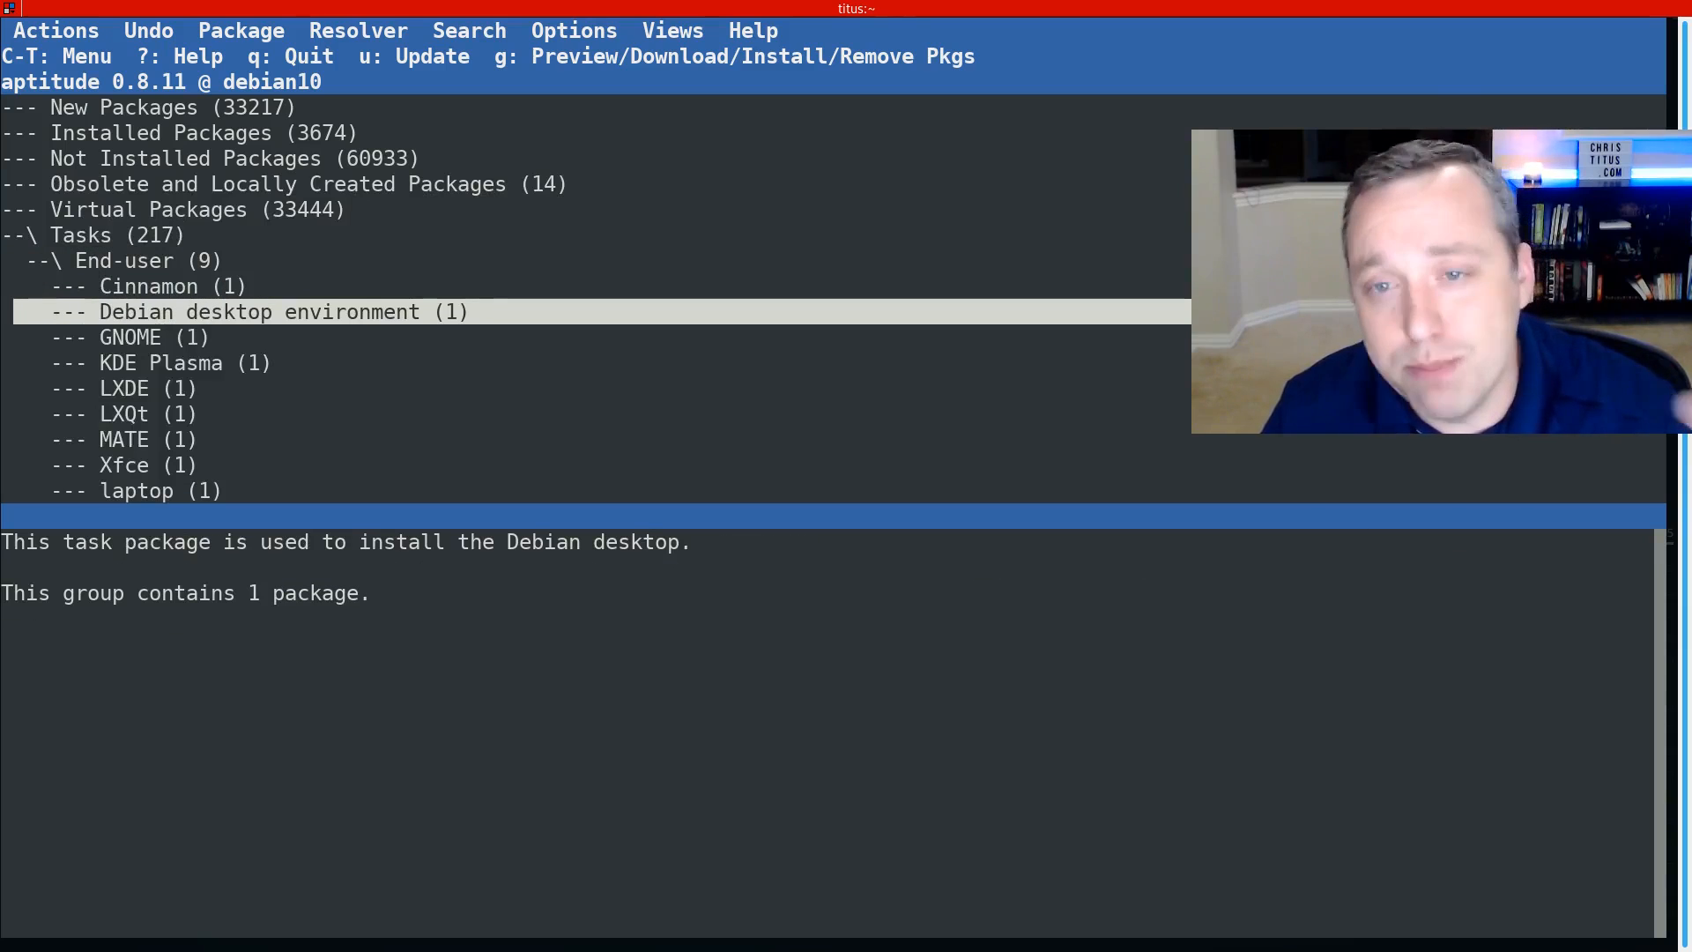
{"action": "key", "text": "Up"}
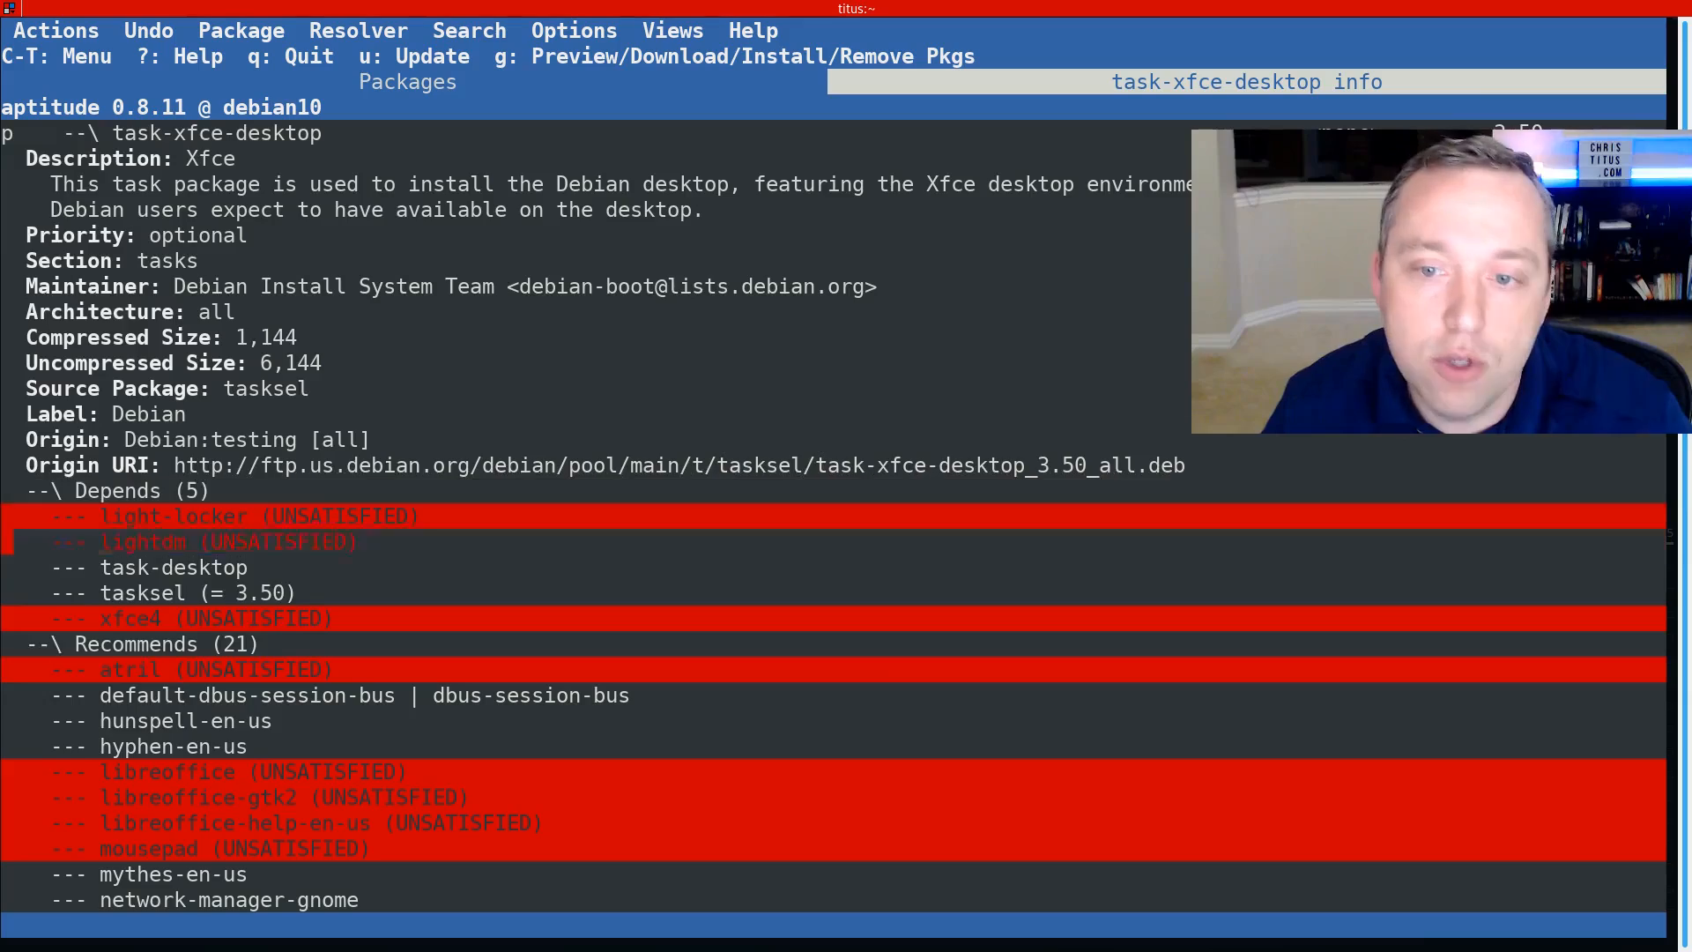
{"action": "scroll", "scroll_direction": "down", "scroll_amount": 3}
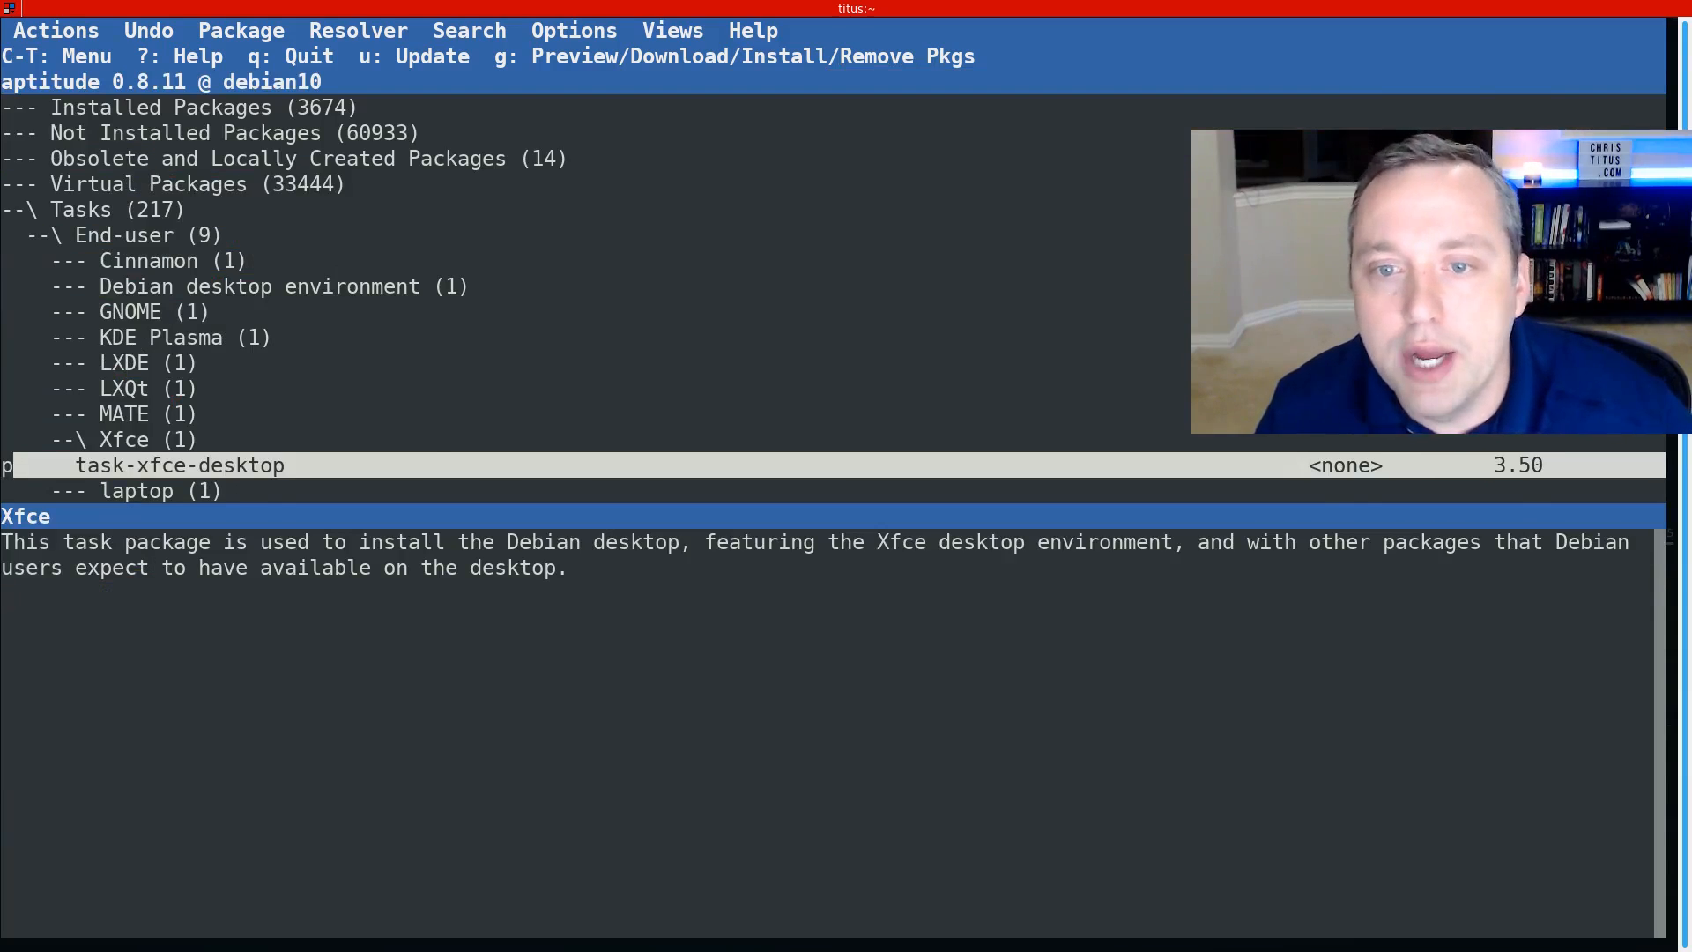
{"action": "key", "text": "q"}
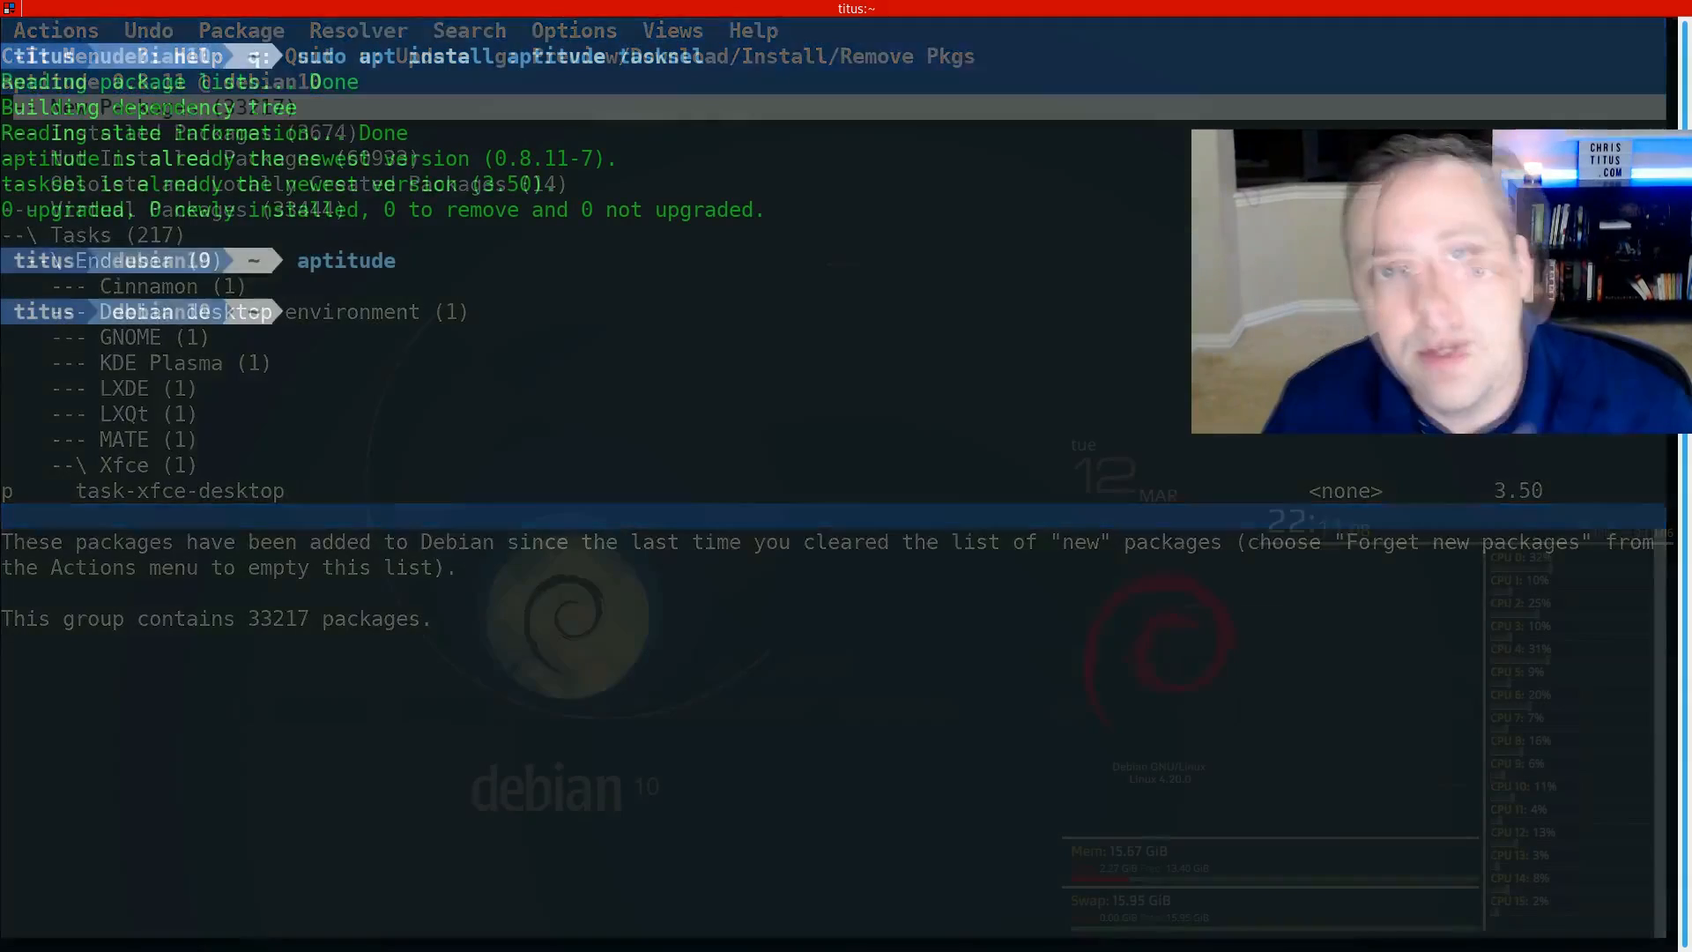
Step: Exit aptitude and run 'sudo aptitude install gedit_' to purge gedit
{"action": "key", "text": "q"}
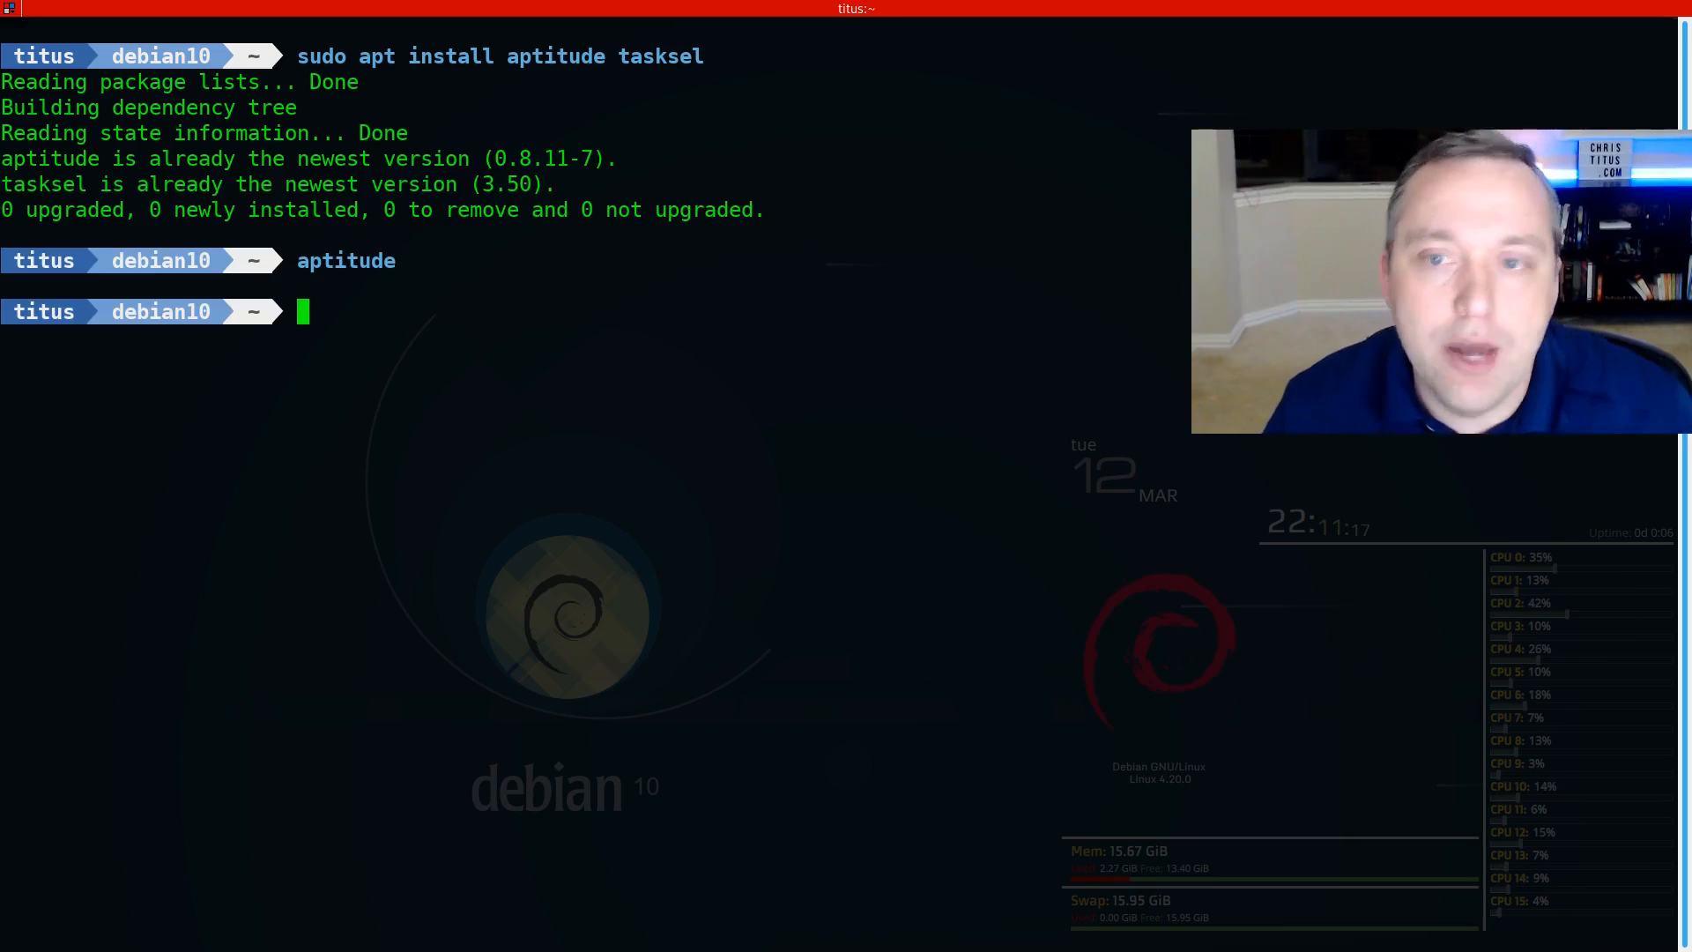
{"action": "type", "text": "sudo aptitude"}
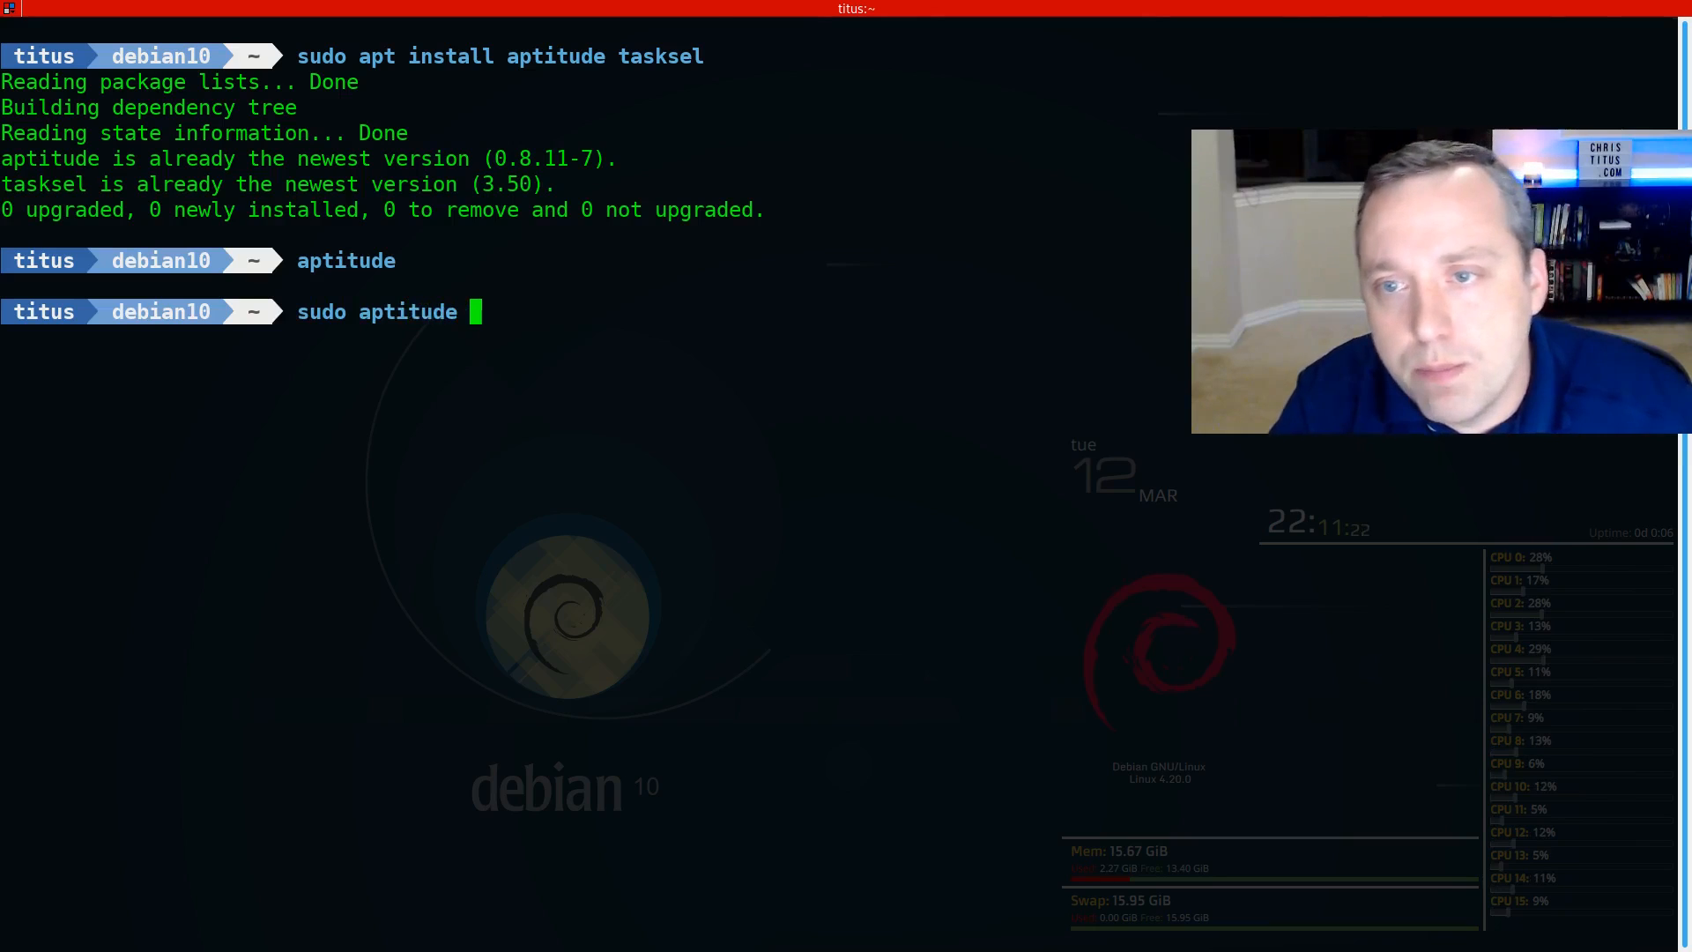
{"action": "type", "text": "install gedit"}
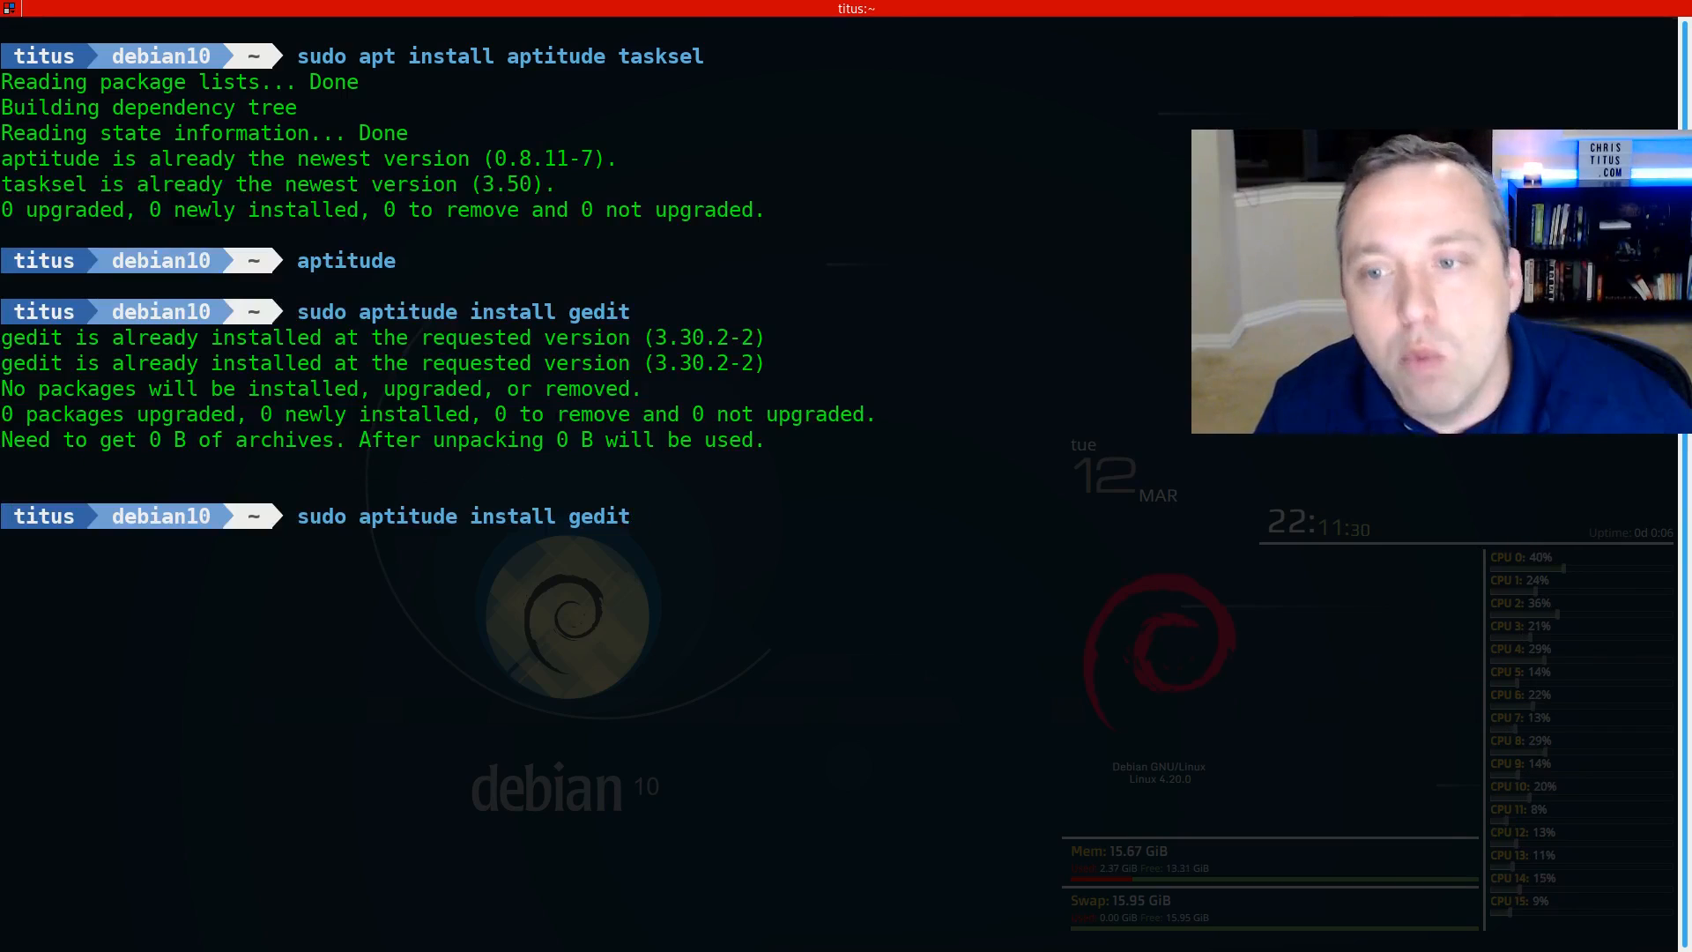
{"action": "type", "text": "-"}
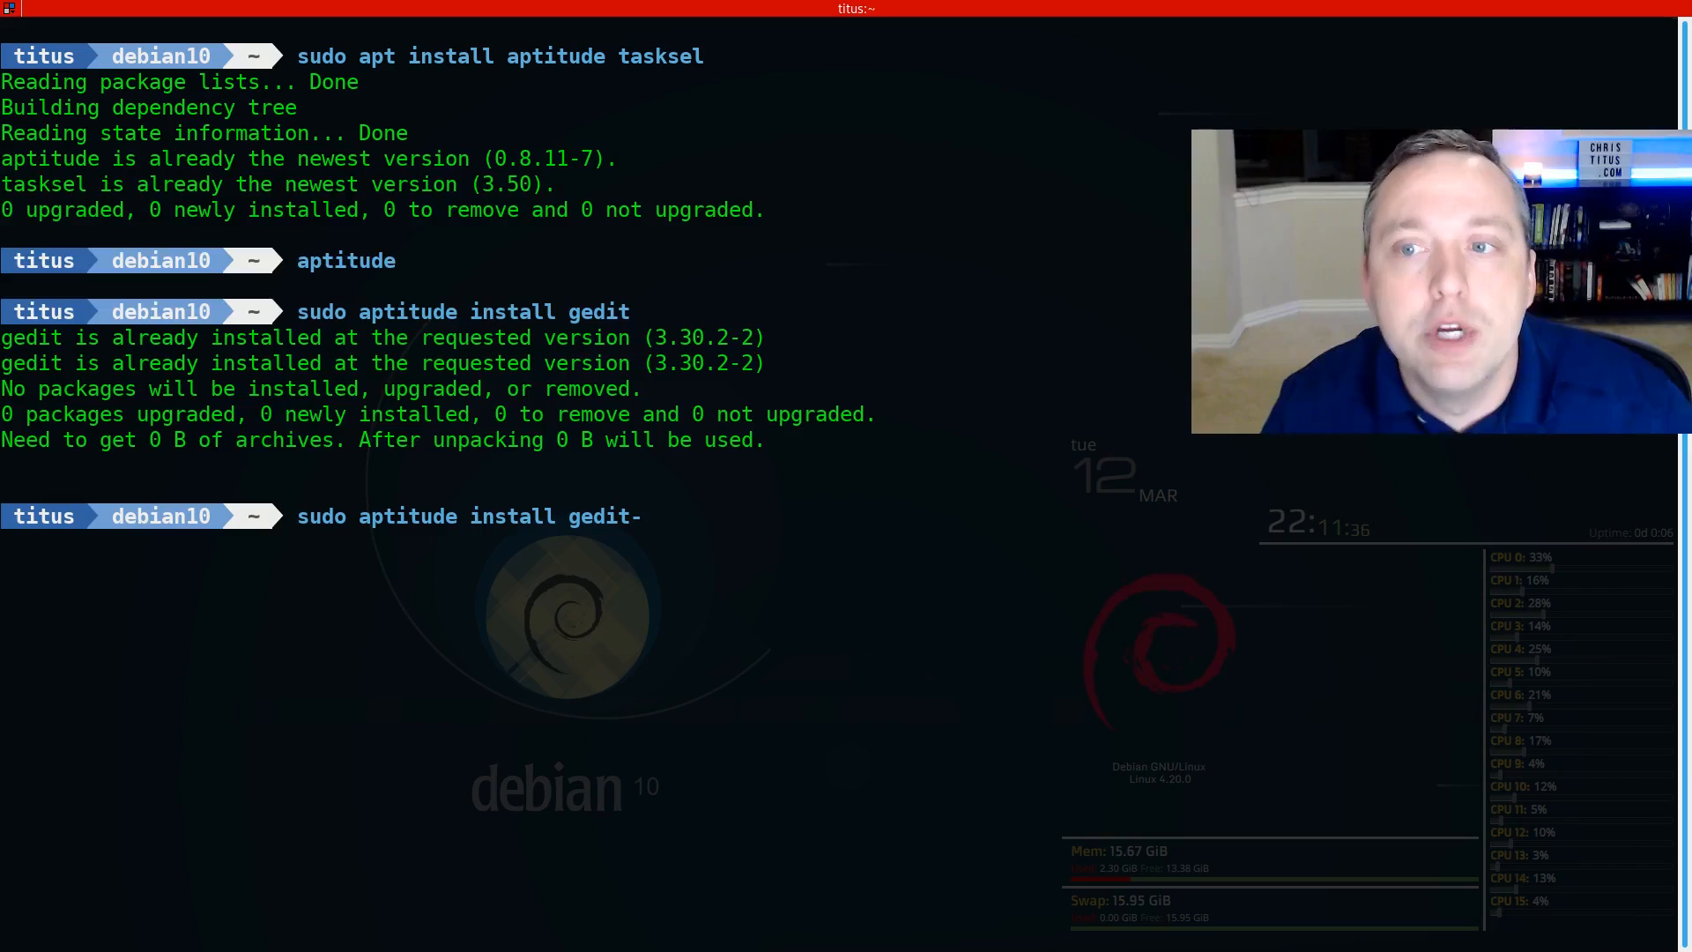
{"action": "key", "text": "BackSpace"}
{"action": "type", "text": "_"}
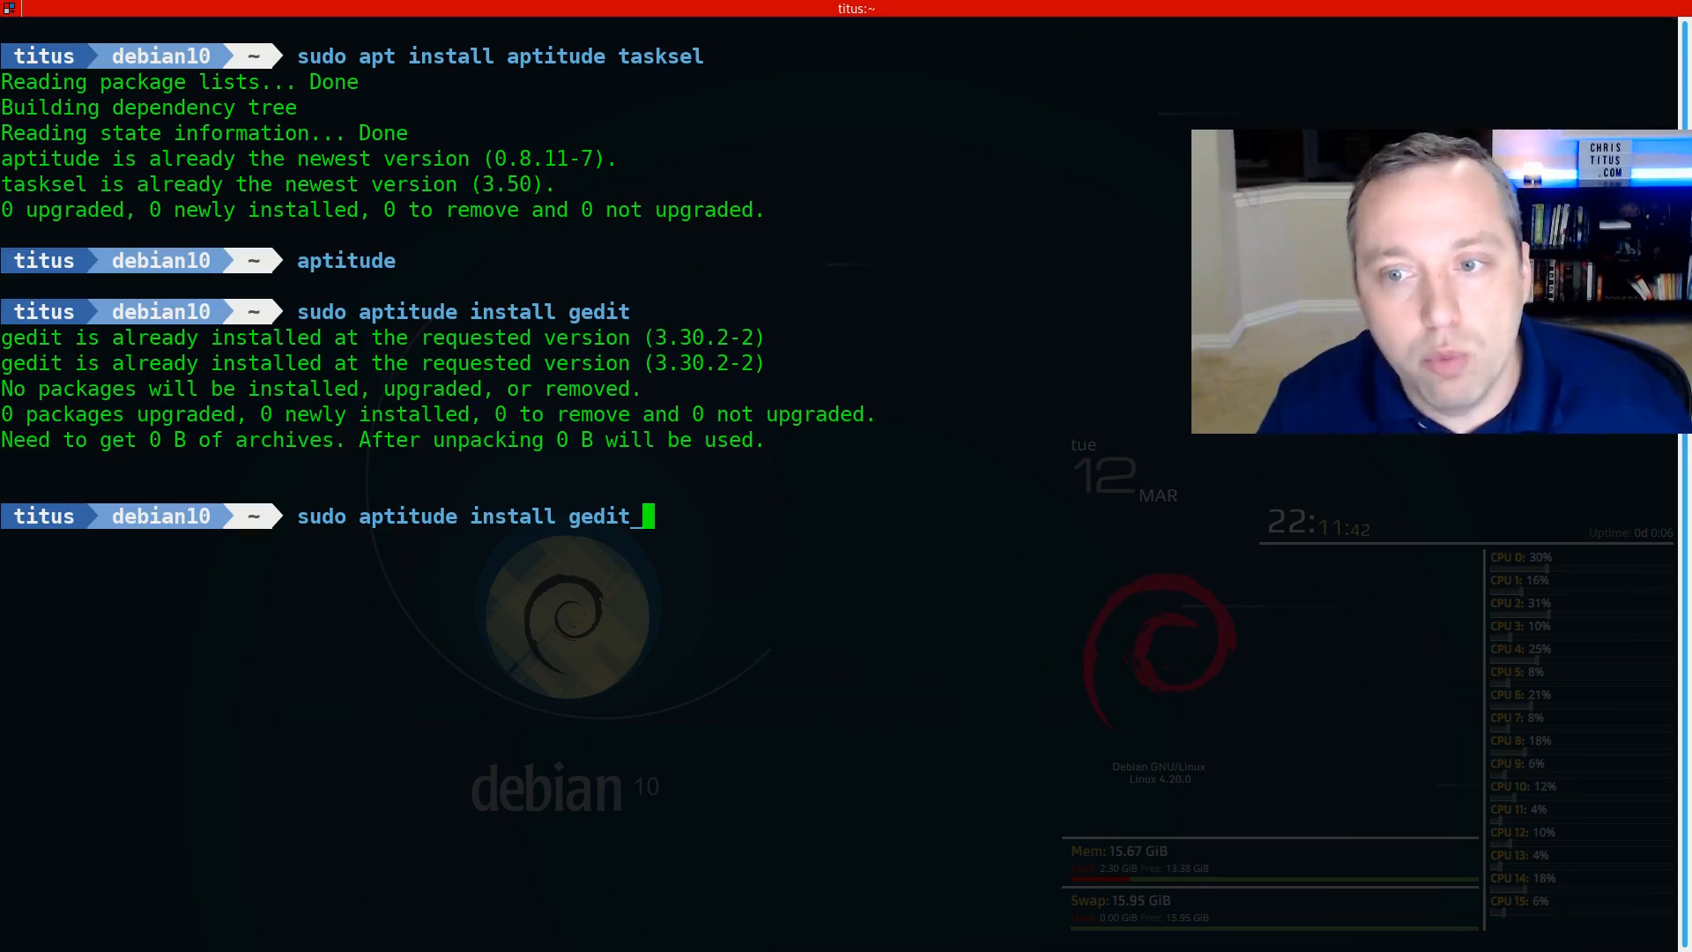
{"action": "key", "text": "Return"}
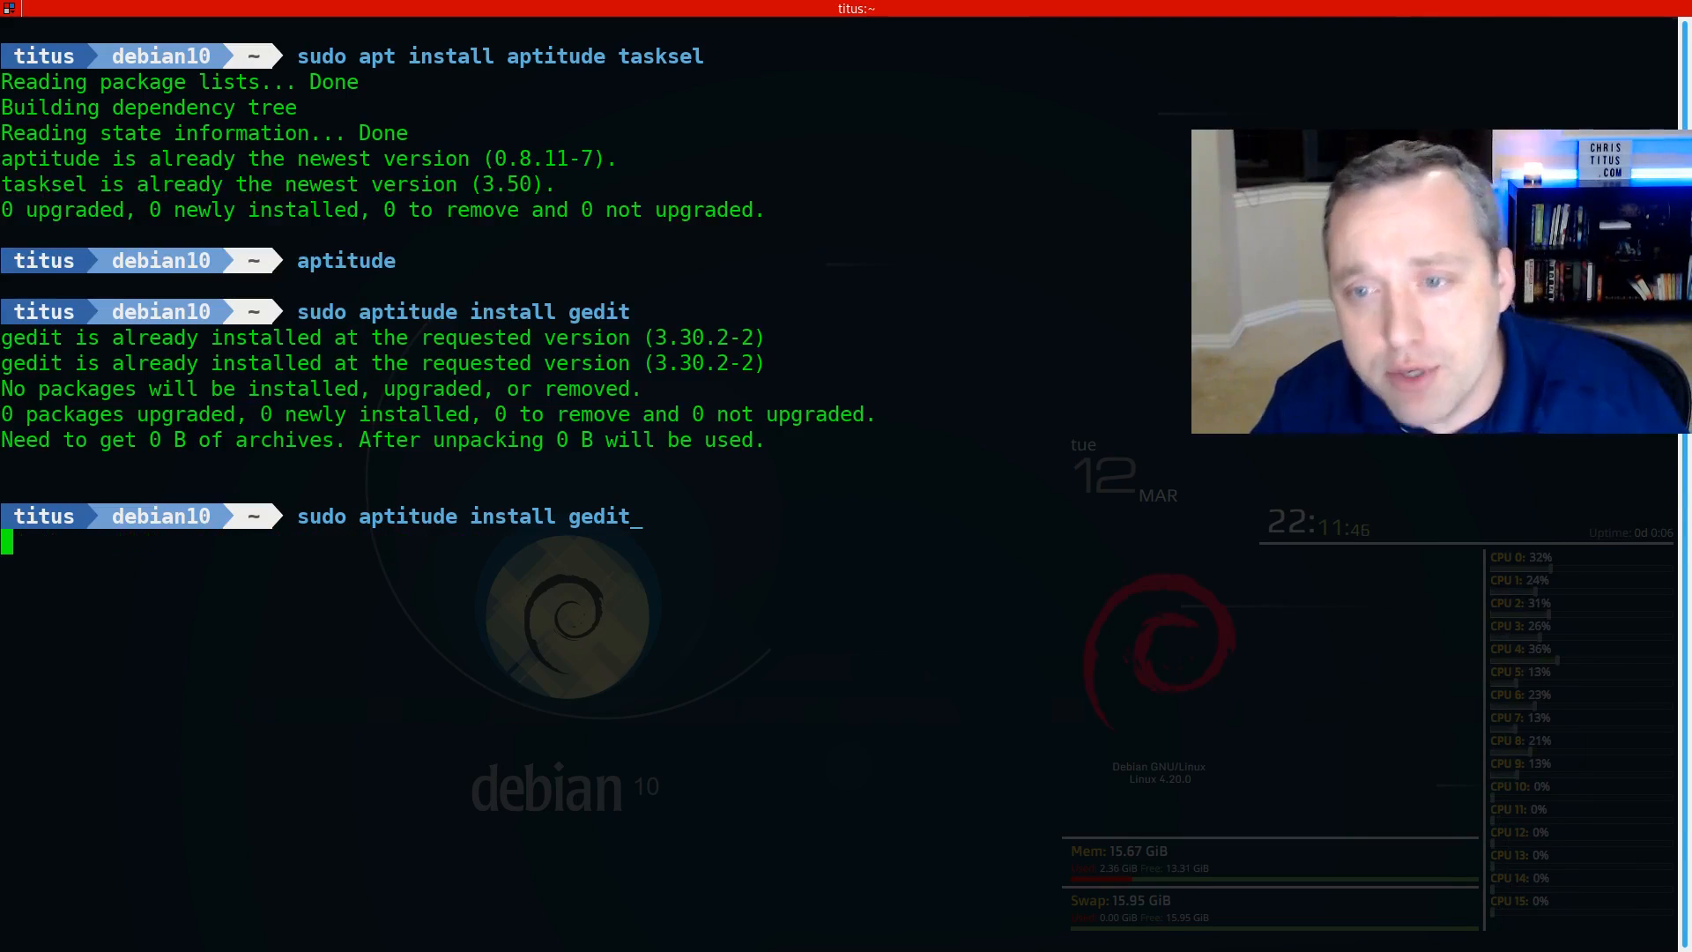
{"action": "key", "text": "Return"}
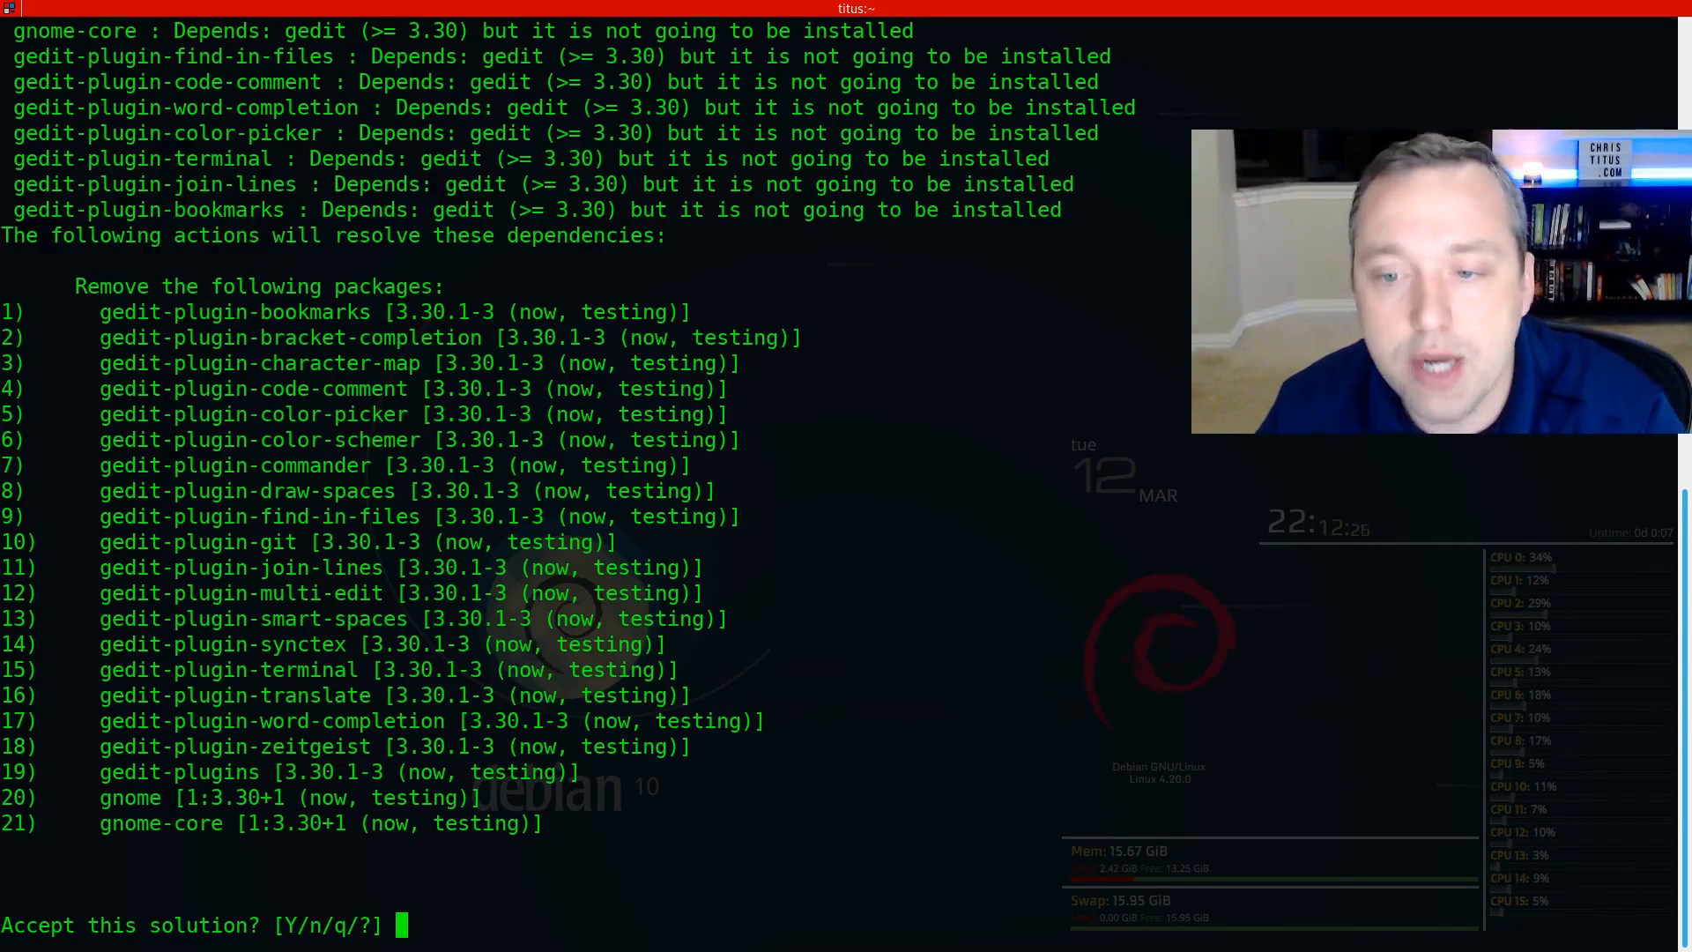
Step: Answer q at the 'Accept this solution?' prompt to abort the gedit removal
{"action": "type", "text": "q"}
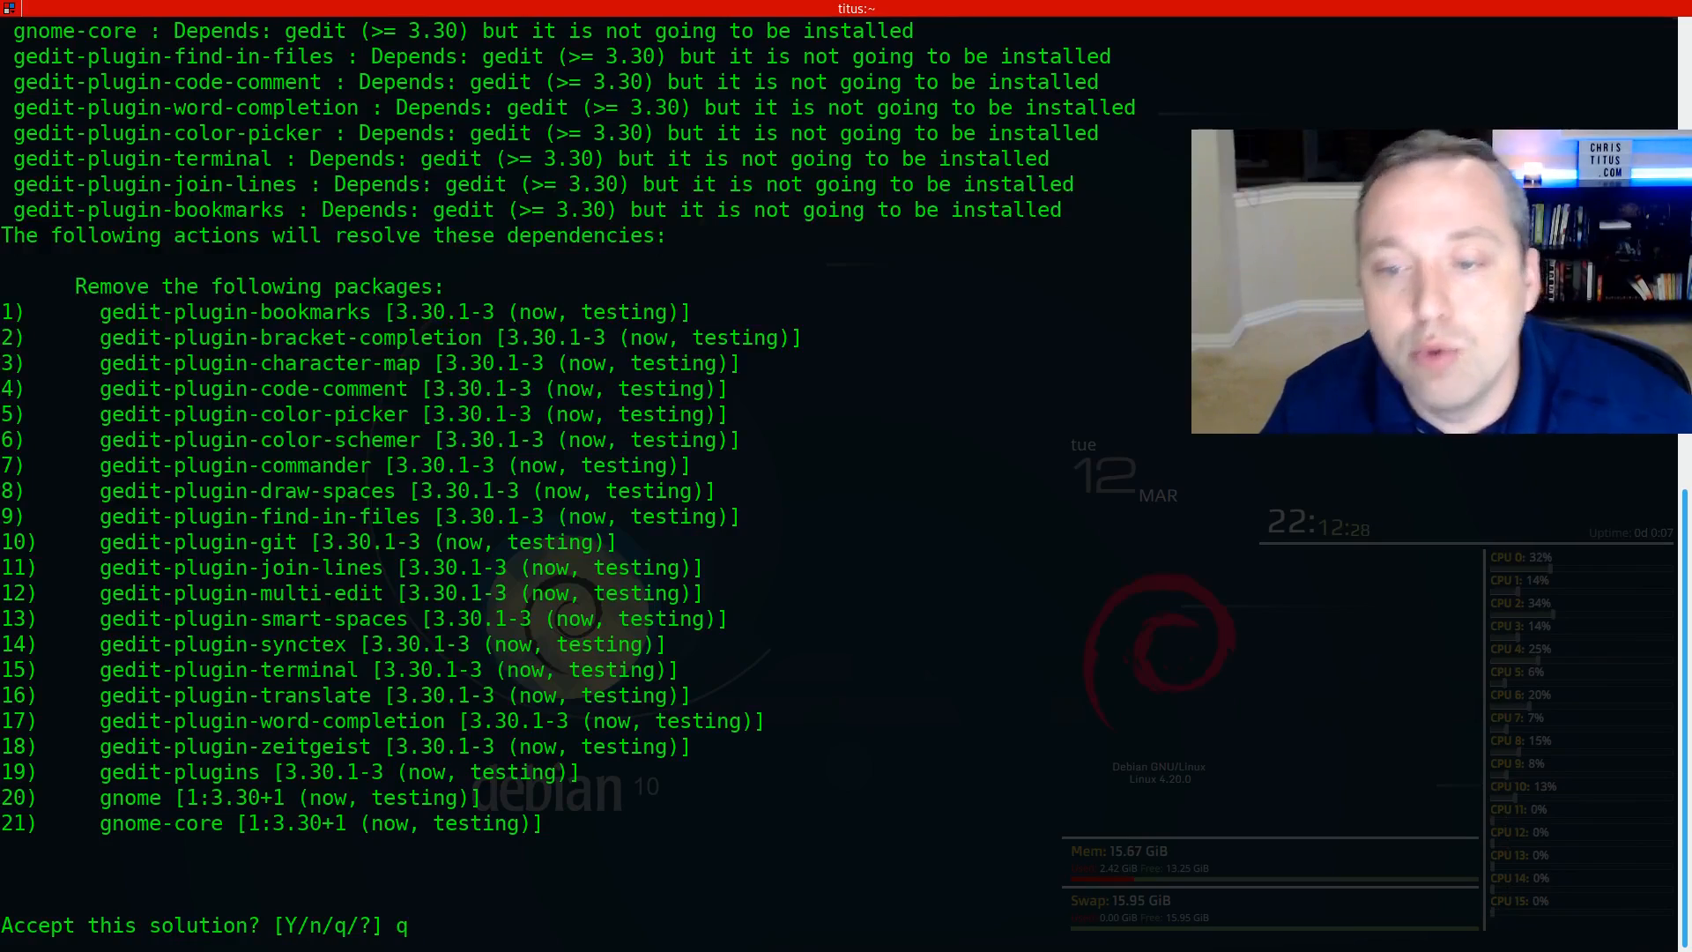
{"action": "key", "text": "Return"}
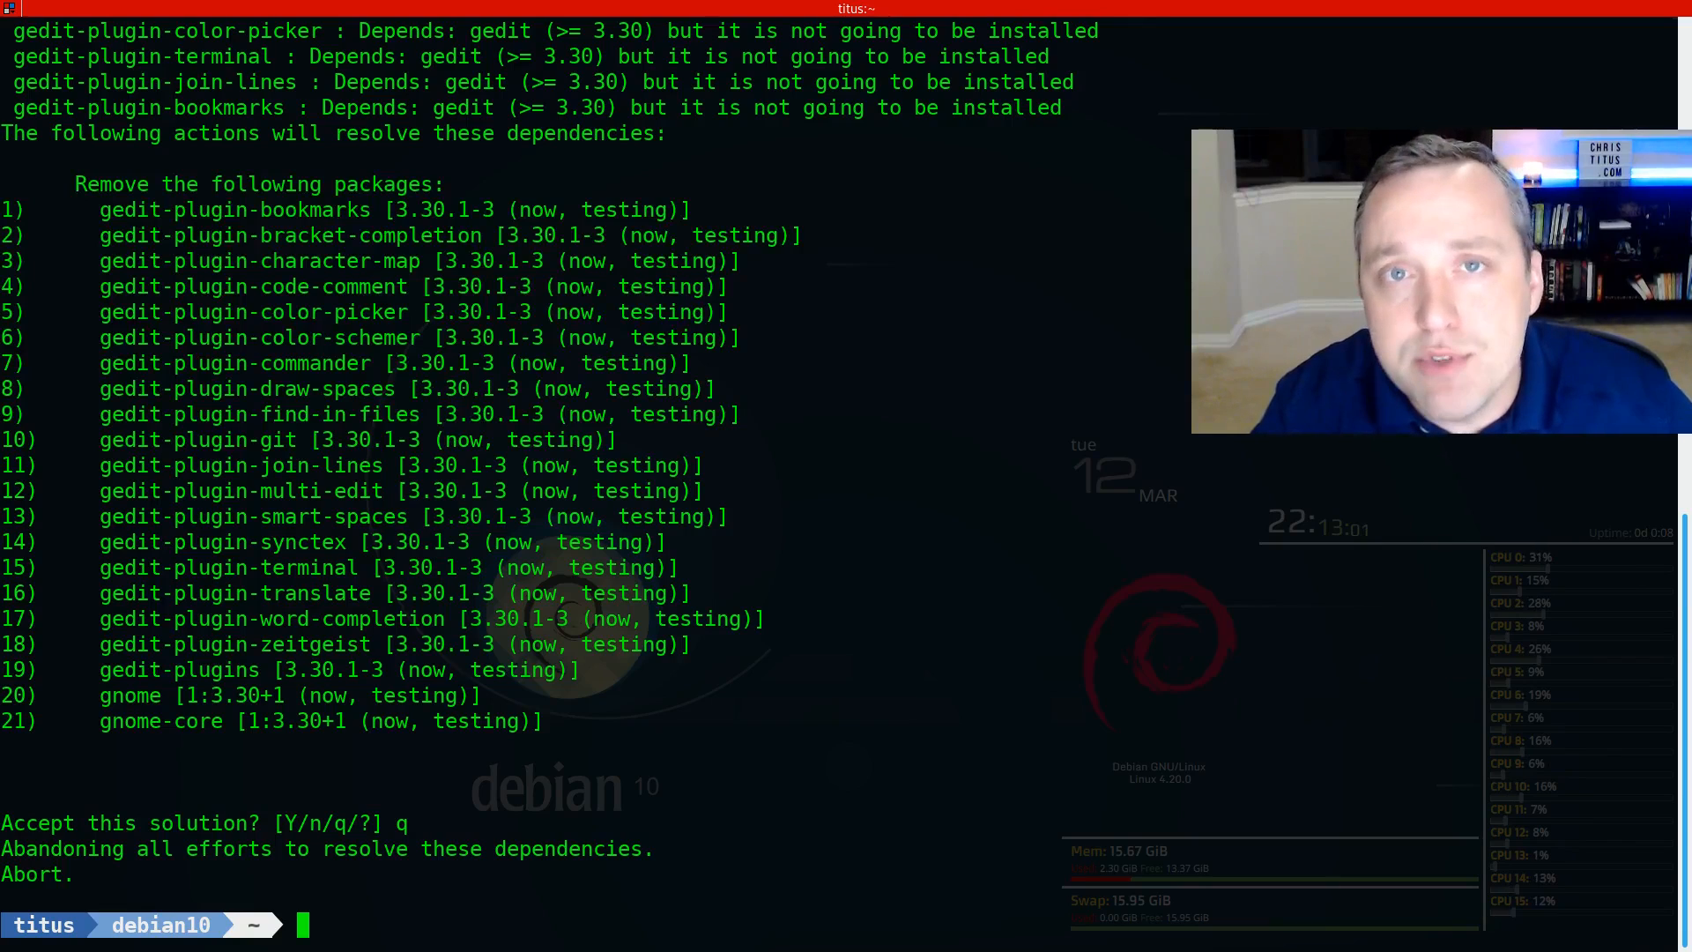
Step: Refresh the package lists with 'sudo aptitude update'
{"action": "type", "text": "sudo aptitude"}
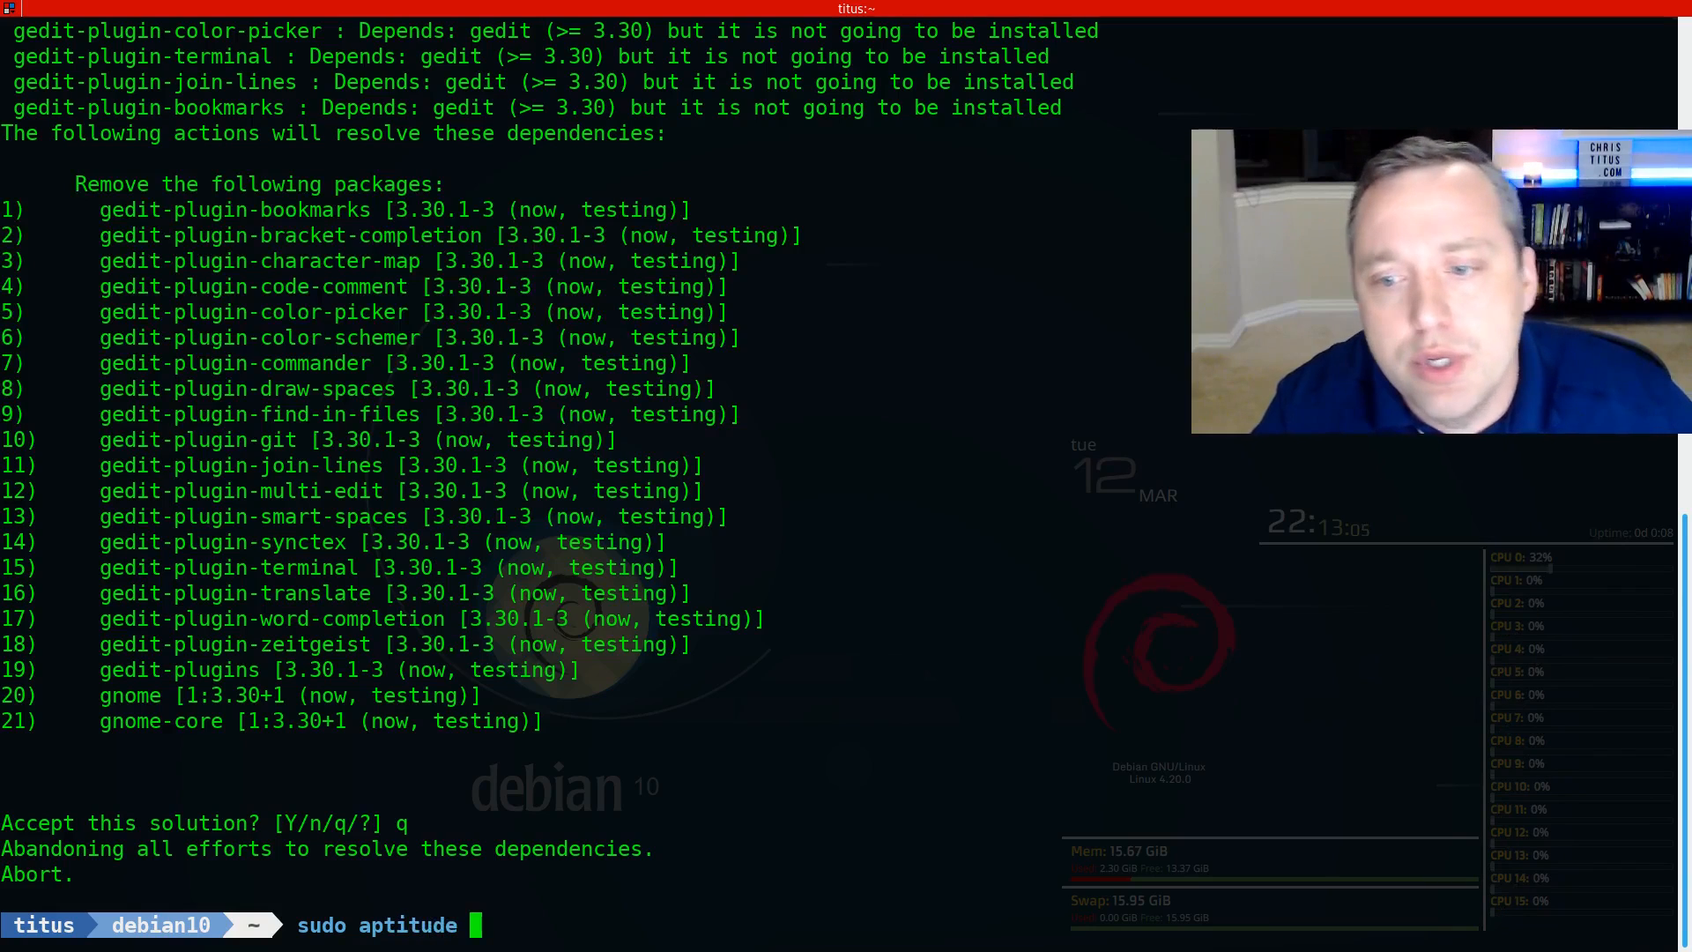
{"action": "type", "text": "update"}
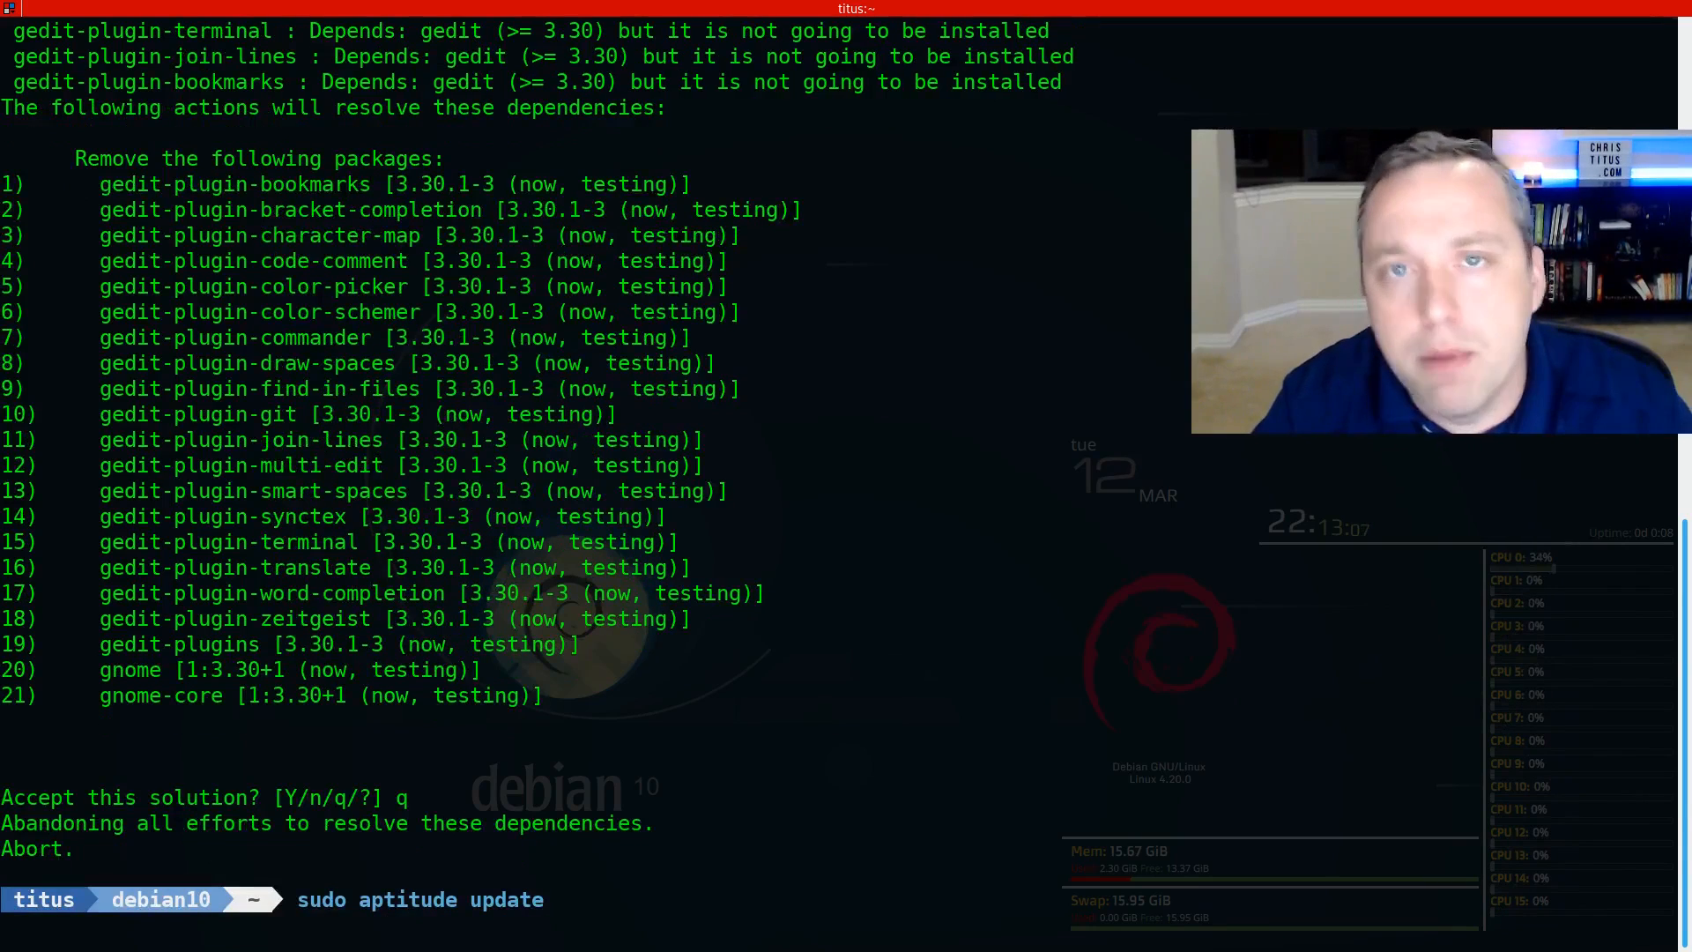
{"action": "key", "text": "Return"}
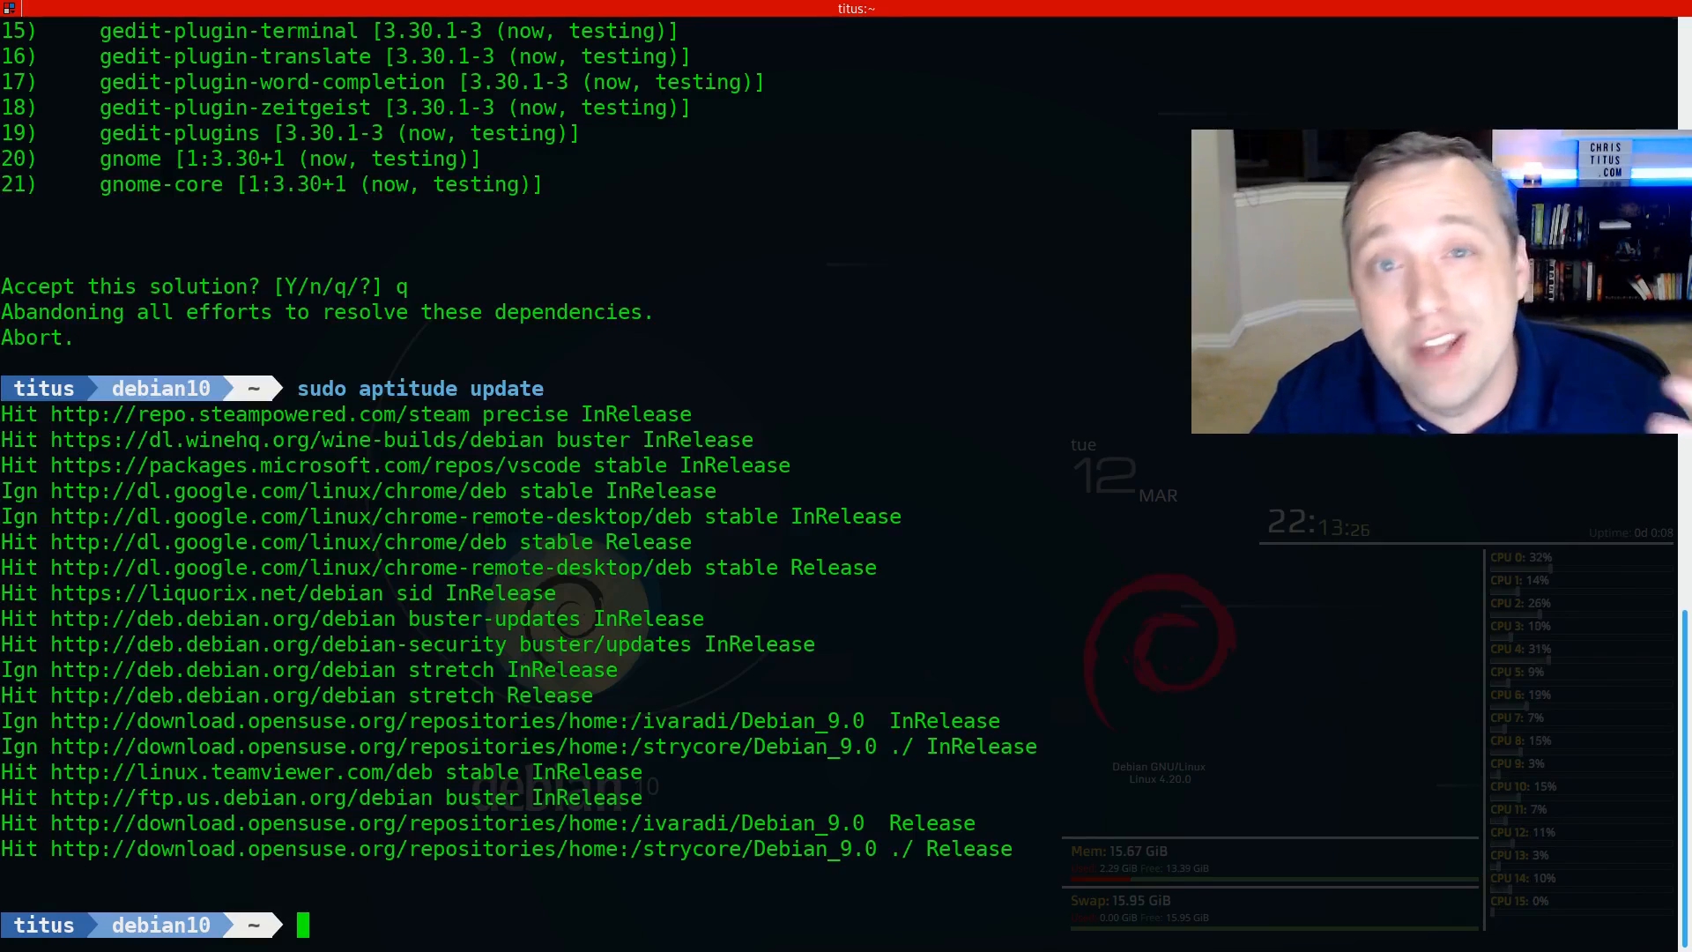
Step: Run 'sudo aptitude safe-upgrade', which finds nothing to install, upgrade or remove
{"action": "type", "text": "sudo"}
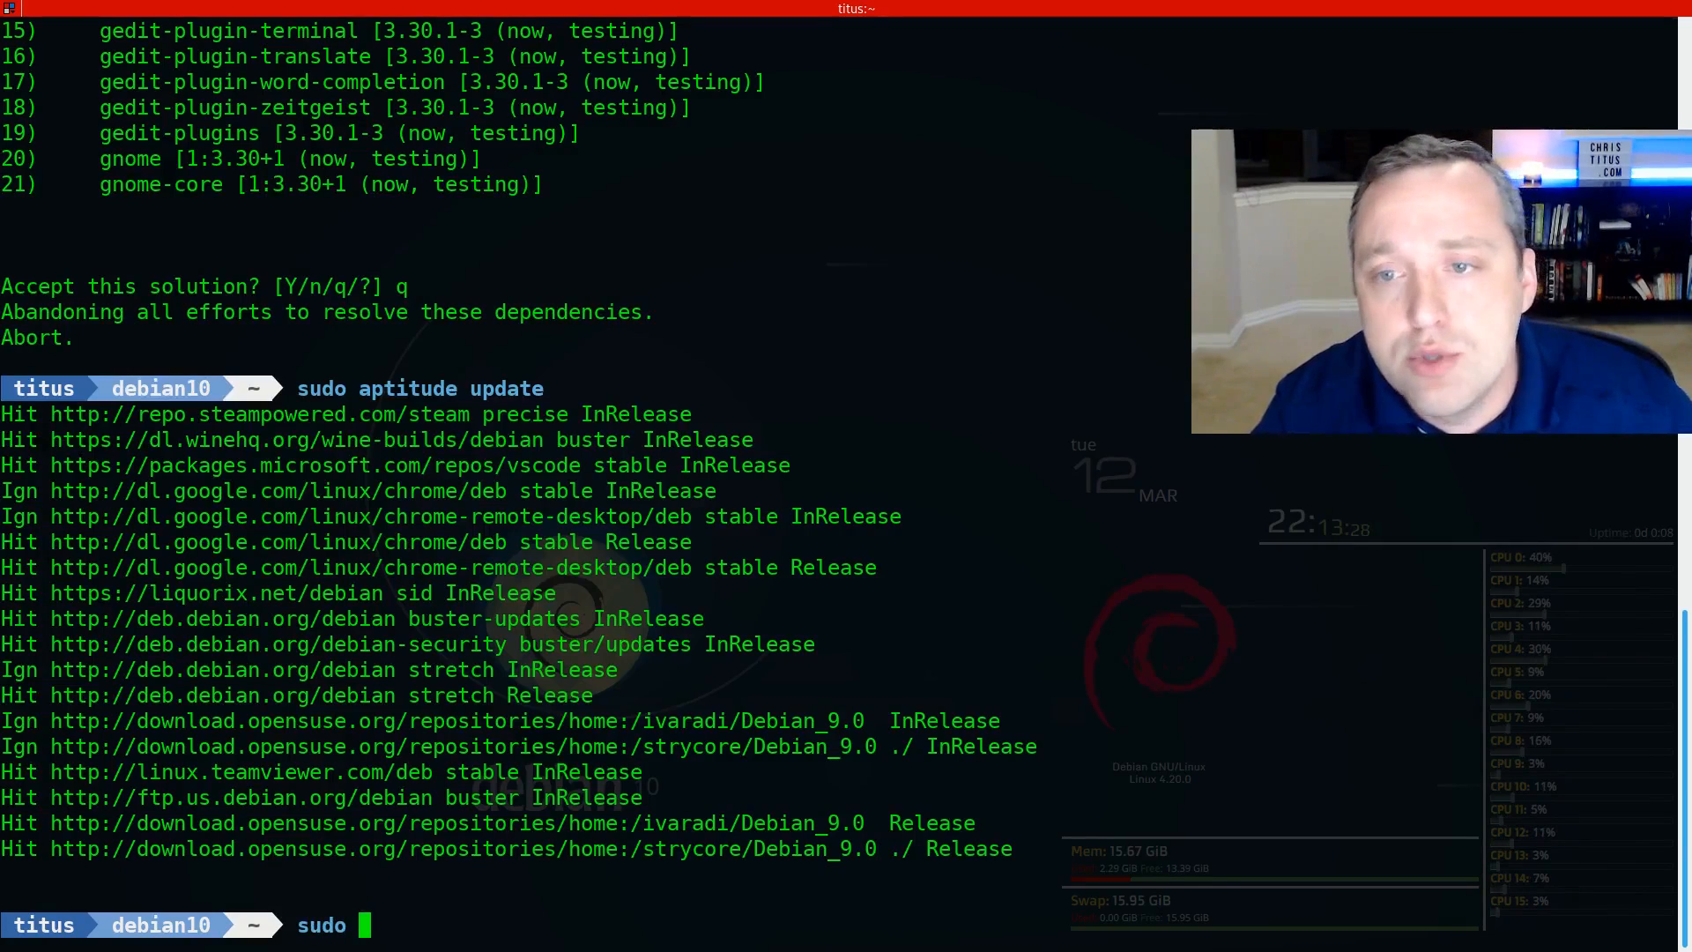
{"action": "type", "text": "aptitude safe-"}
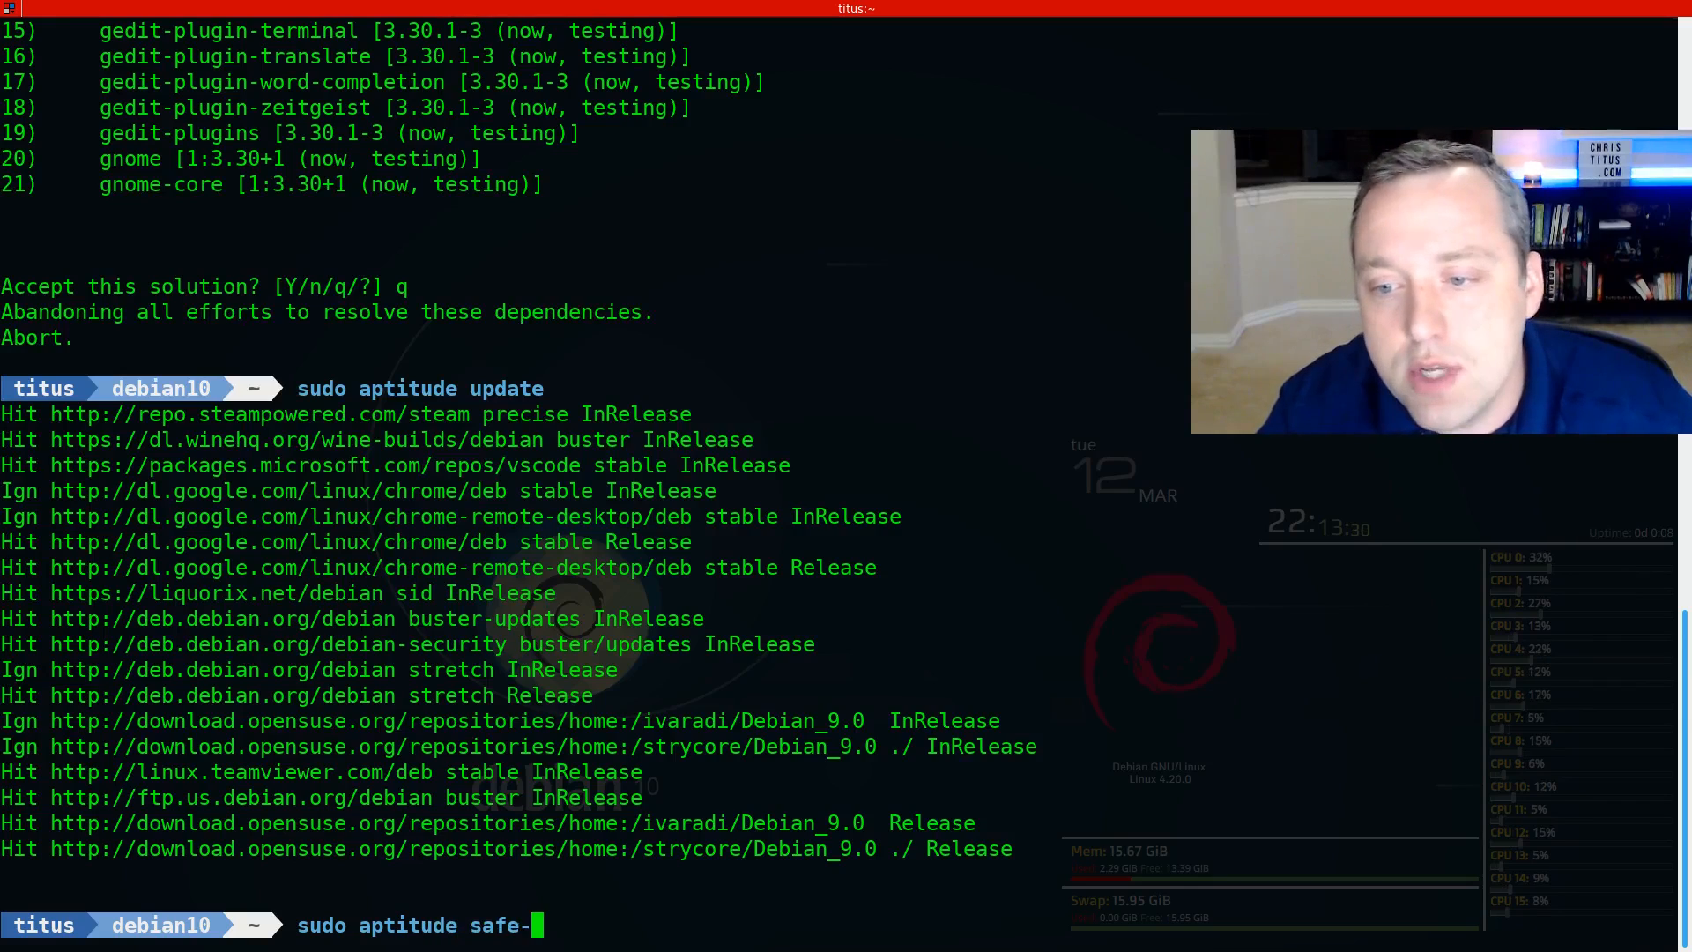
{"action": "type", "text": "upgrade"}
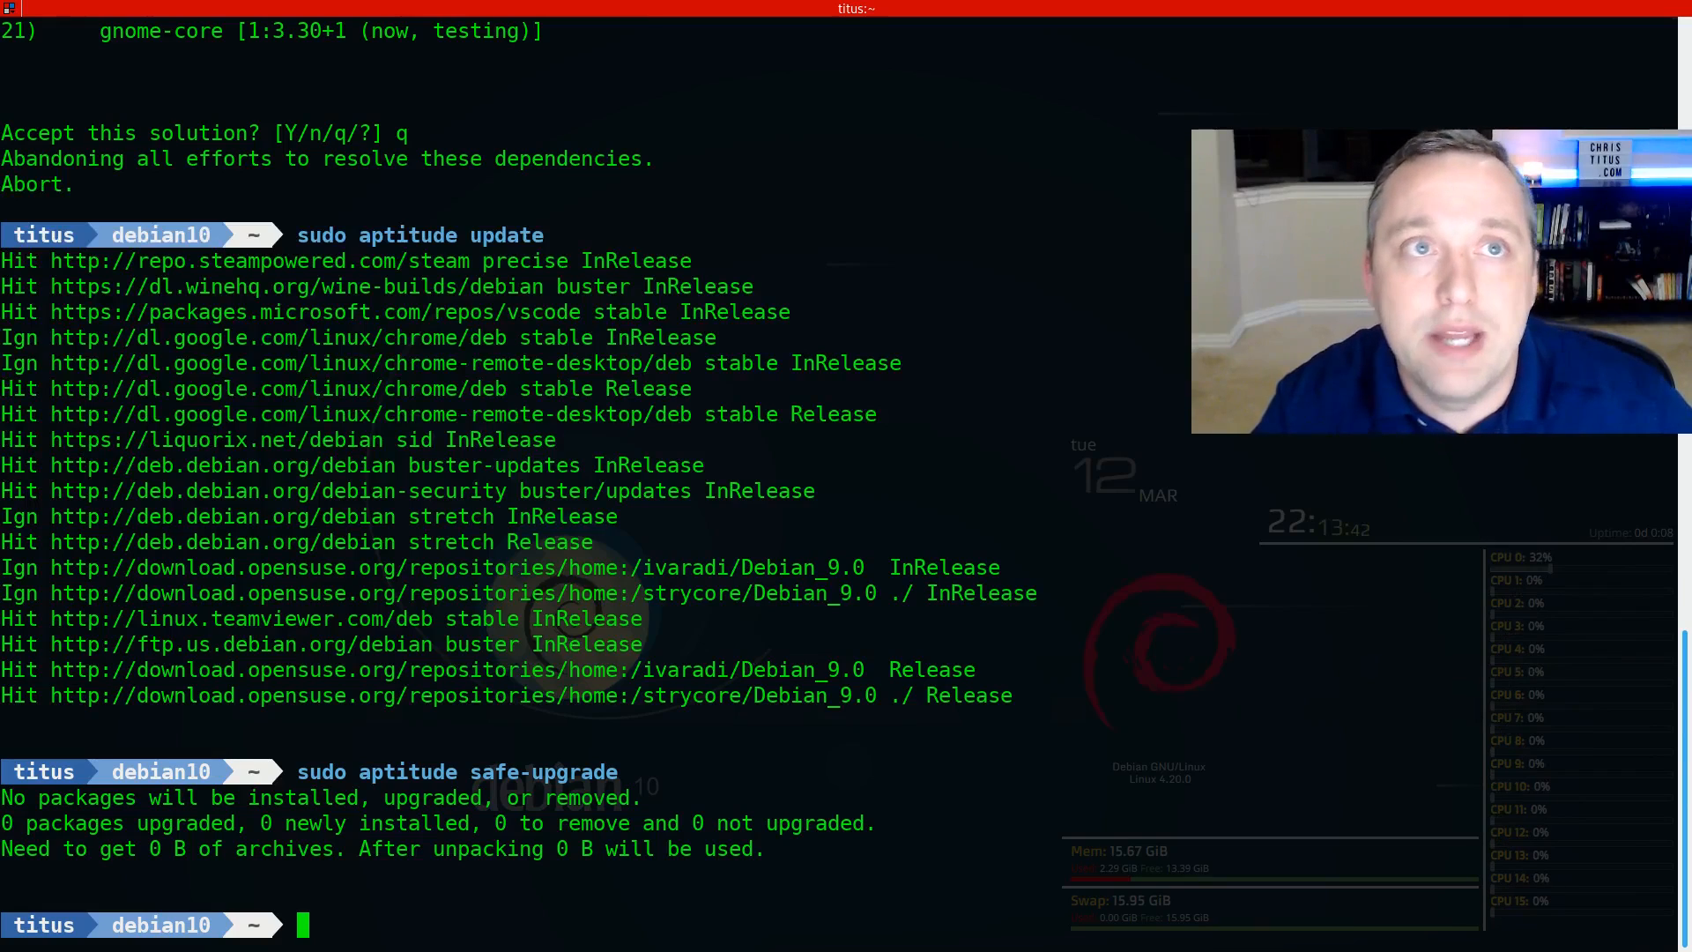
Step: Run 'sudo aptitude full-upgrade', reporting 0 packages upgraded, installed or removed
{"action": "type", "text": "sudo aptitude safe"}
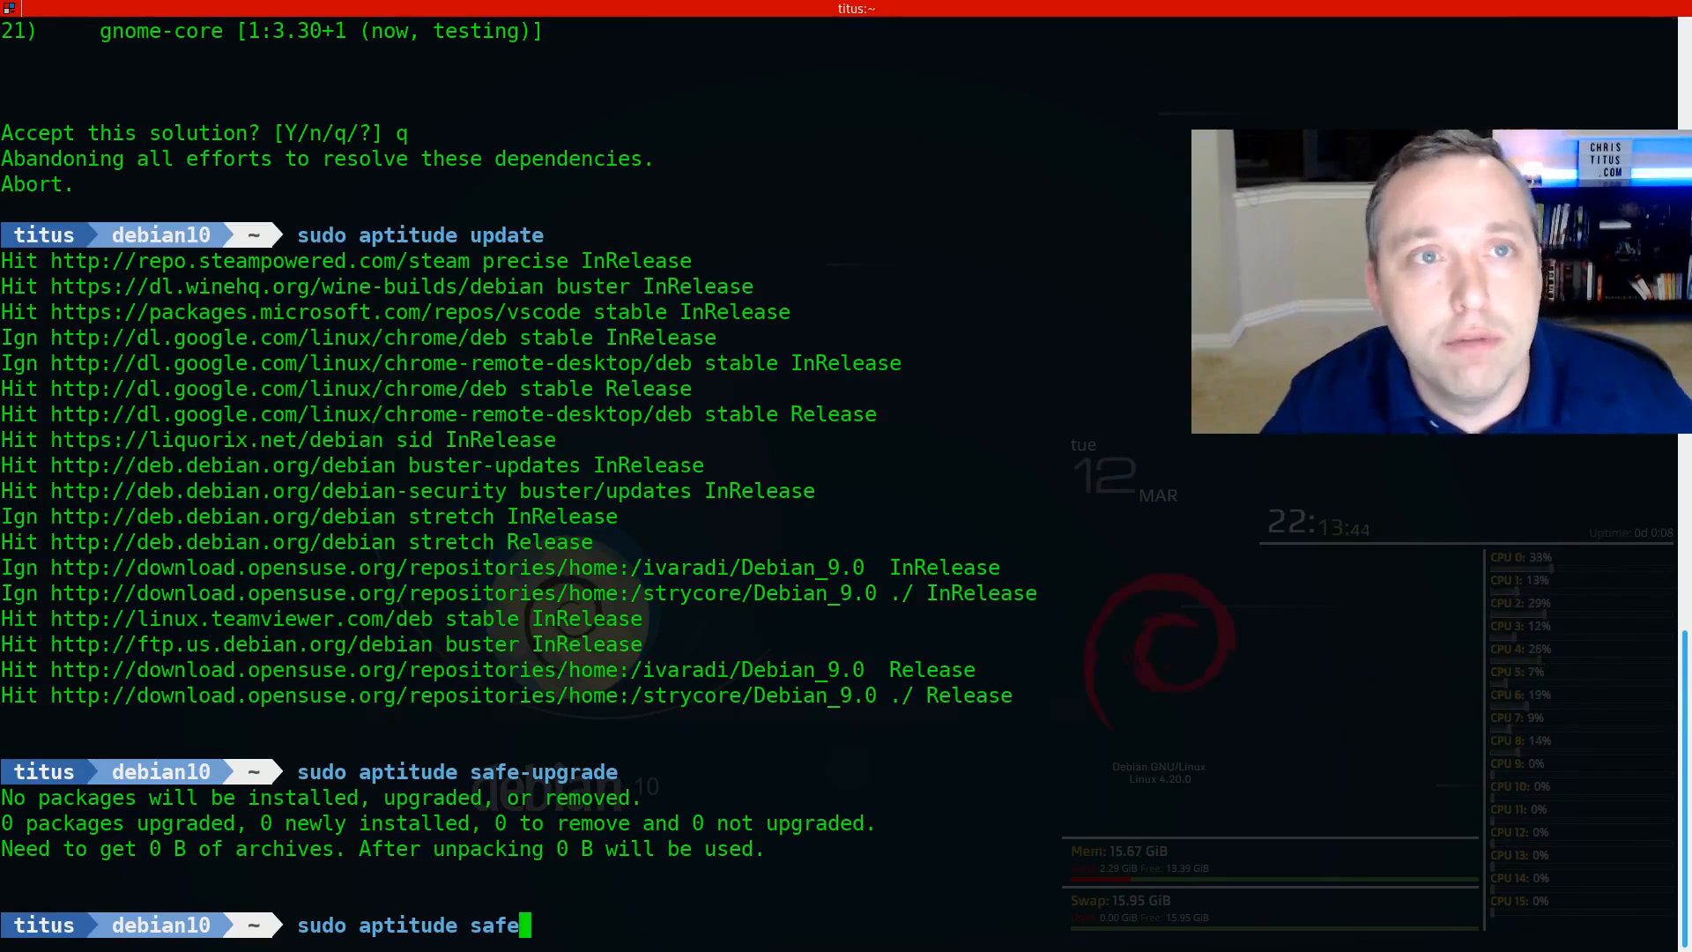
{"action": "type", "text": "full-upg"}
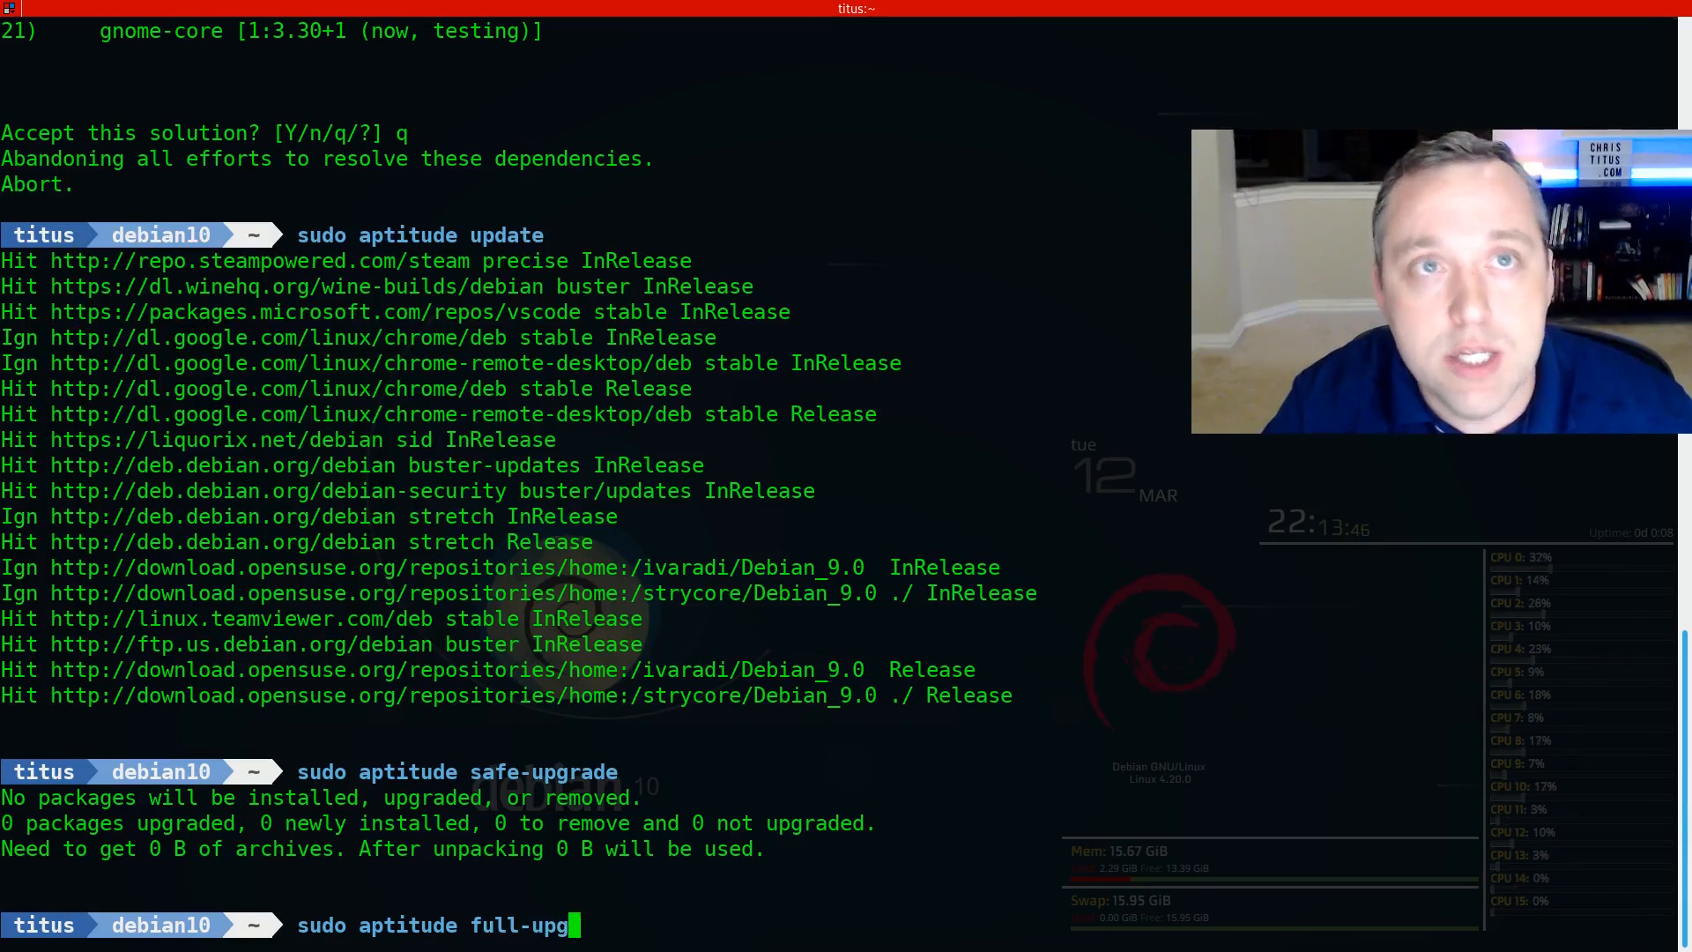
{"action": "key", "text": "Return"}
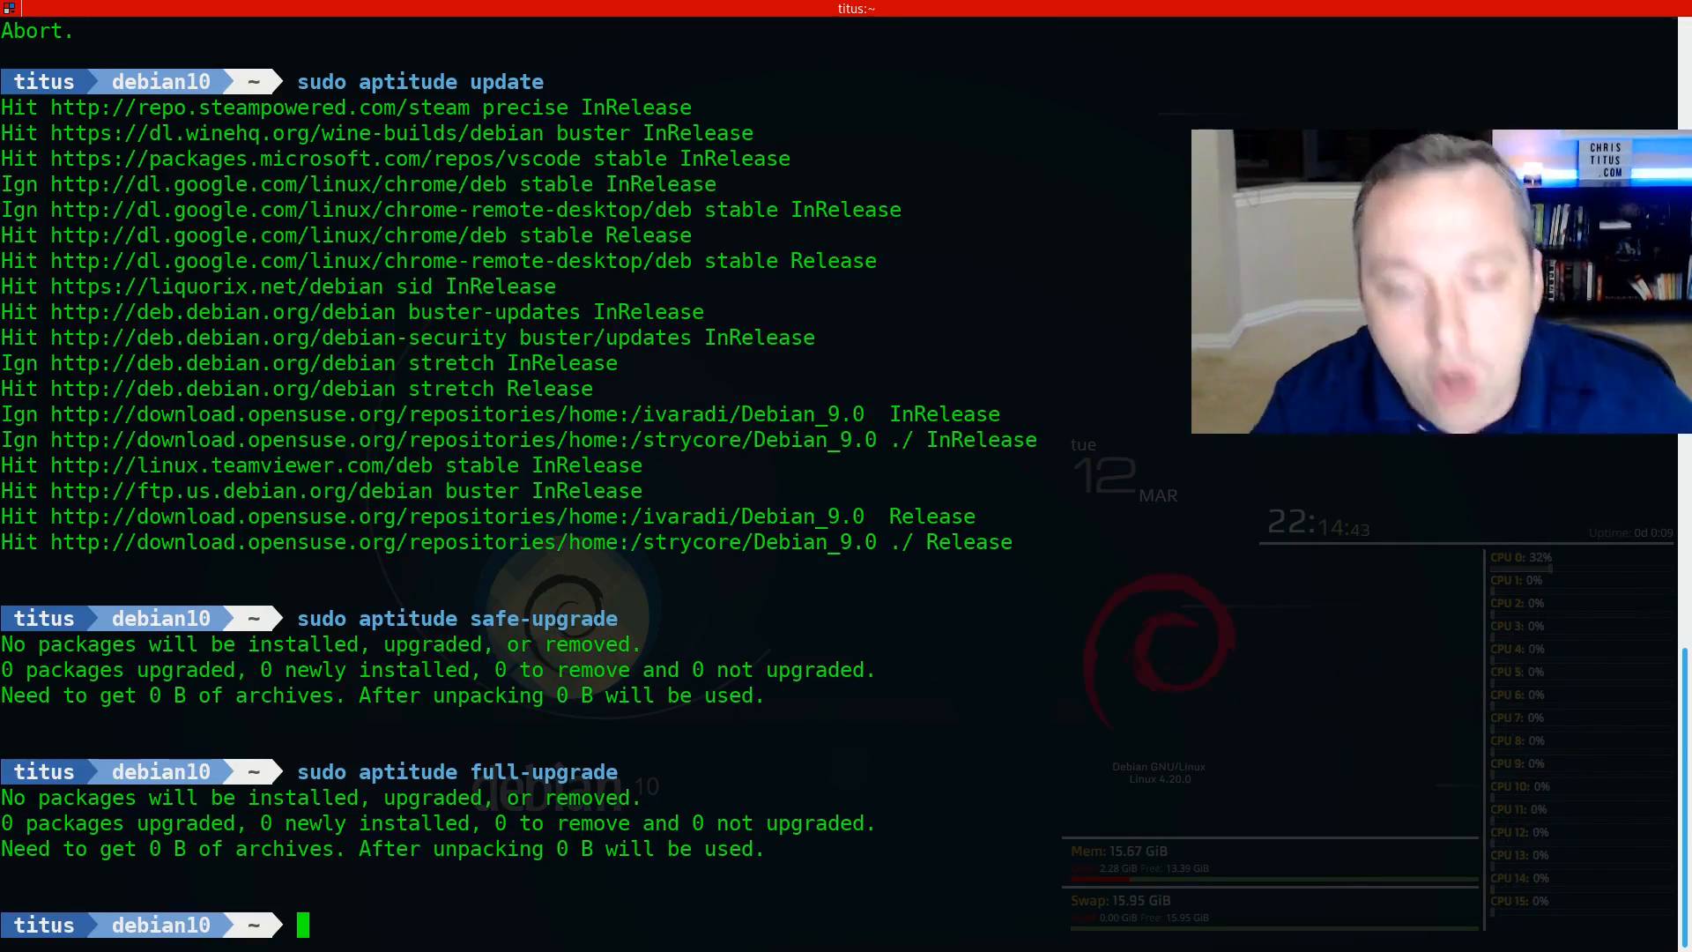
Step: Put gedit on hold with 'sudo aptitude hold gedit'
{"action": "type", "text": "sud"}
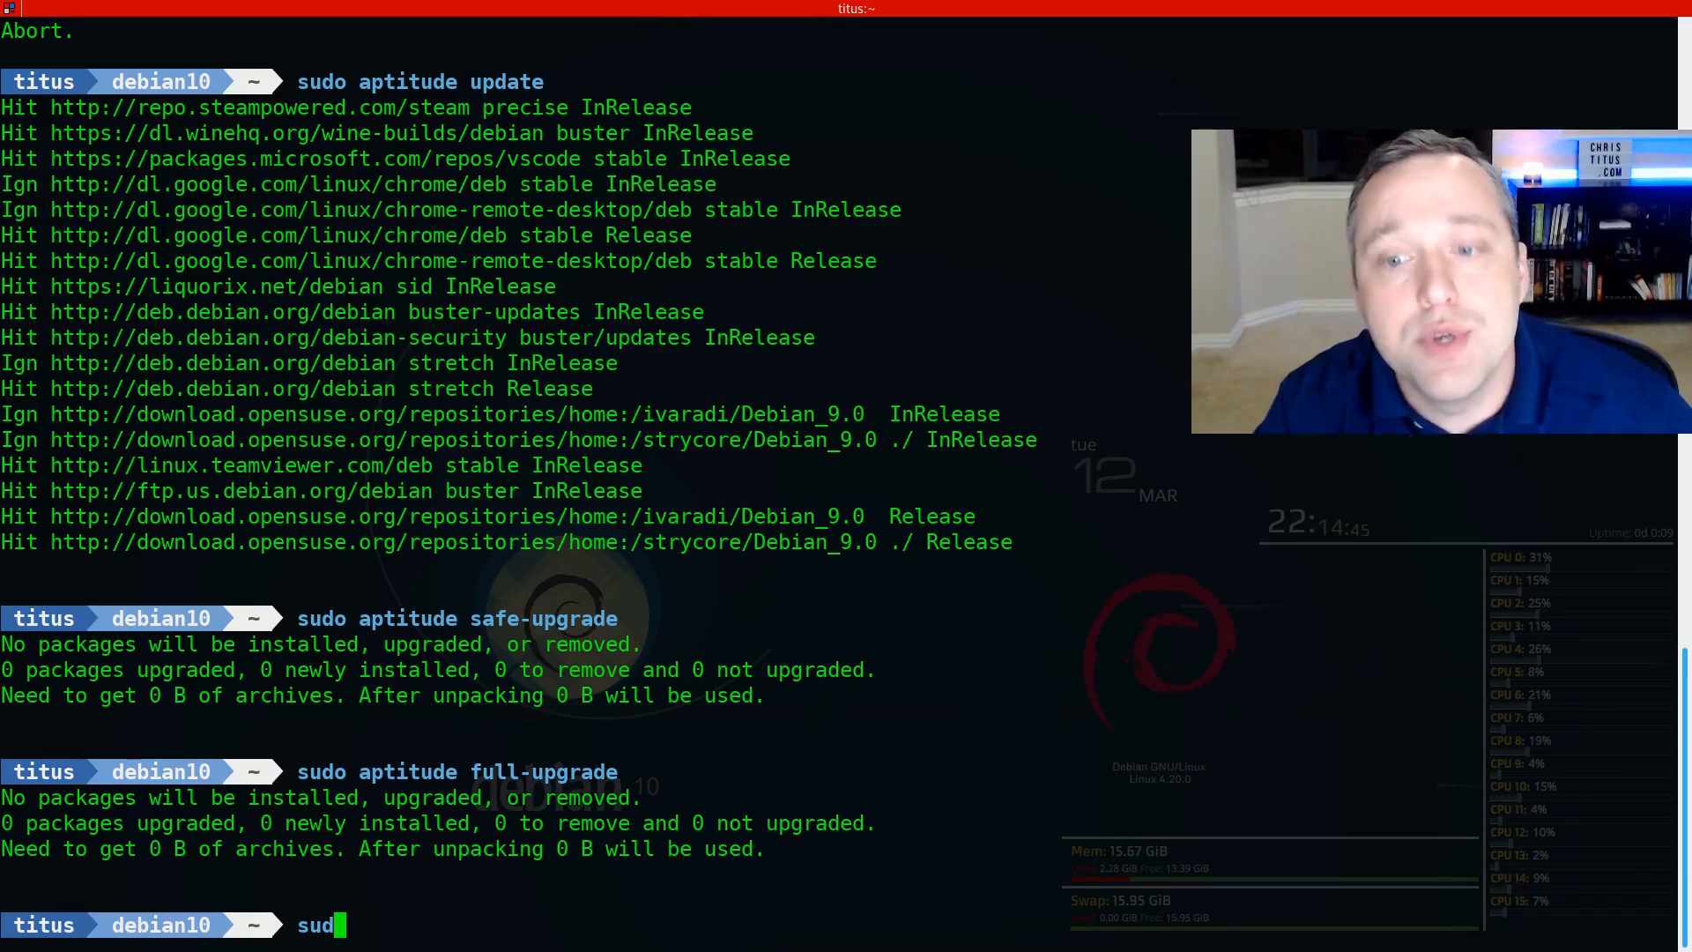
{"action": "type", "text": "o"}
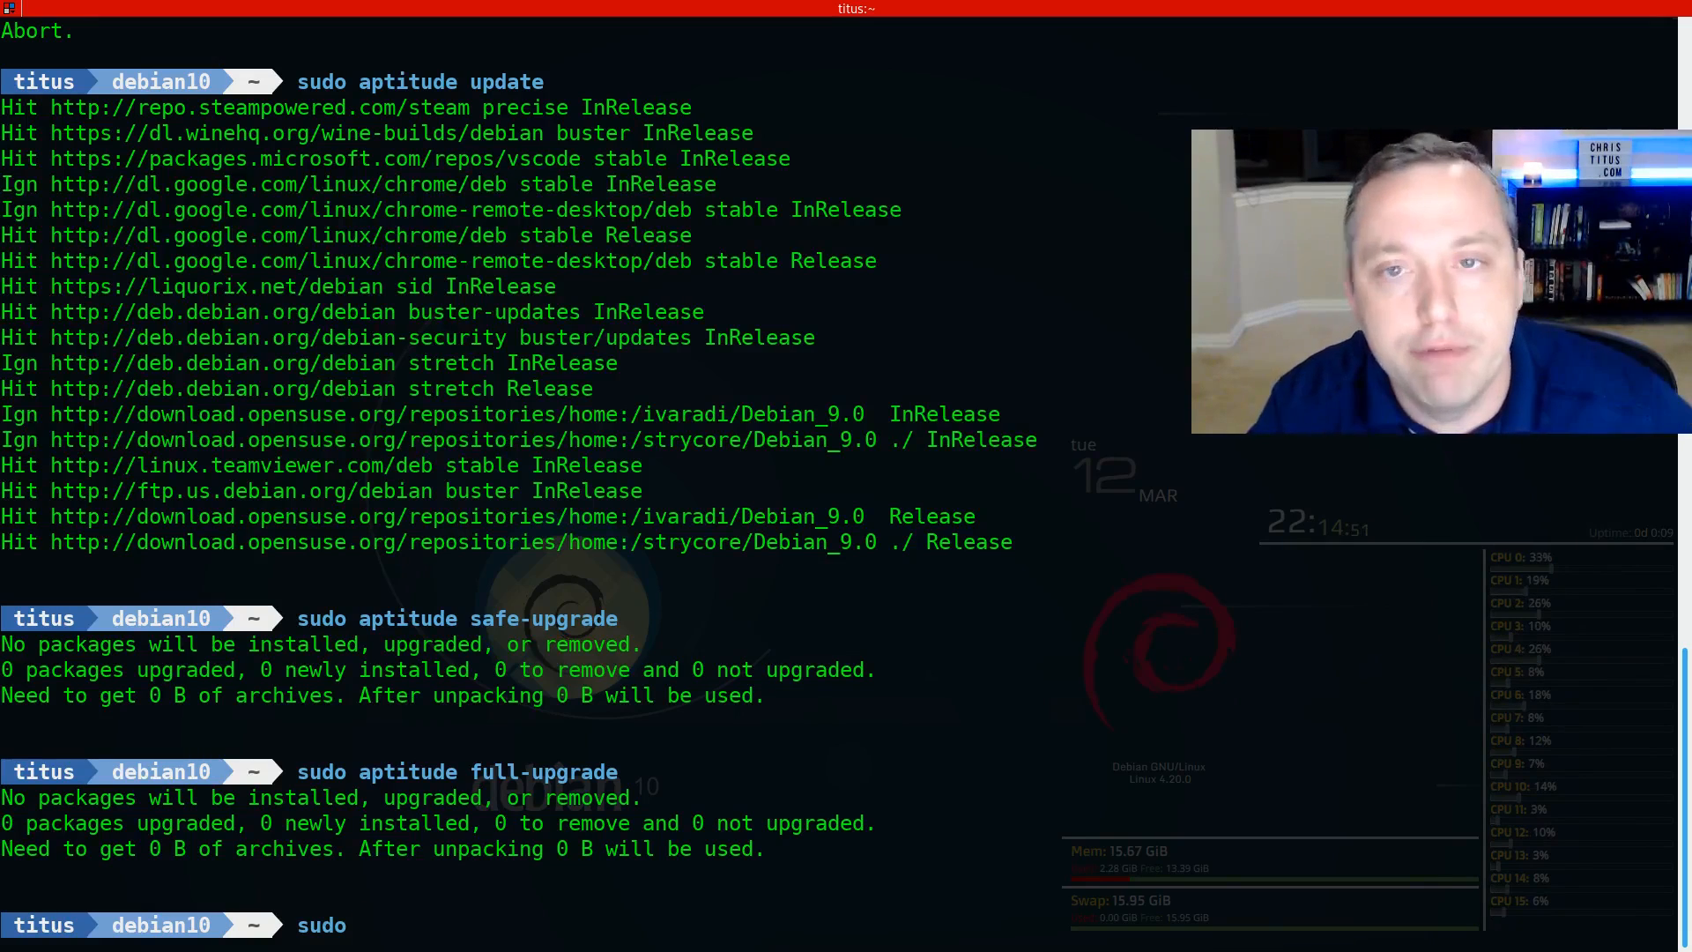
{"action": "type", "text": "aptitude"}
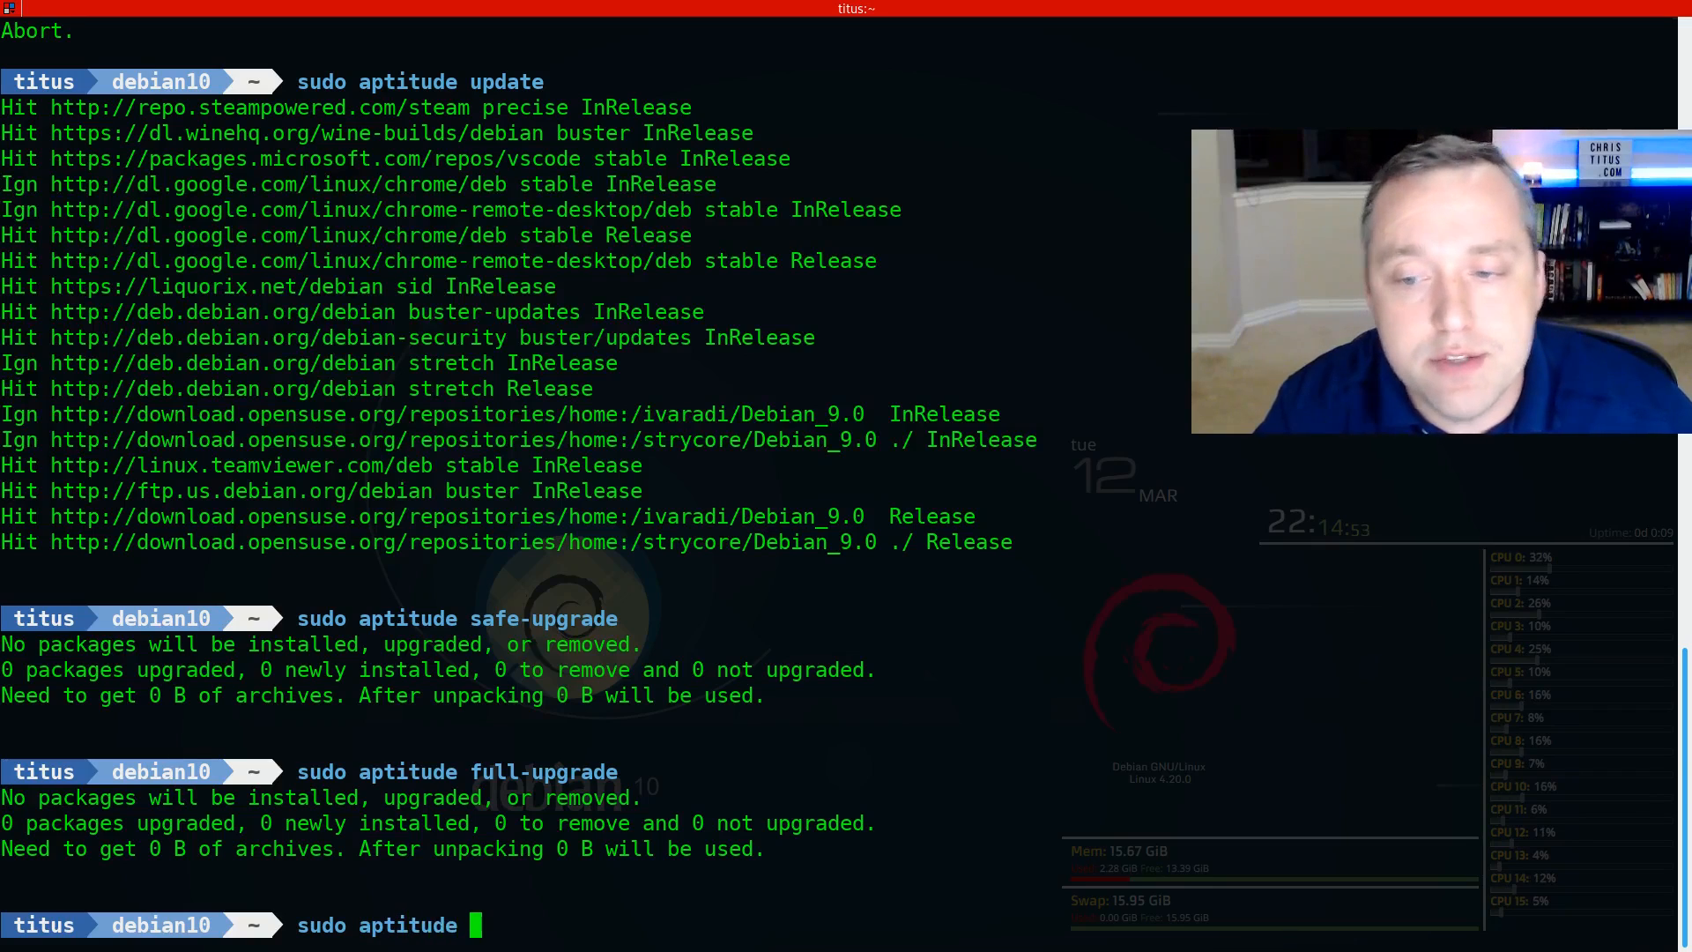
{"action": "type", "text": "hold"}
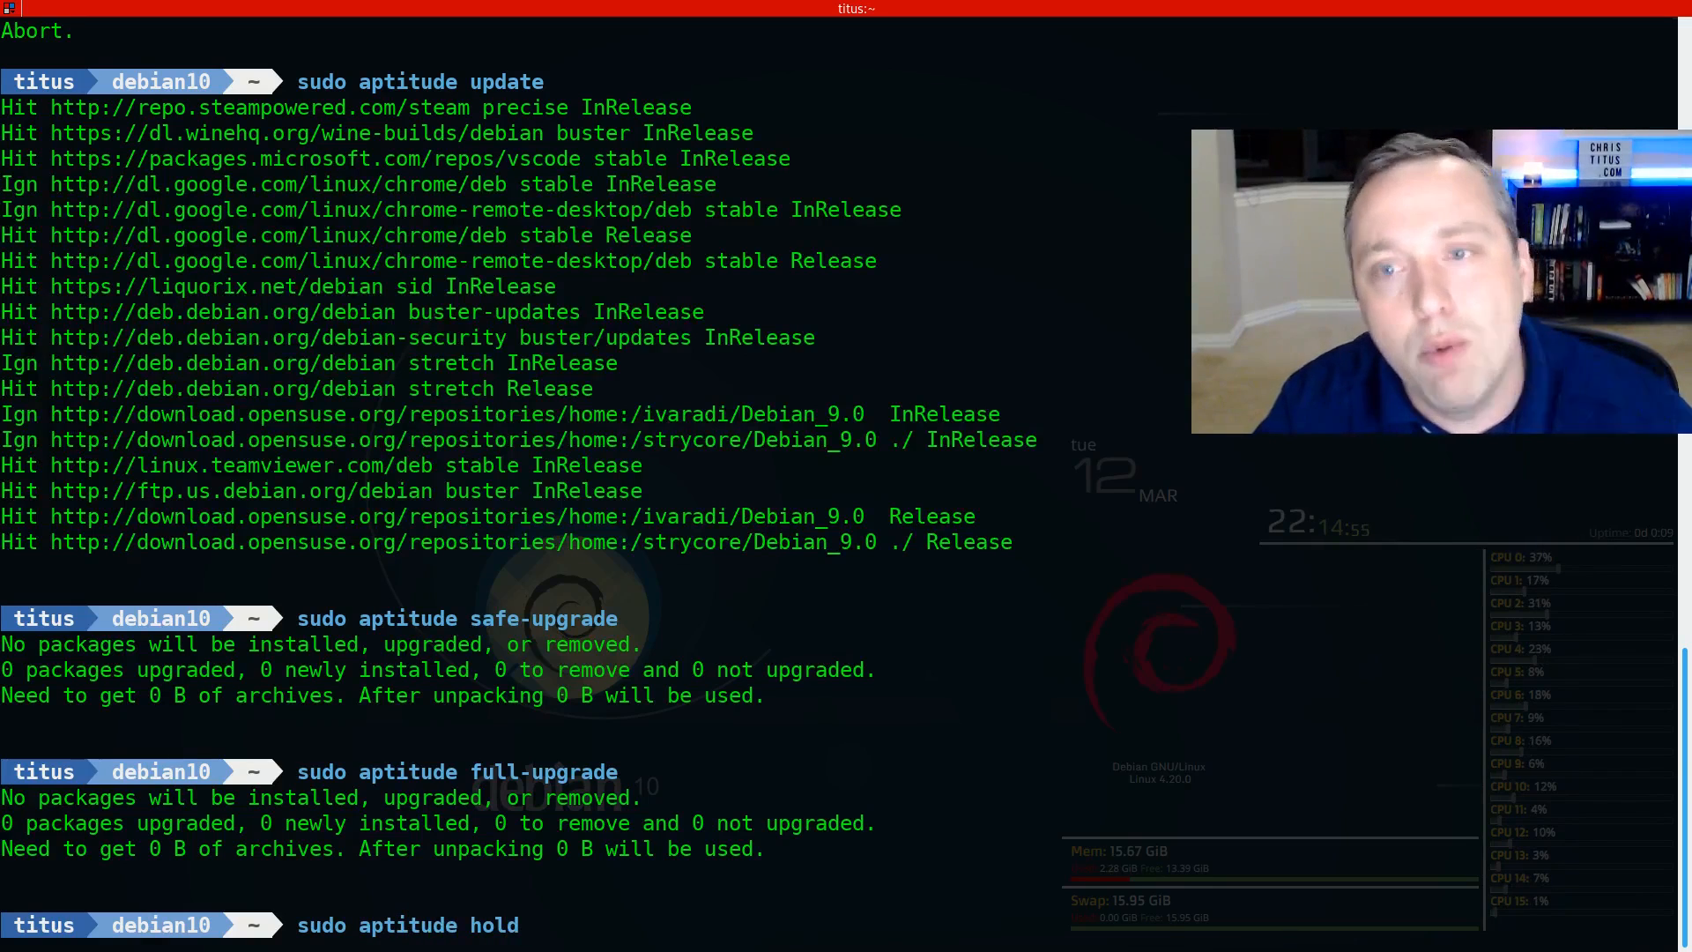
{"action": "type", "text": "gedit"}
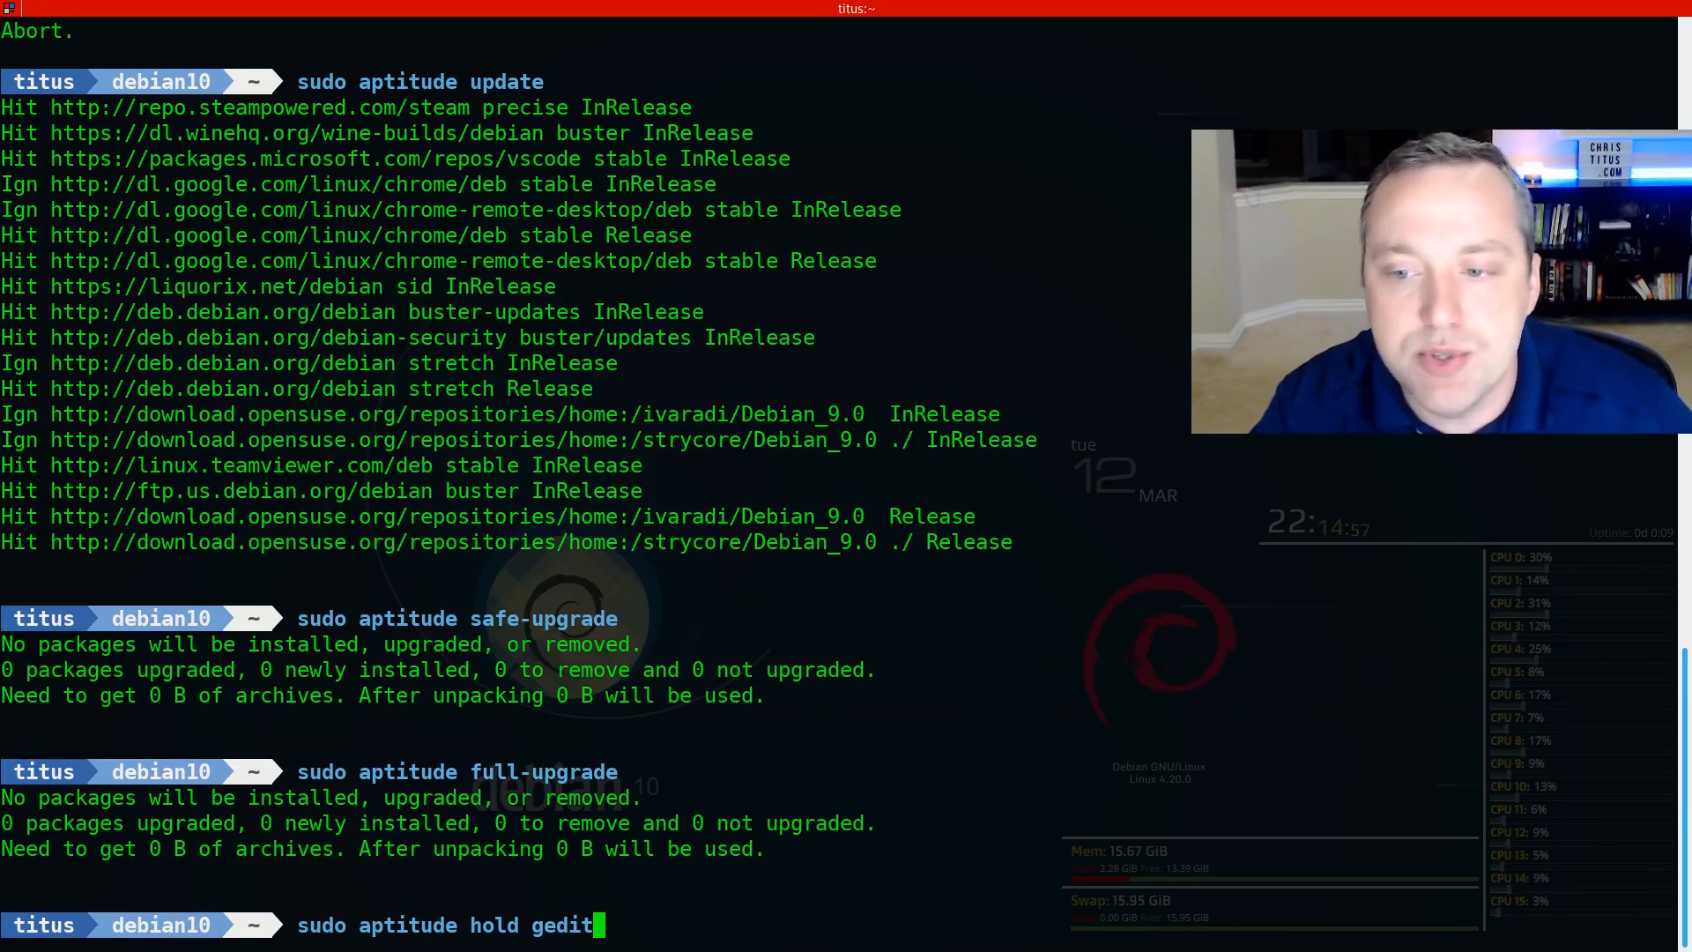
{"action": "key", "text": "Return"}
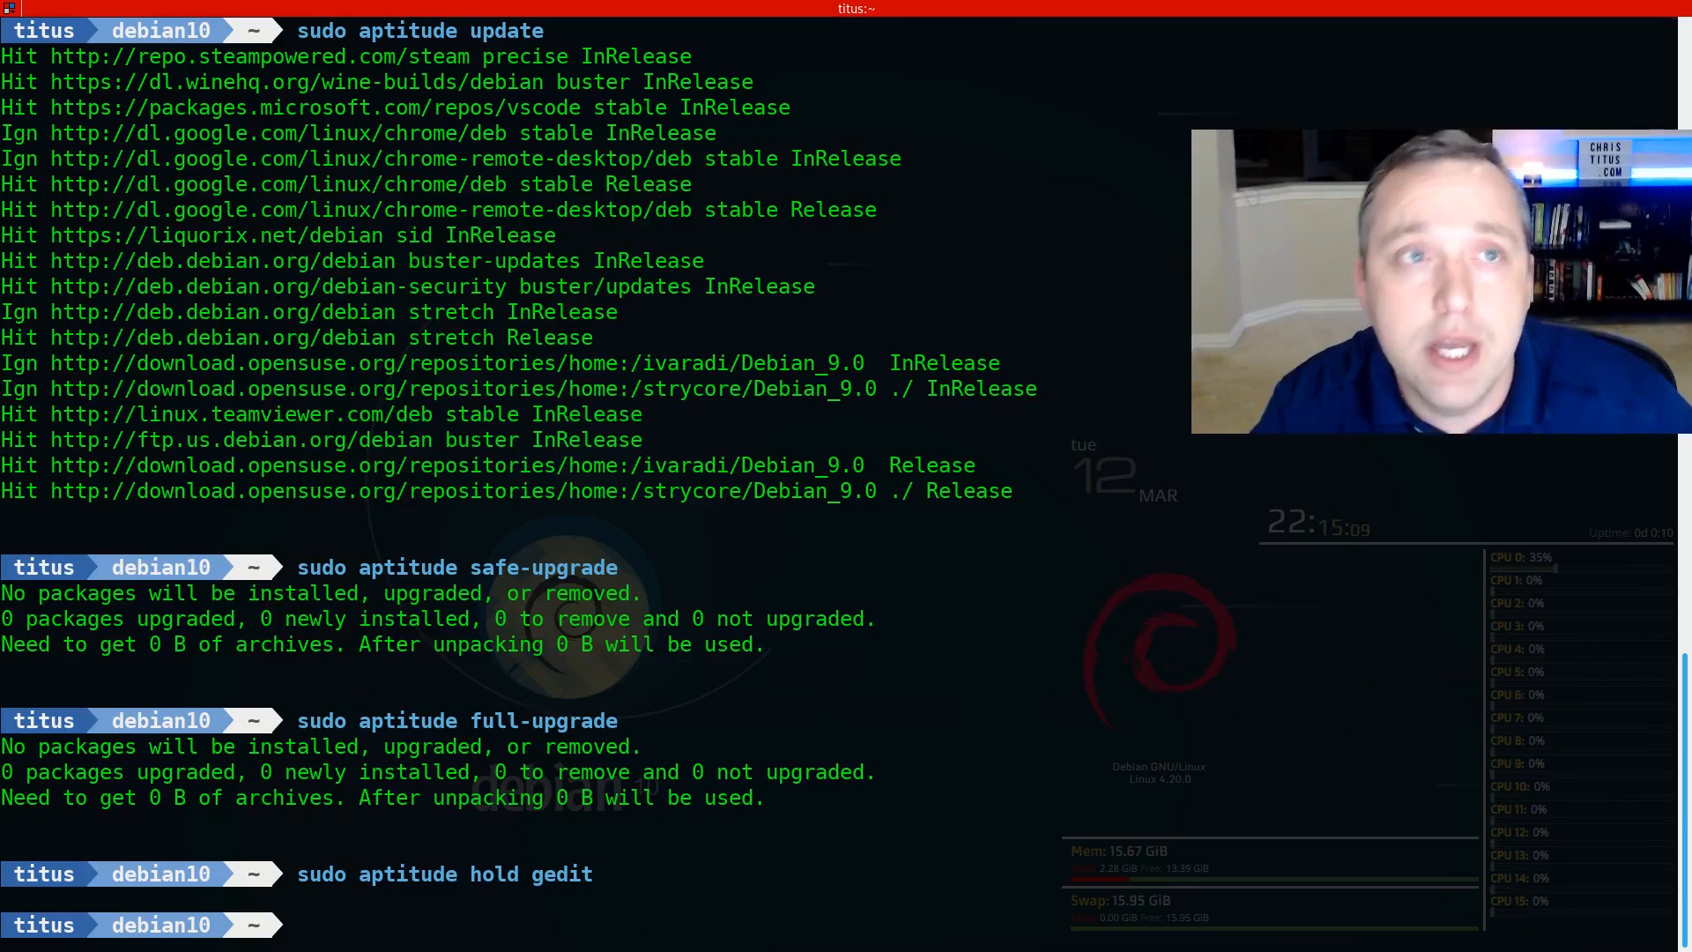
Step: Release the hold with 'sudo aptitude unhold gedit'
{"action": "type", "text": "sudo apt"}
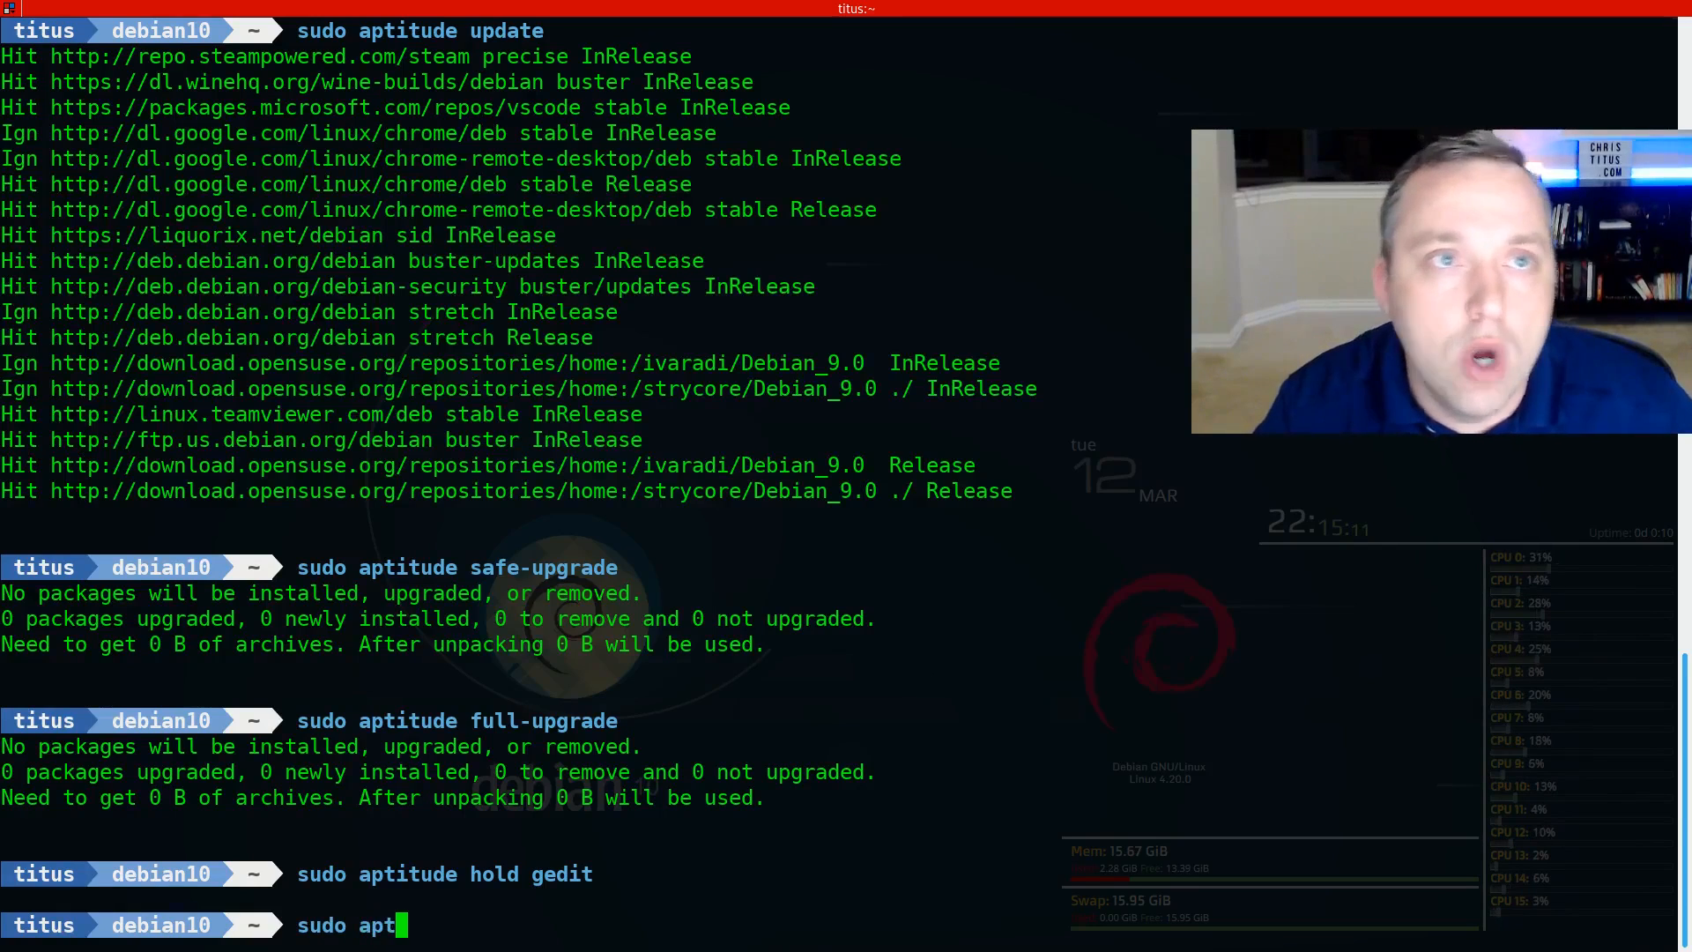
{"action": "type", "text": "itu"}
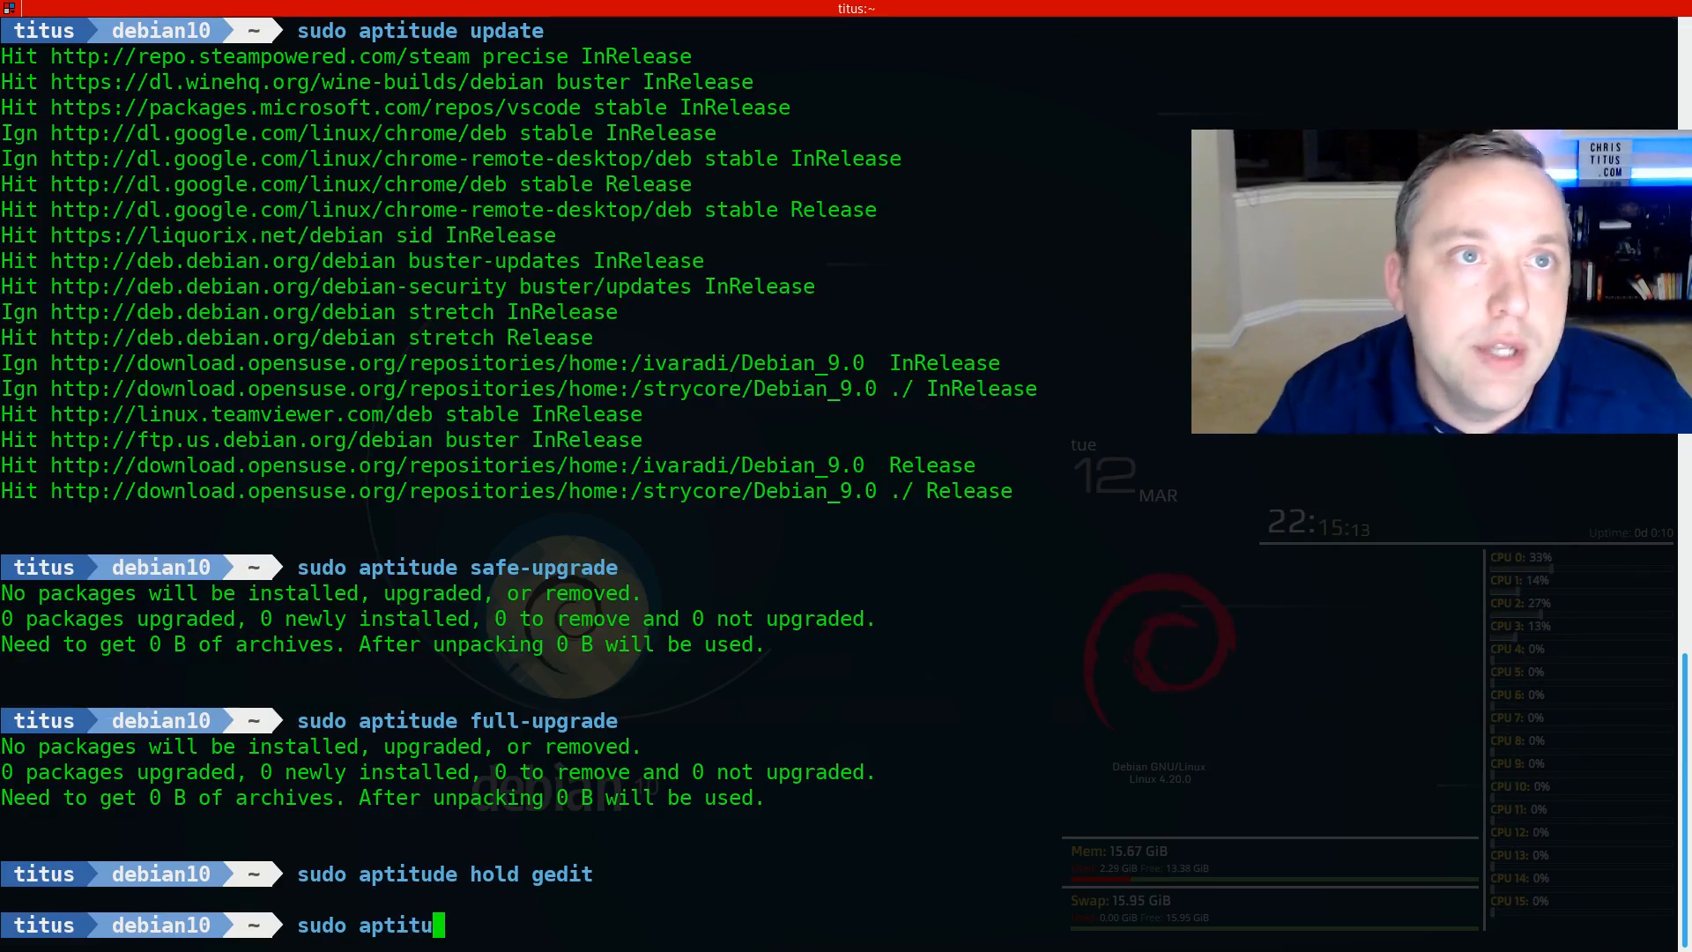
{"action": "type", "text": "de unhold gedit"}
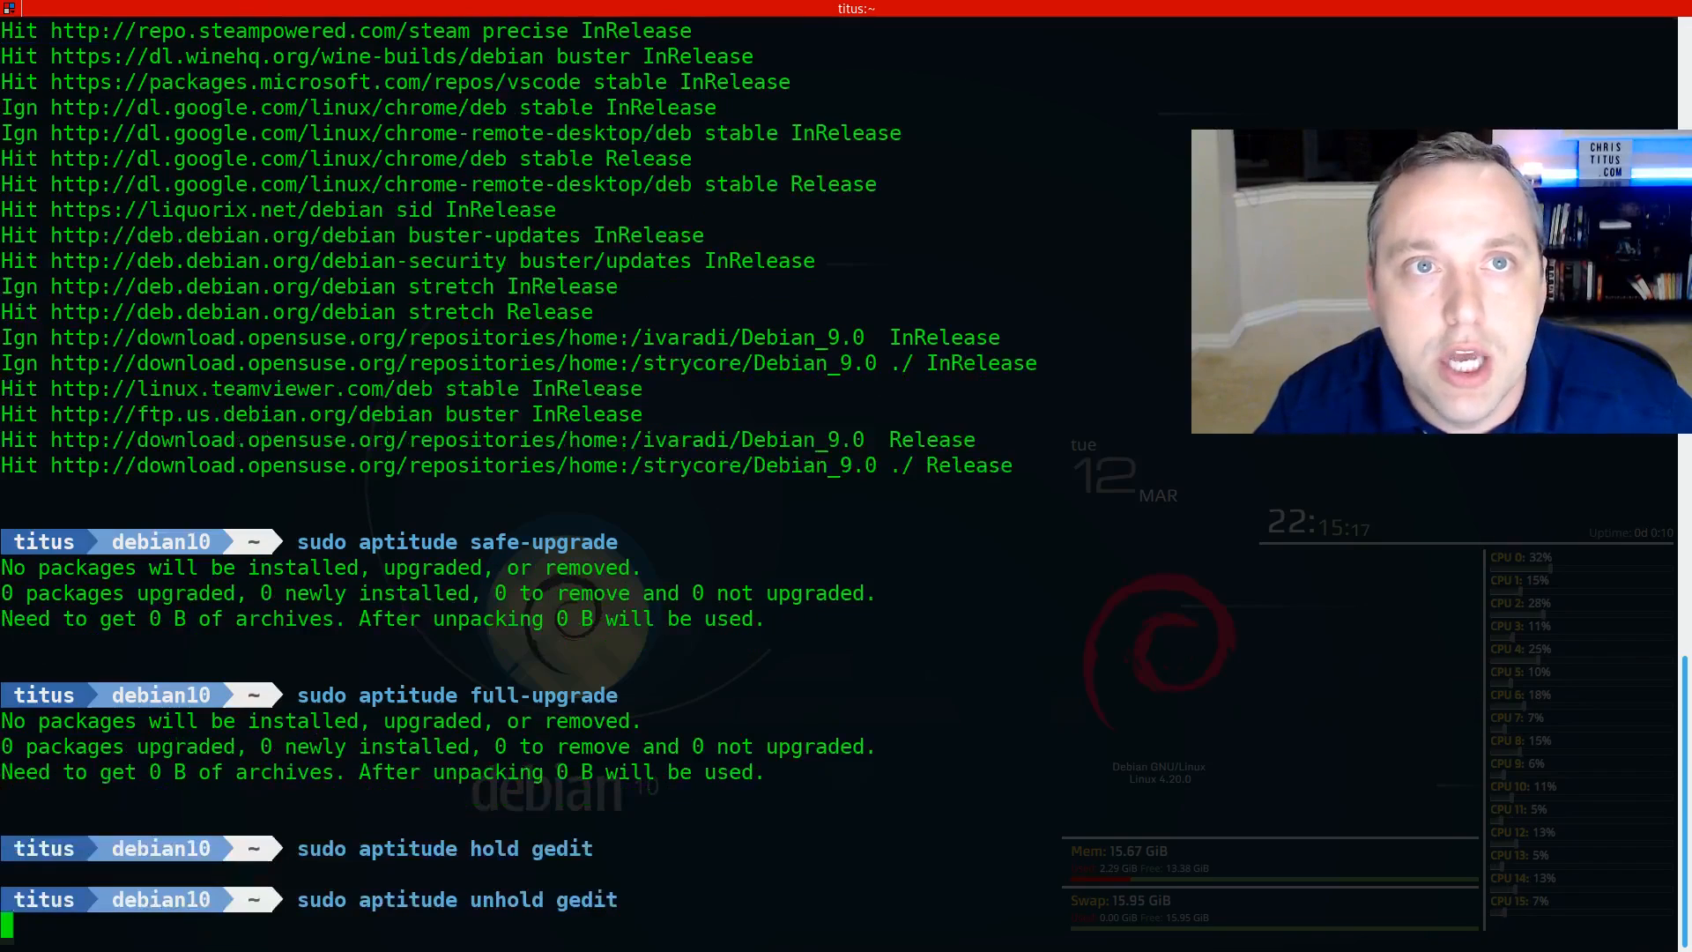
{"action": "key", "text": "Return"}
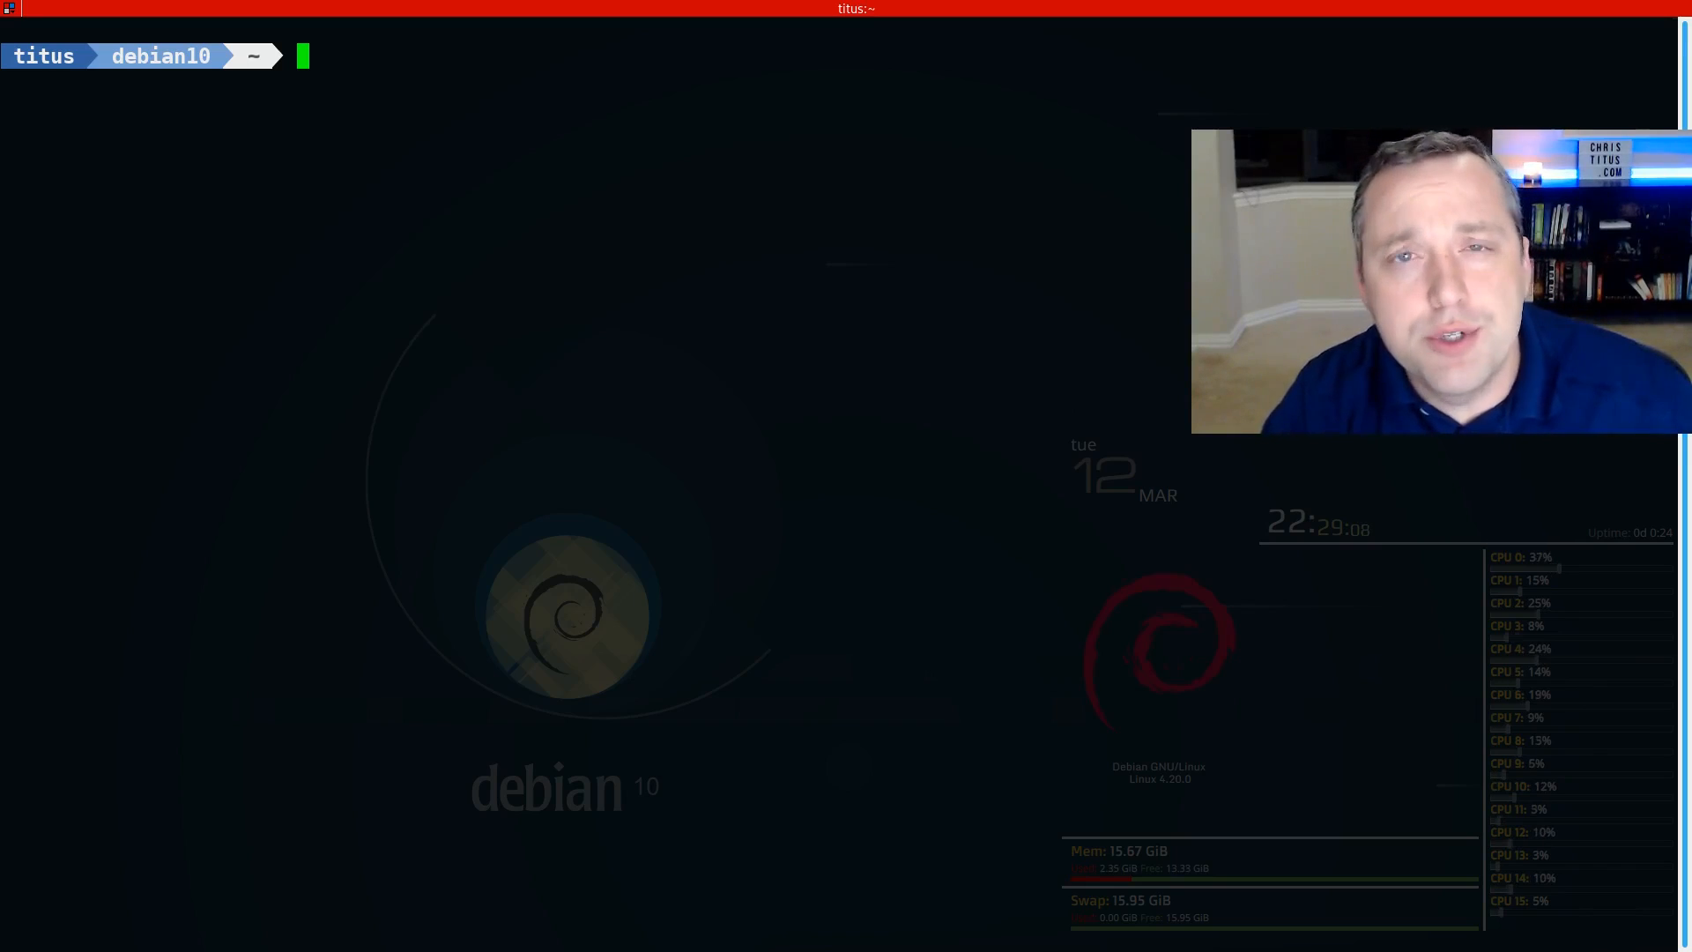
Step: Search packages with 'sudo aptitude search gedit' and scroll through the plugin results
{"action": "type", "text": "sudo a"}
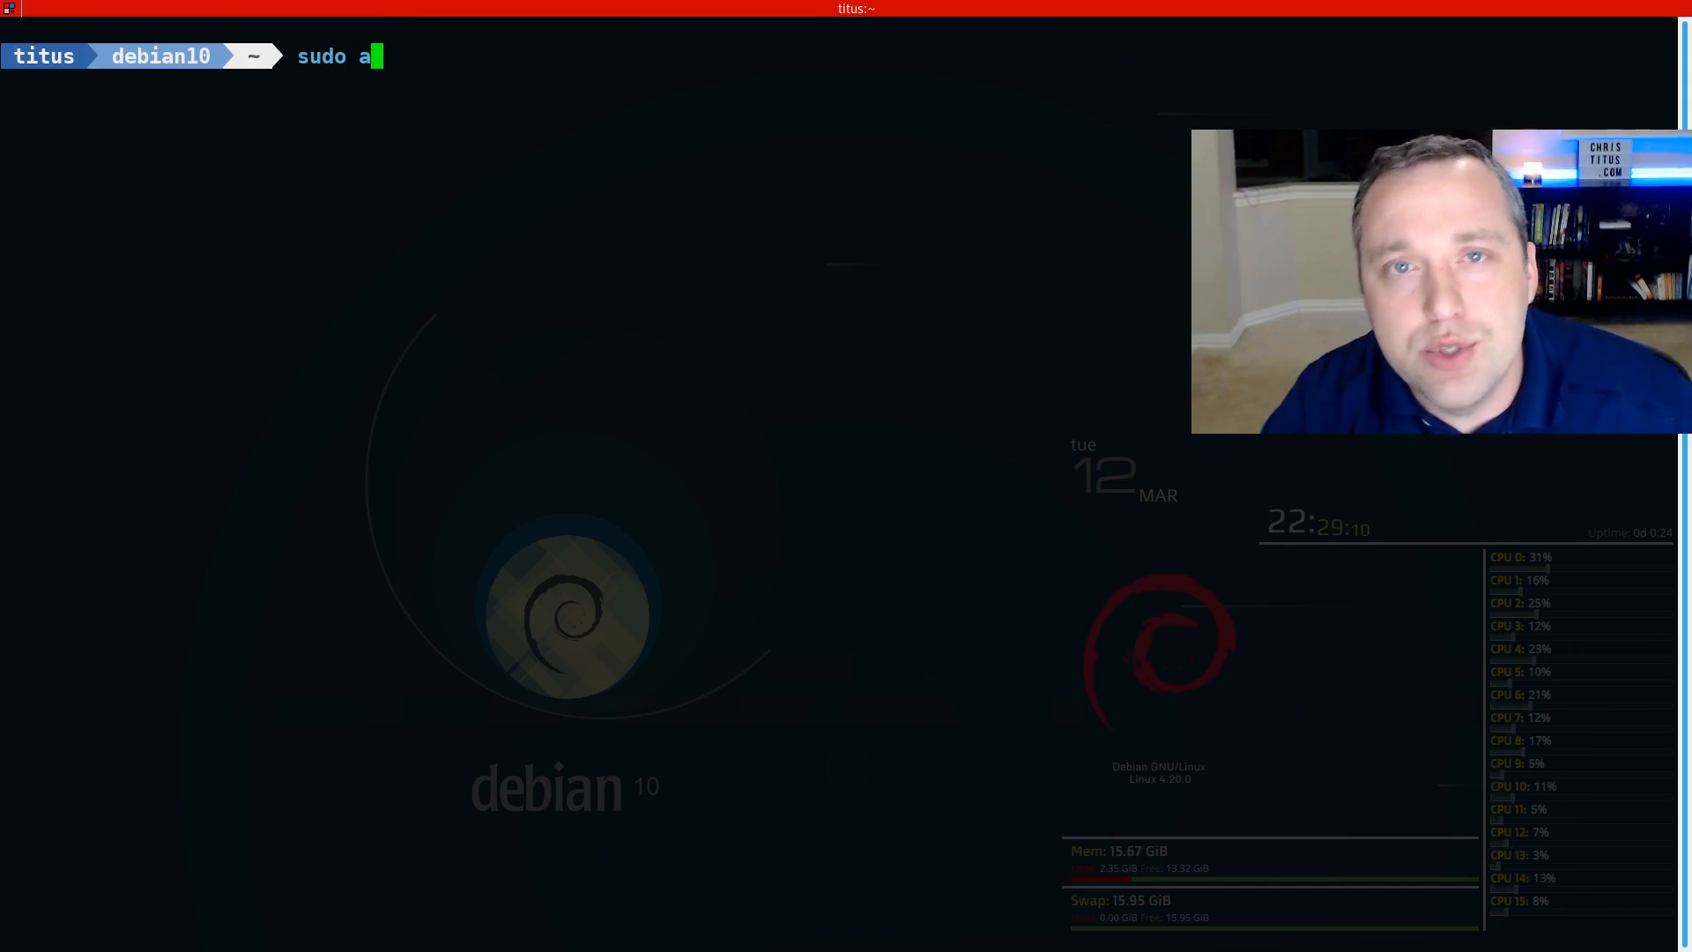
{"action": "type", "text": "ptitude"}
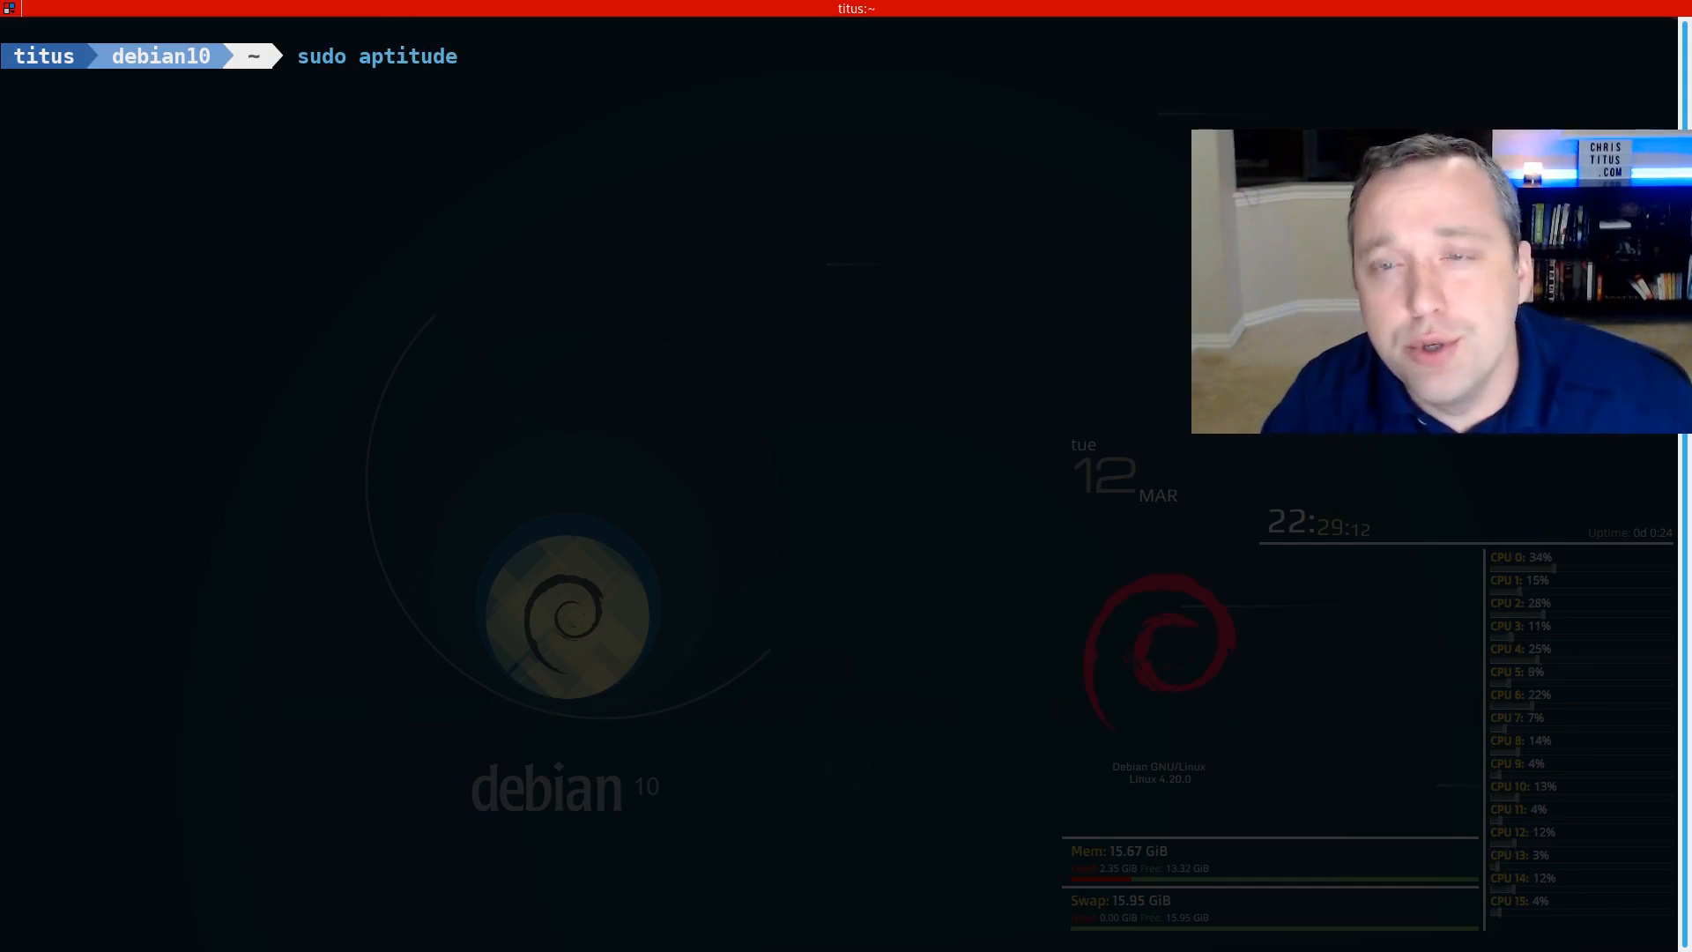
{"action": "type", "text": "search"}
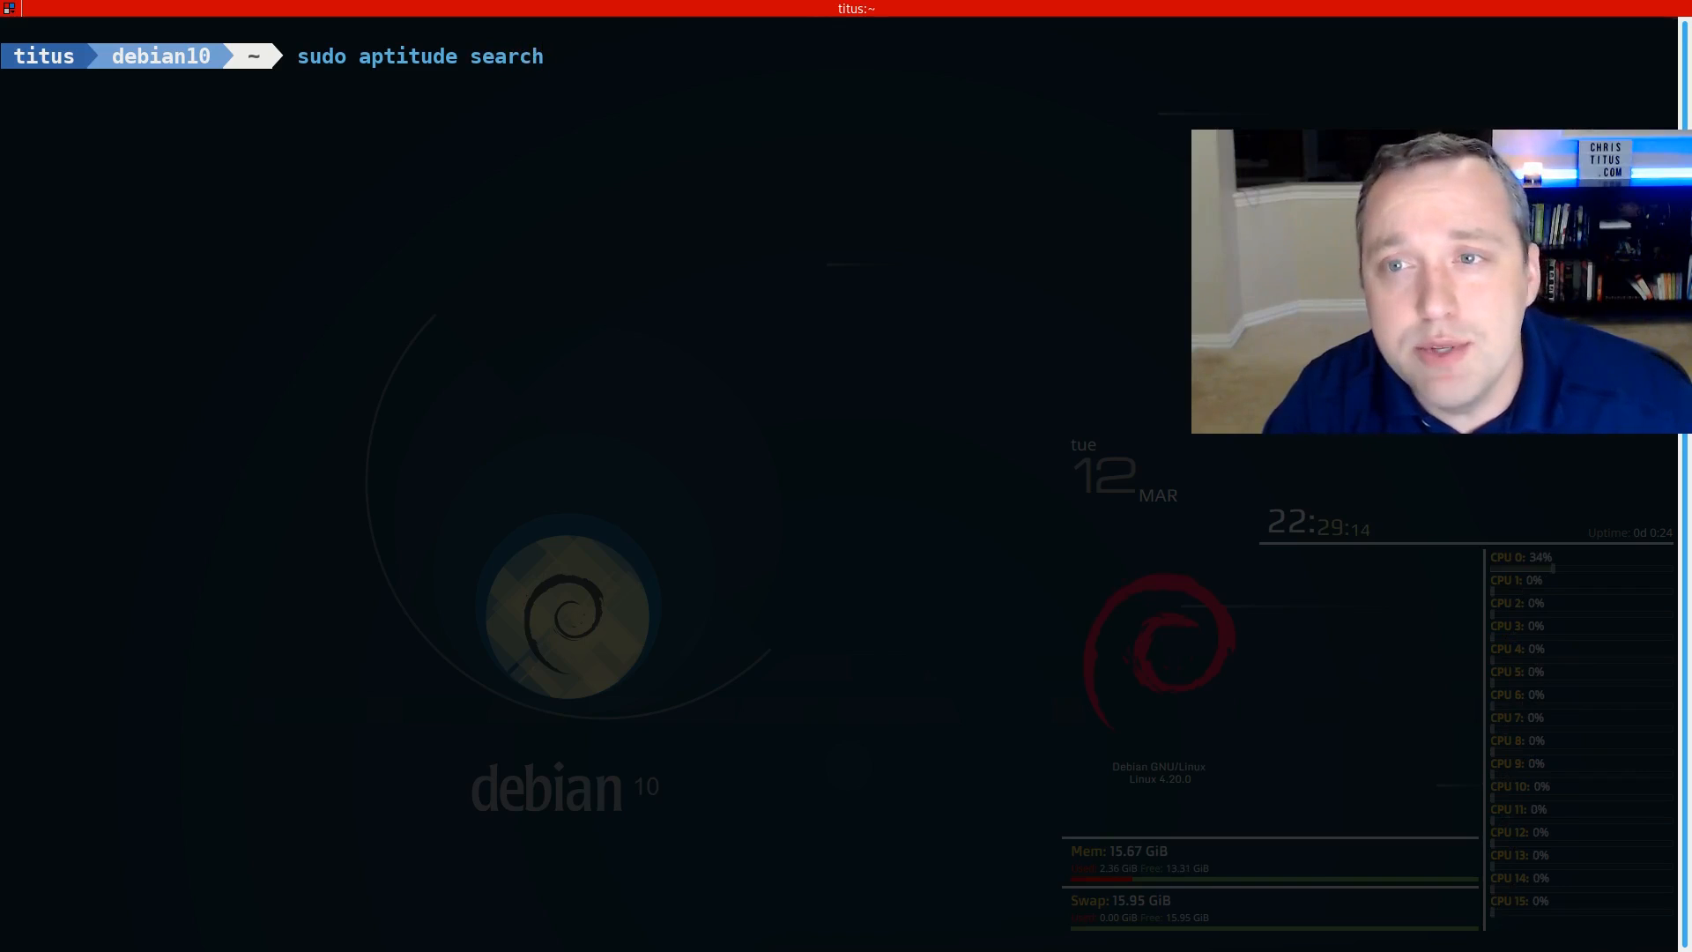
{"action": "type", "text": "gedit"}
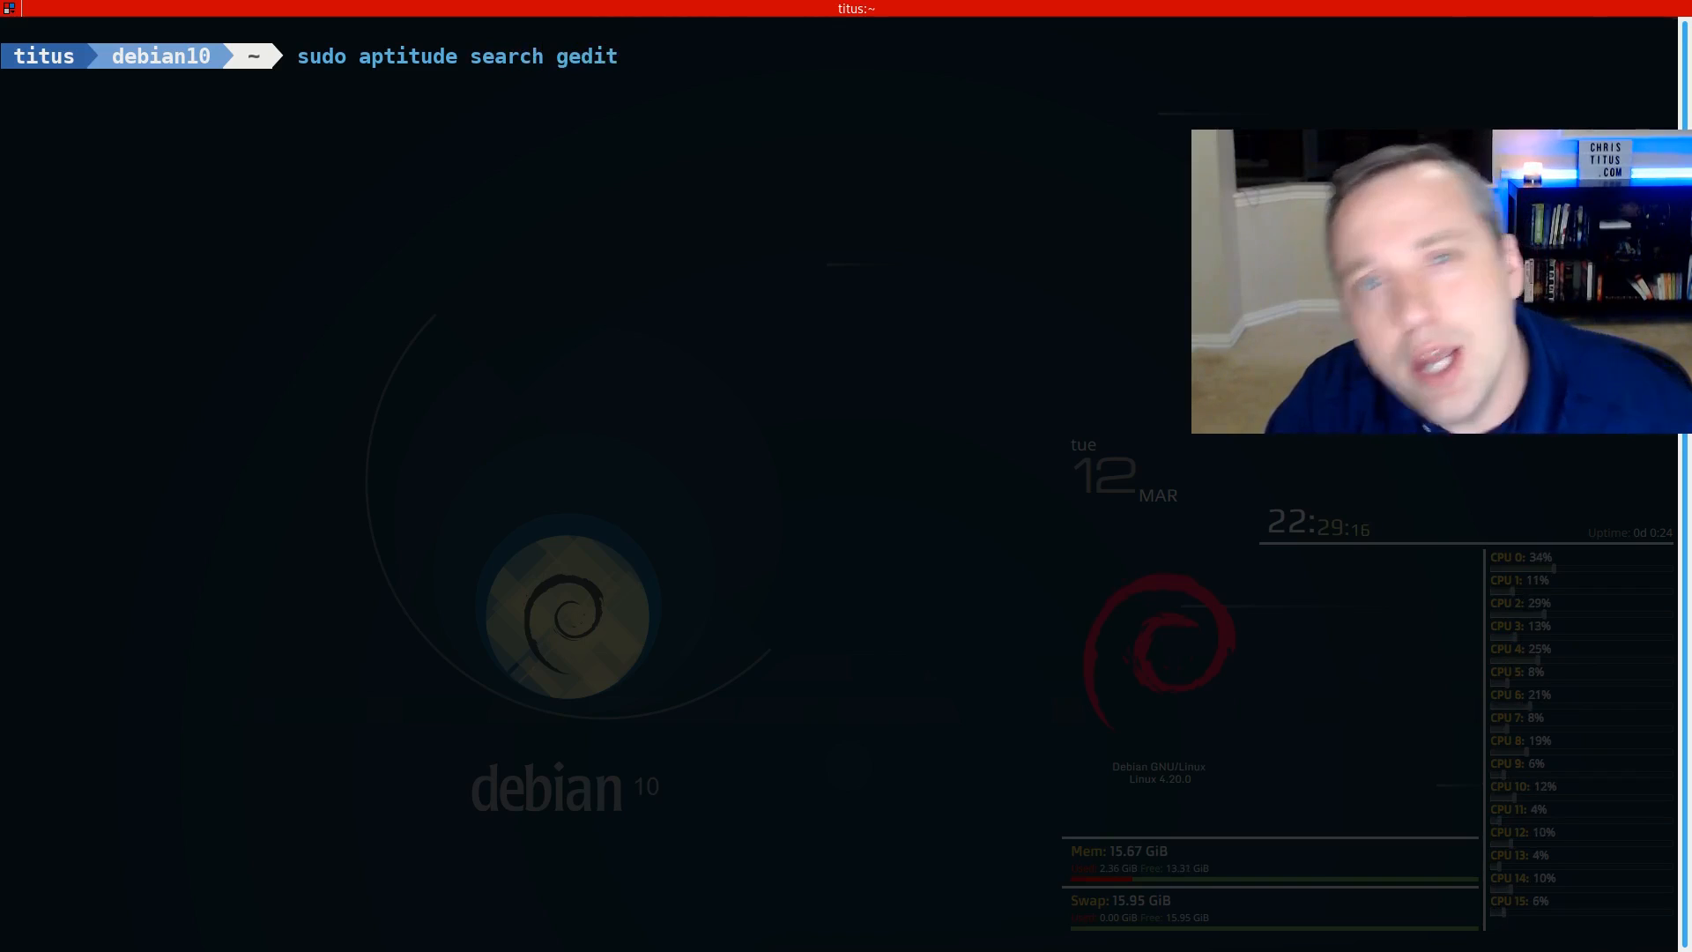
{"action": "key", "text": "Return"}
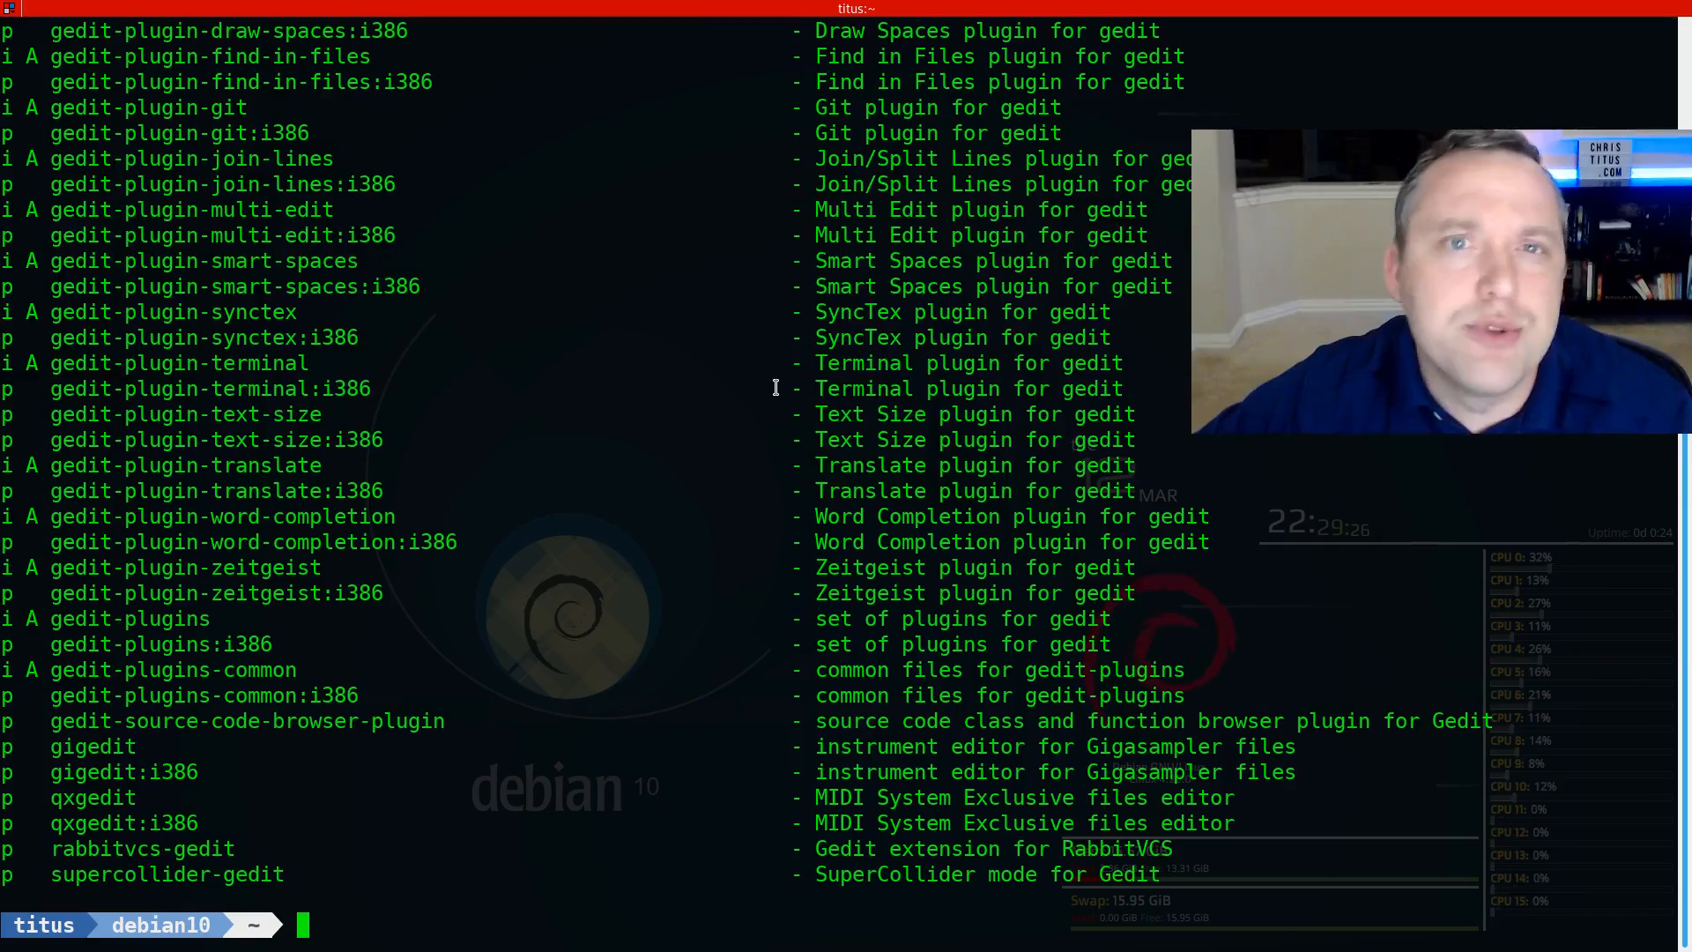
{"action": "scroll", "scroll_direction": "up", "scroll_amount": 3}
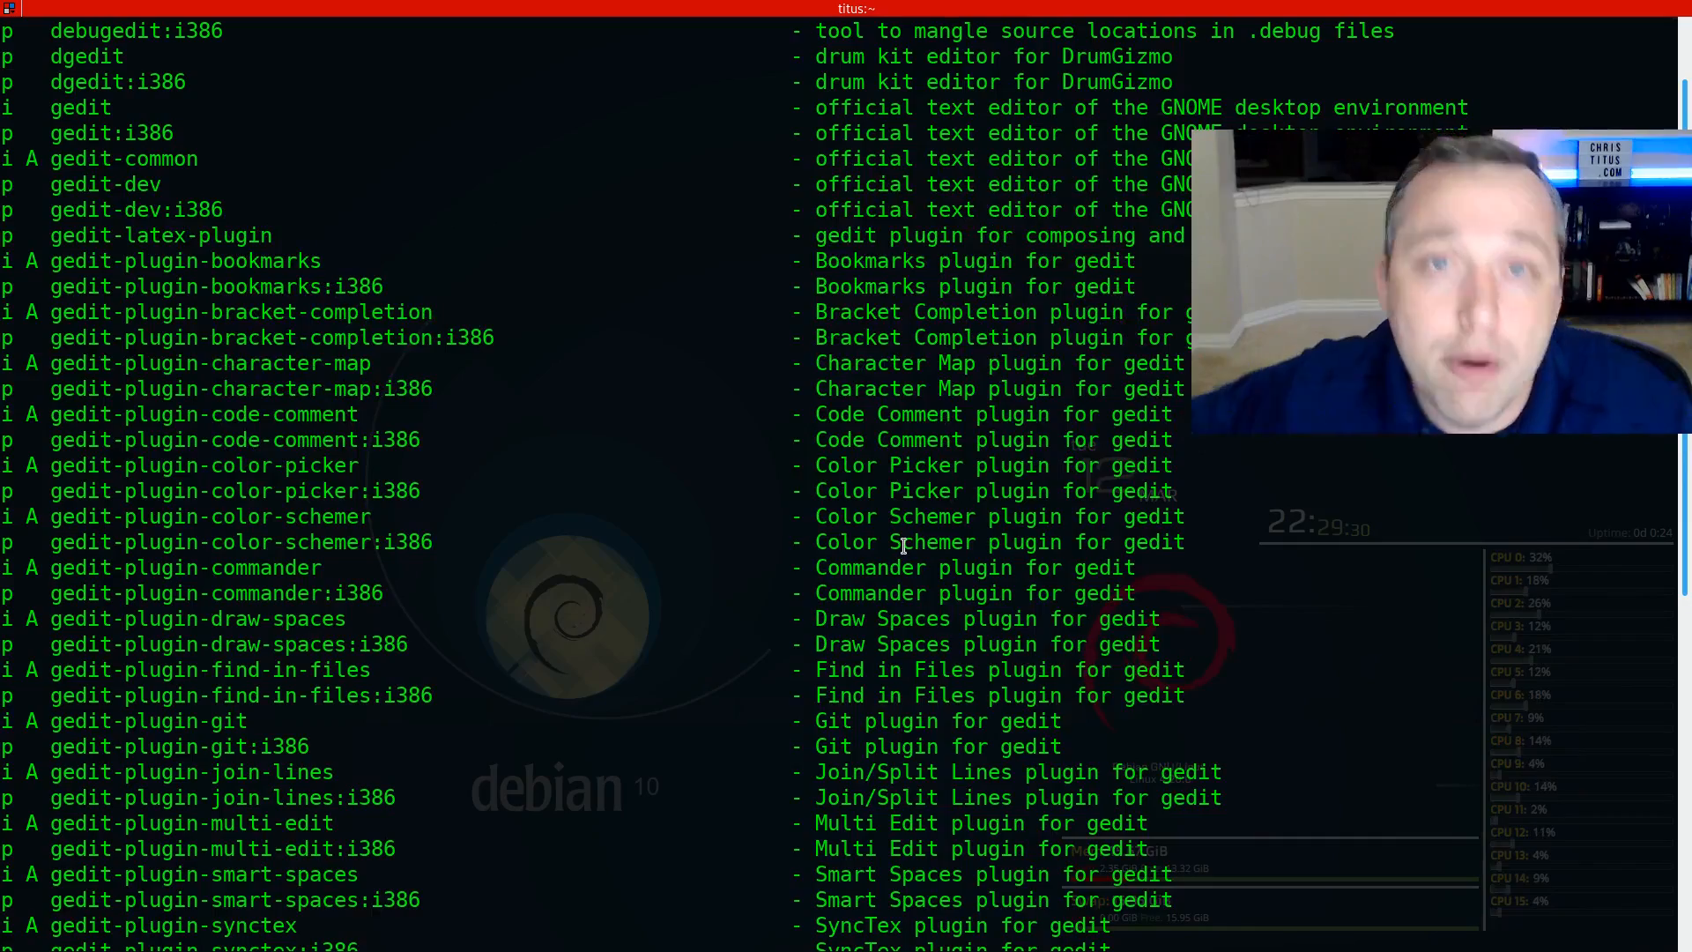
{"action": "scroll", "scroll_direction": "down", "scroll_amount": 3}
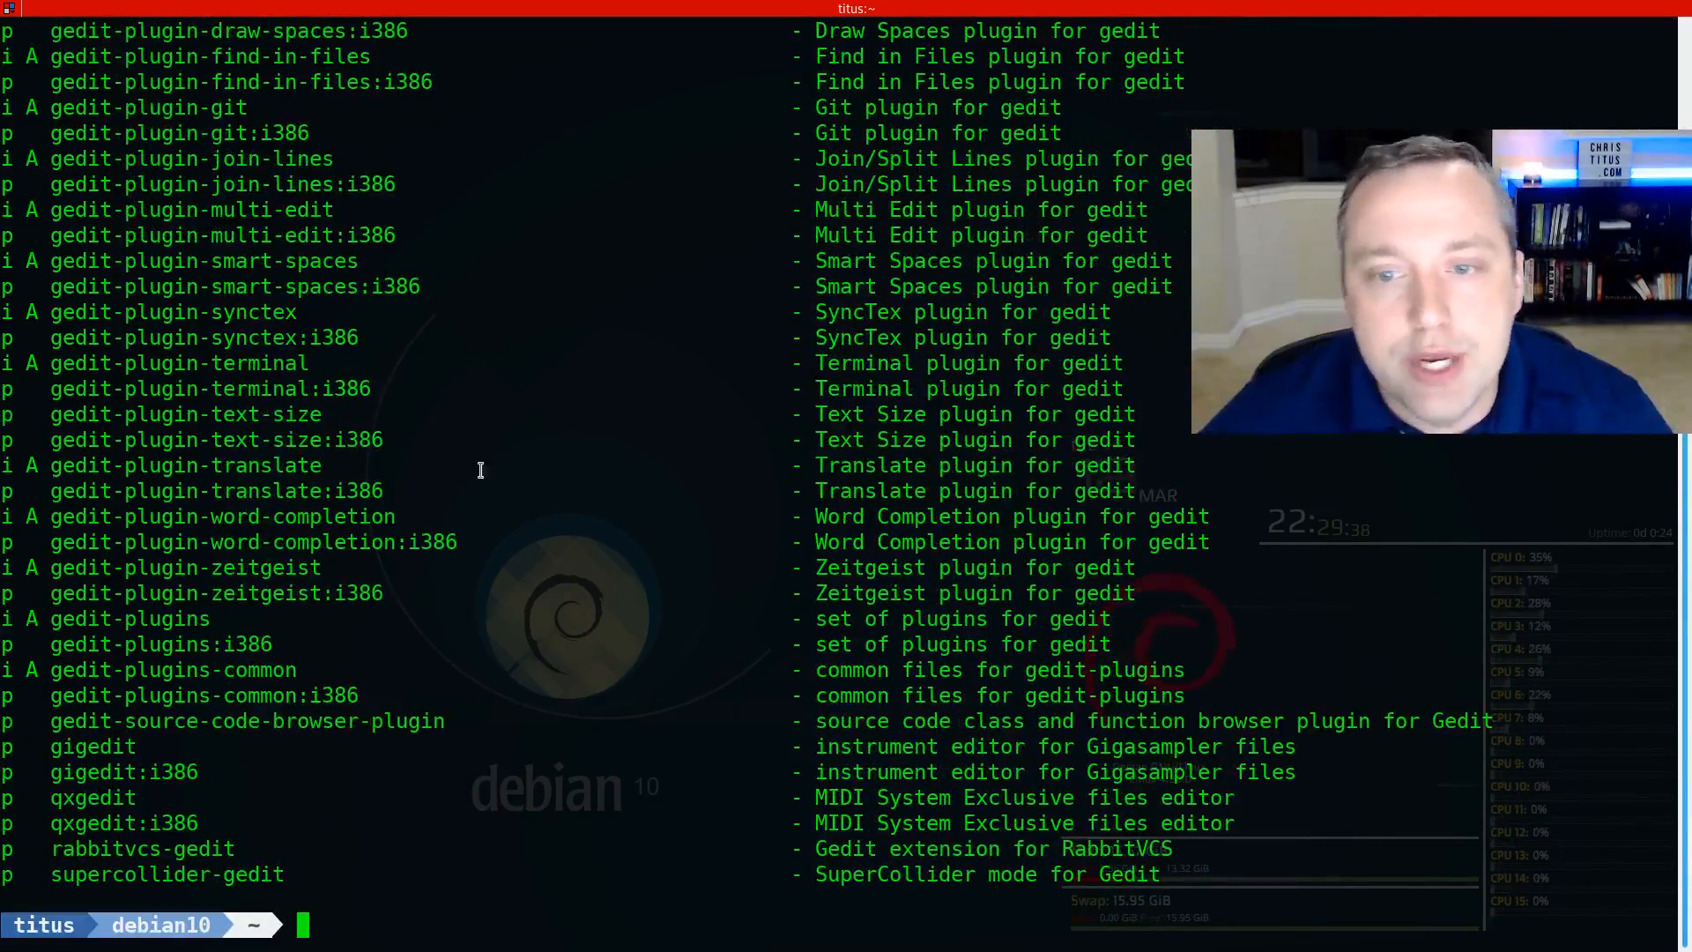
{"action": "mouse_move", "coordinate": [529, 682]}
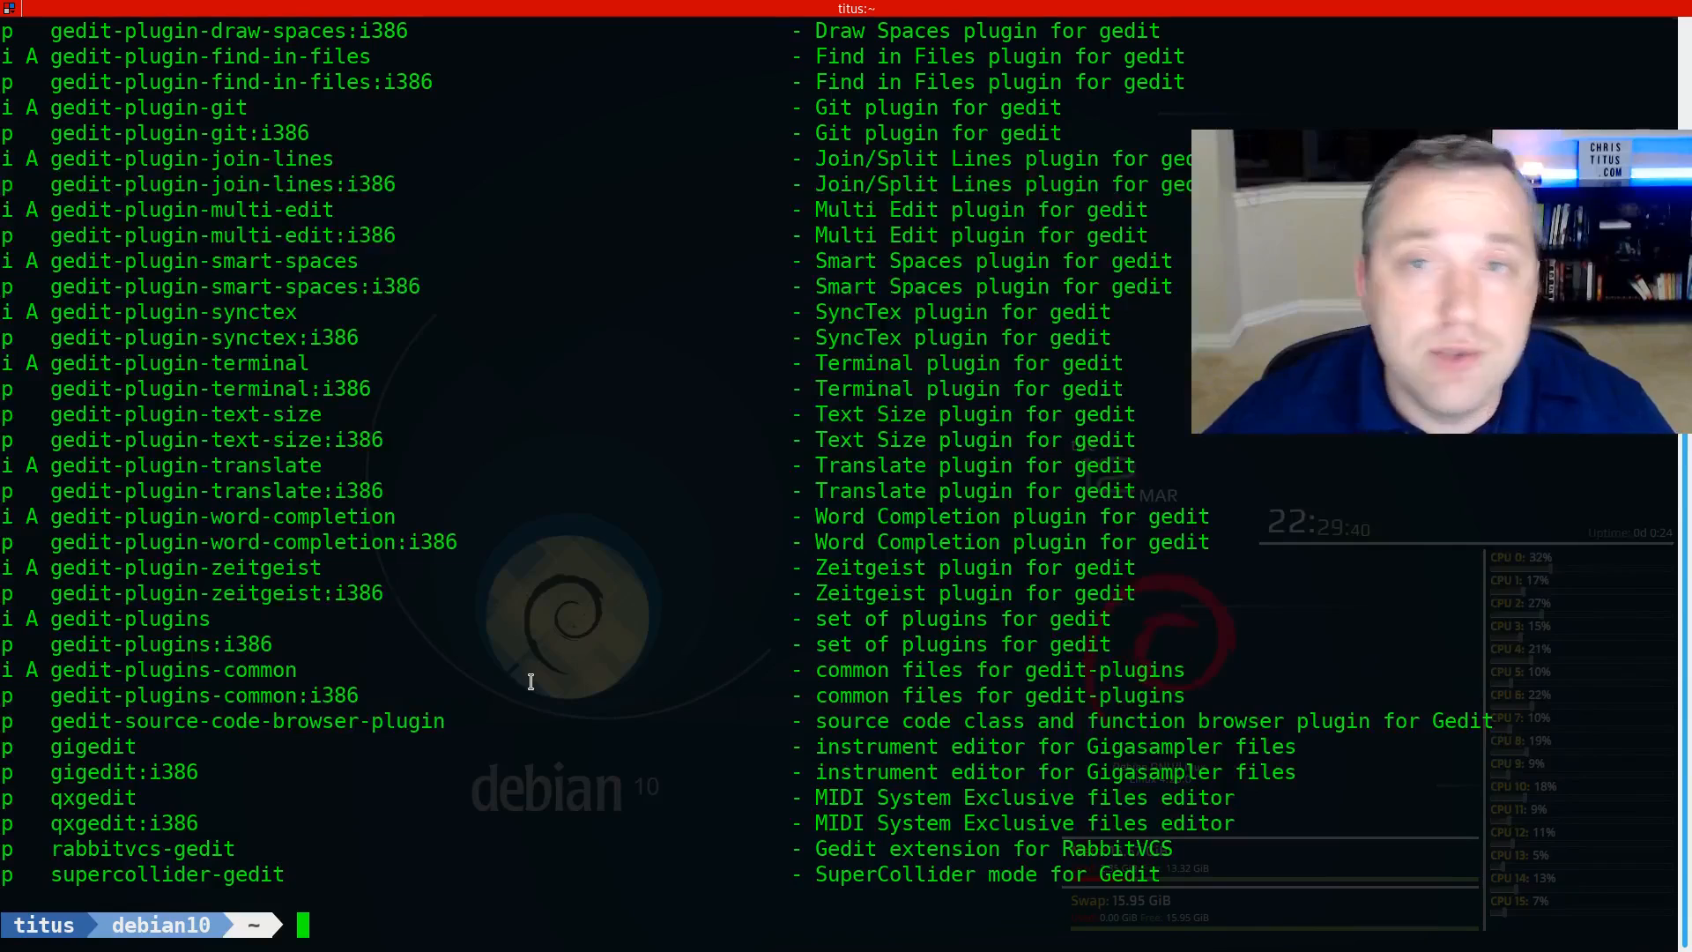
{"action": "mouse_move", "coordinate": [577, 692]}
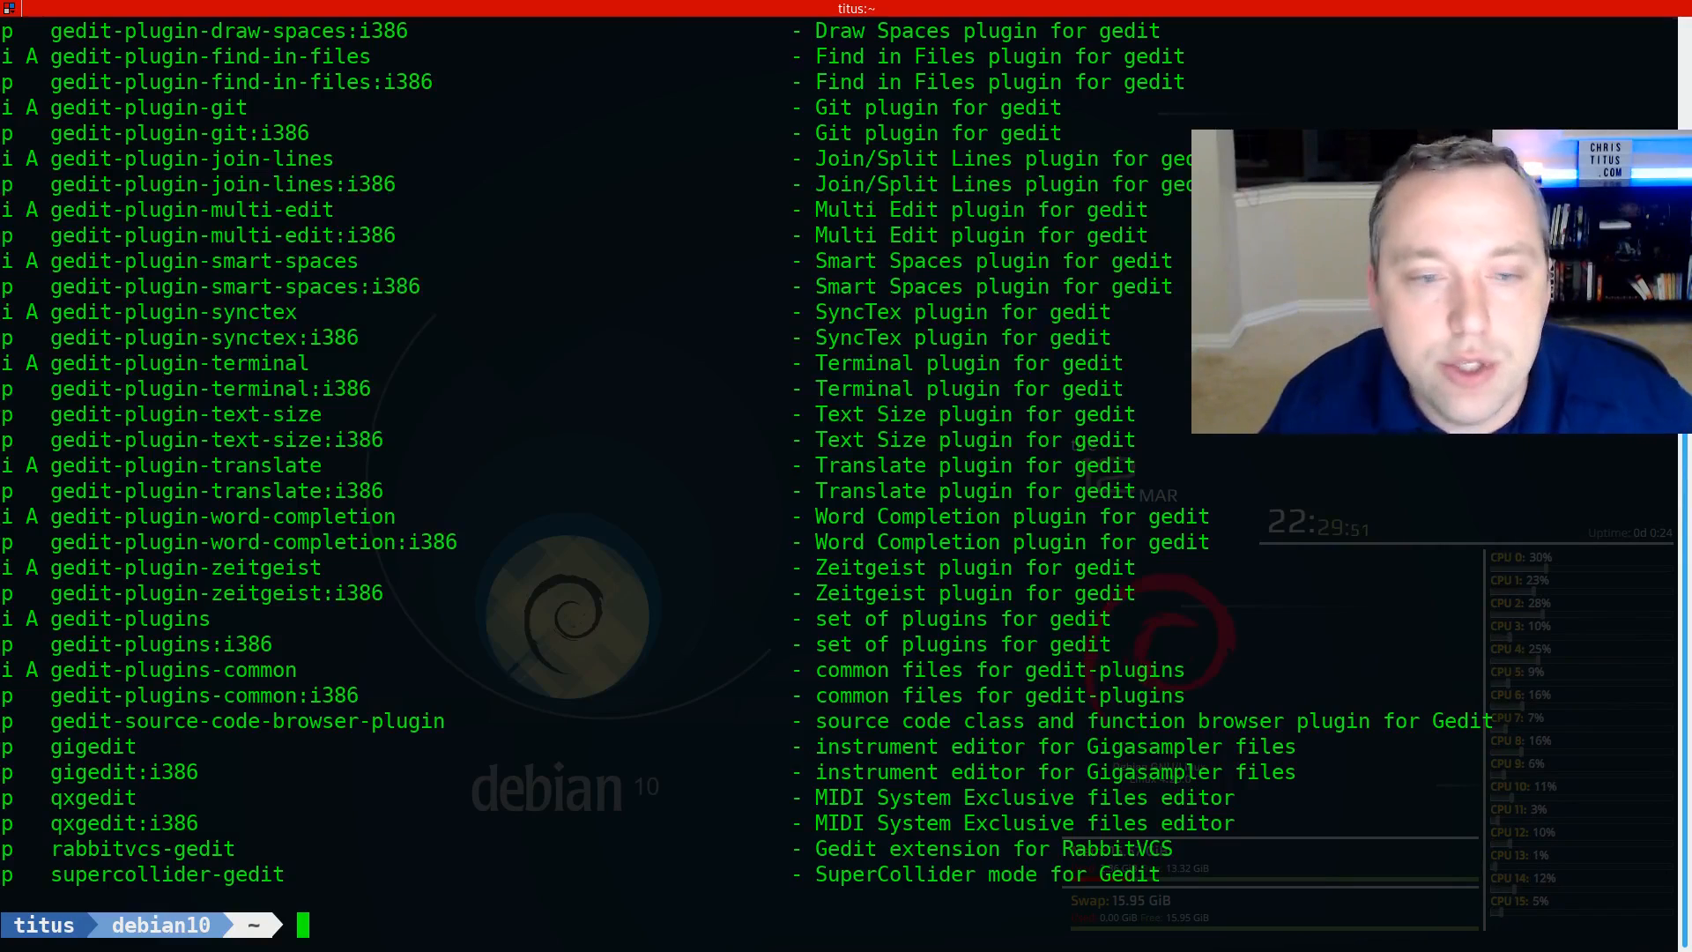
Step: Narrow the search to installed packages with 'sudo aptitude search ~igedit'
{"action": "type", "text": "sudo aptitude search gedit"}
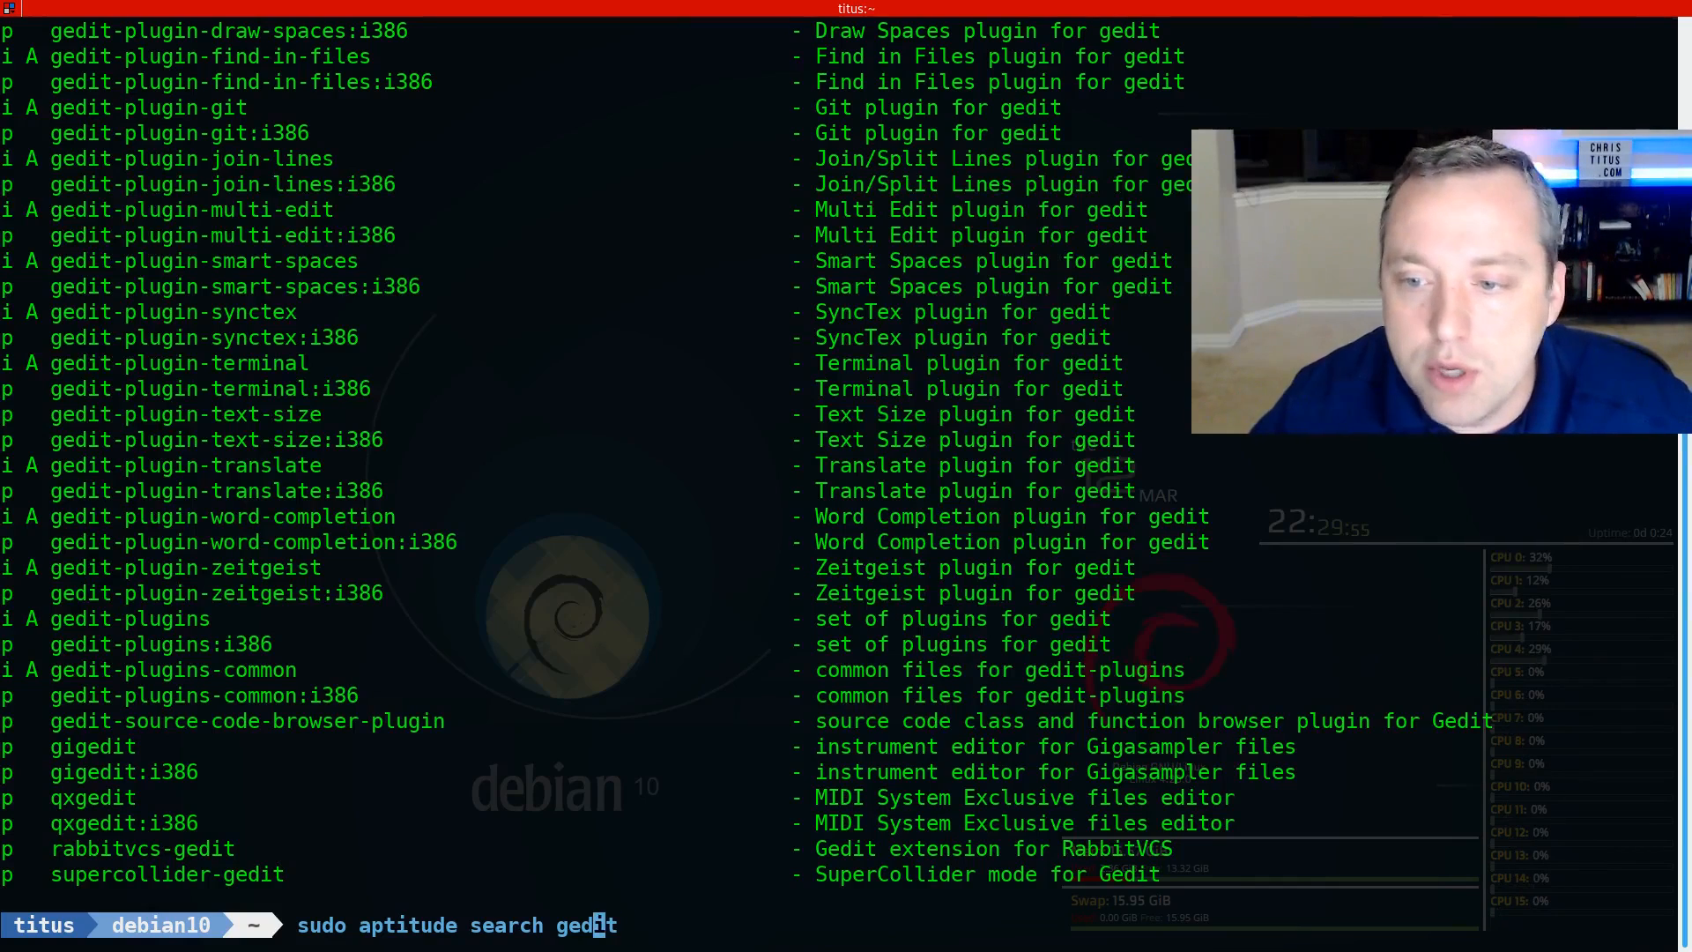
{"action": "type", "text": "-"}
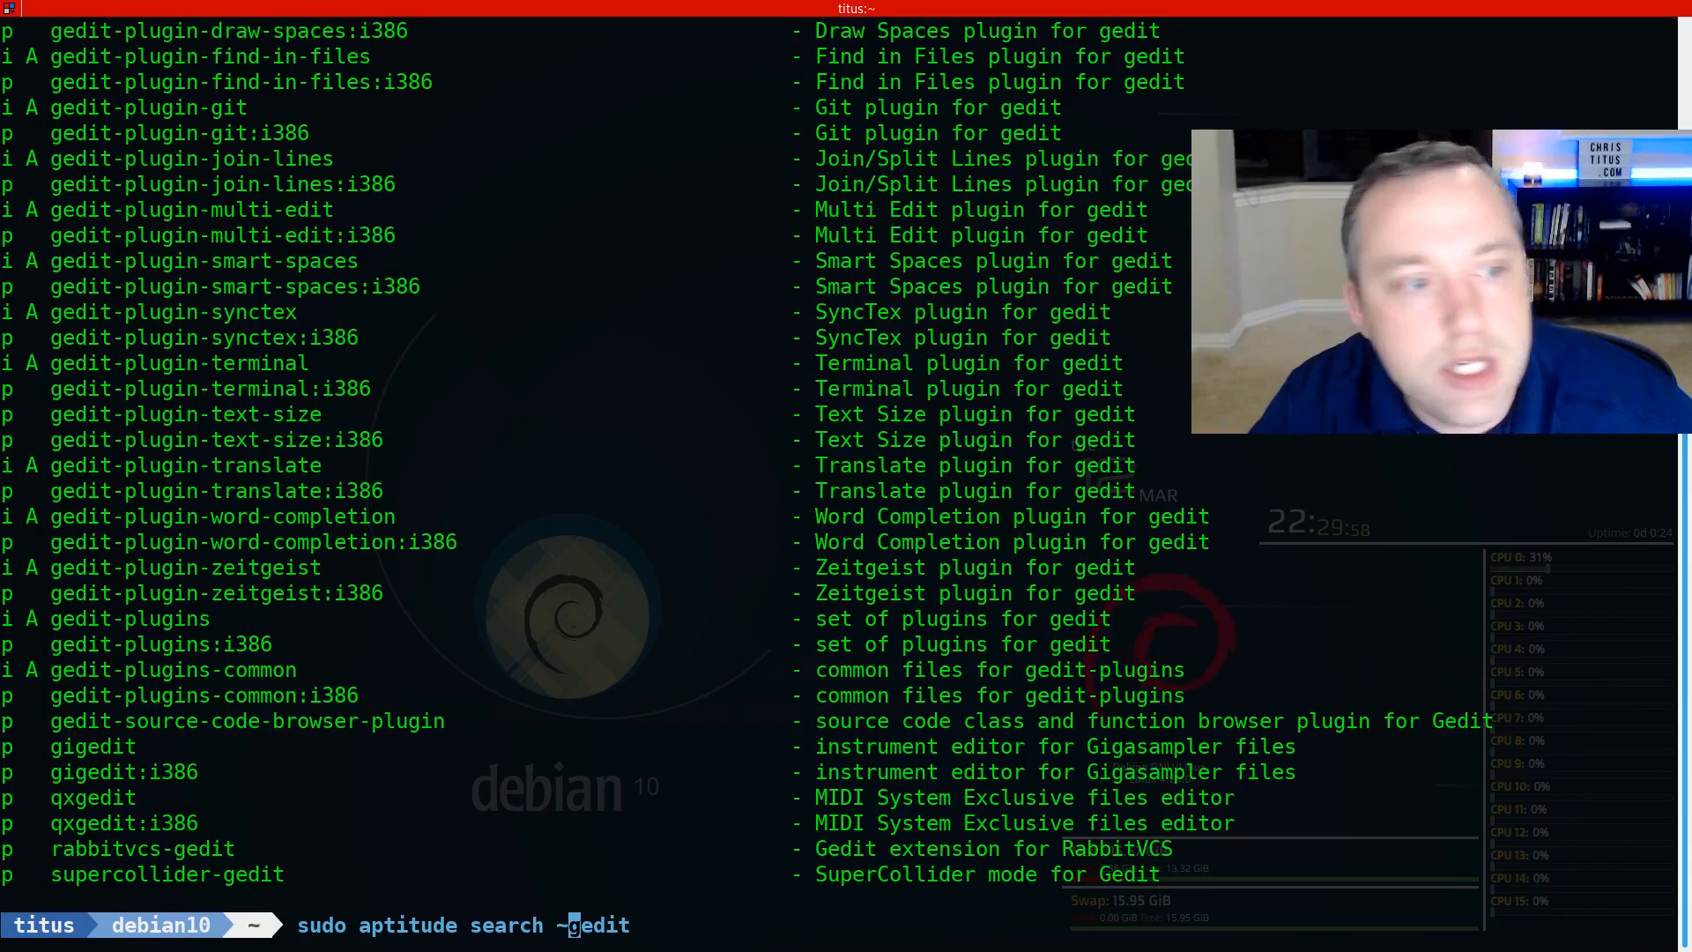
{"action": "type", "text": "i"}
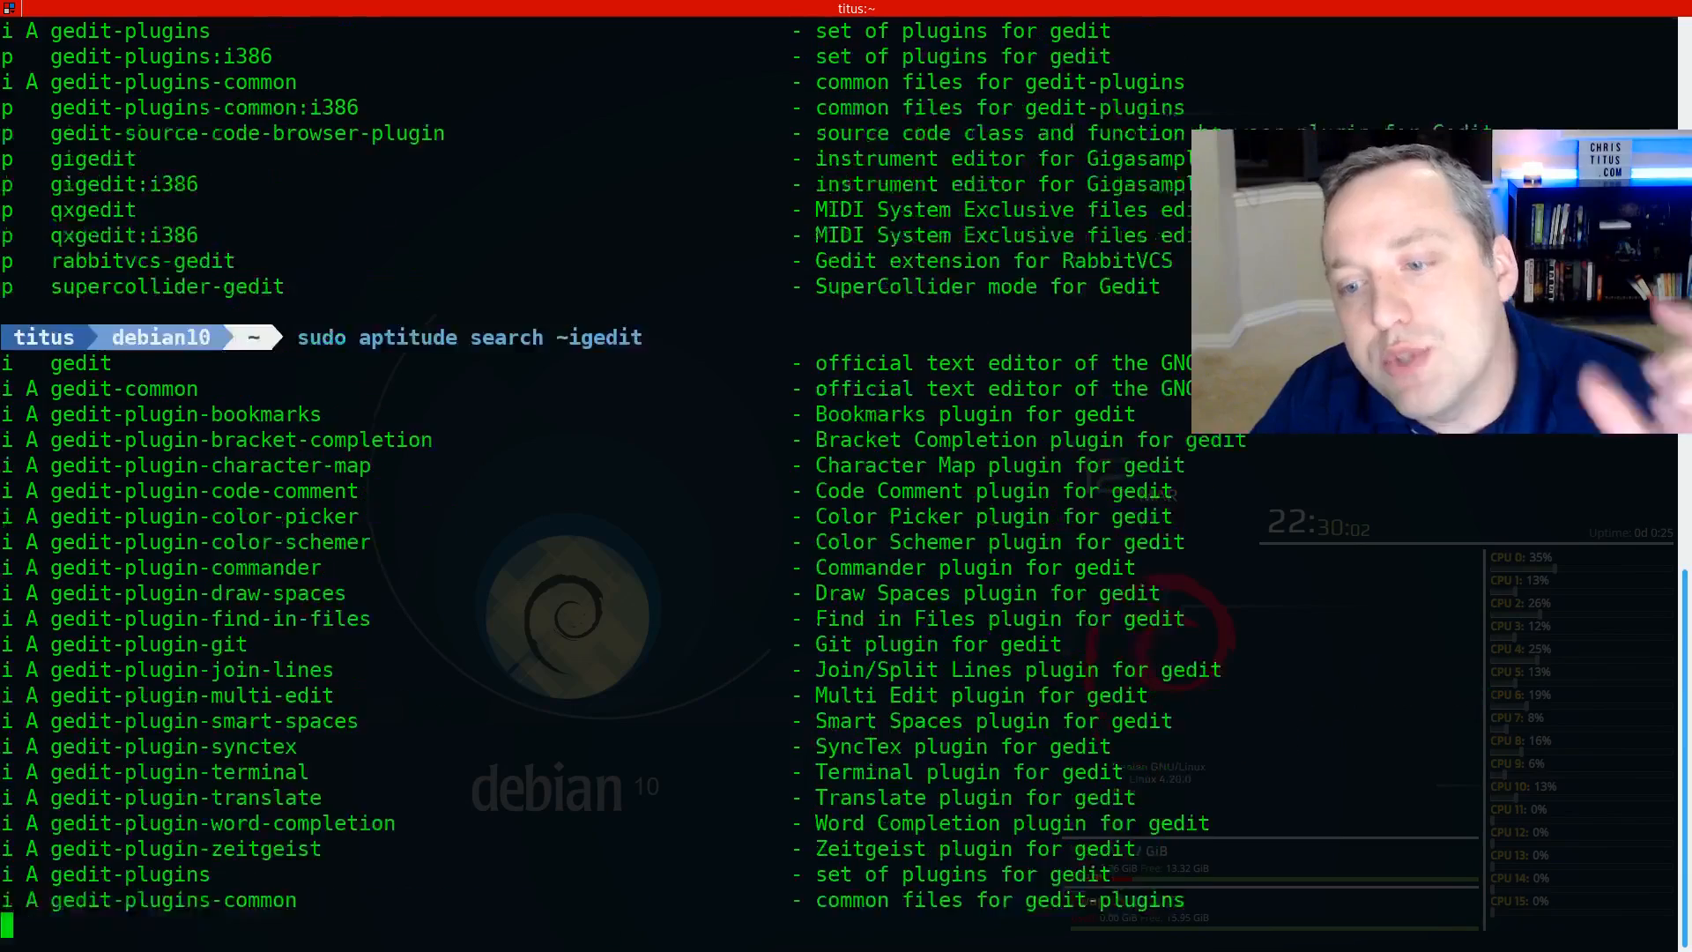
{"action": "key", "text": "Return"}
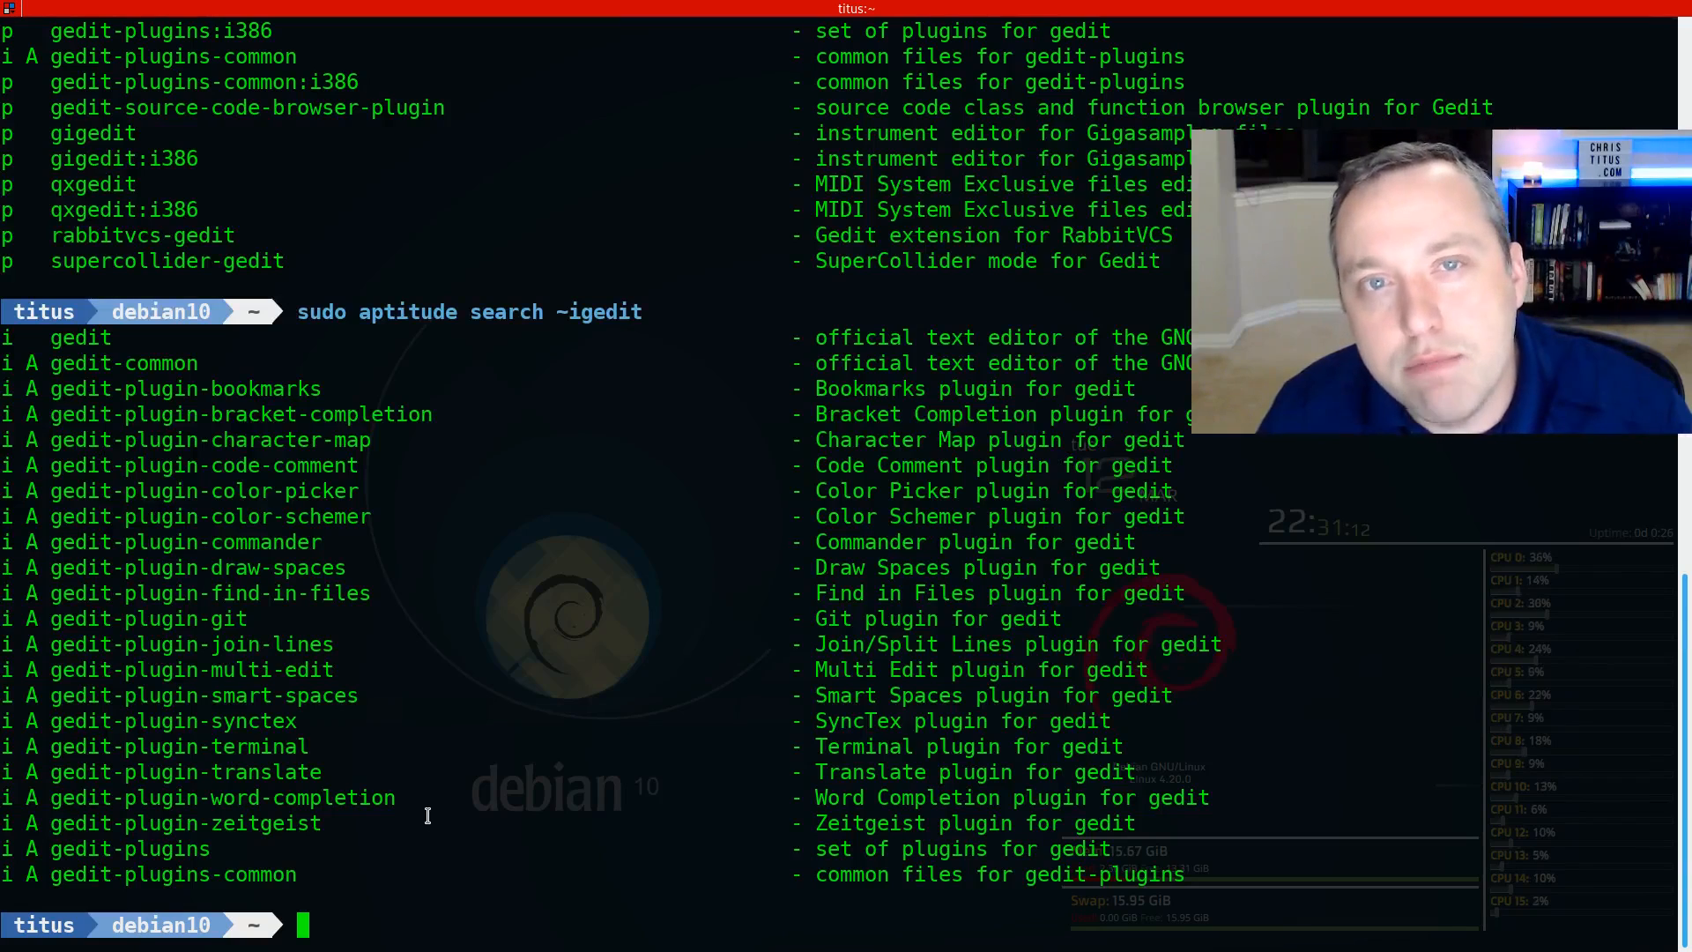
{"action": "mouse_move", "coordinate": [528, 817]}
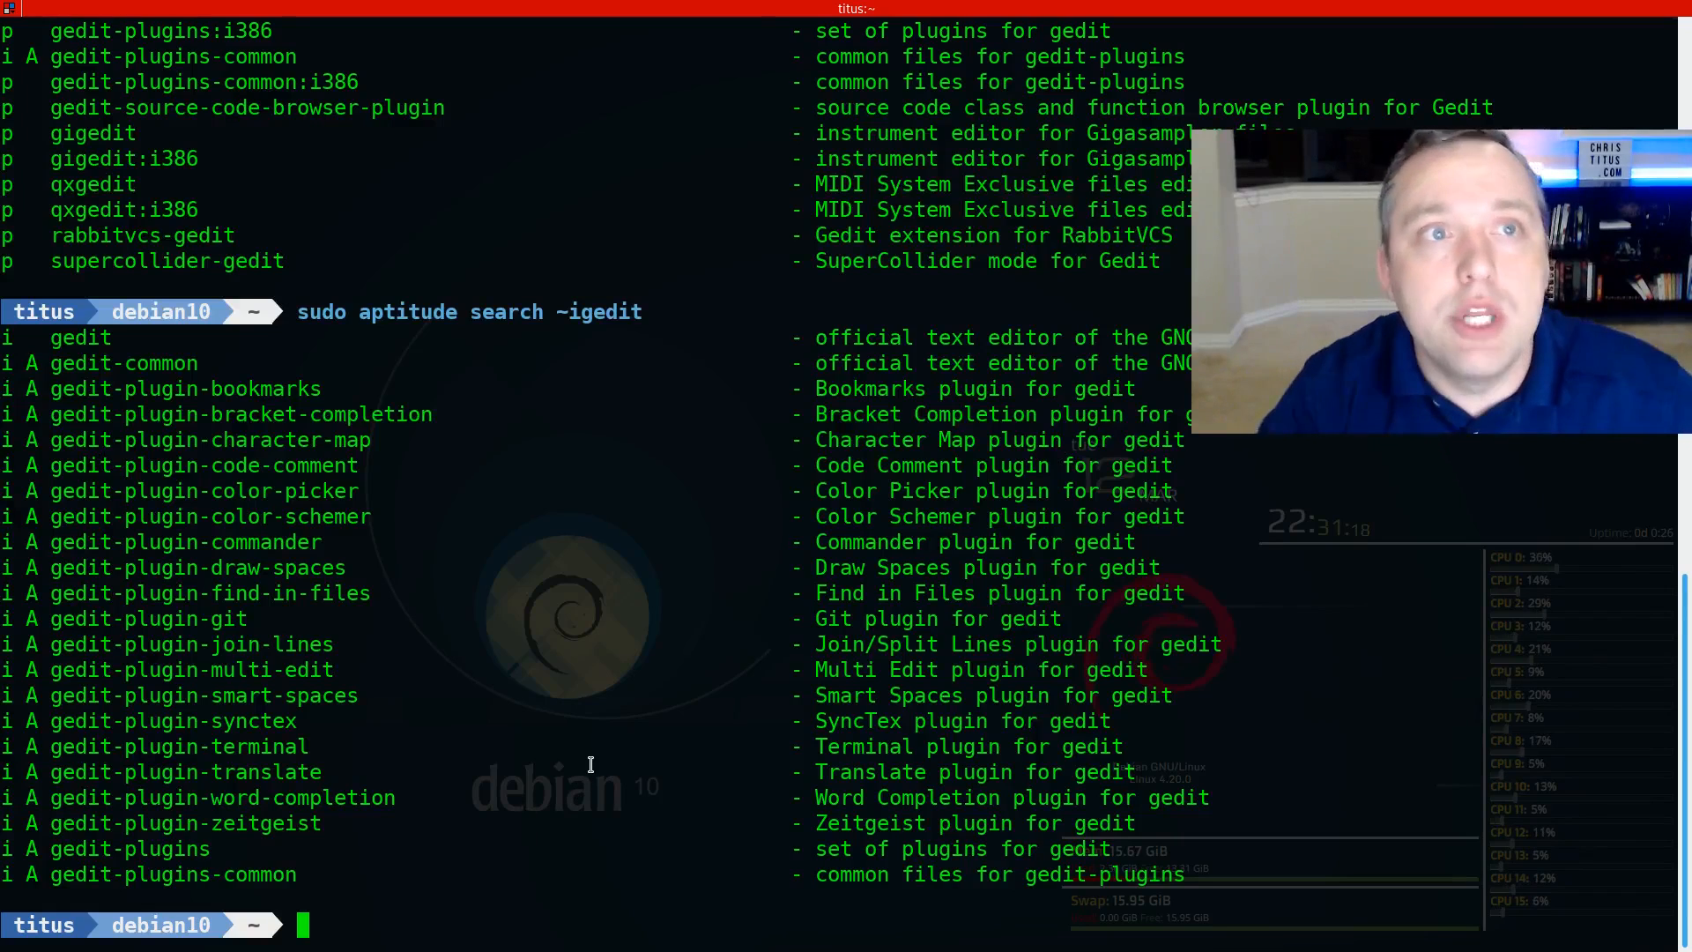
Step: Search for broken packages (~b), then held packages (~ahold), which lists clang
{"action": "type", "text": "sudo aptit"}
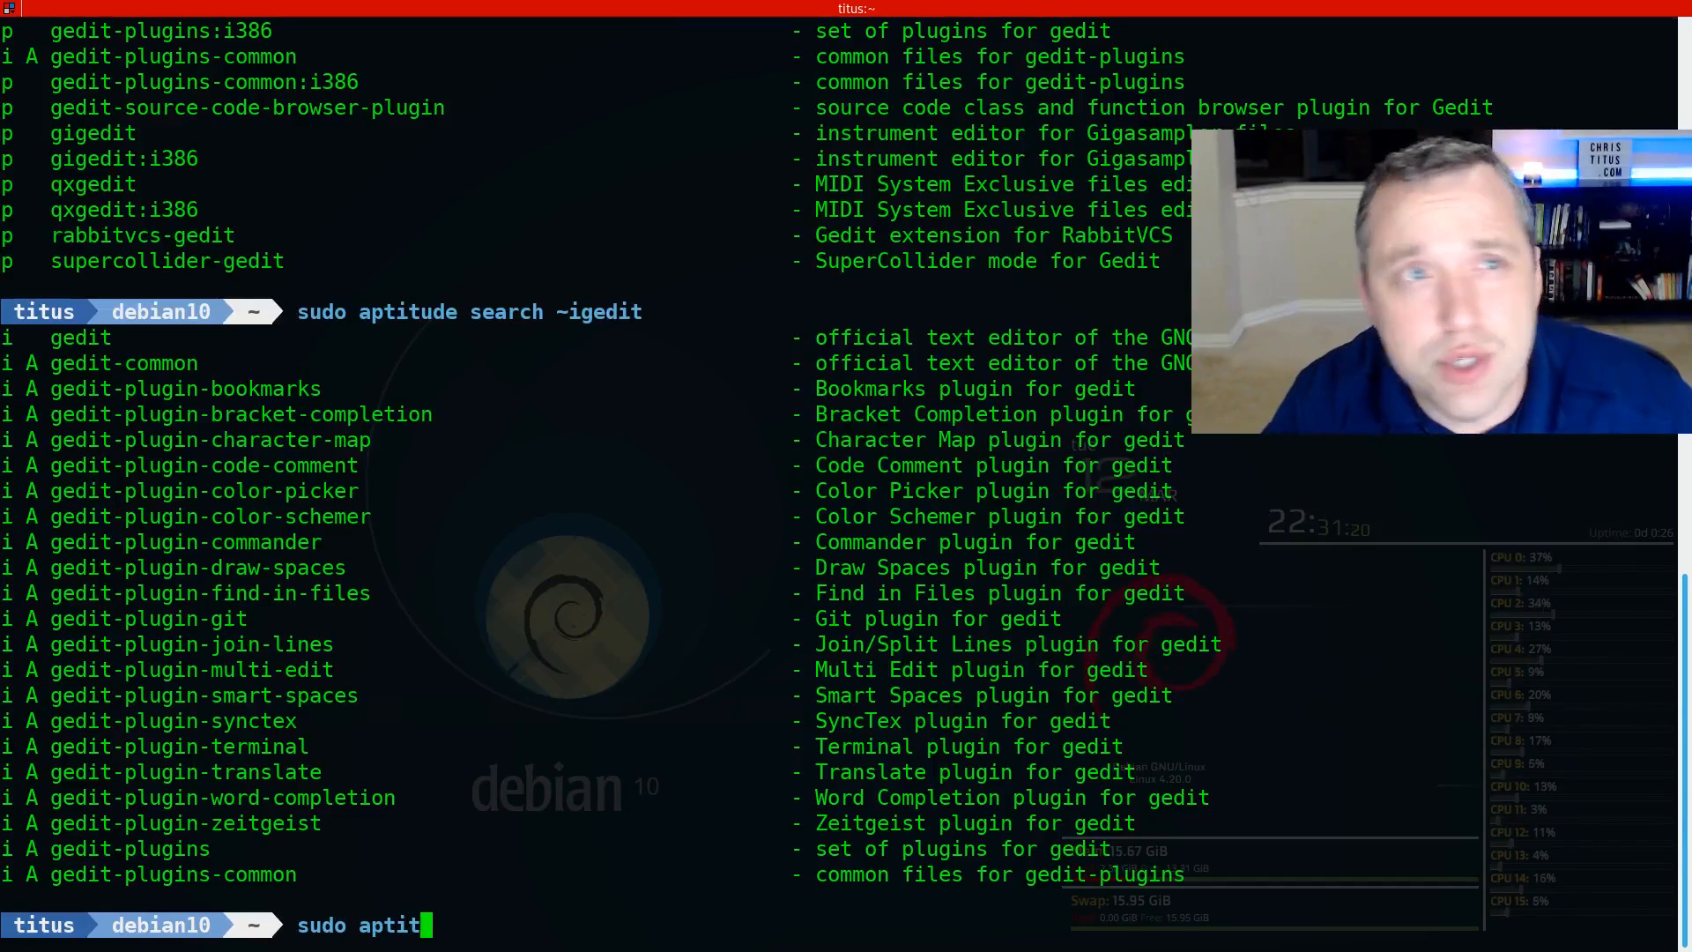
{"action": "type", "text": "ude"}
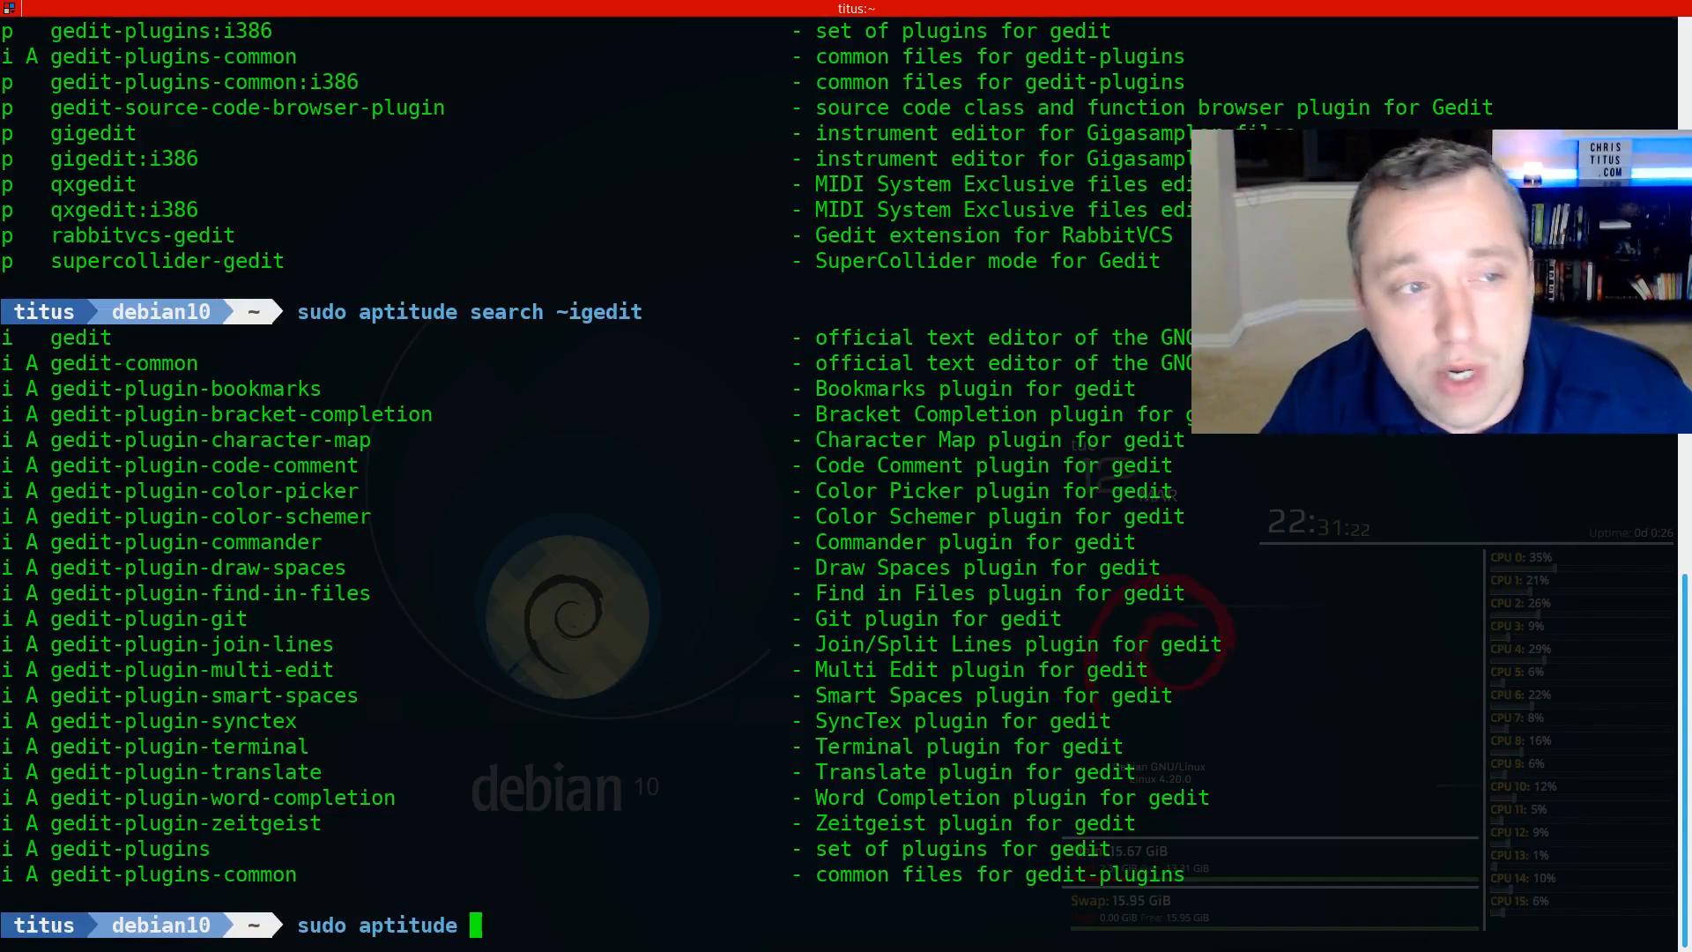
{"action": "type", "text": "search"}
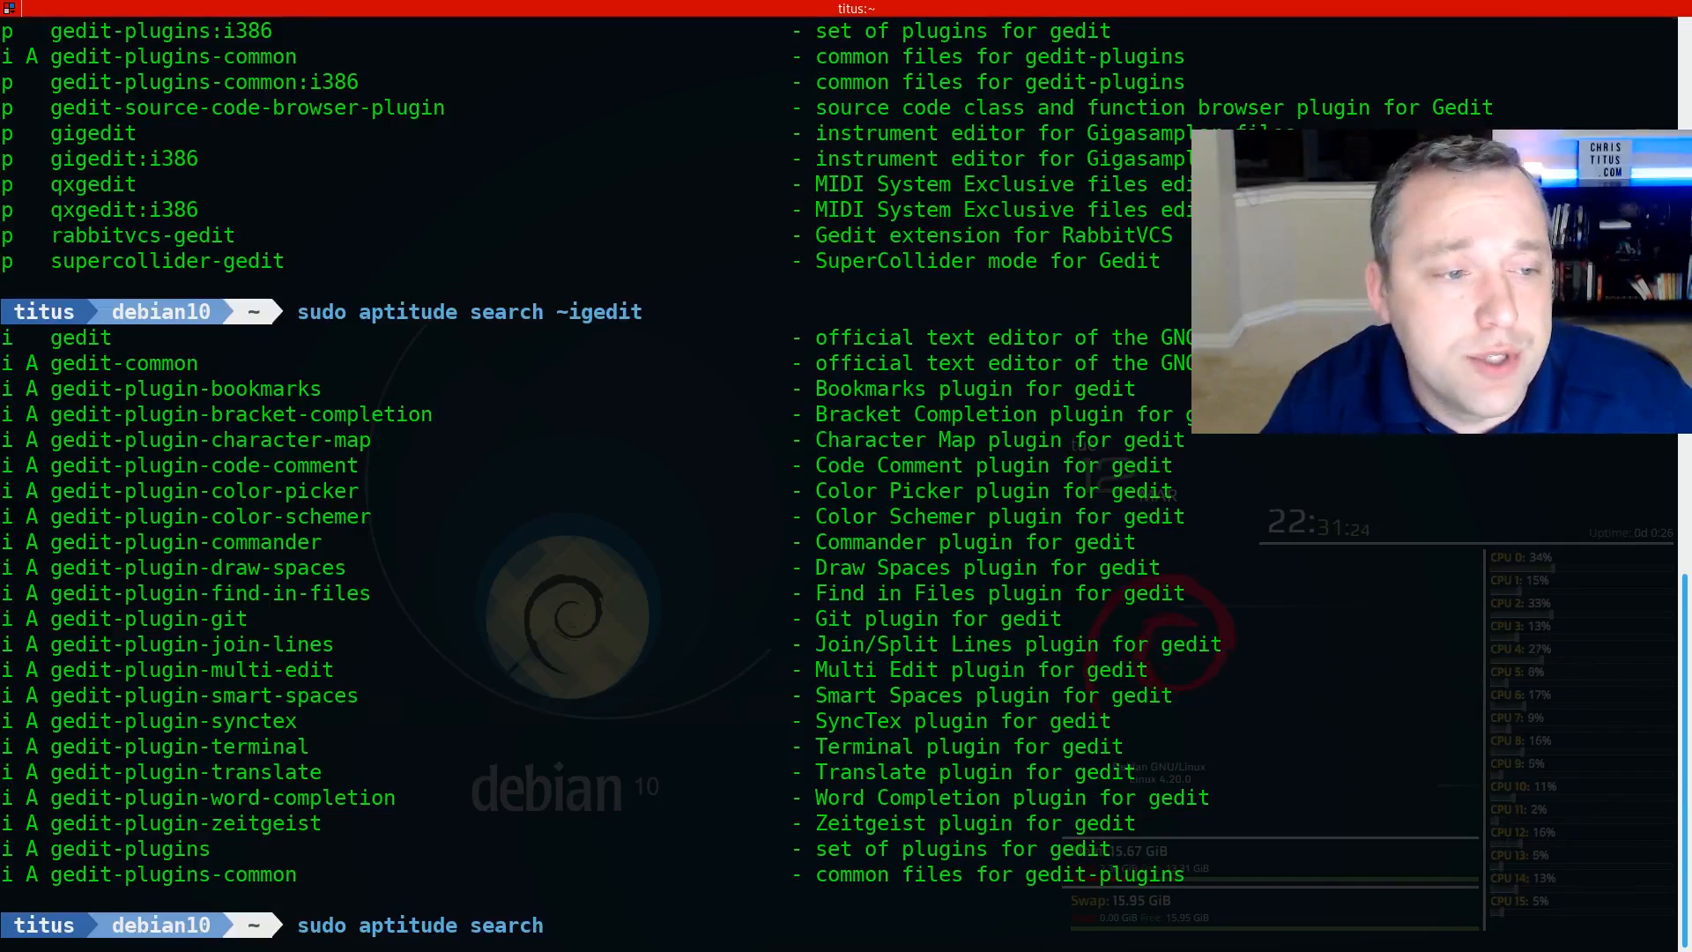
{"action": "type", "text": "~b"}
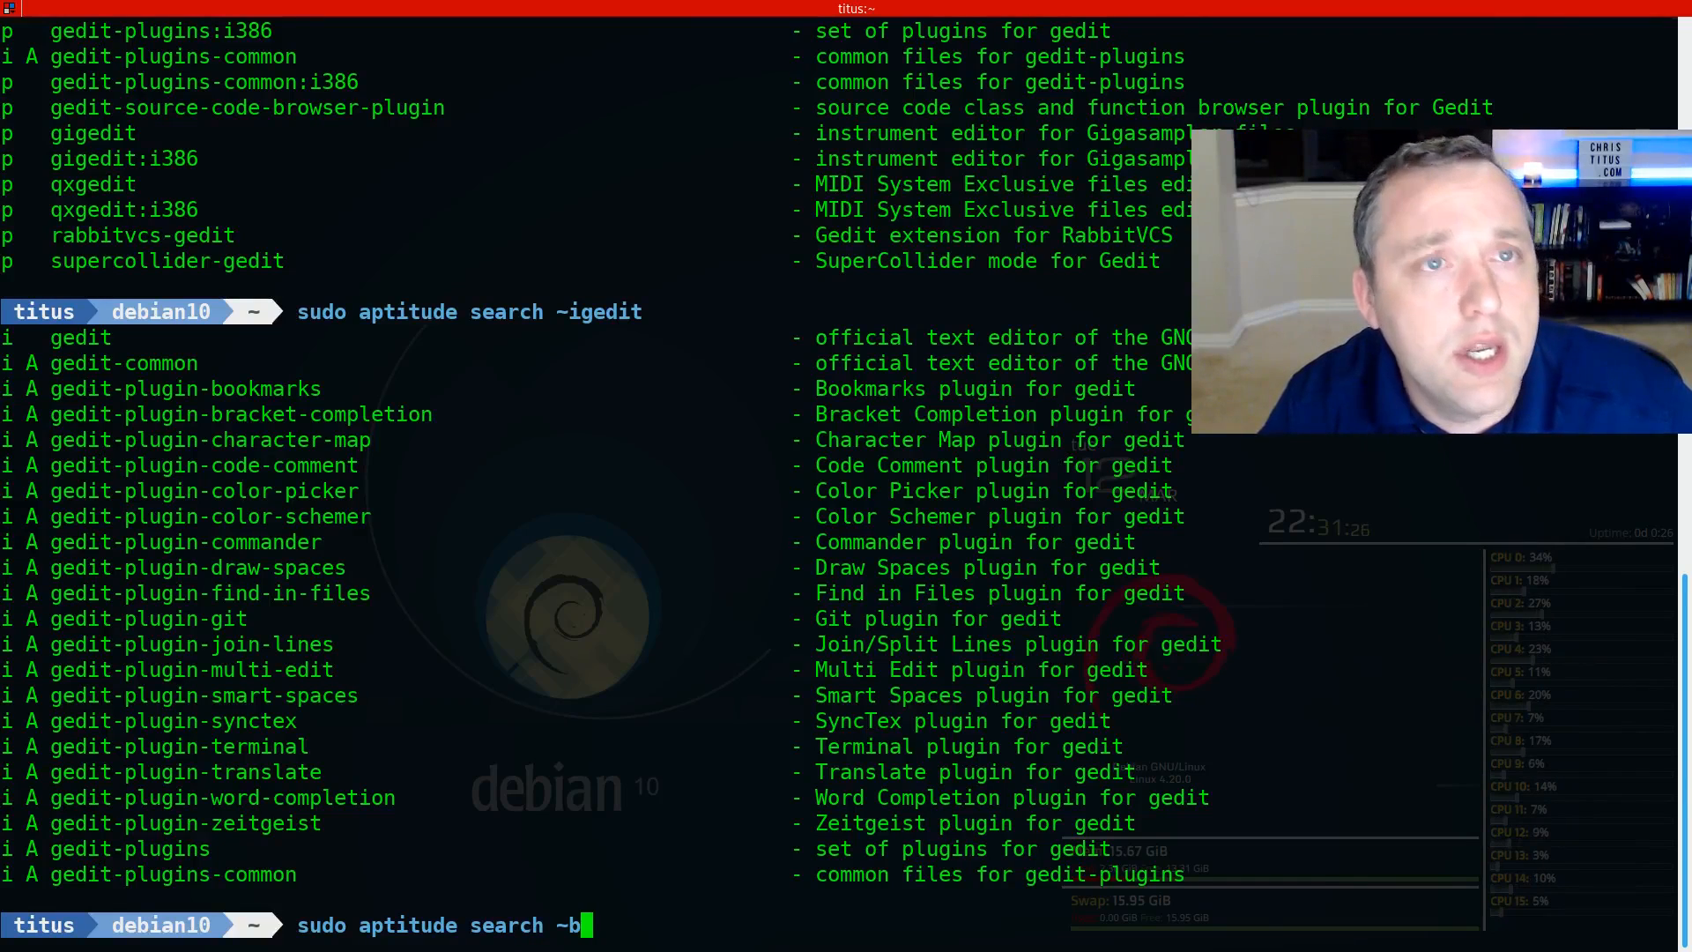
{"action": "key", "text": "Return"}
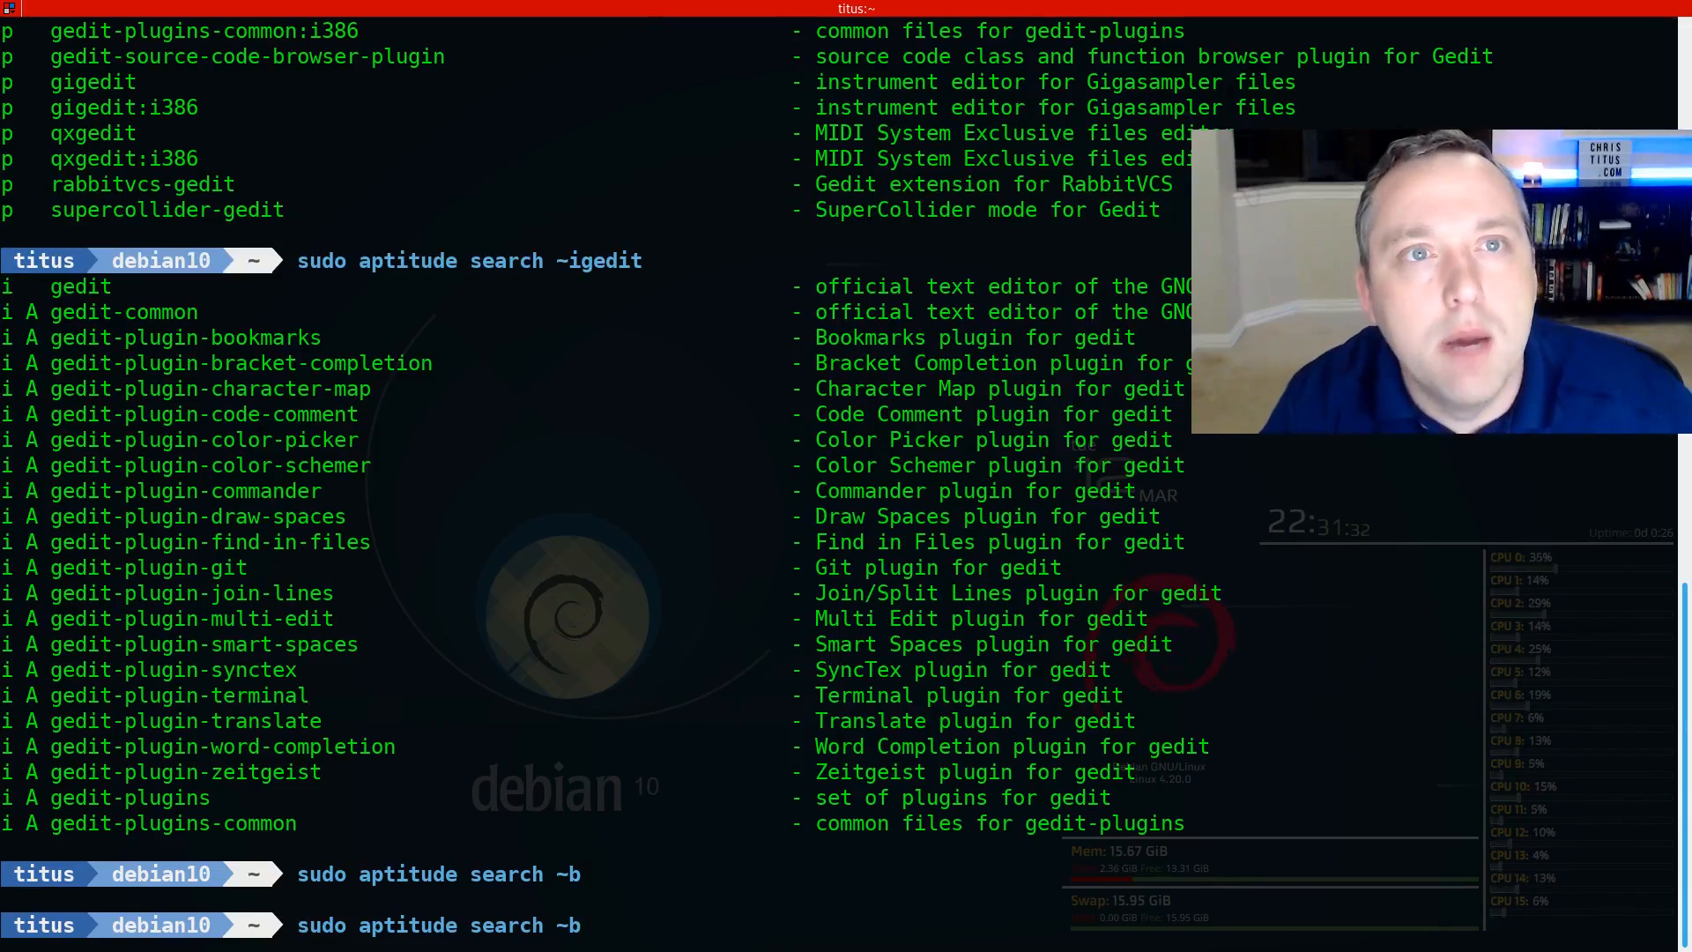
{"action": "type", "text": "a"}
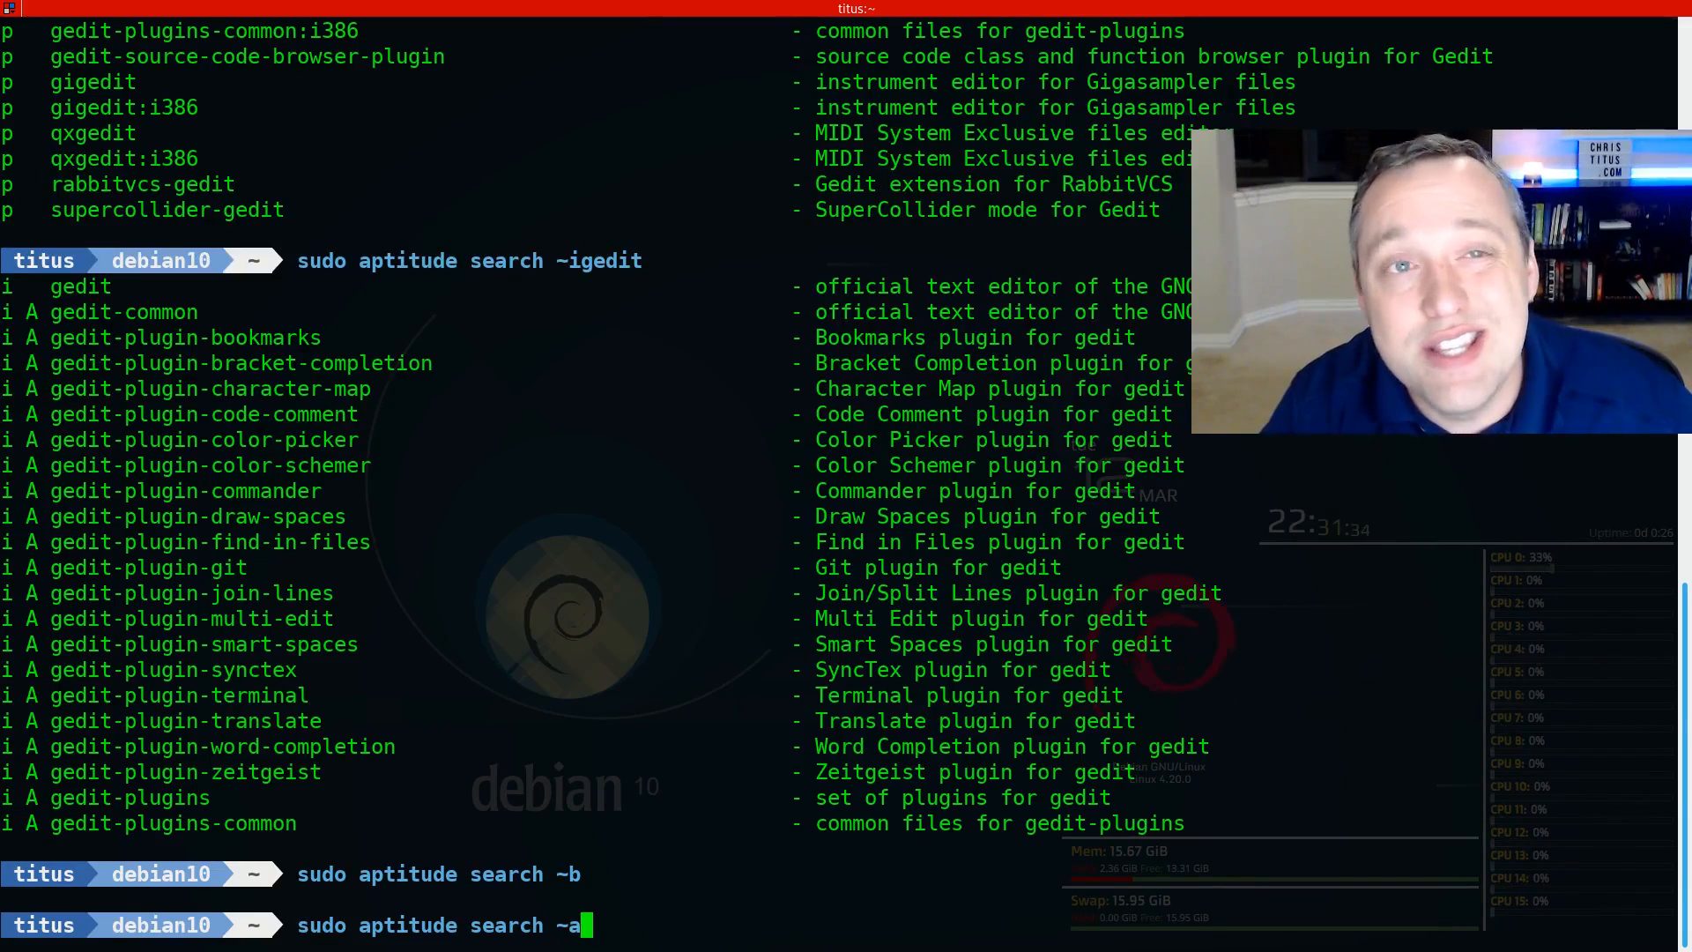
{"action": "type", "text": "hold"}
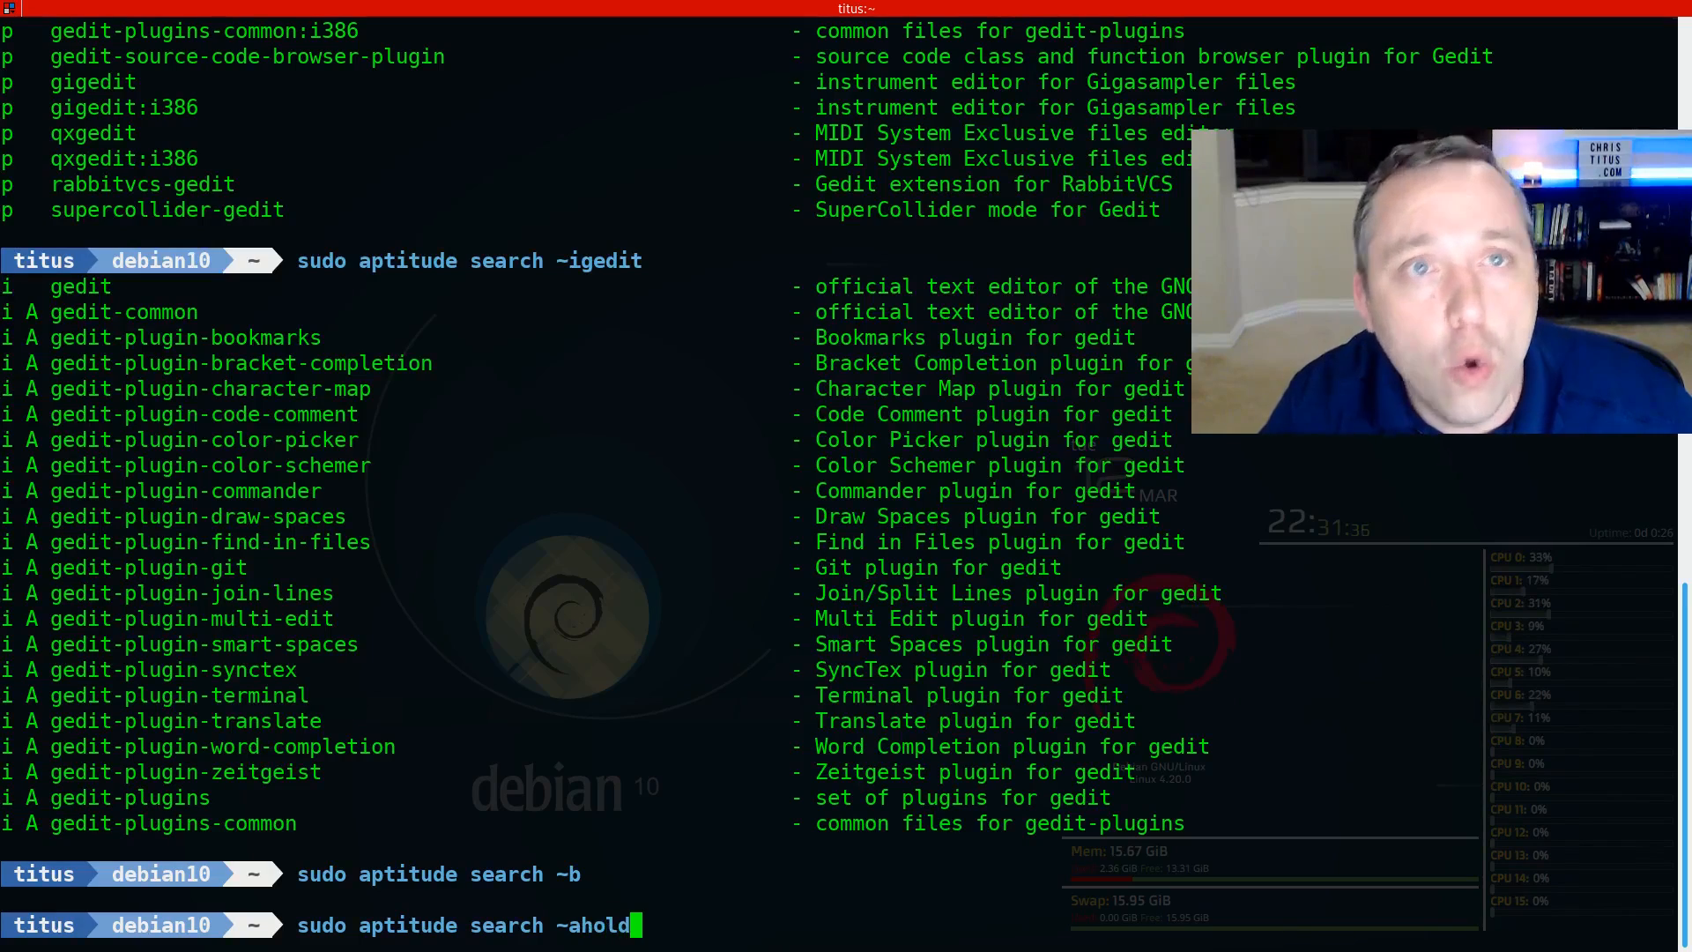
{"action": "key", "text": "Return"}
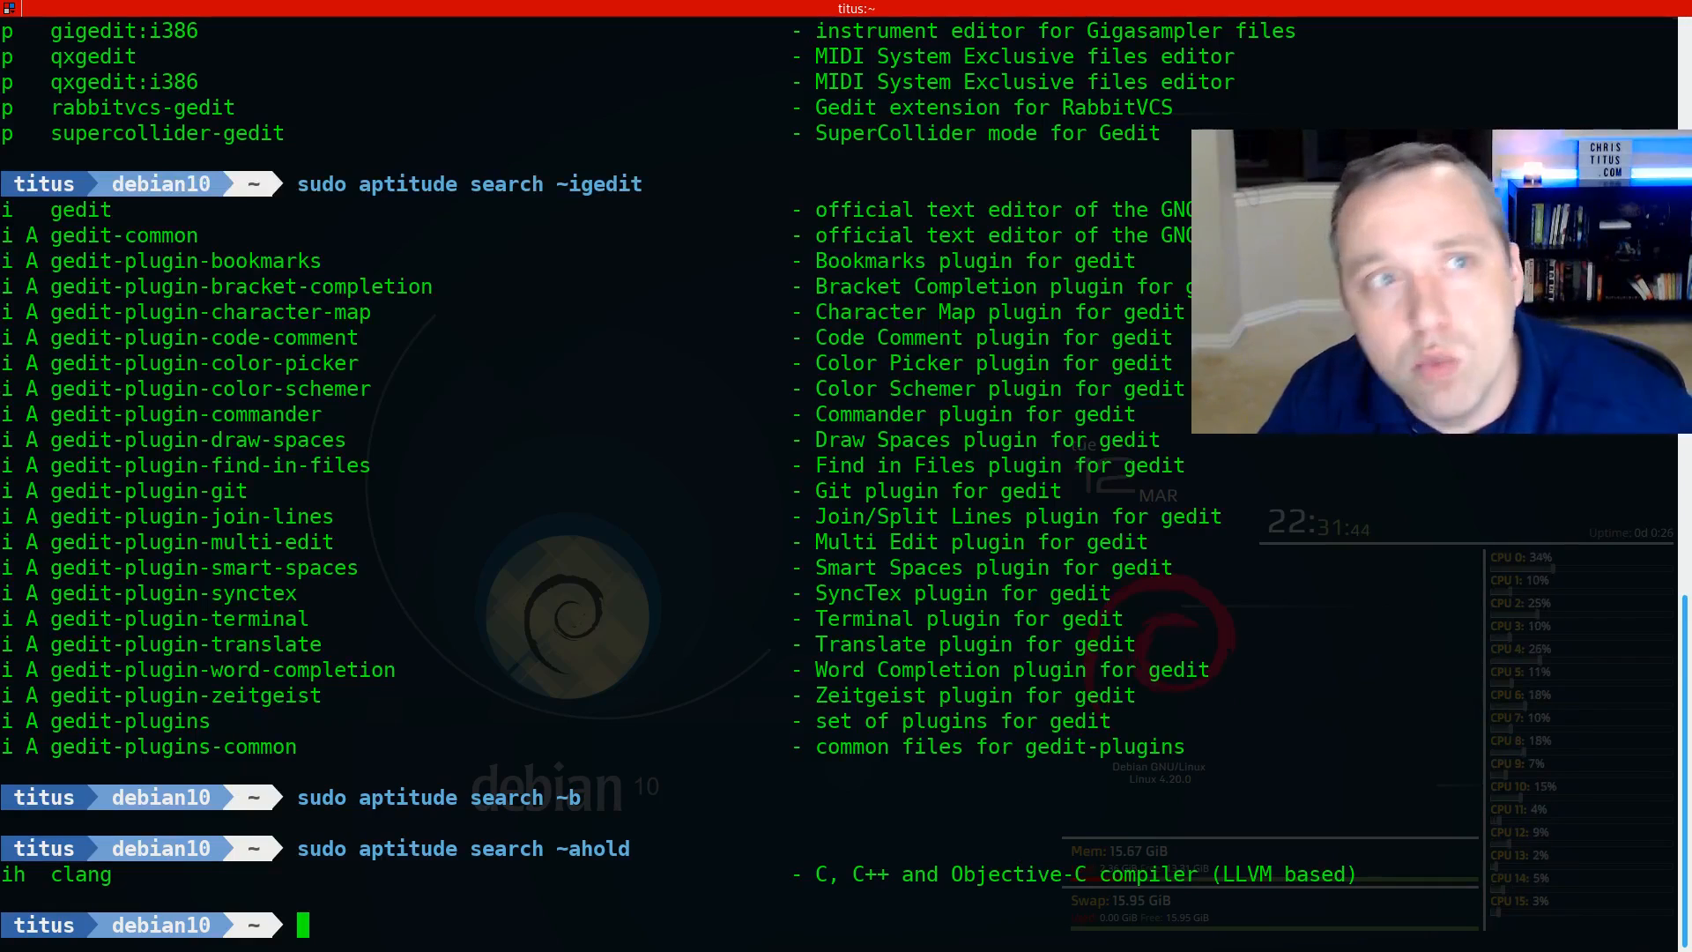
Step: Release clang's hold with 'sudo aptitude unhold clang'
{"action": "type", "text": "sudo aptit"}
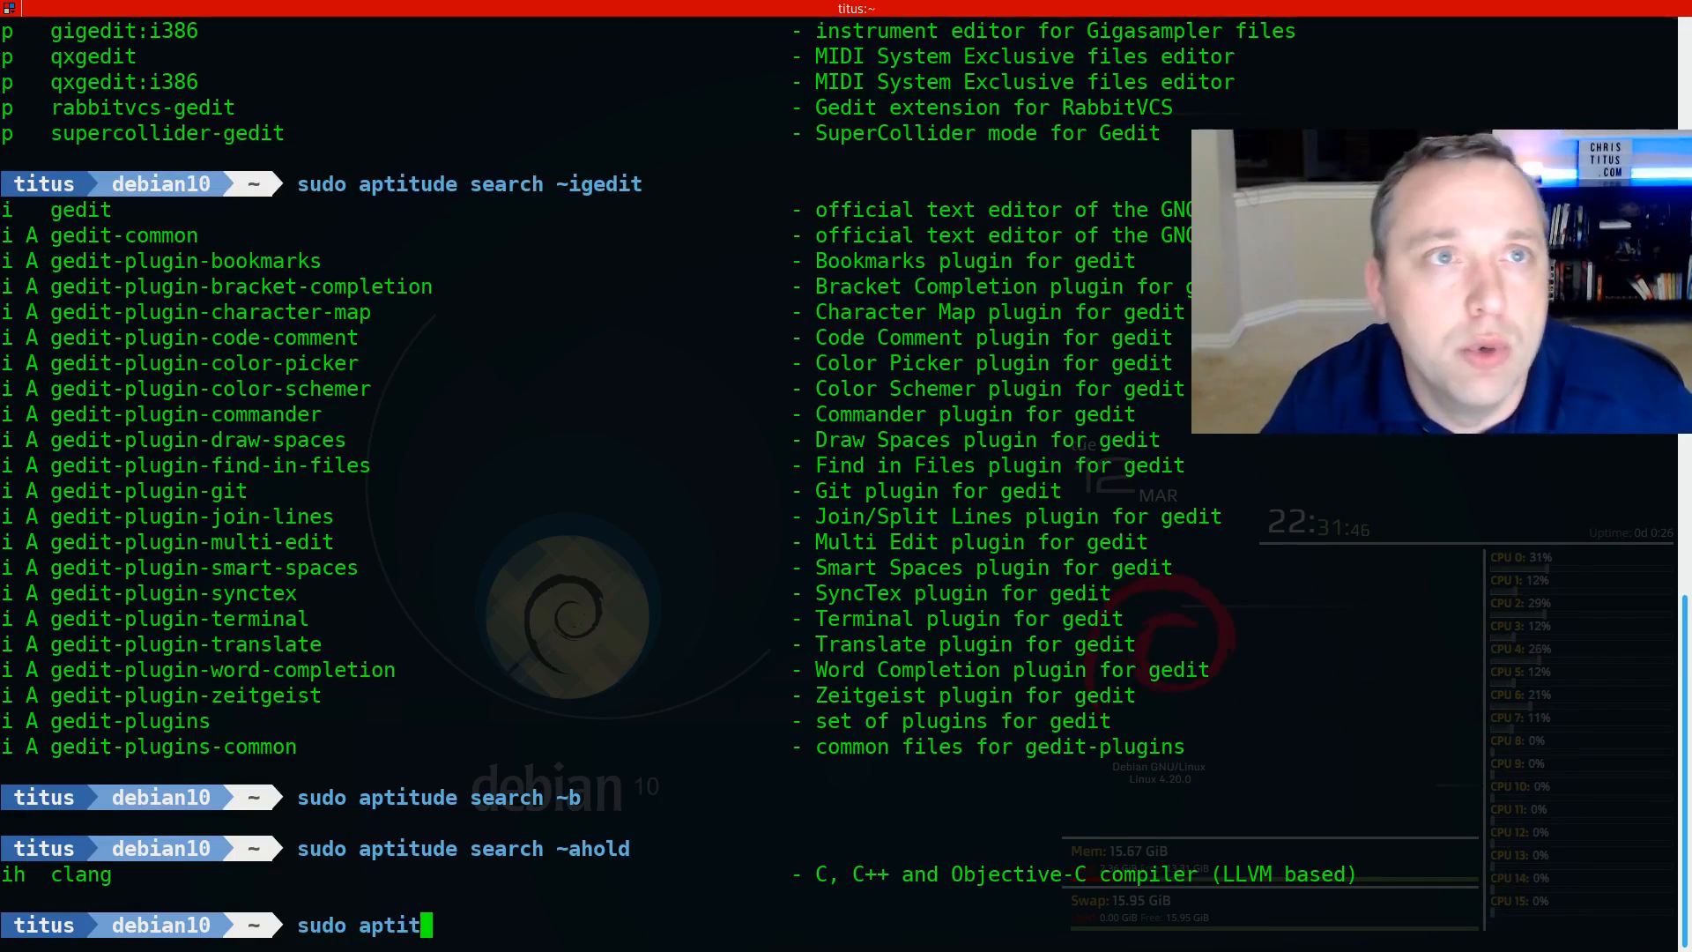
{"action": "type", "text": "ude unhold"}
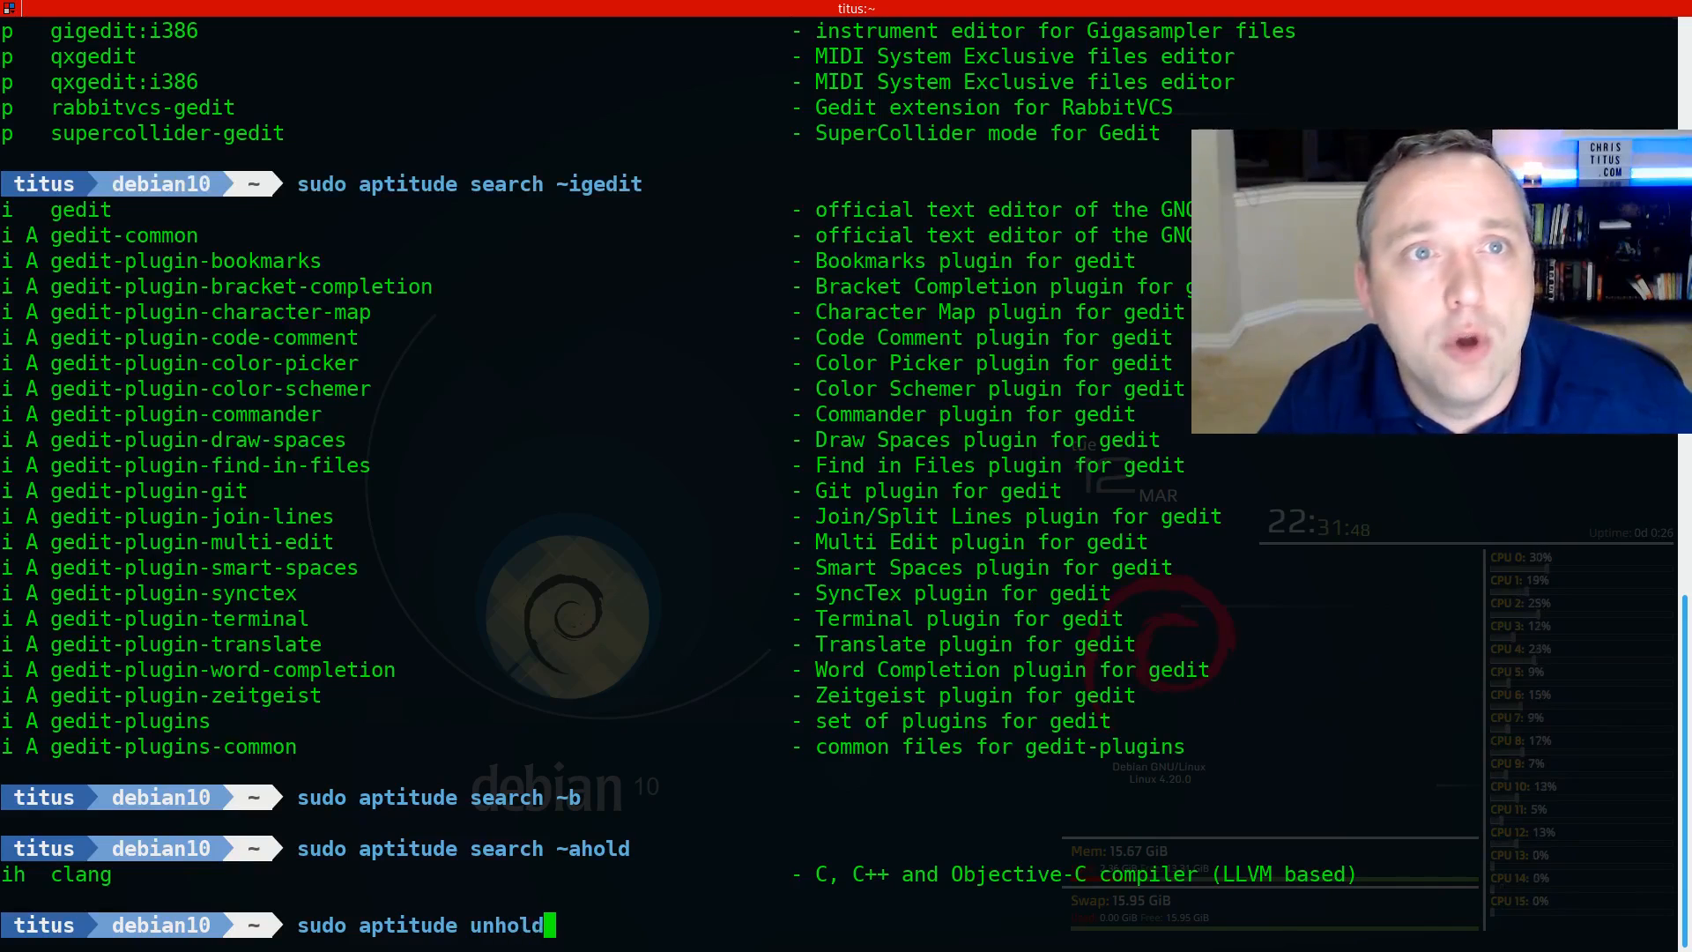
{"action": "type", "text": "clang"}
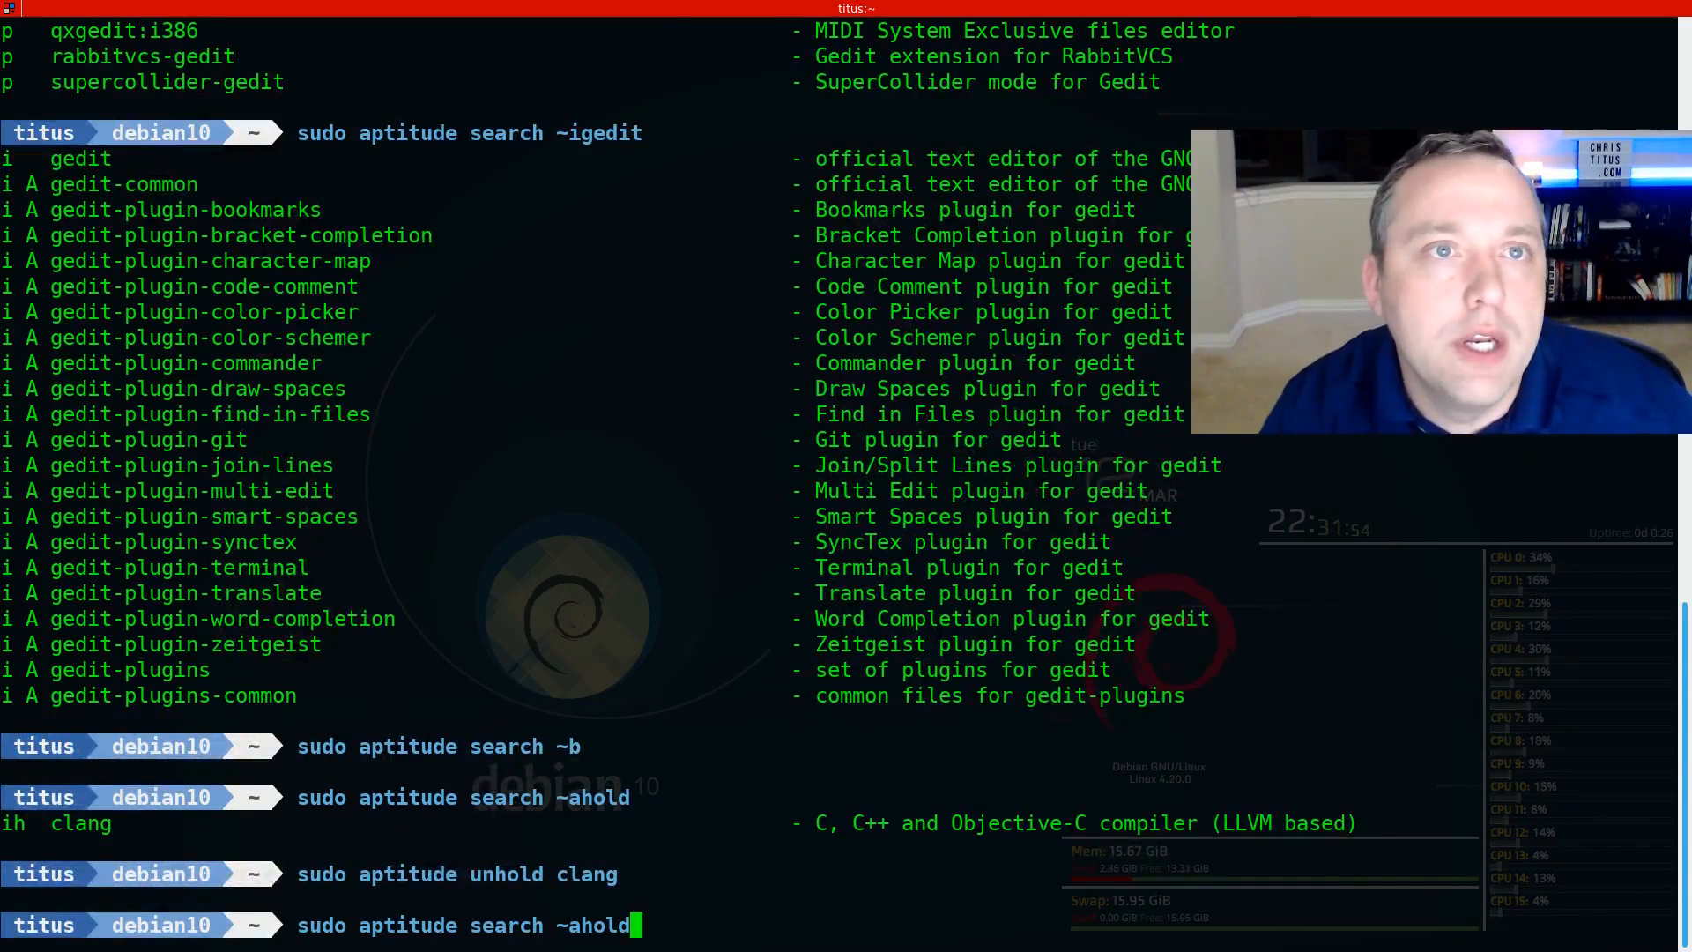
{"action": "key", "text": "Return"}
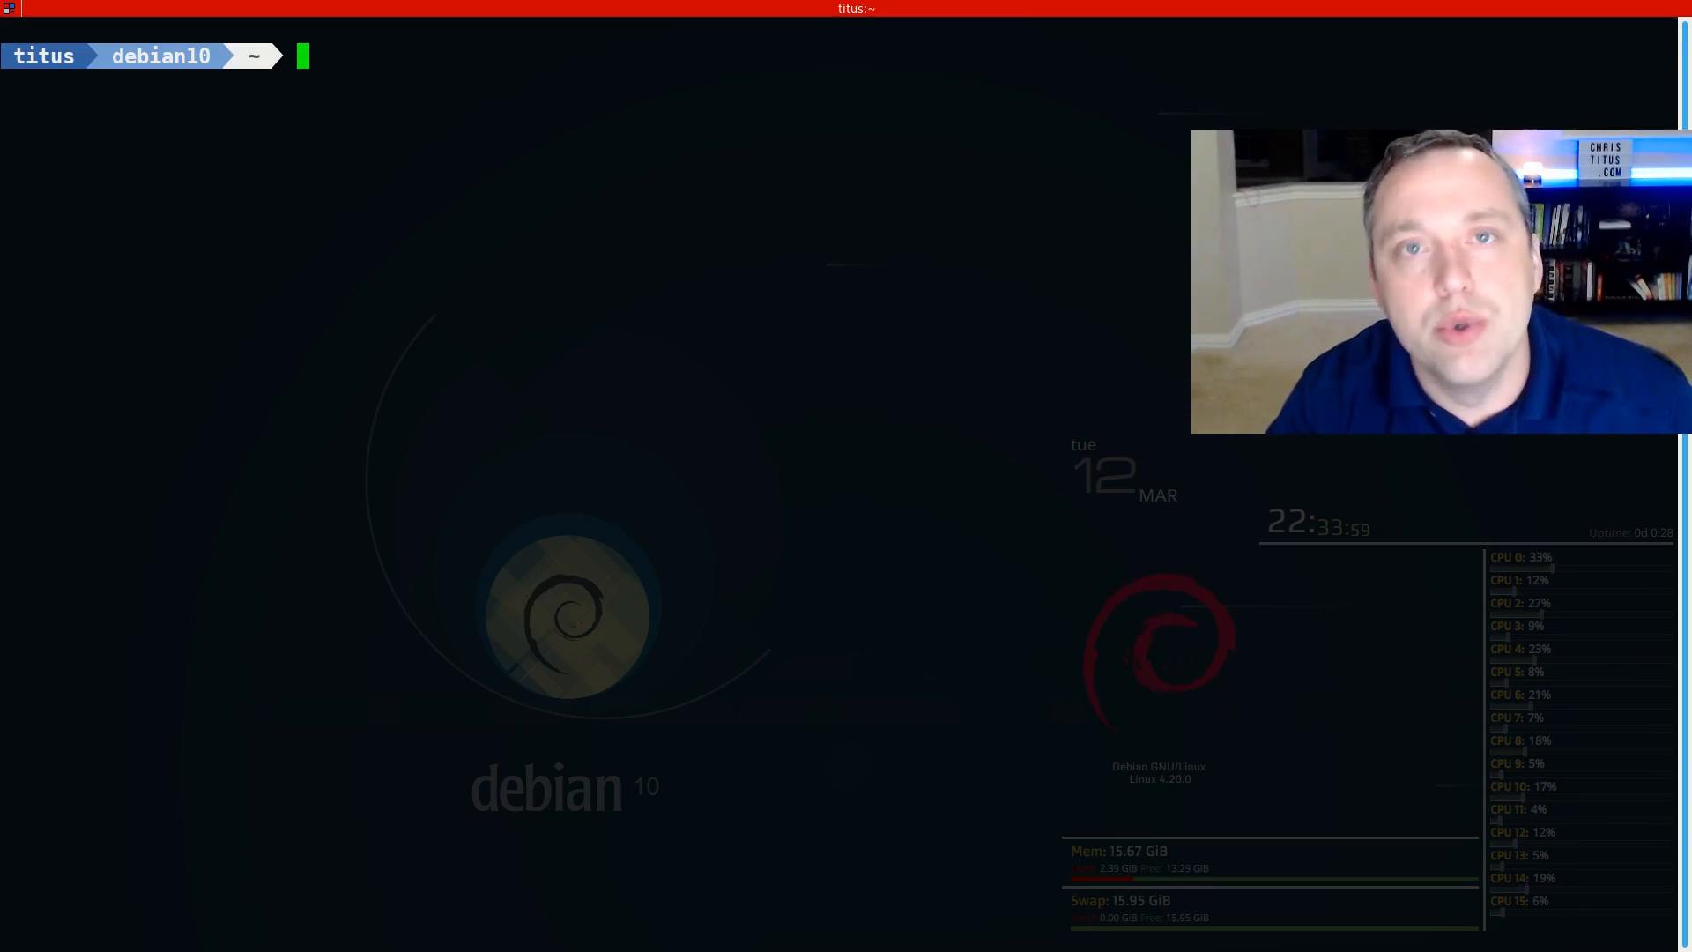
Step: Show aptitude's package record for gedit (version 3.30.2-2, installed)
{"action": "type", "text": "aptitude show"}
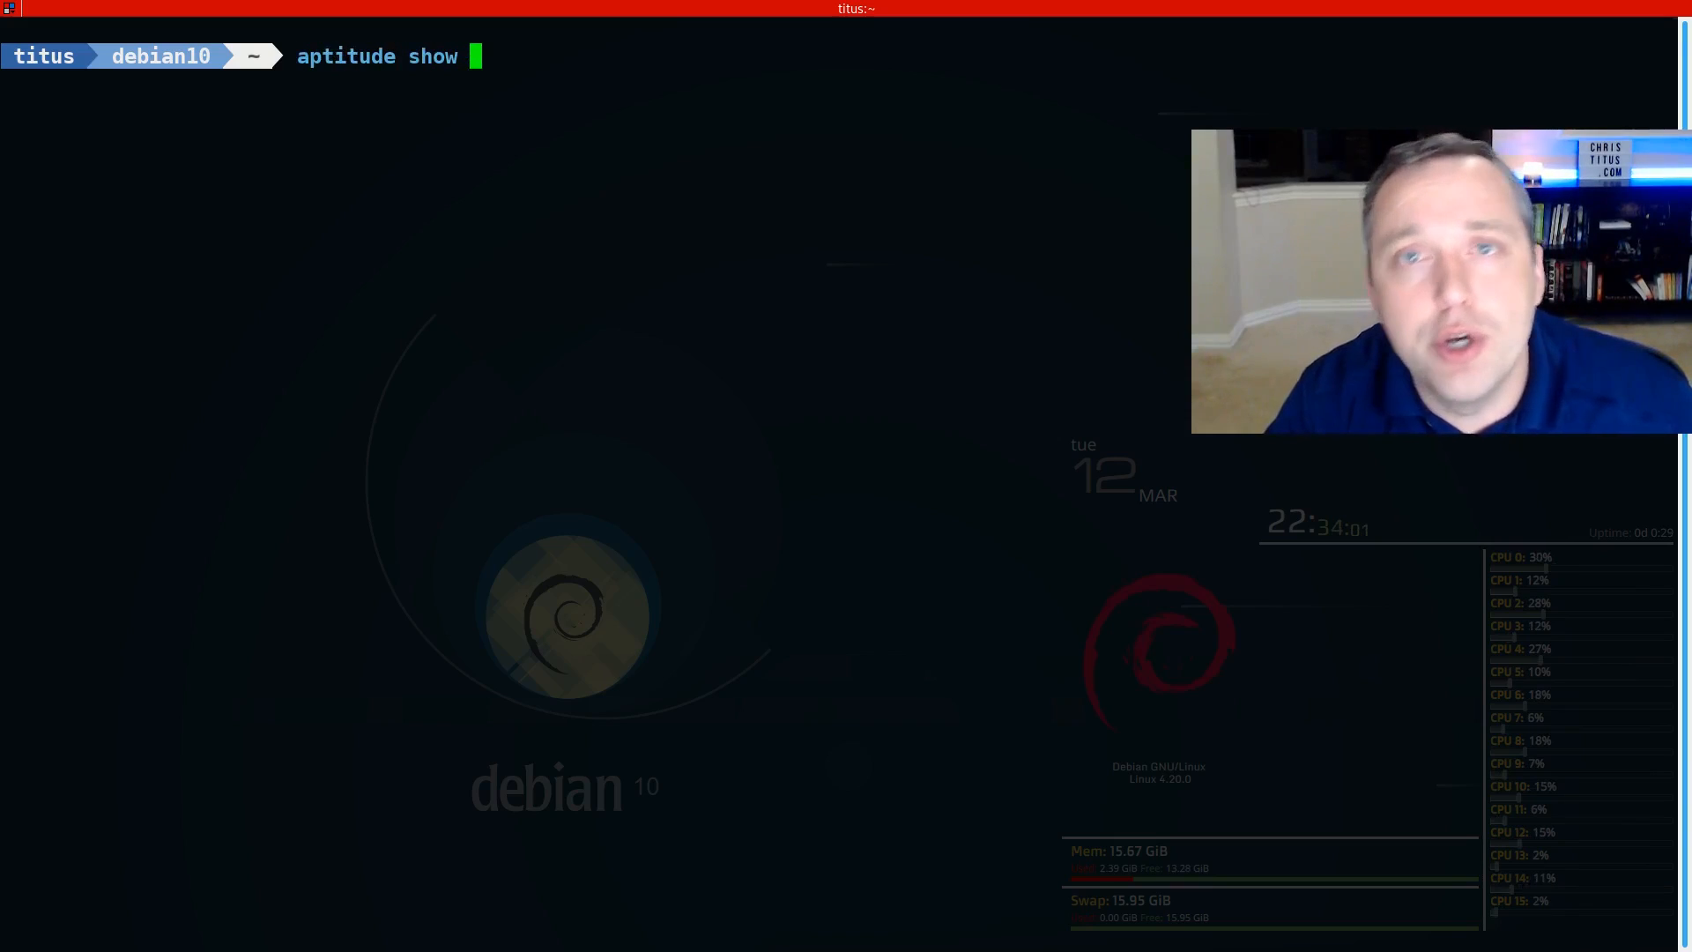
{"action": "type", "text": "gedit"}
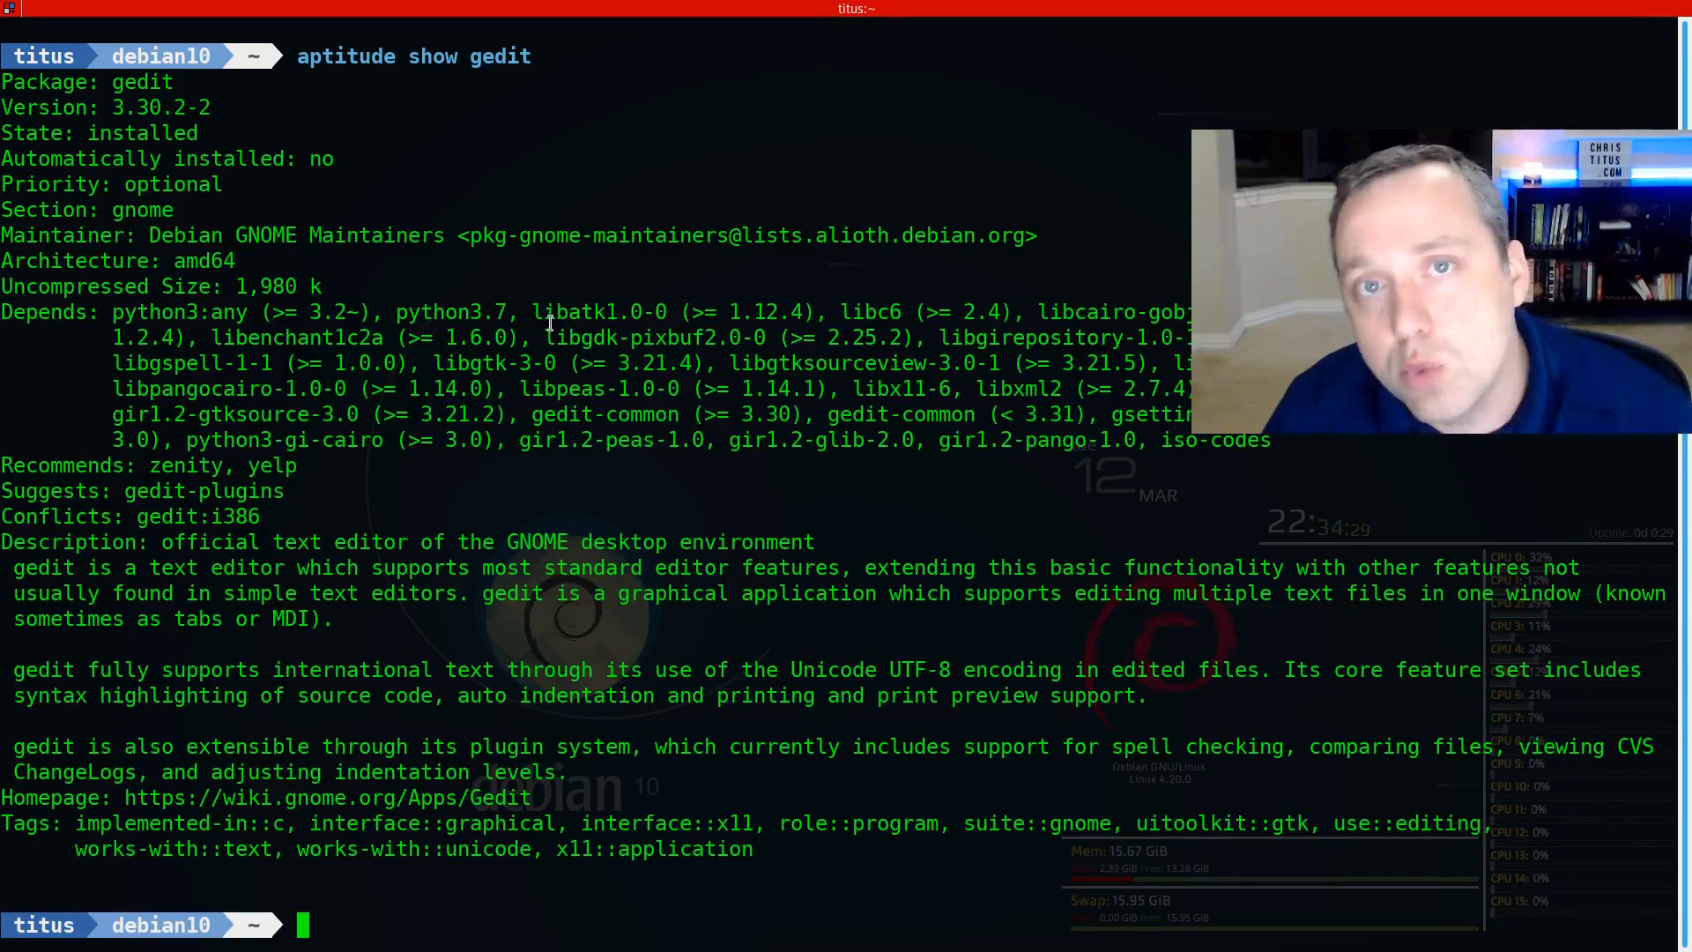
{"action": "mouse_move", "coordinate": [807, 624]}
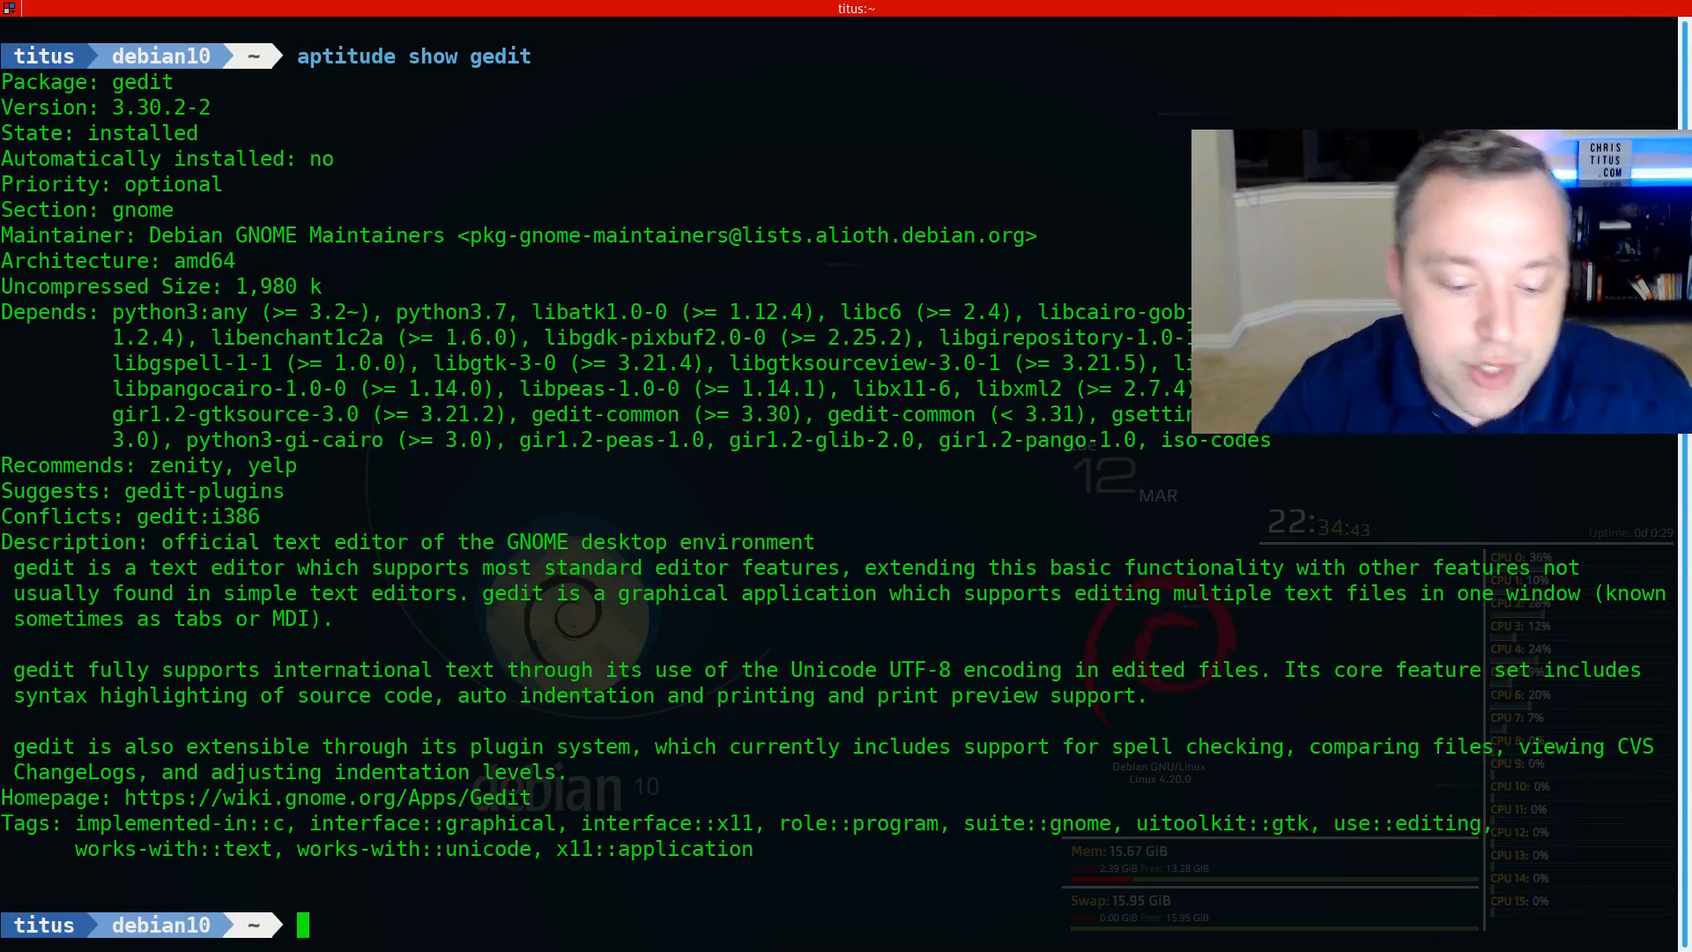
Step: Run sudo aptitude why gedit to show that gnome-core depends on it
{"action": "type", "text": "sudo apt"}
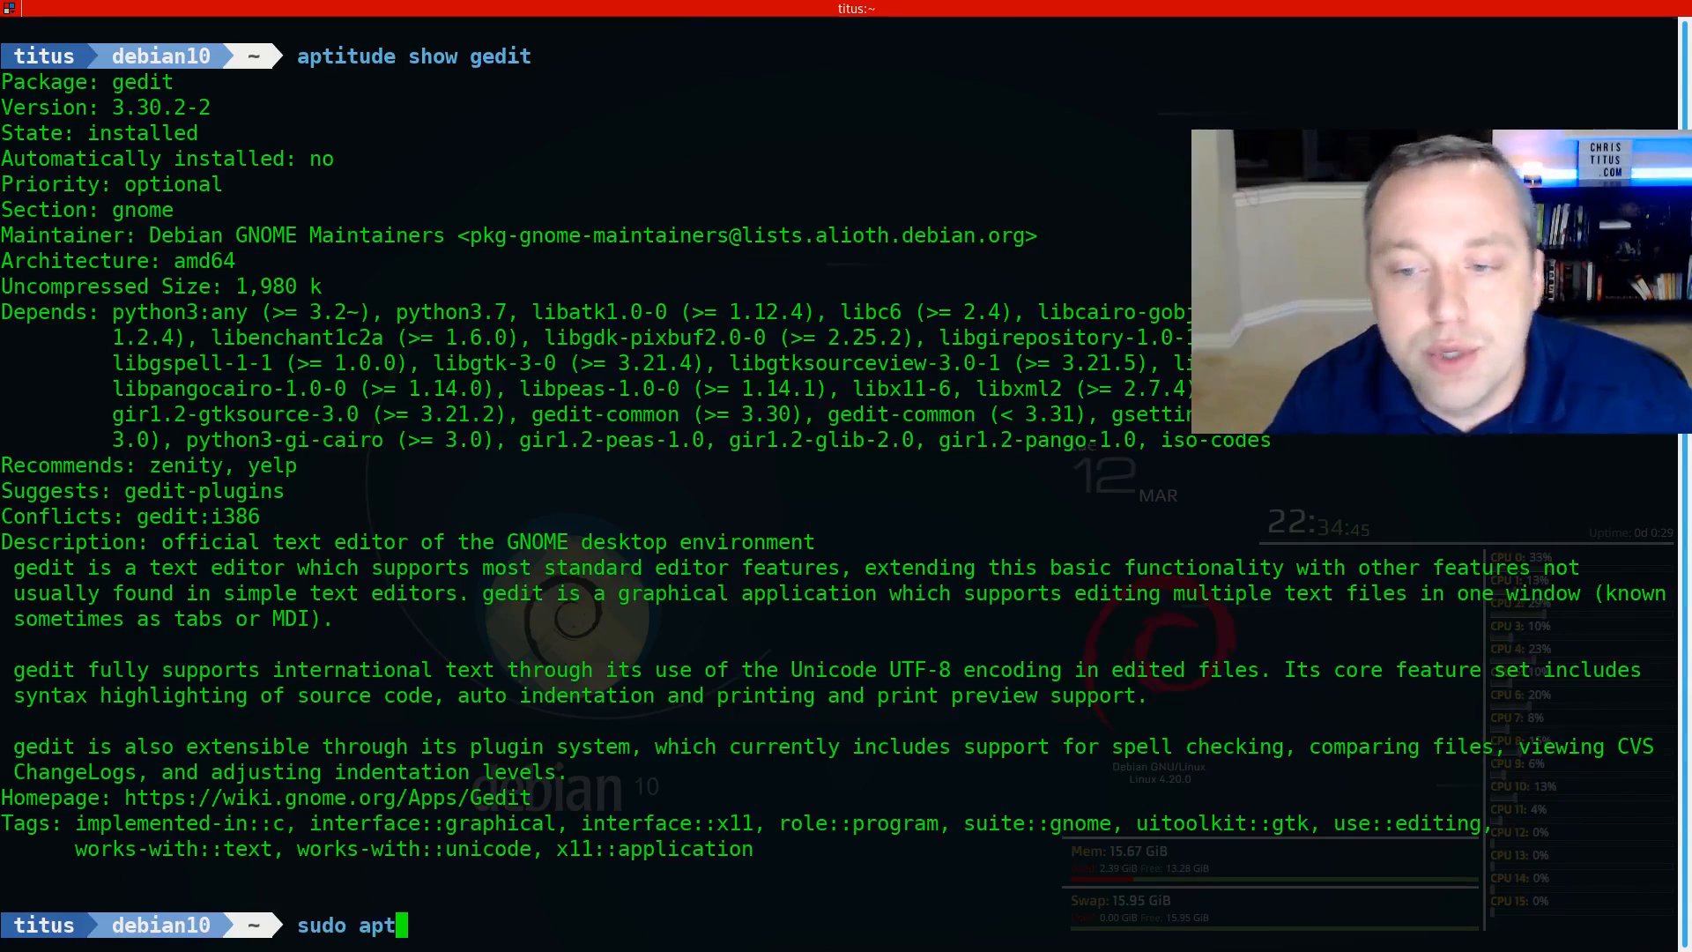
{"action": "type", "text": "itude"}
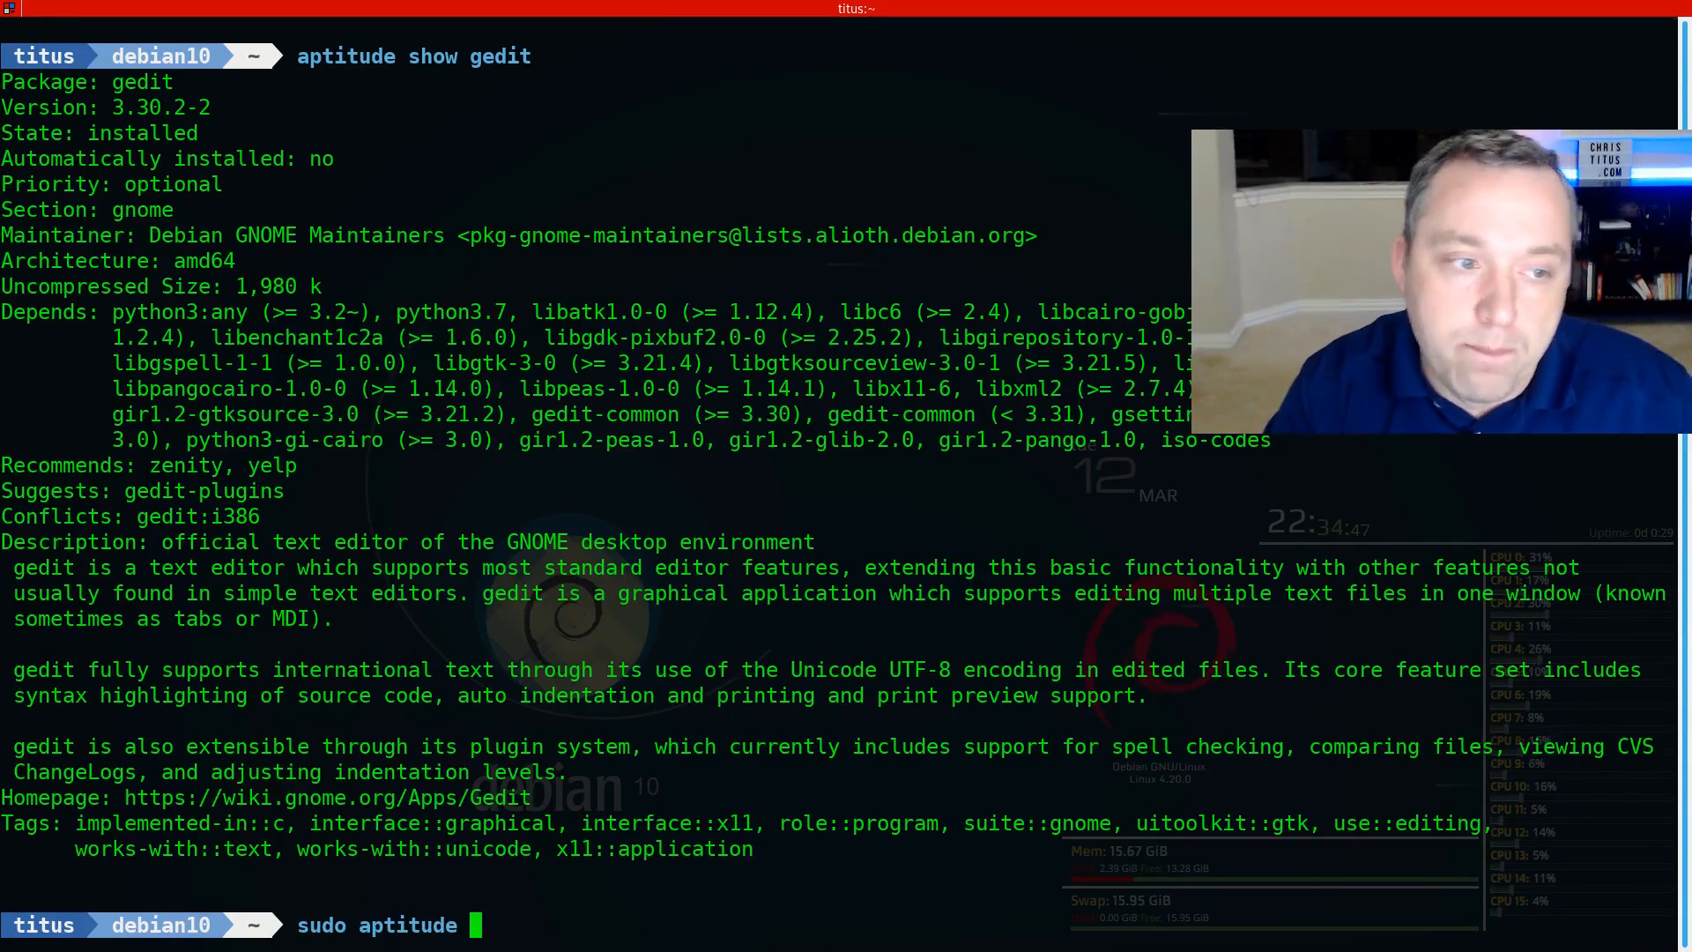
{"action": "type", "text": "why gedit"}
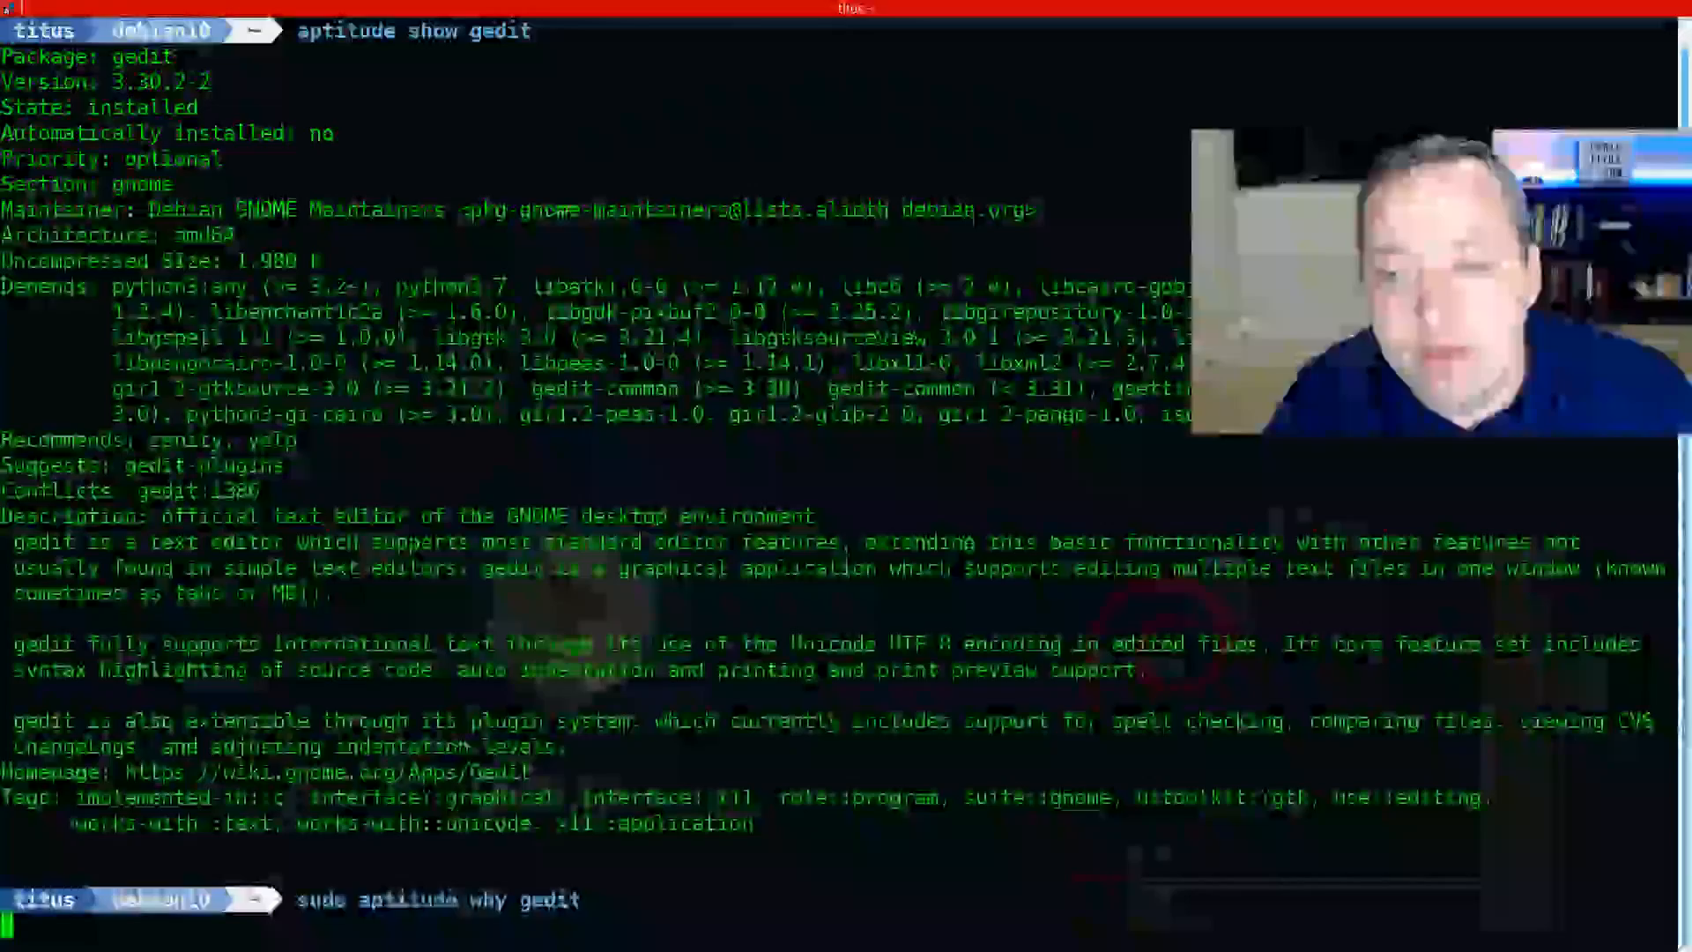
{"action": "key", "text": "Return"}
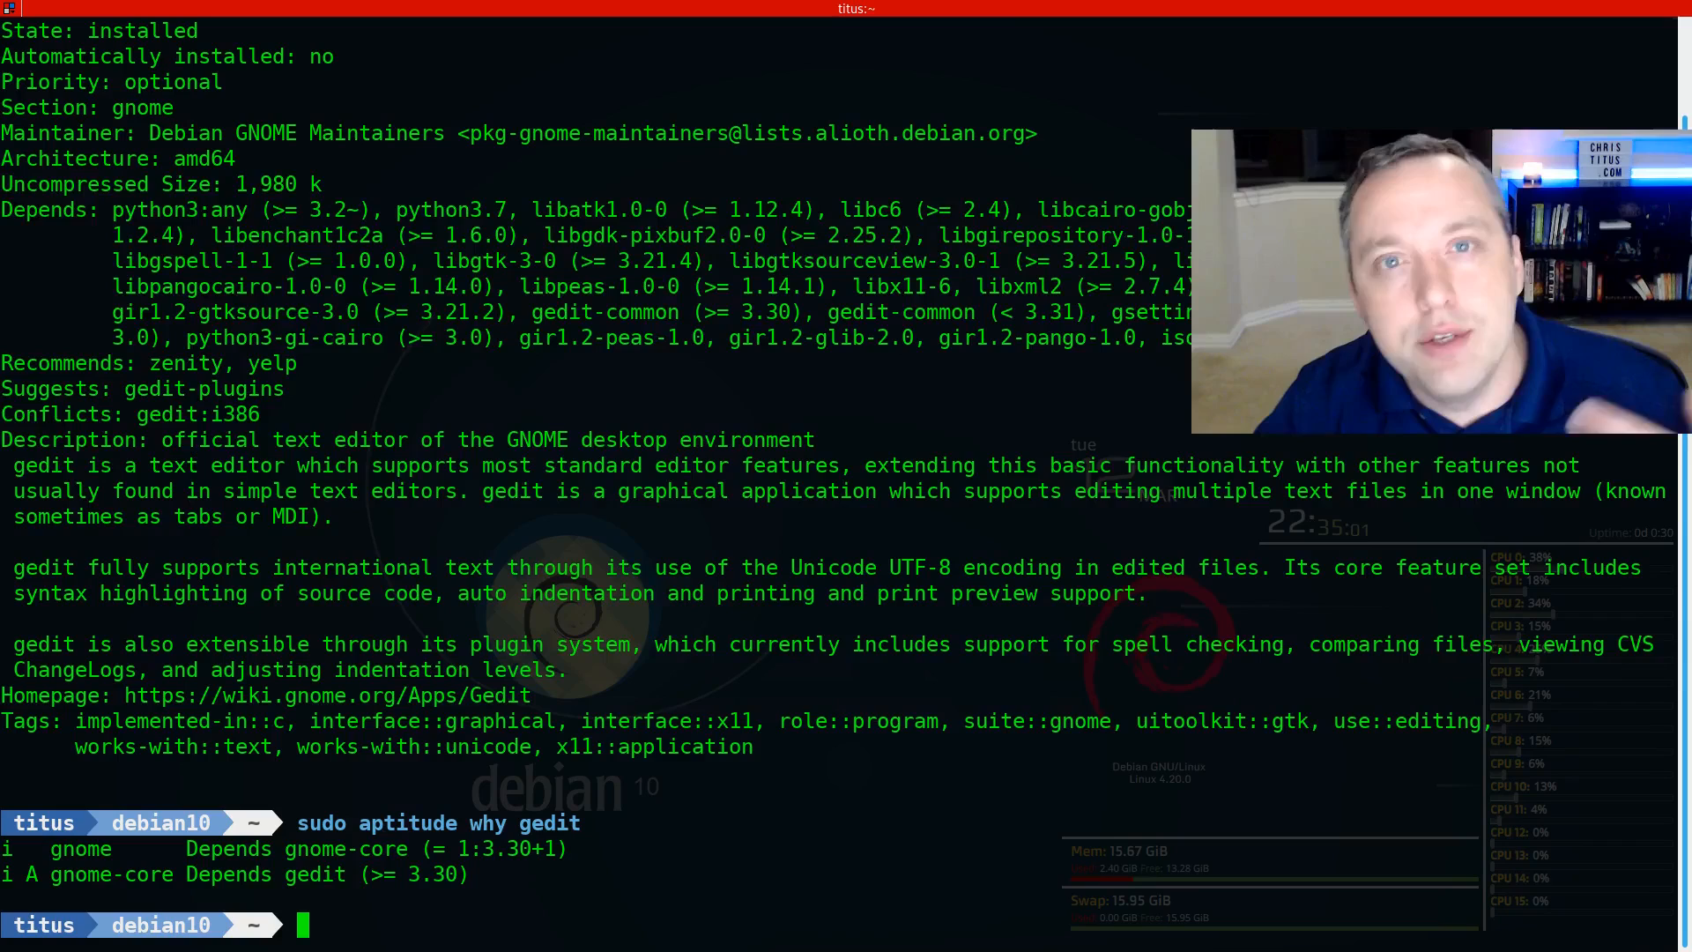
Step: Run aptitude why-not gedit, listing suggests, provides and the gedit:i386 conflict
{"action": "type", "text": "sudo aptitude why gedit"}
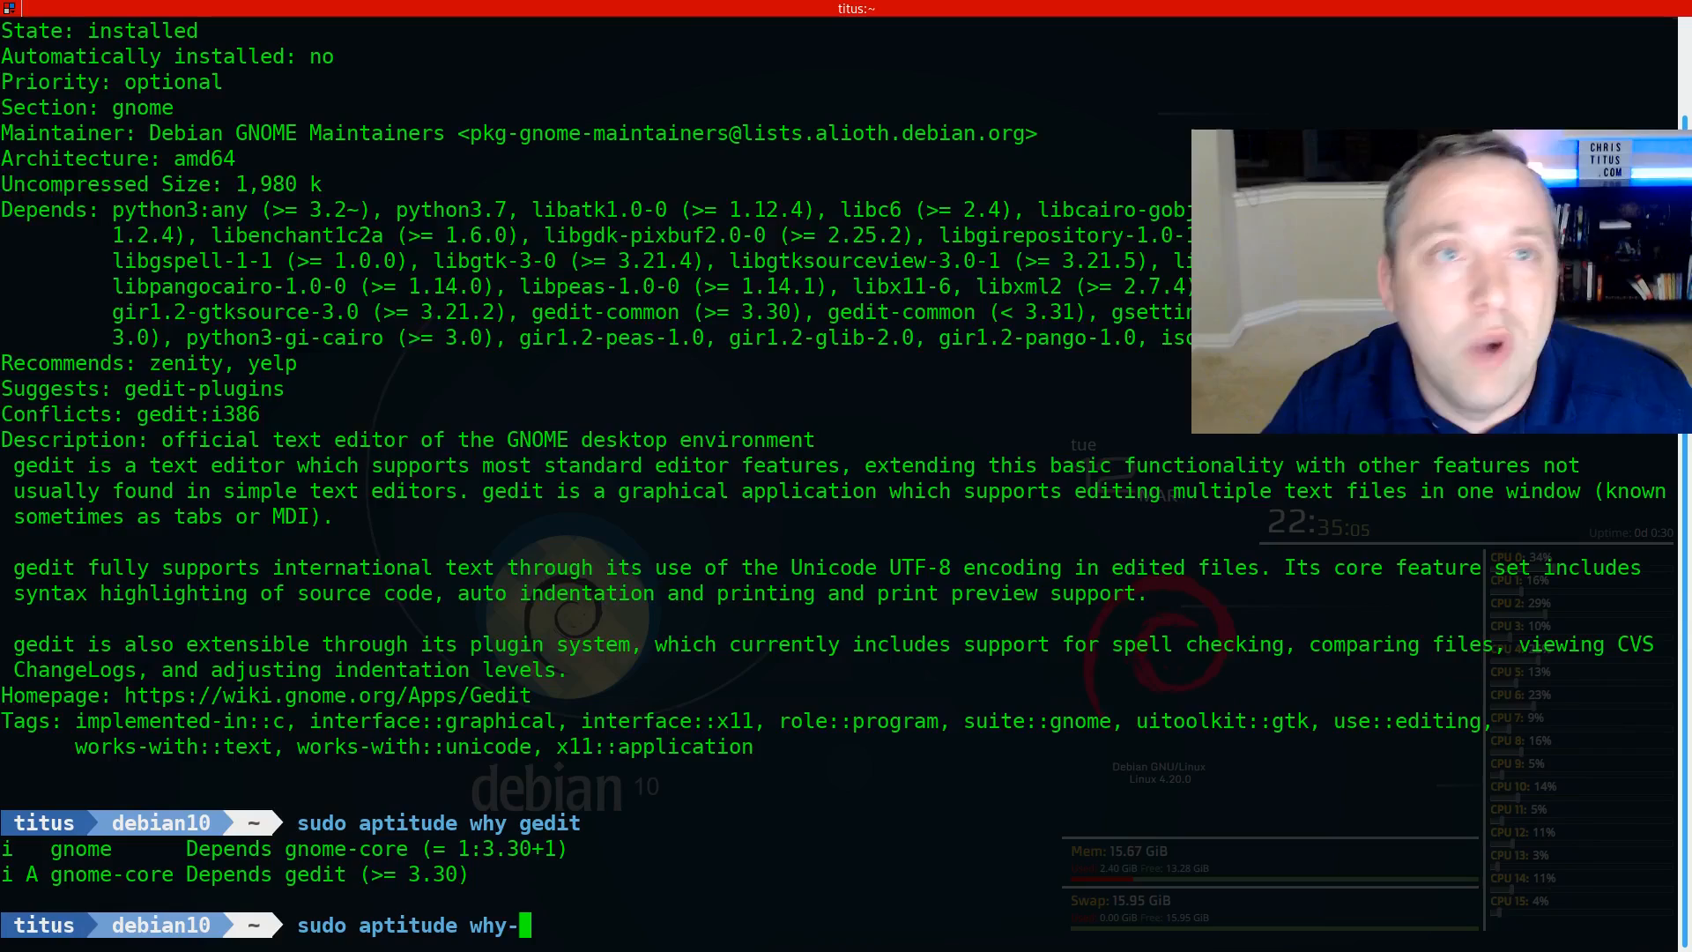
{"action": "type", "text": "not ged"}
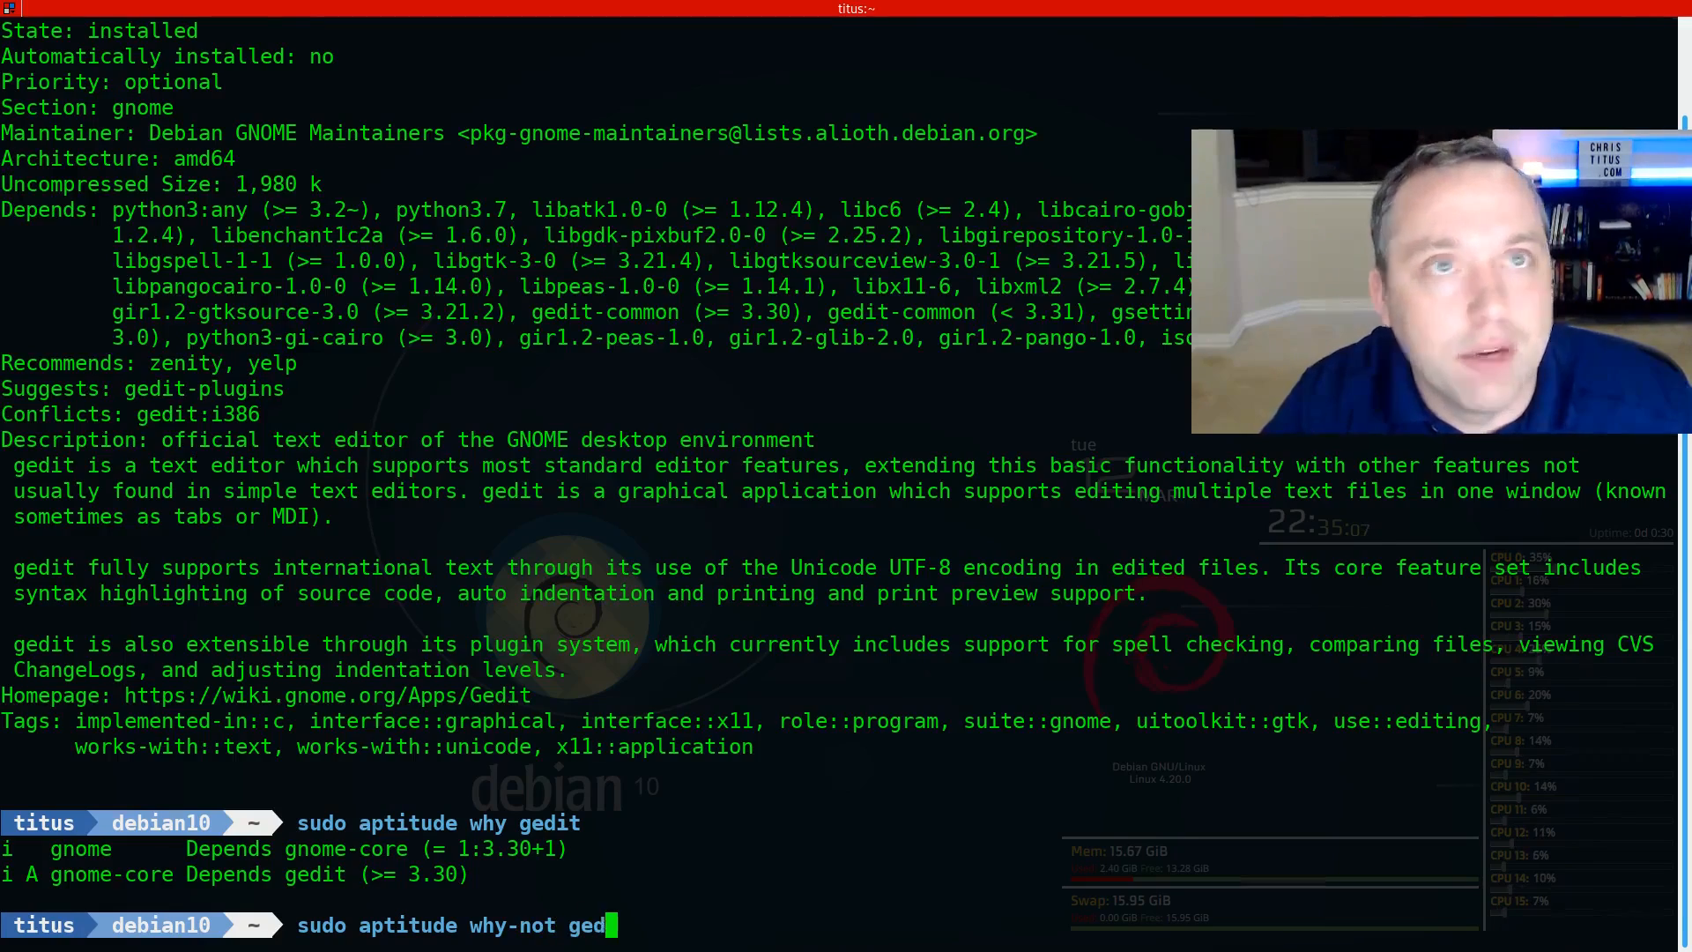
{"action": "key", "text": "Return"}
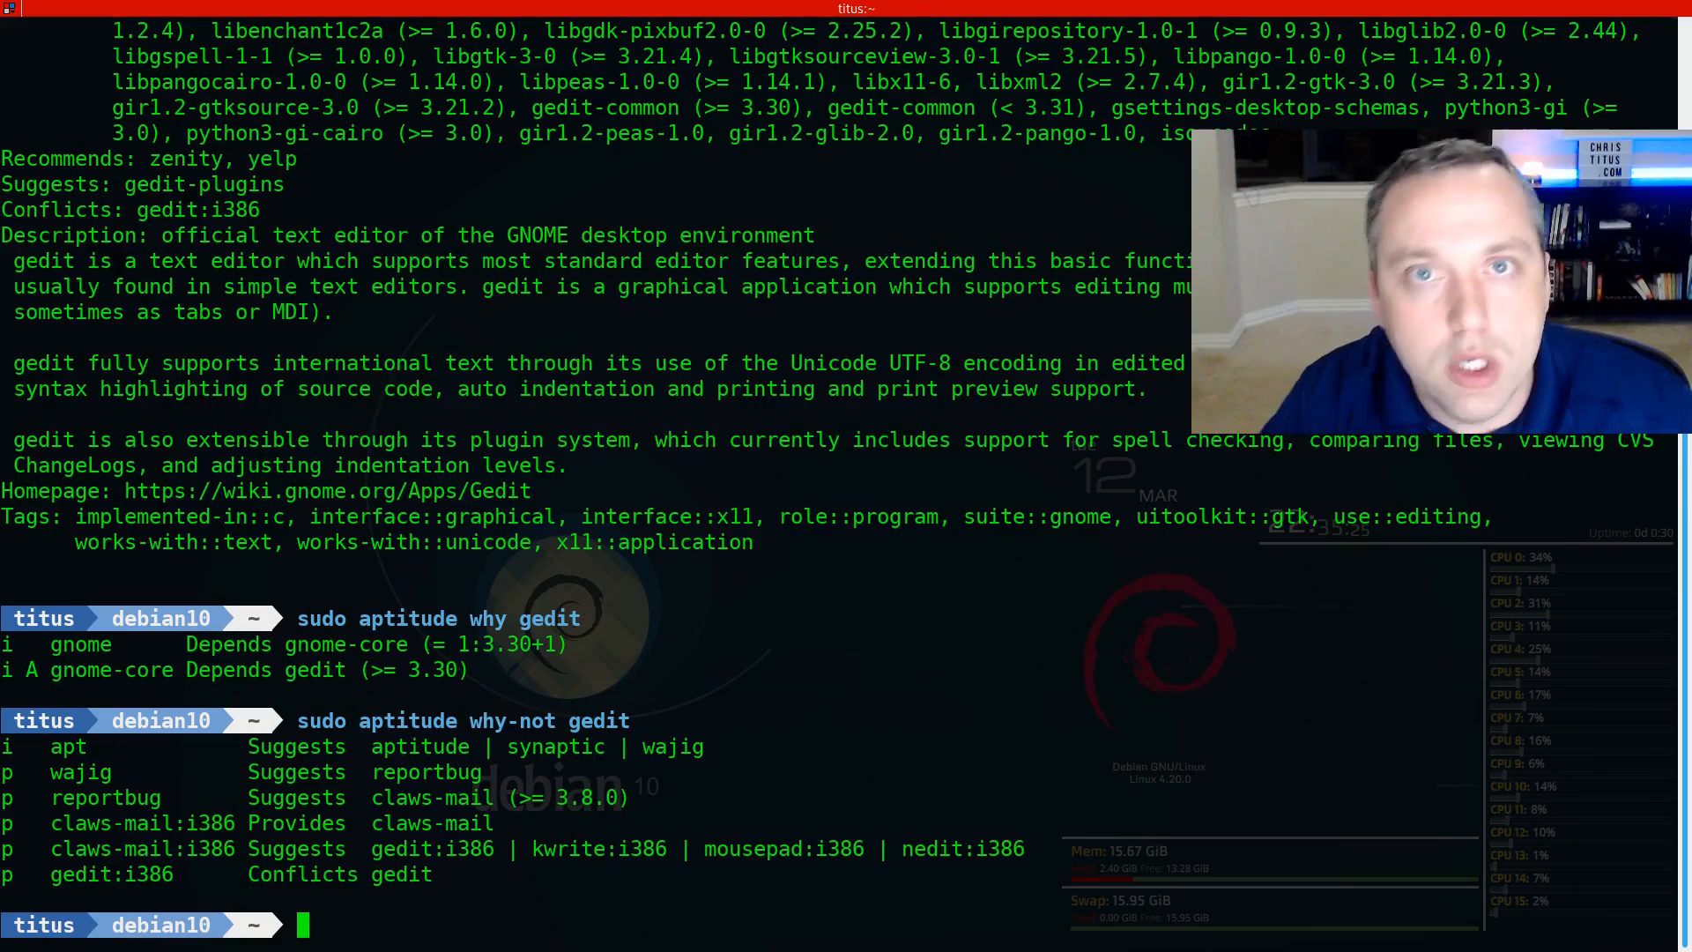
Step: Clean the package cache with sudo aptitude clean and refresh package lists with update
{"action": "type", "text": "sudo aptitu"}
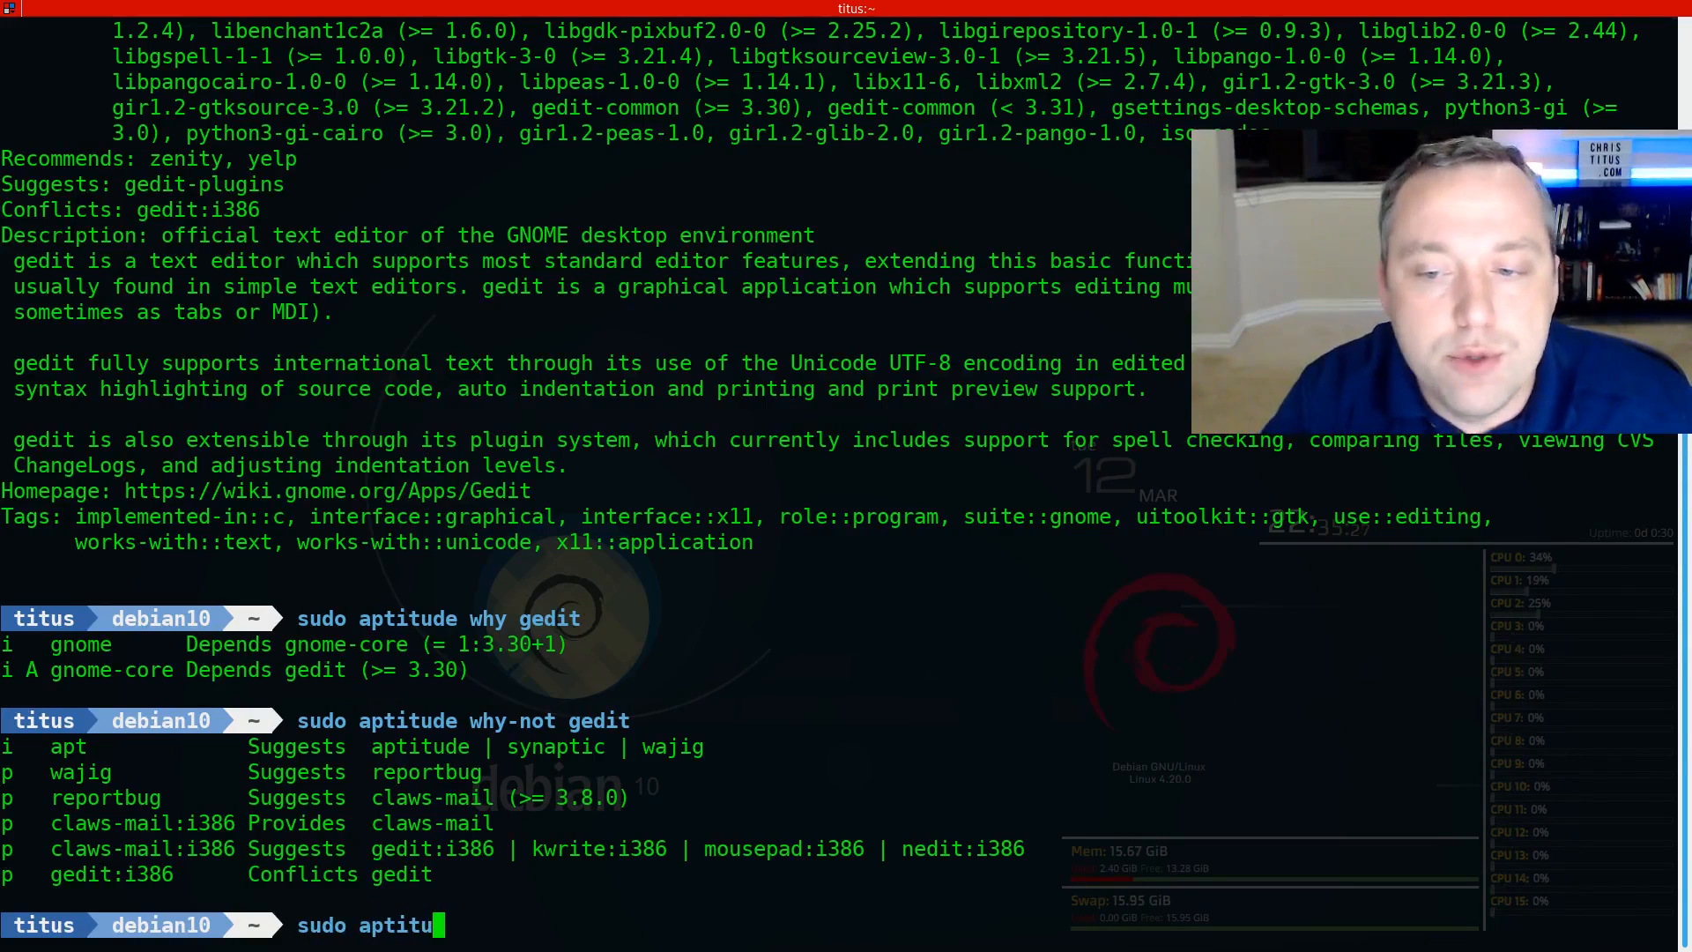
{"action": "key", "text": "Return"}
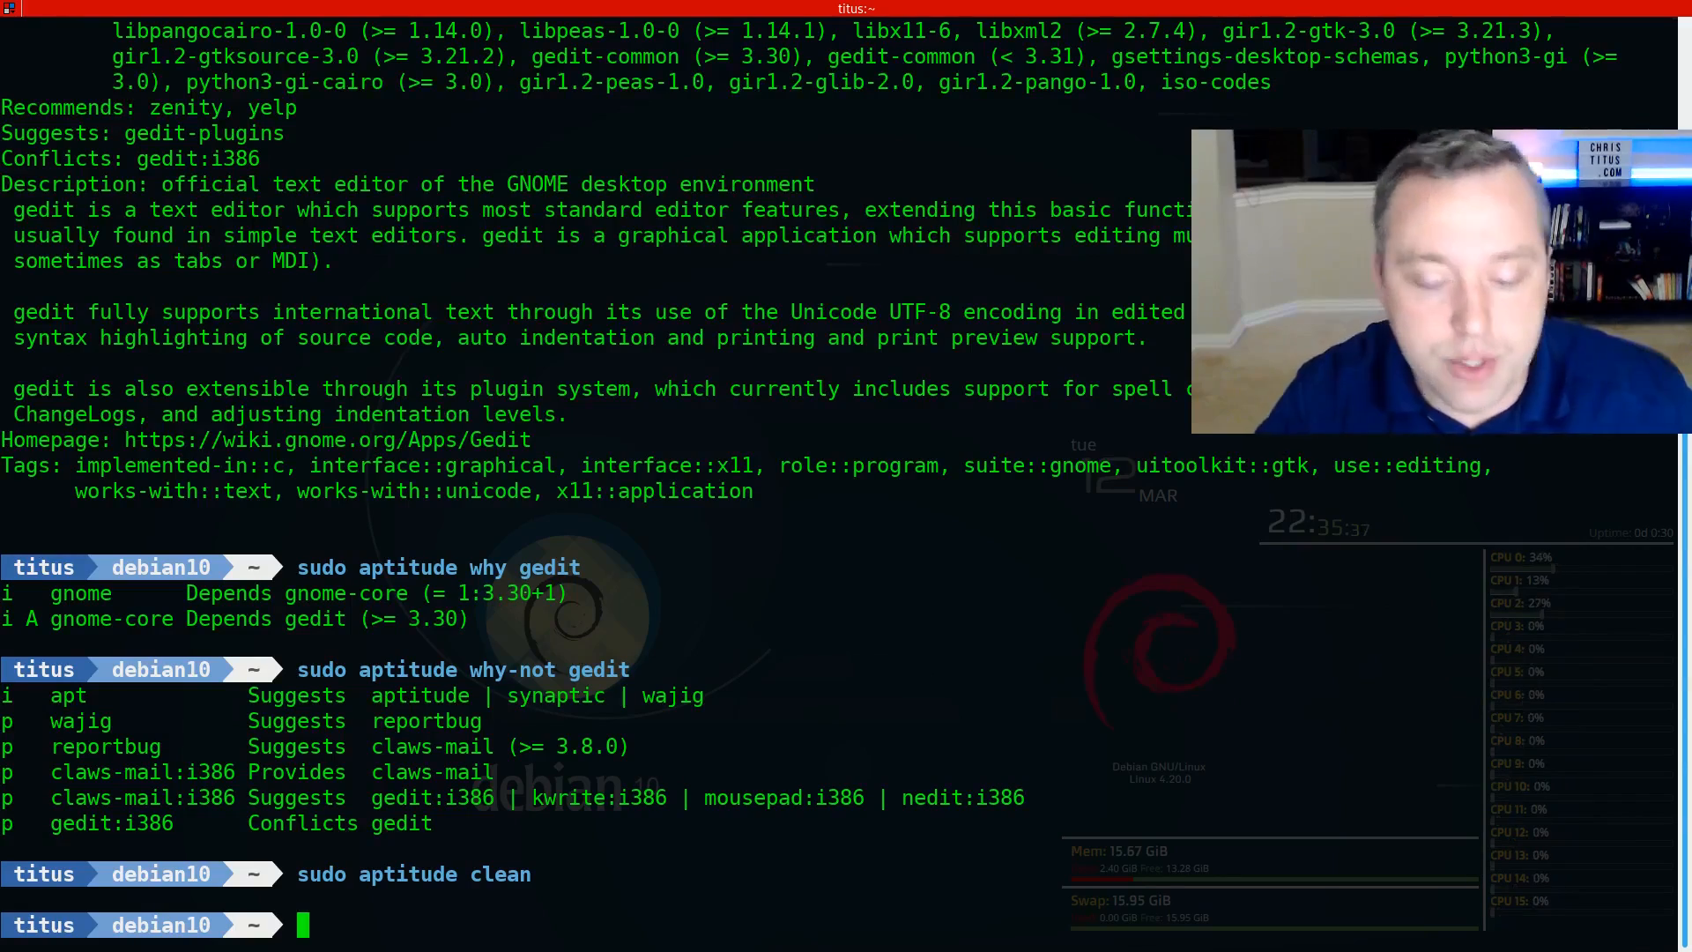
{"action": "type", "text": "sudo apt"}
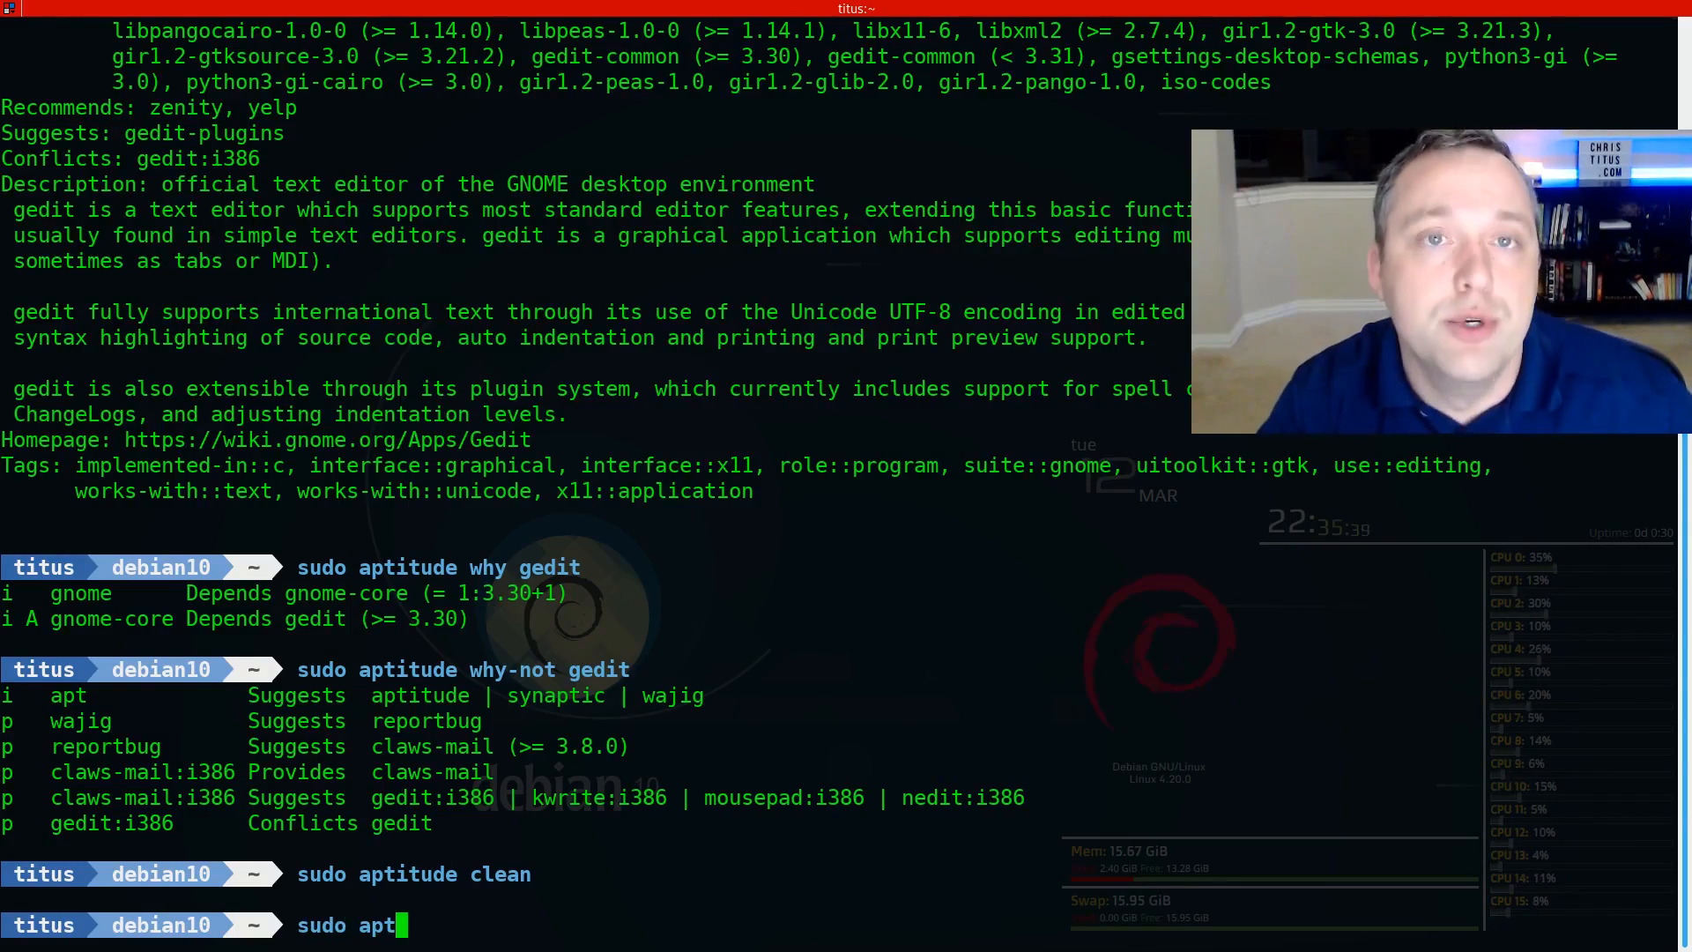
{"action": "type", "text": "itude update"}
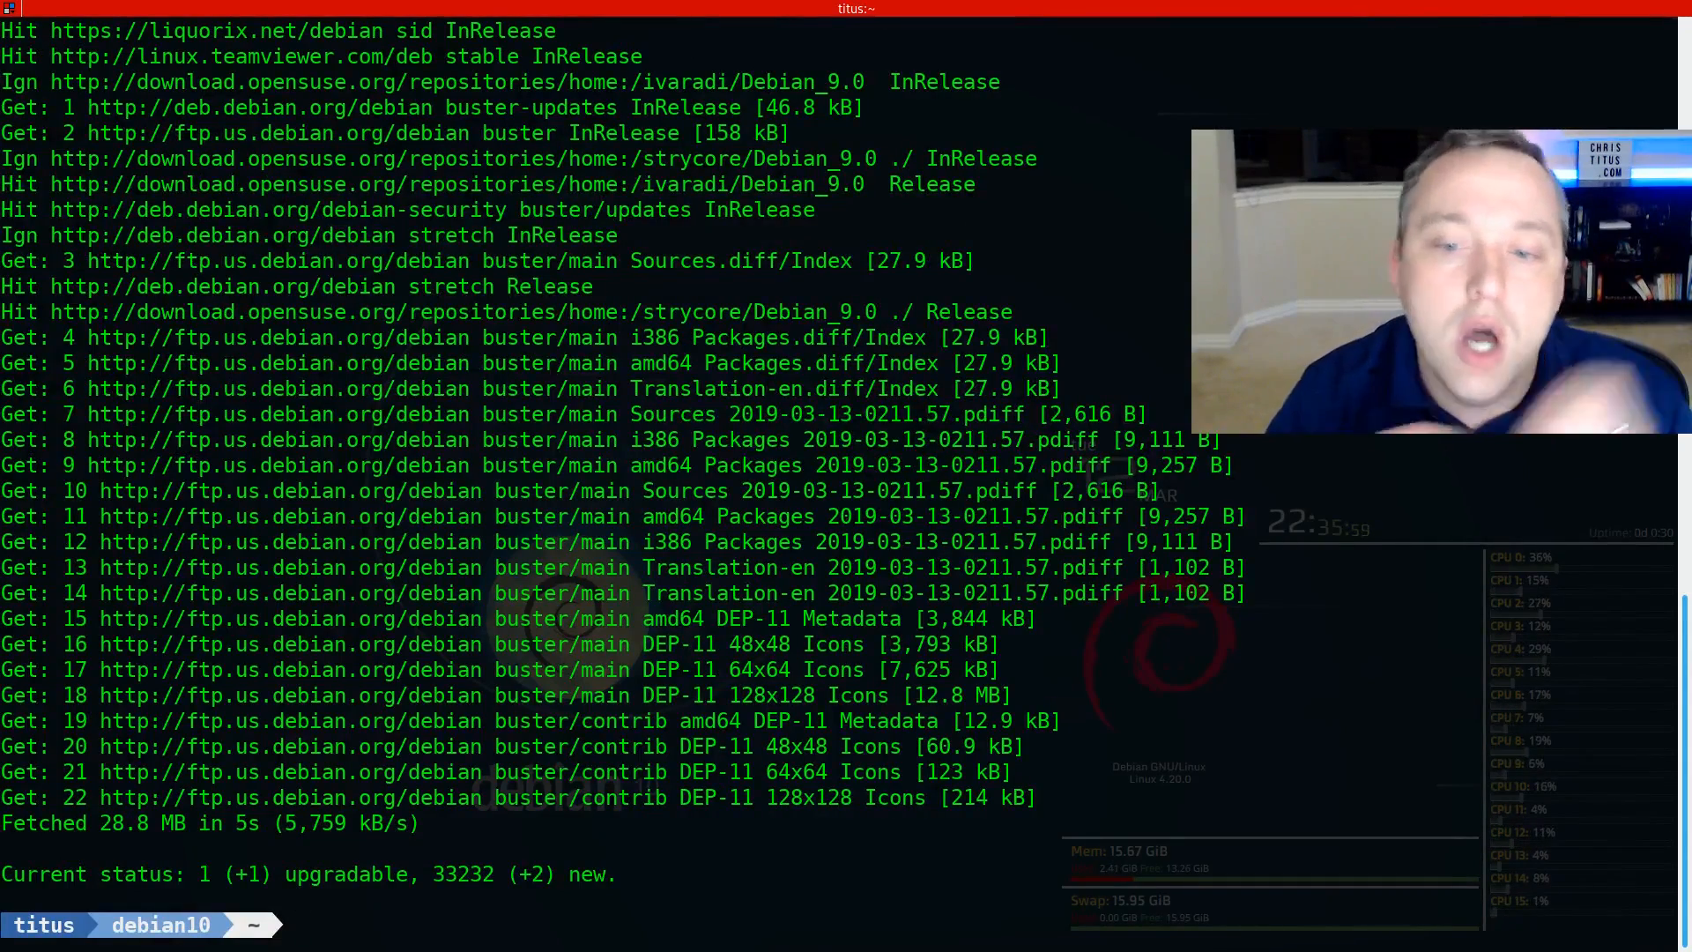
Step: Run sudo aptitude autoclean, freeing 0 B of obsolete package files
{"action": "type", "text": "sudo"}
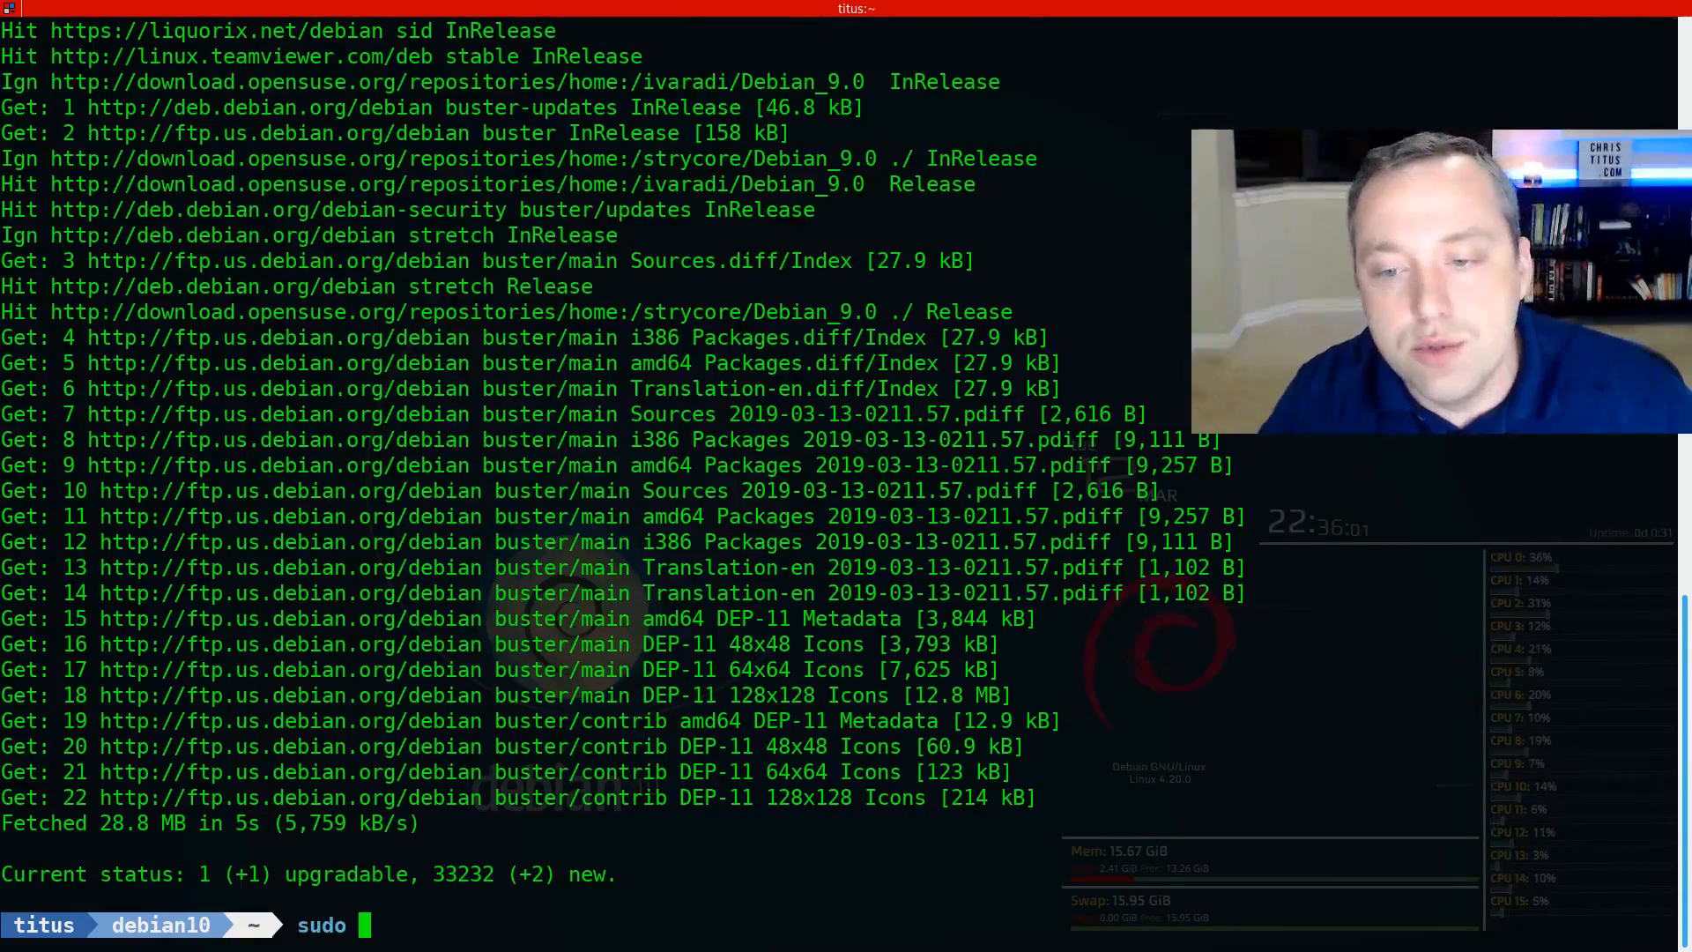
{"action": "type", "text": "aptitude"}
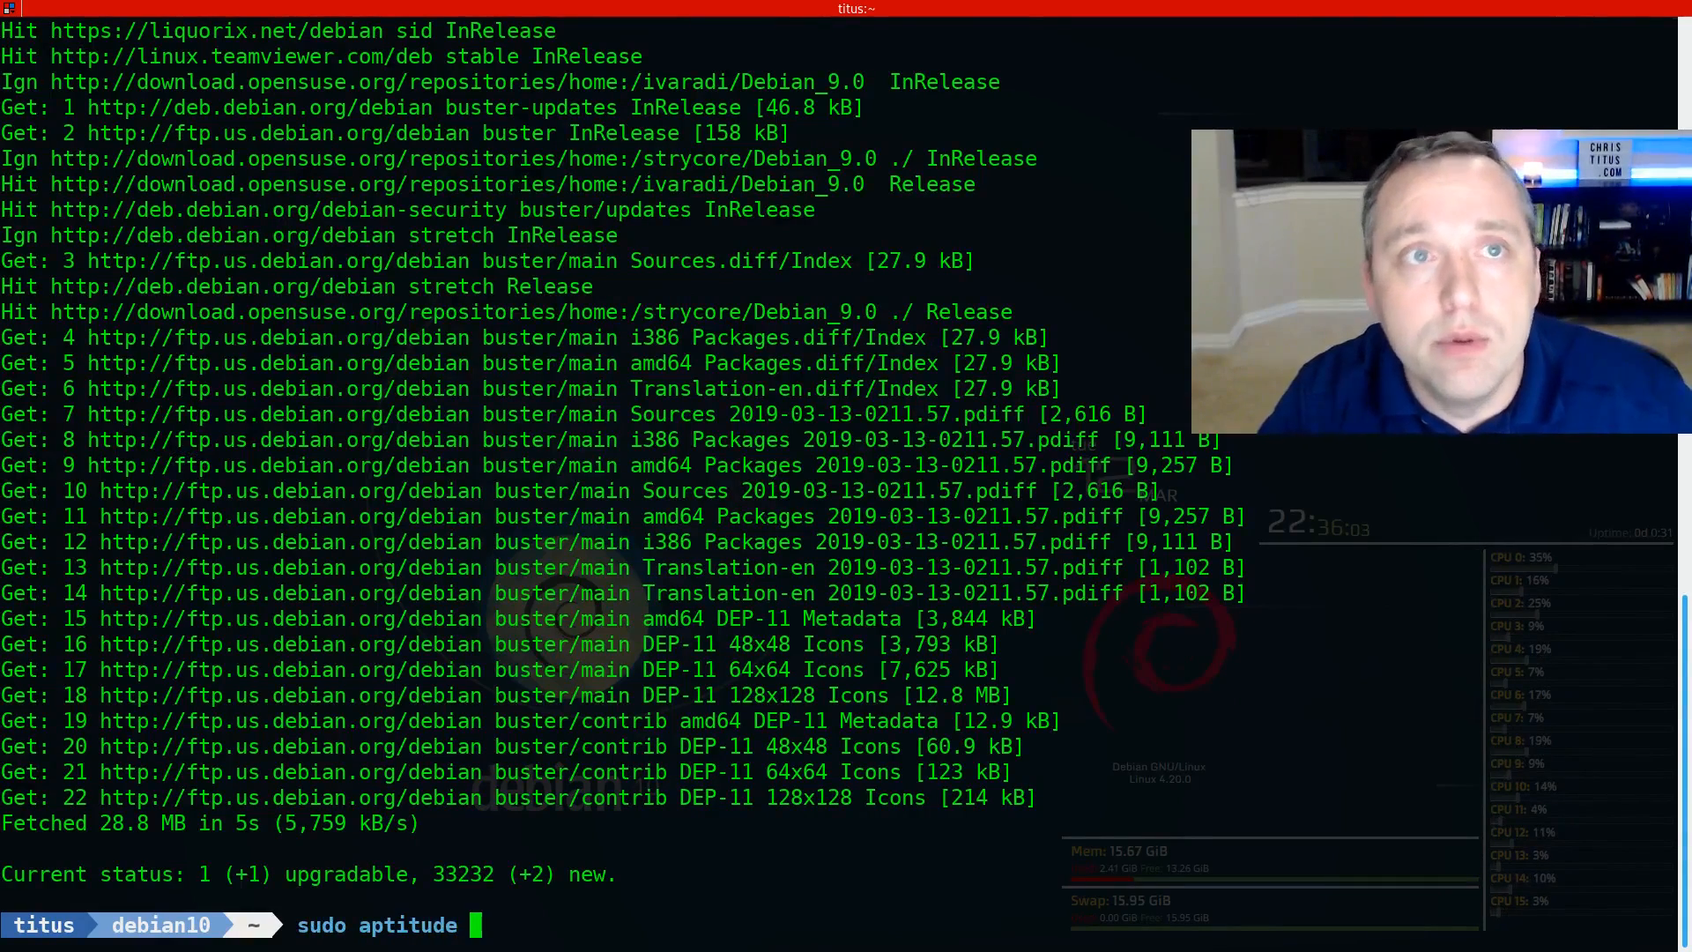
{"action": "type", "text": "autoclean"}
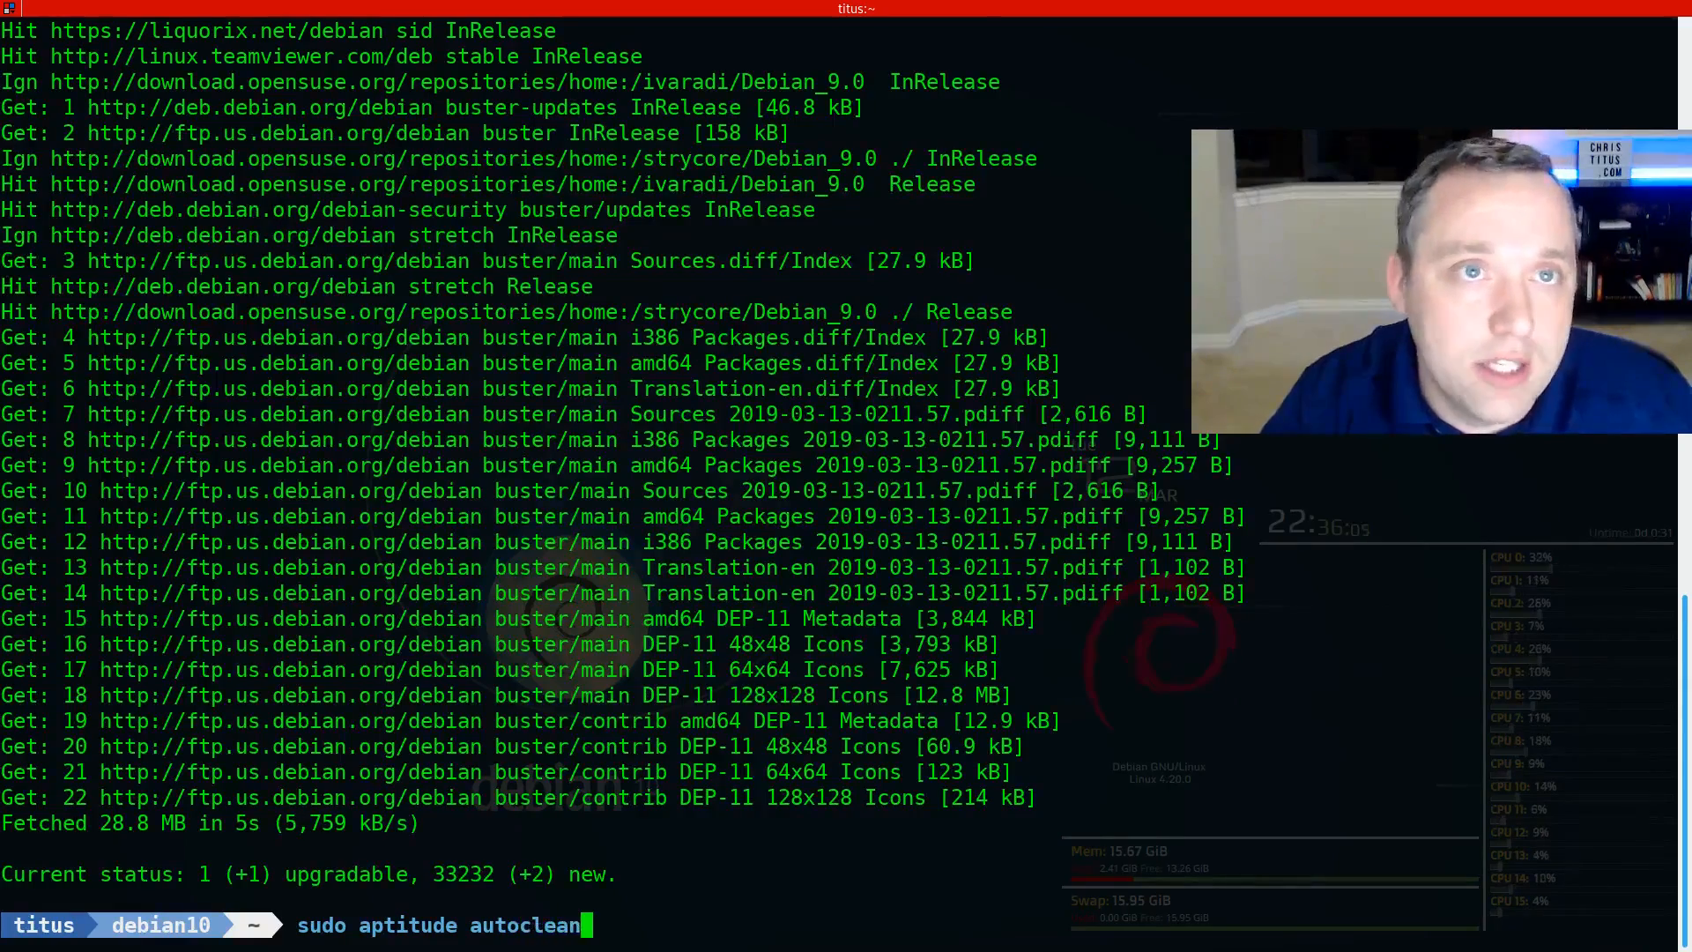
{"action": "key", "text": "Return"}
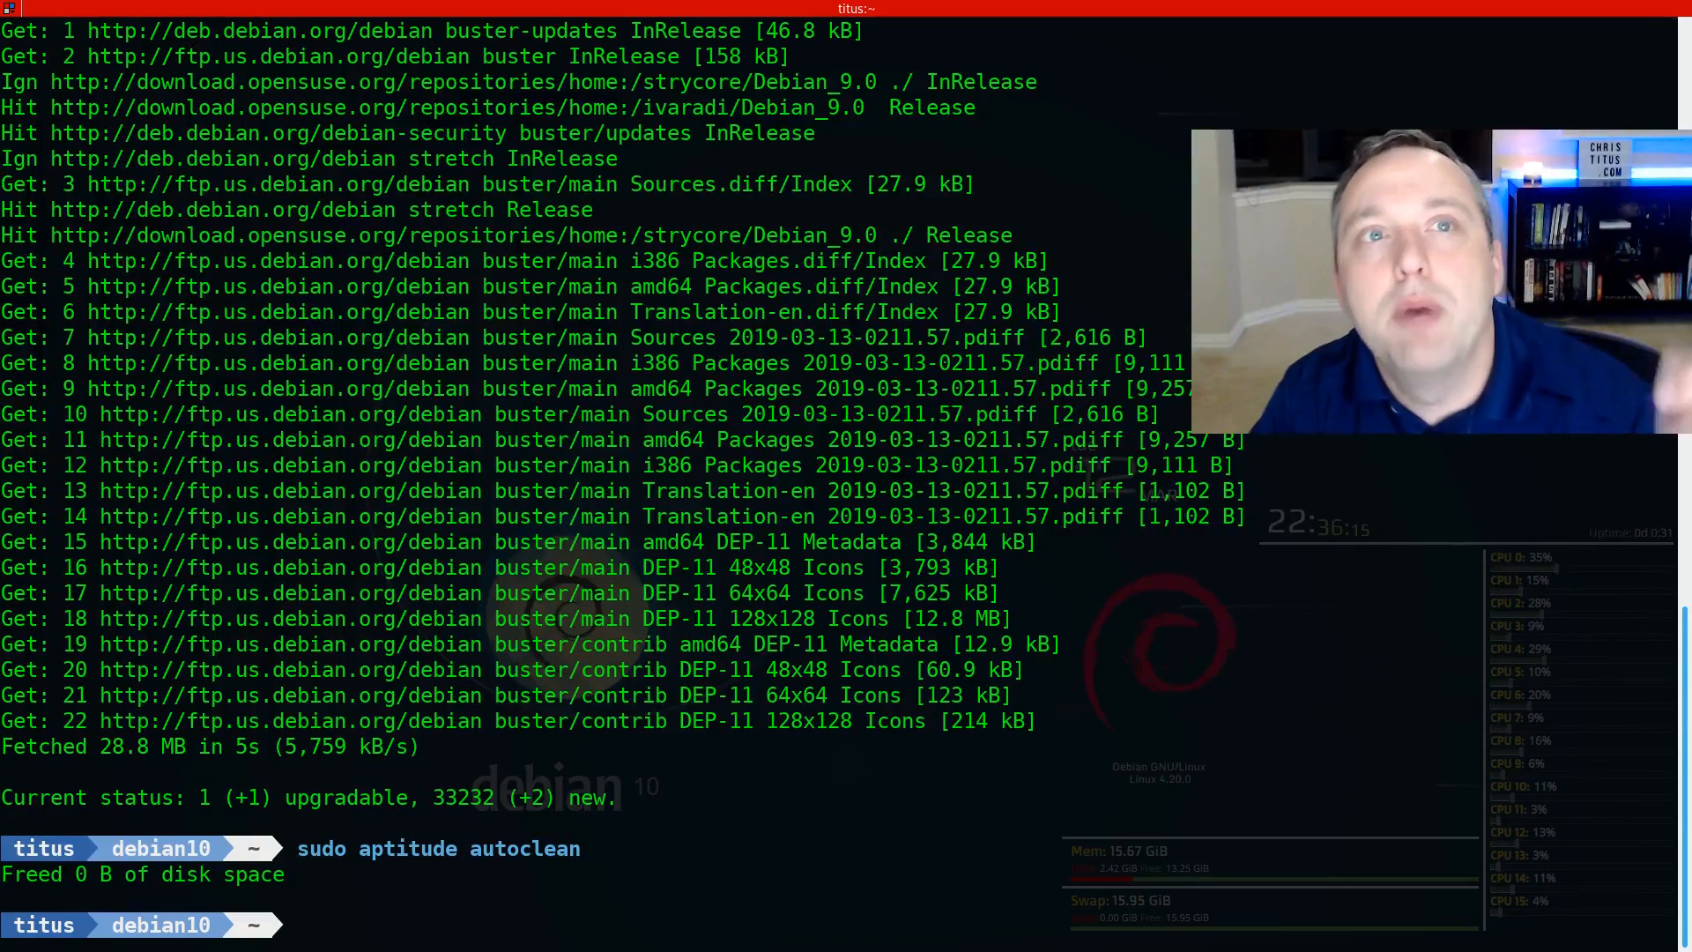
{"action": "type", "text": "a"}
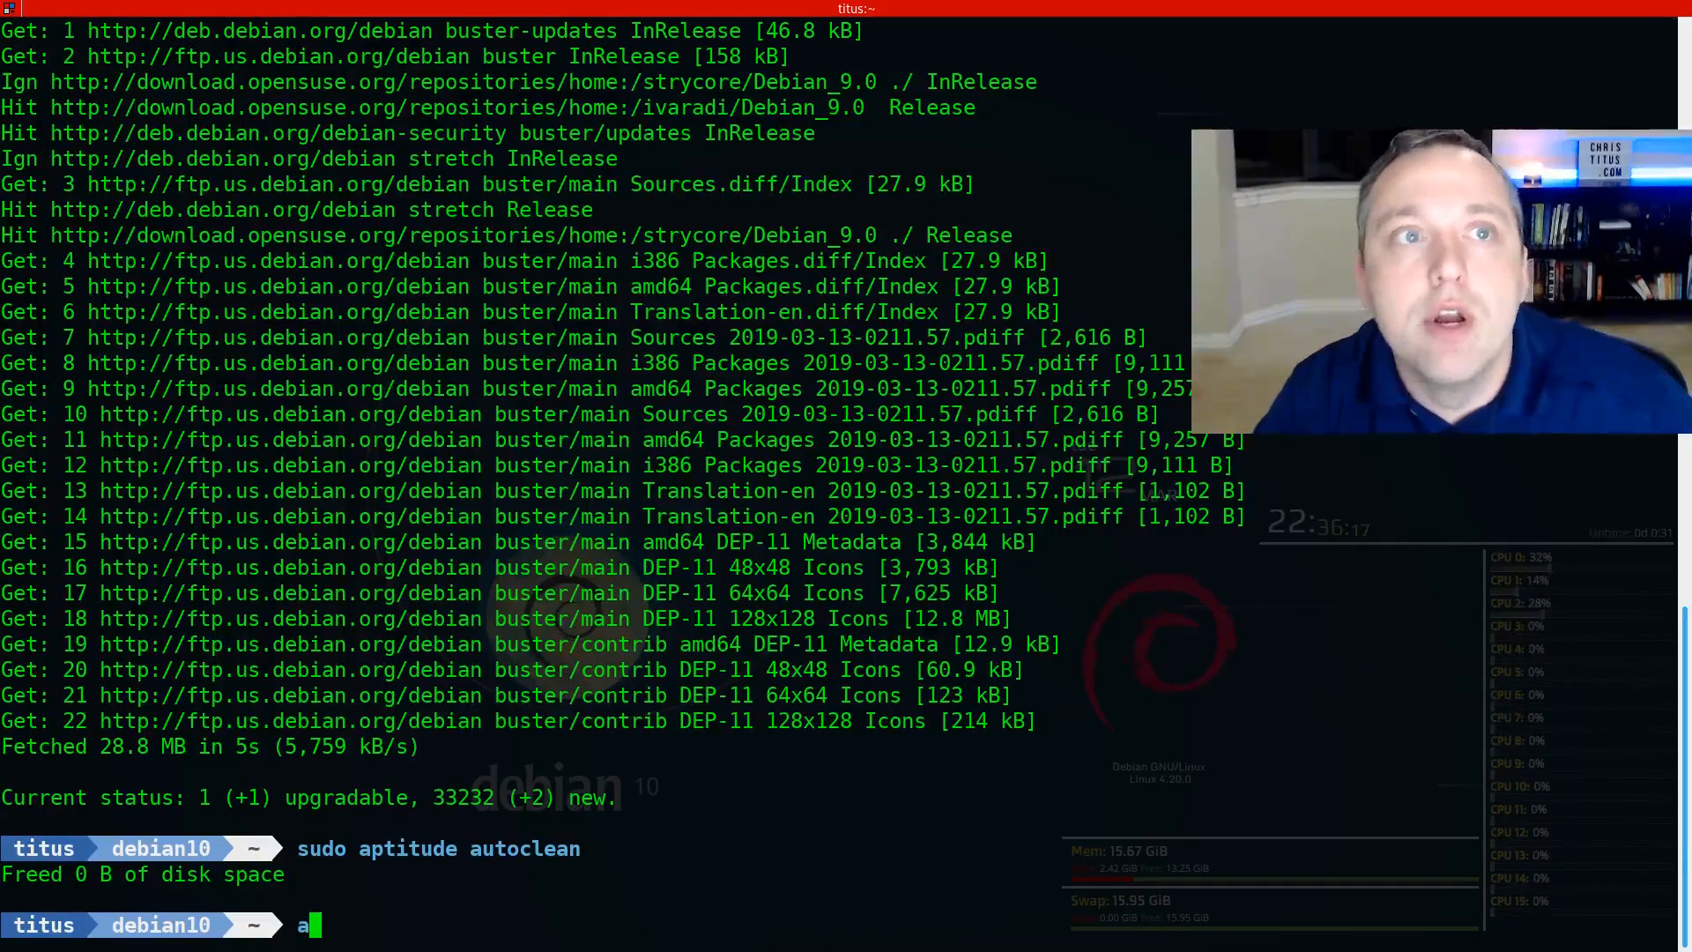
{"action": "type", "text": "ptitude"}
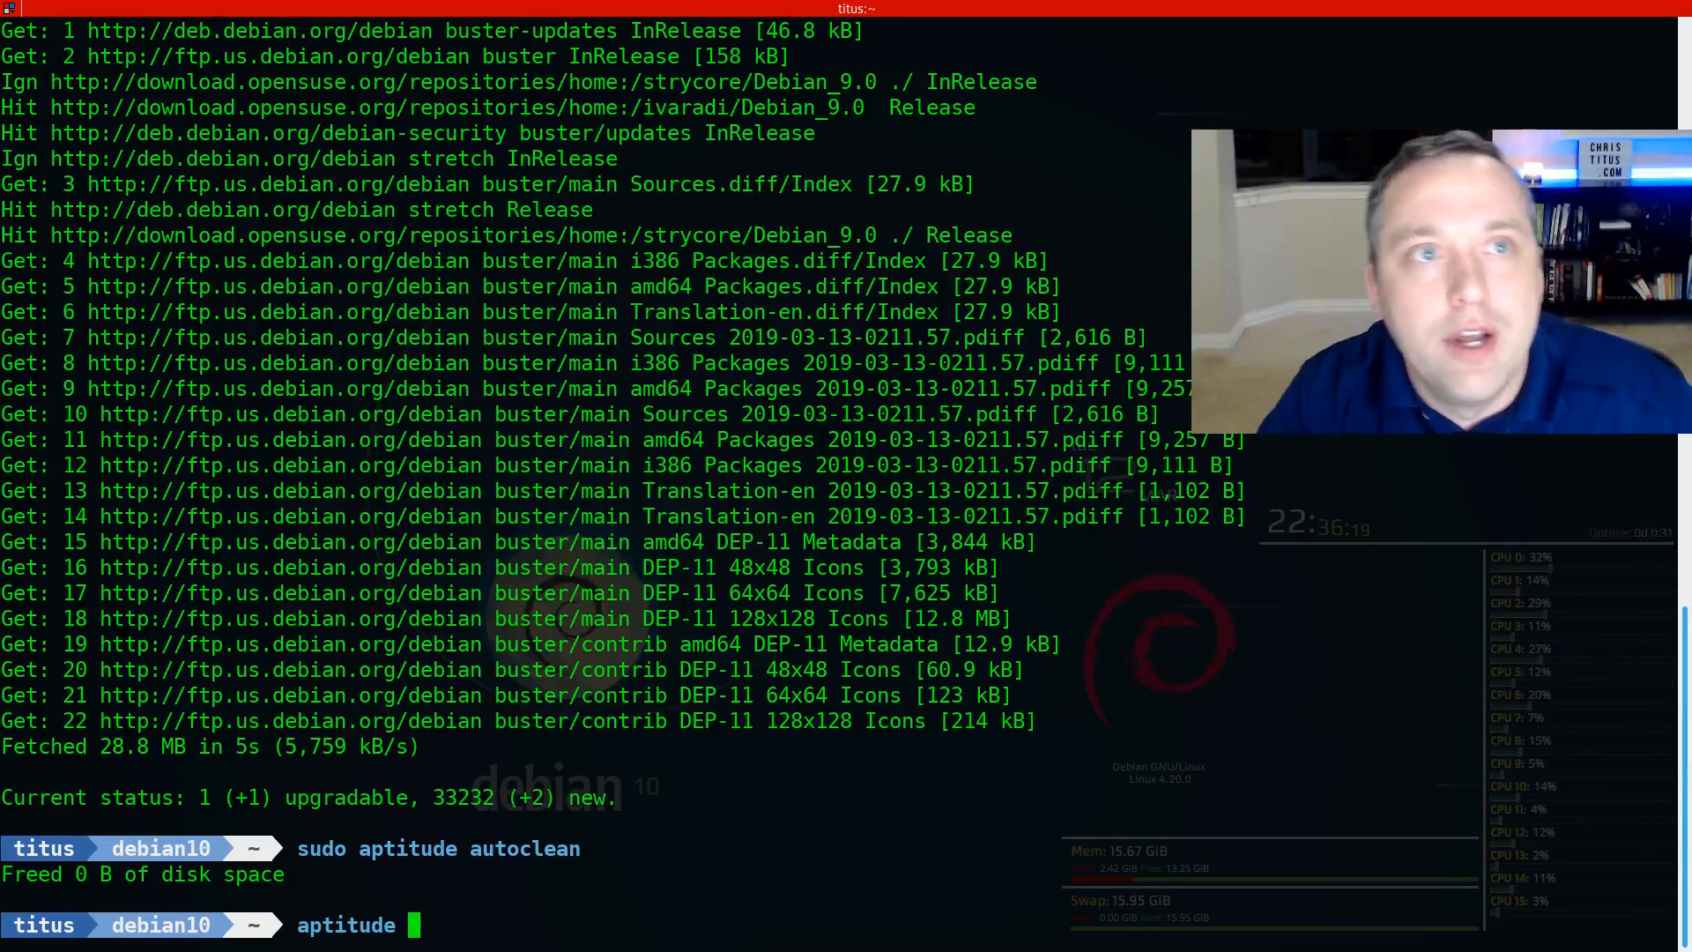
{"action": "key", "text": "Return"}
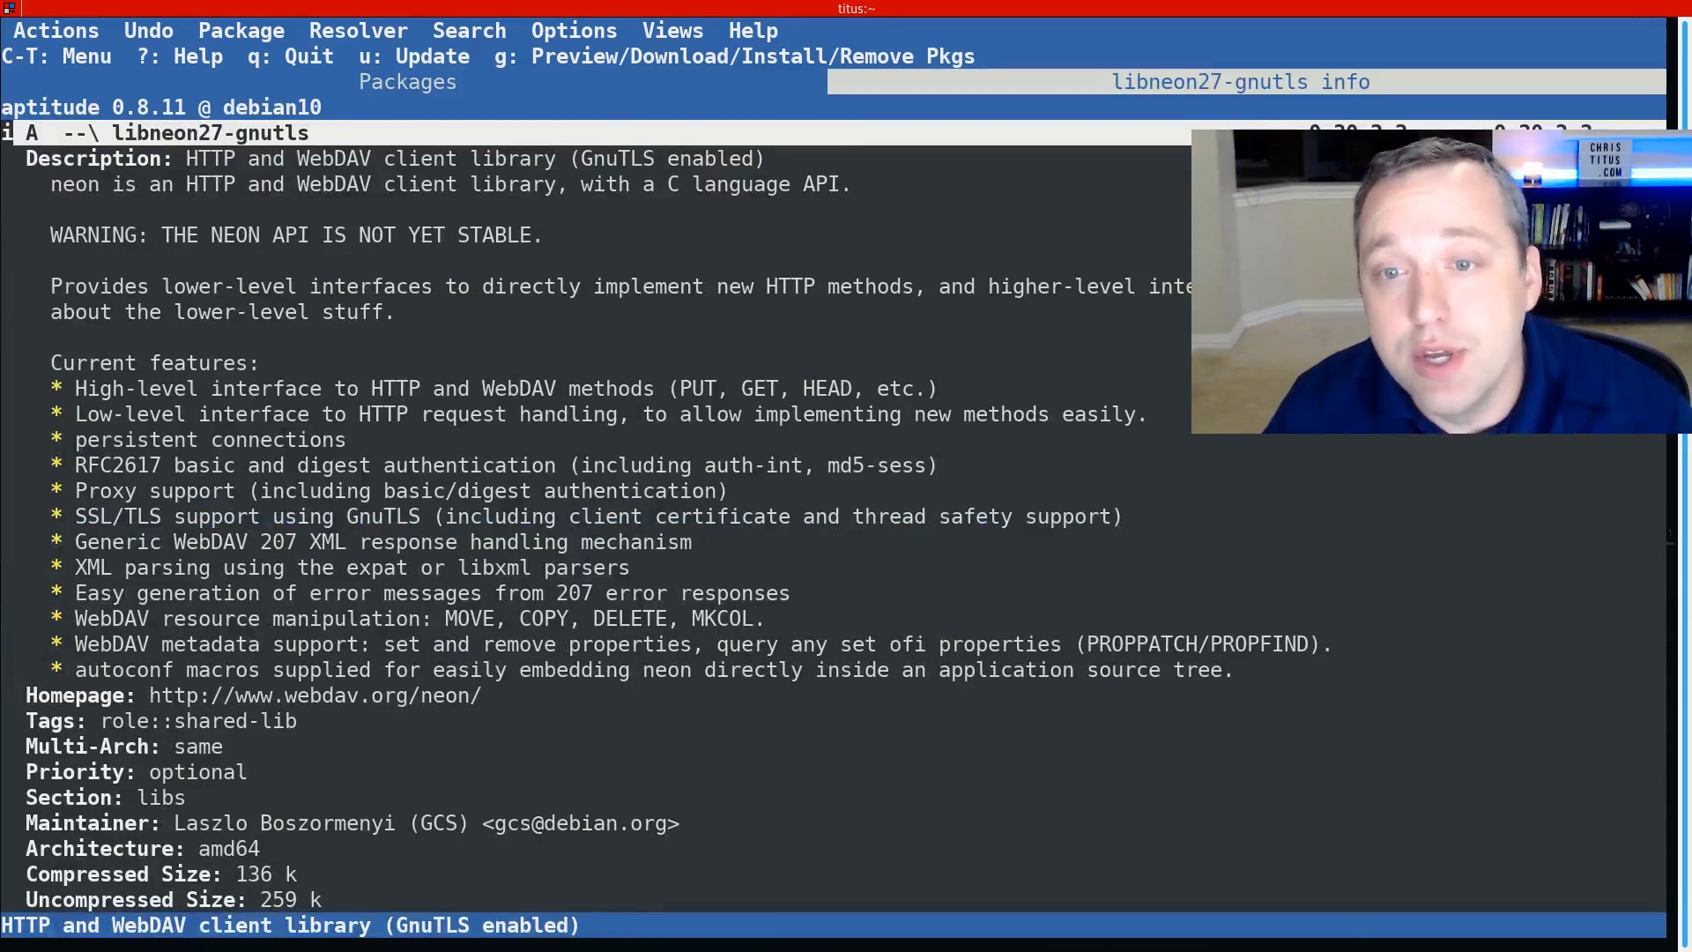
{"action": "scroll", "scroll_direction": "down", "scroll_amount": 3}
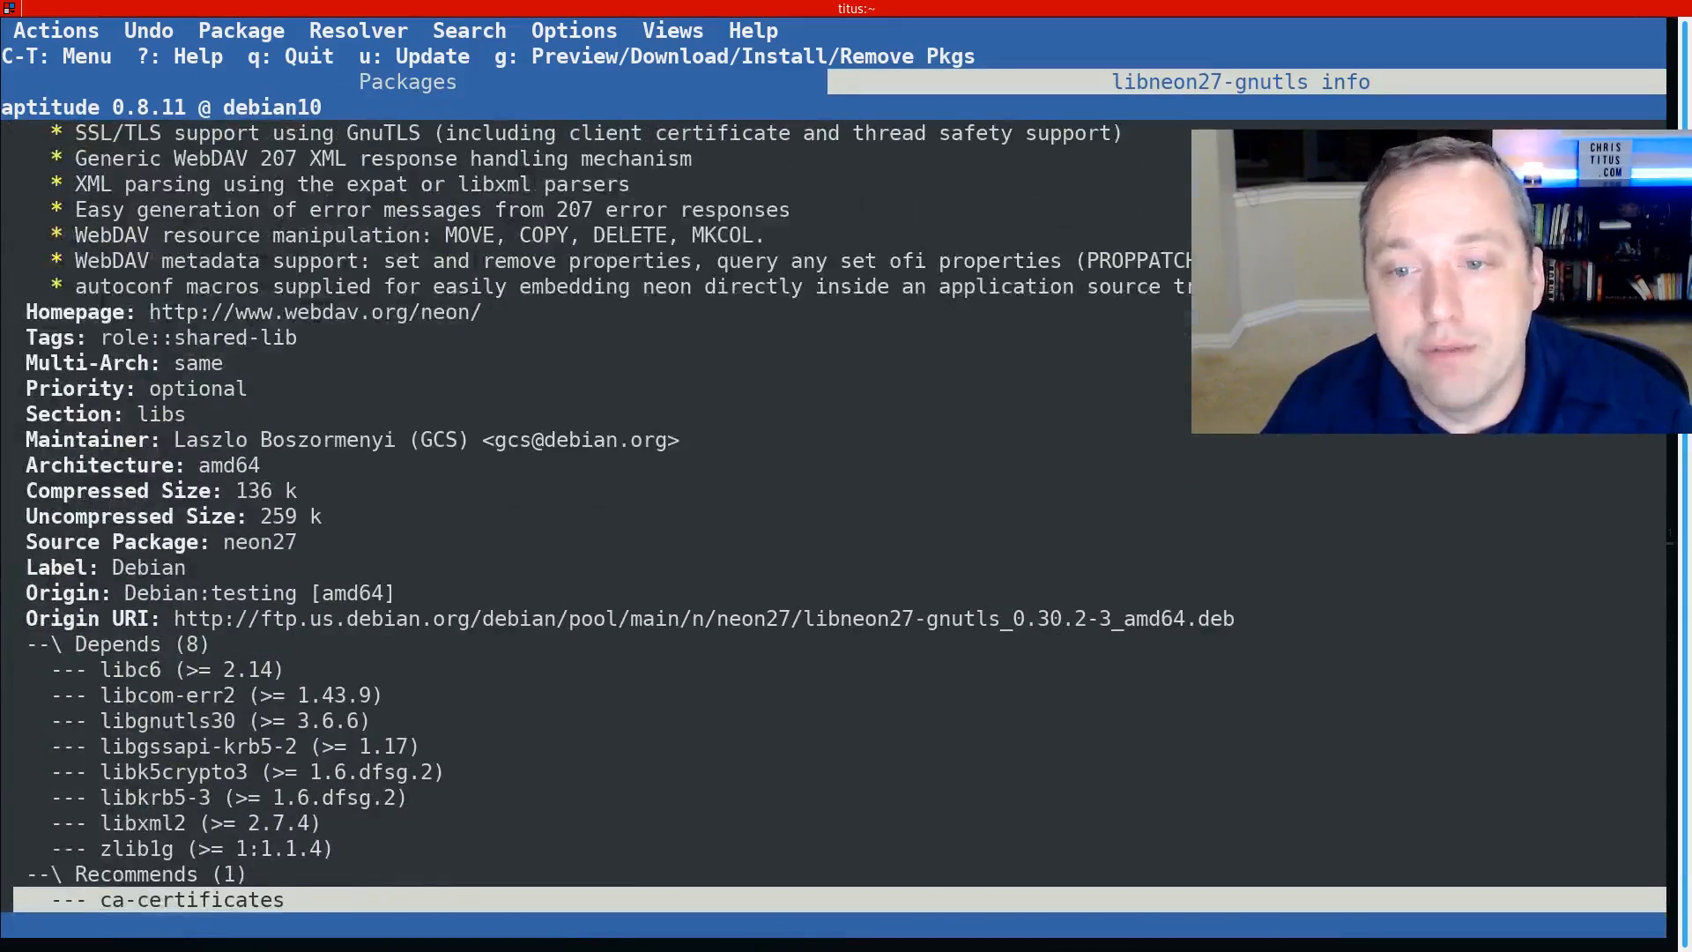
{"action": "scroll", "scroll_direction": "down", "scroll_amount": 3}
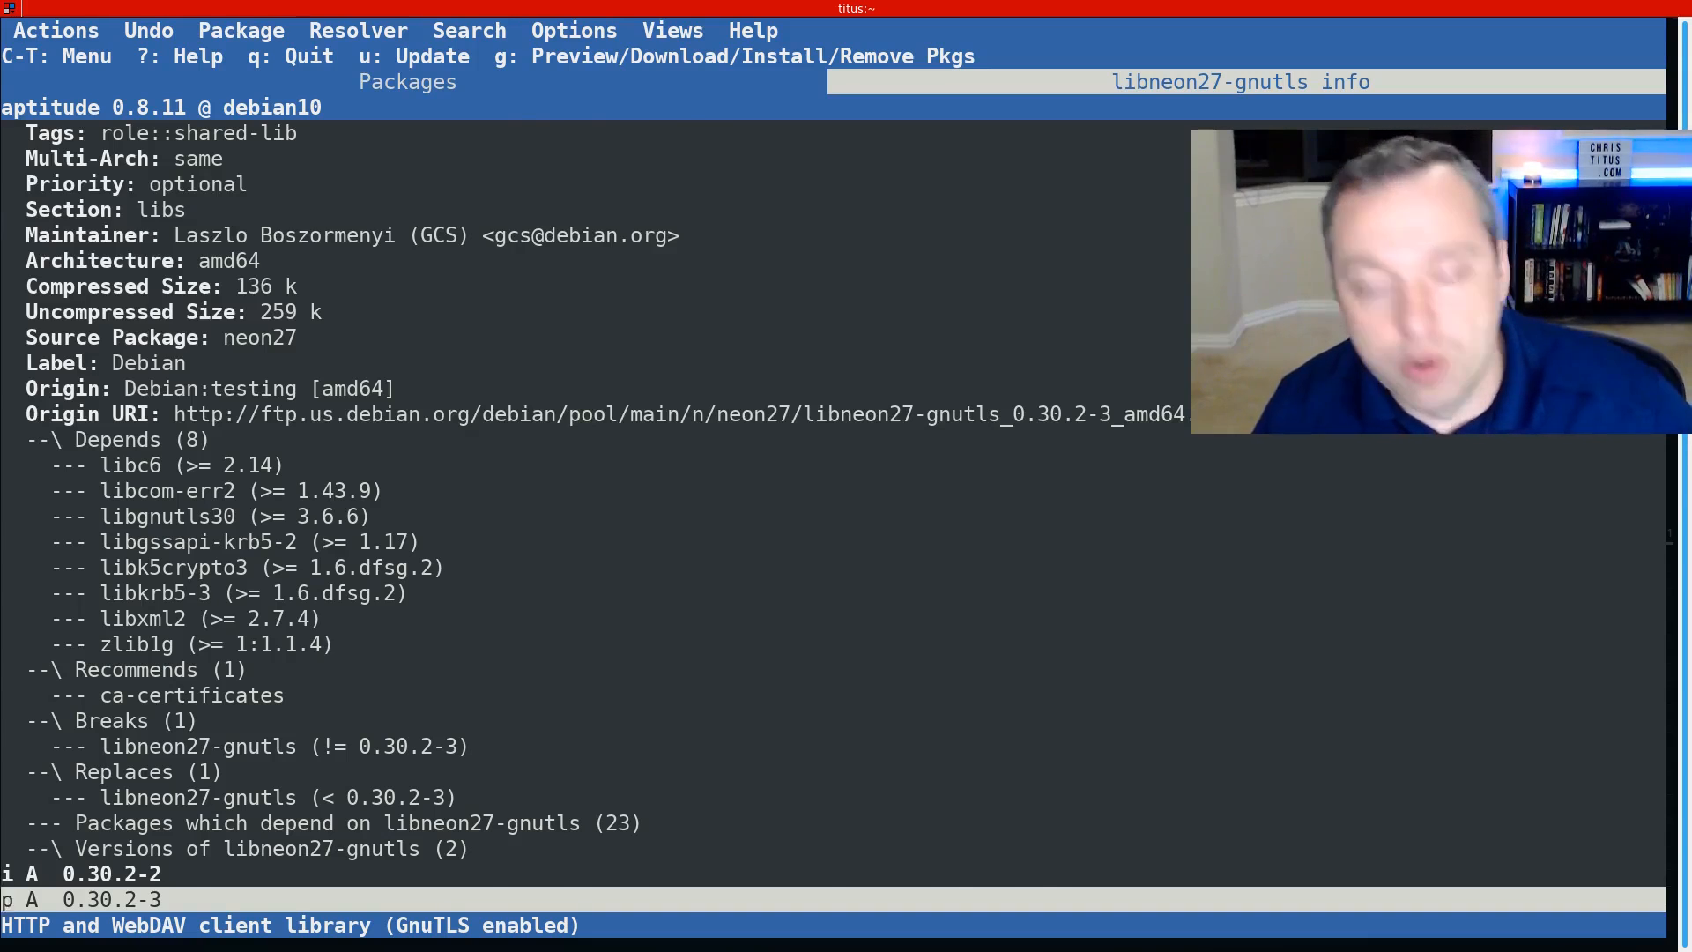
{"action": "key", "text": "q"}
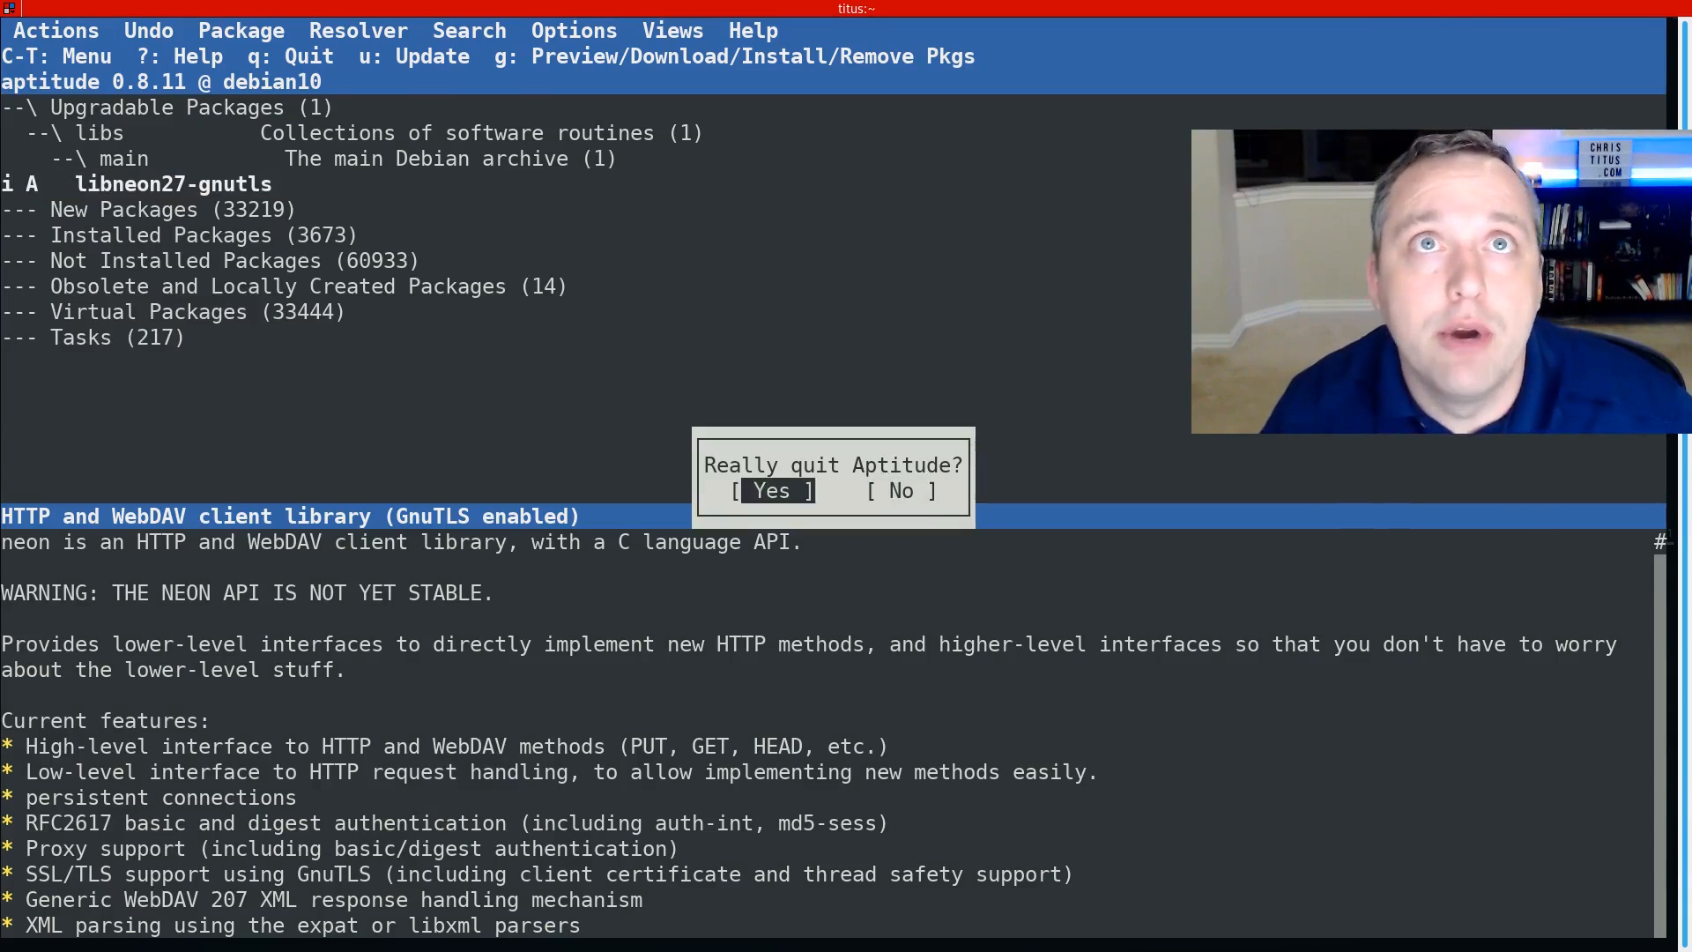
{"action": "left_click", "coordinate": [770, 491]}
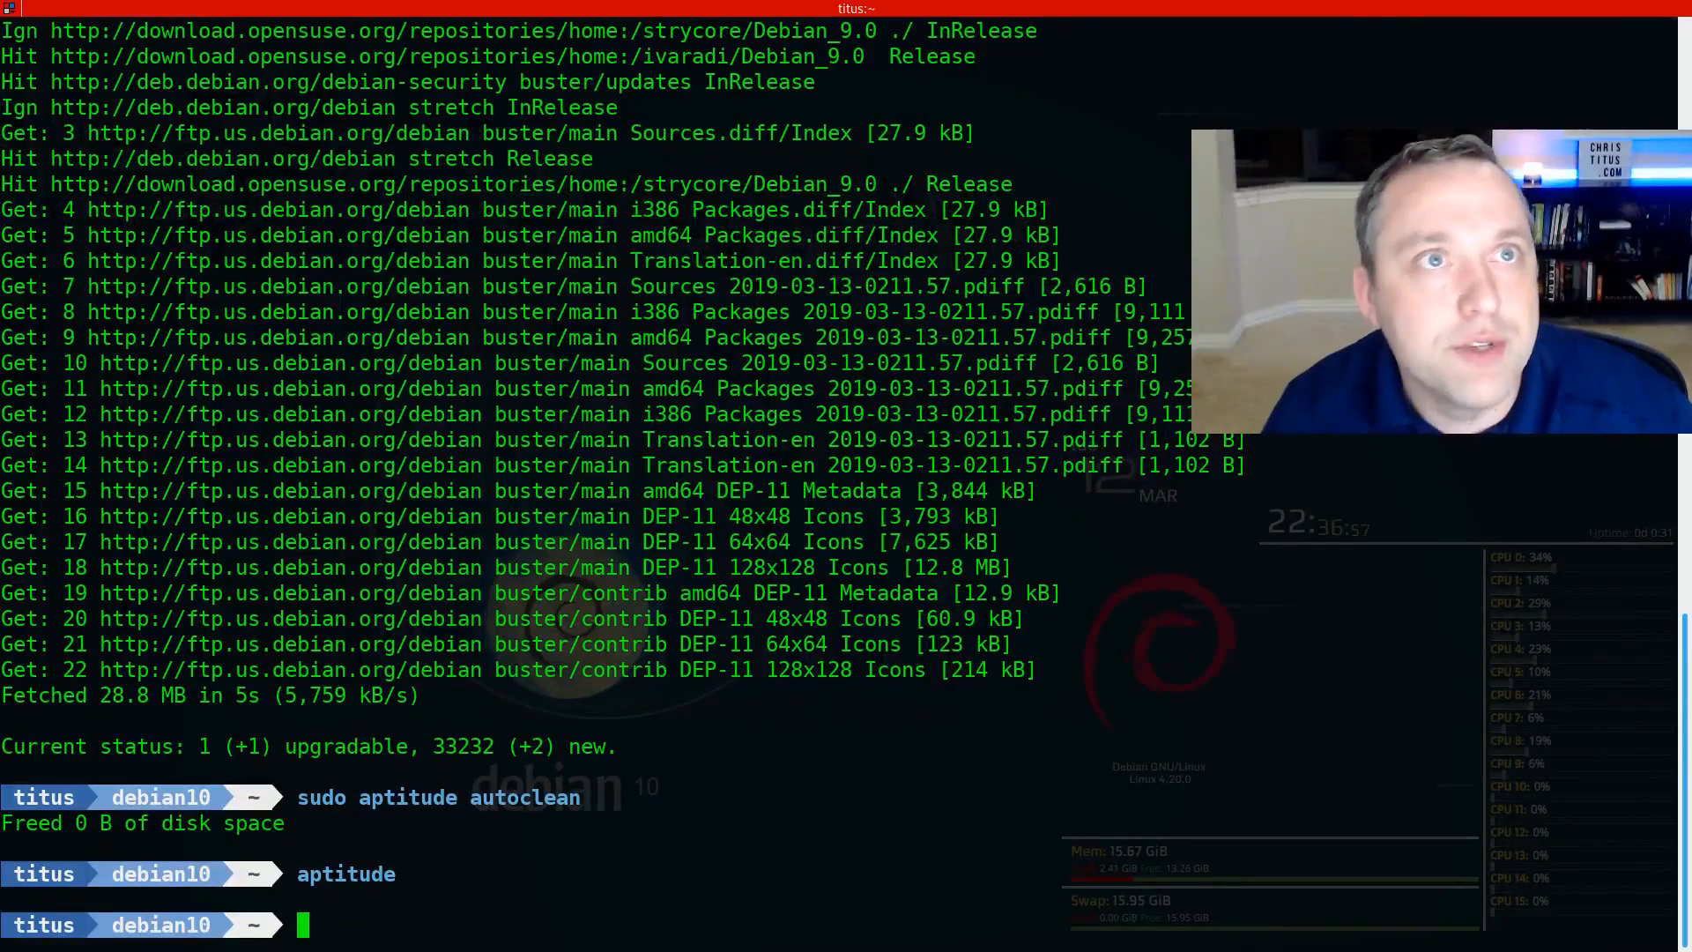